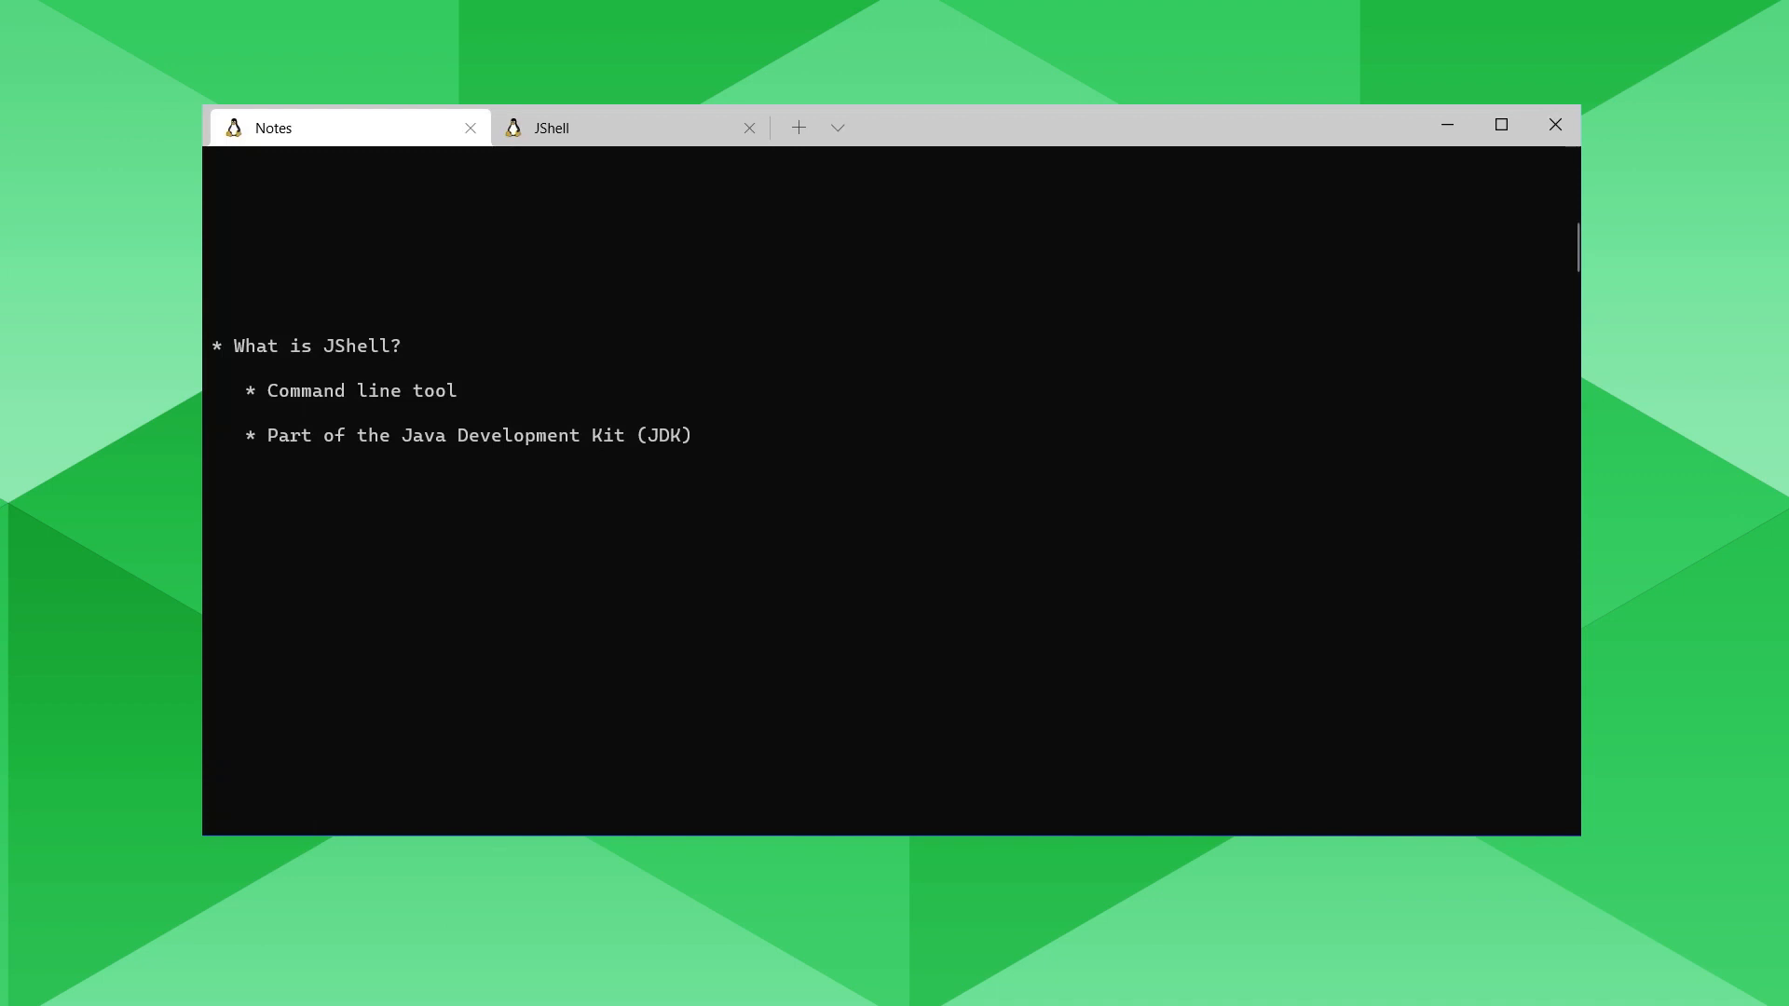
pyautogui.moveTo(496, 421)
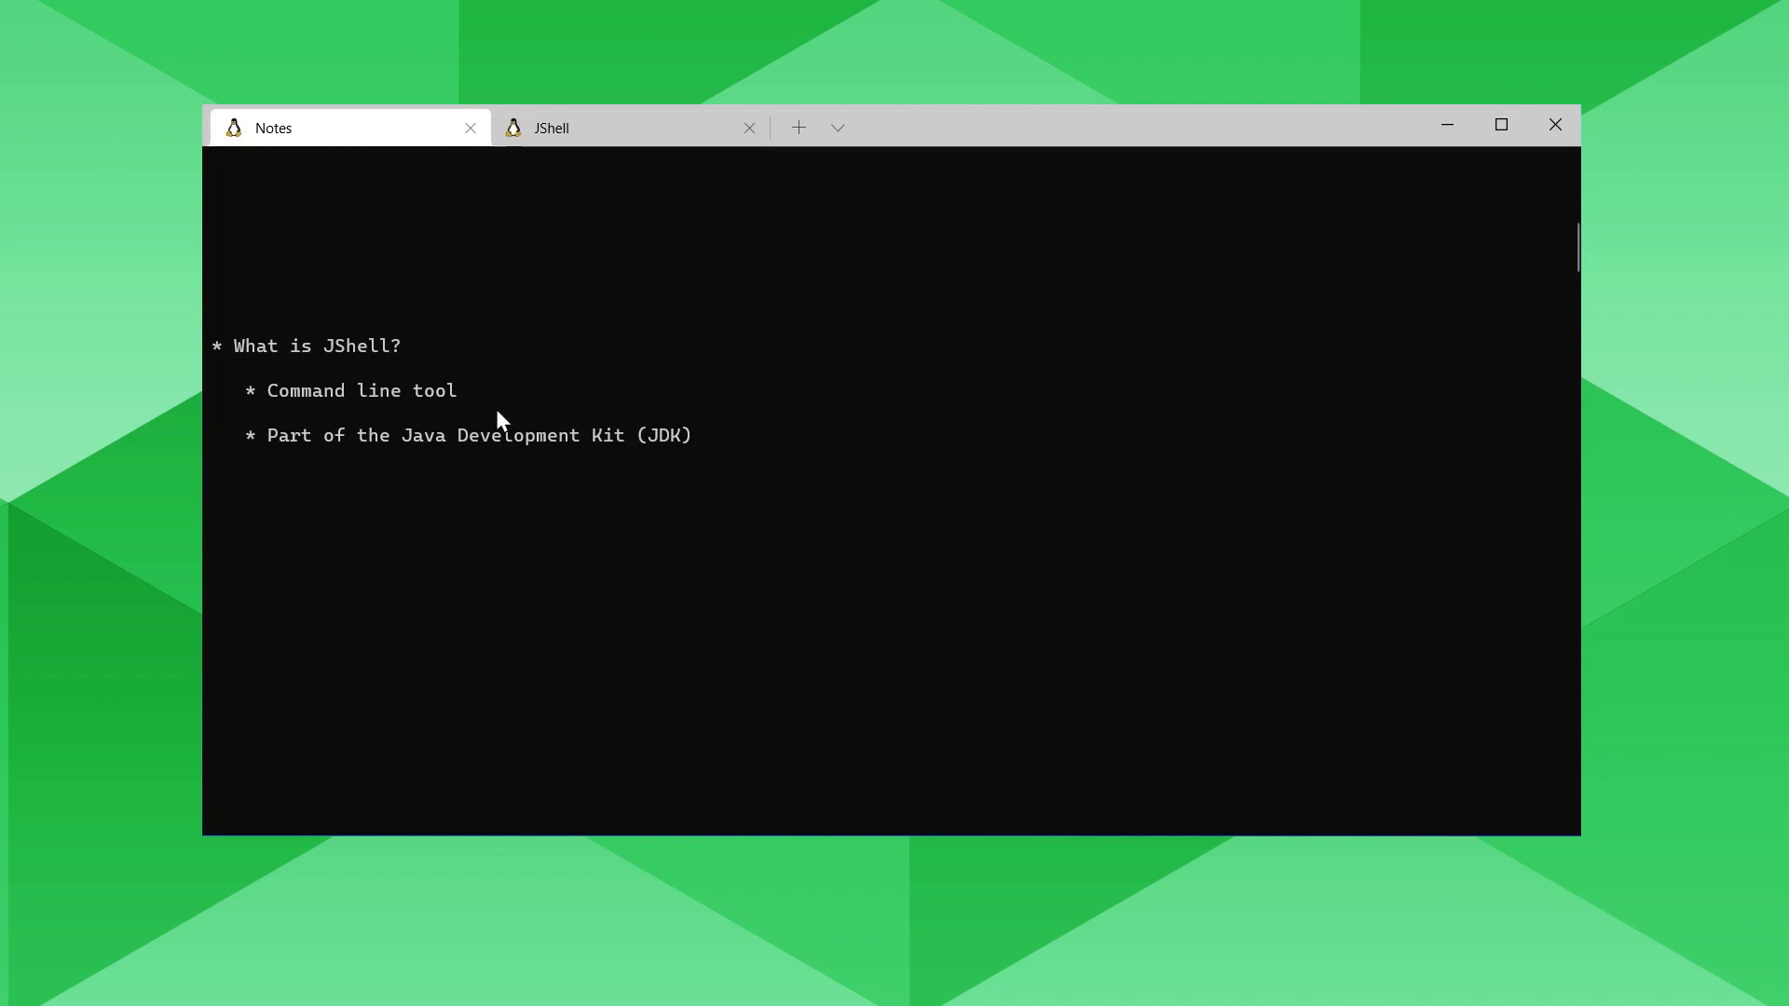
pyautogui.moveTo(481, 460)
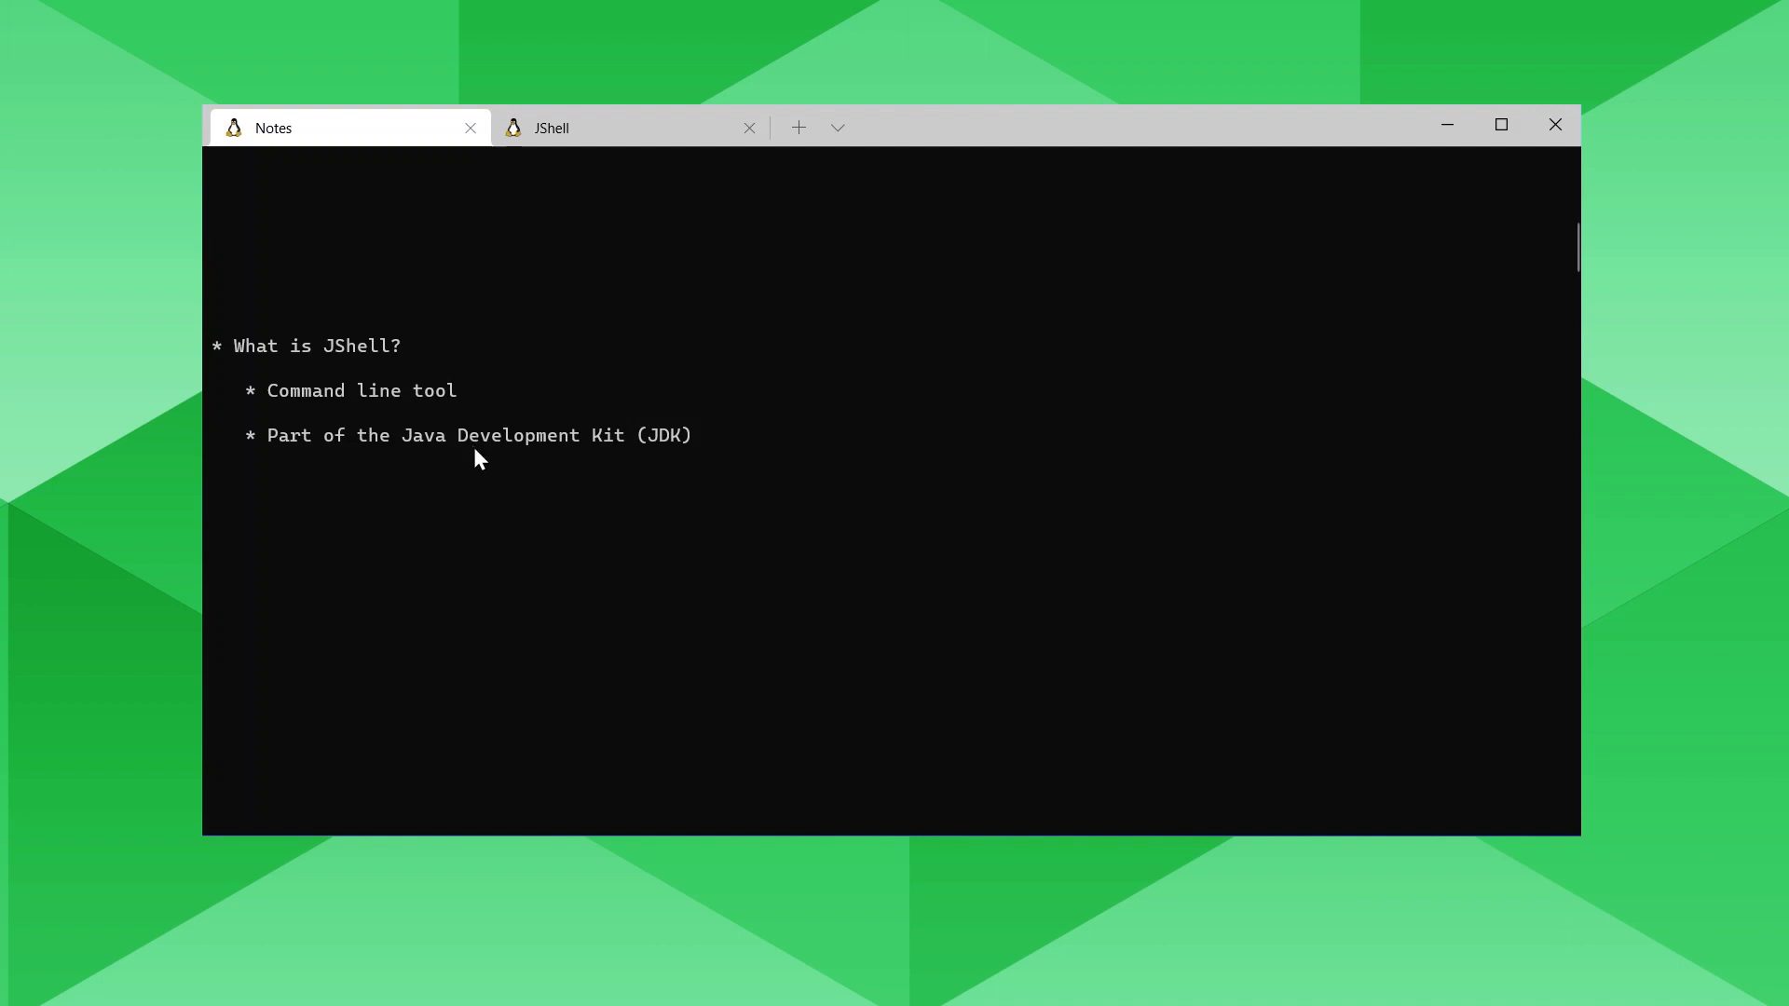
# Scroll the notes down past "Why is it useful?" to "How was it developed" with the JEP-222 URL.
pyautogui.scroll(-3)
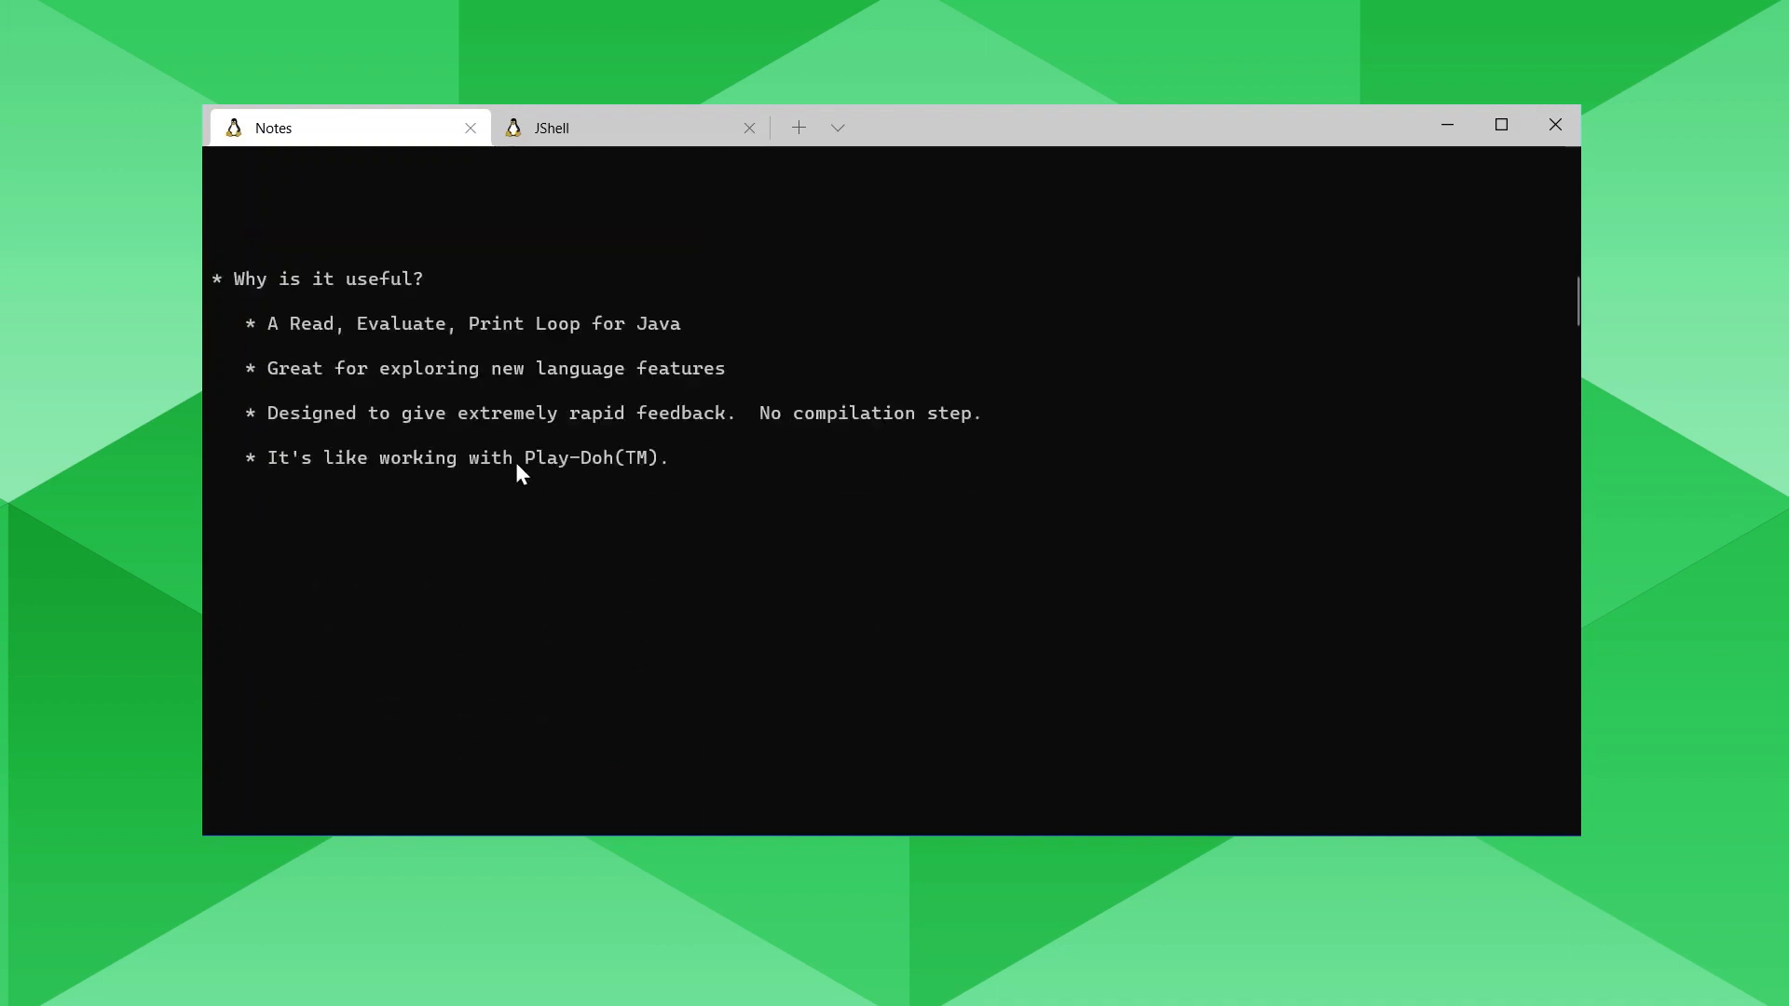
pyautogui.moveTo(435, 403)
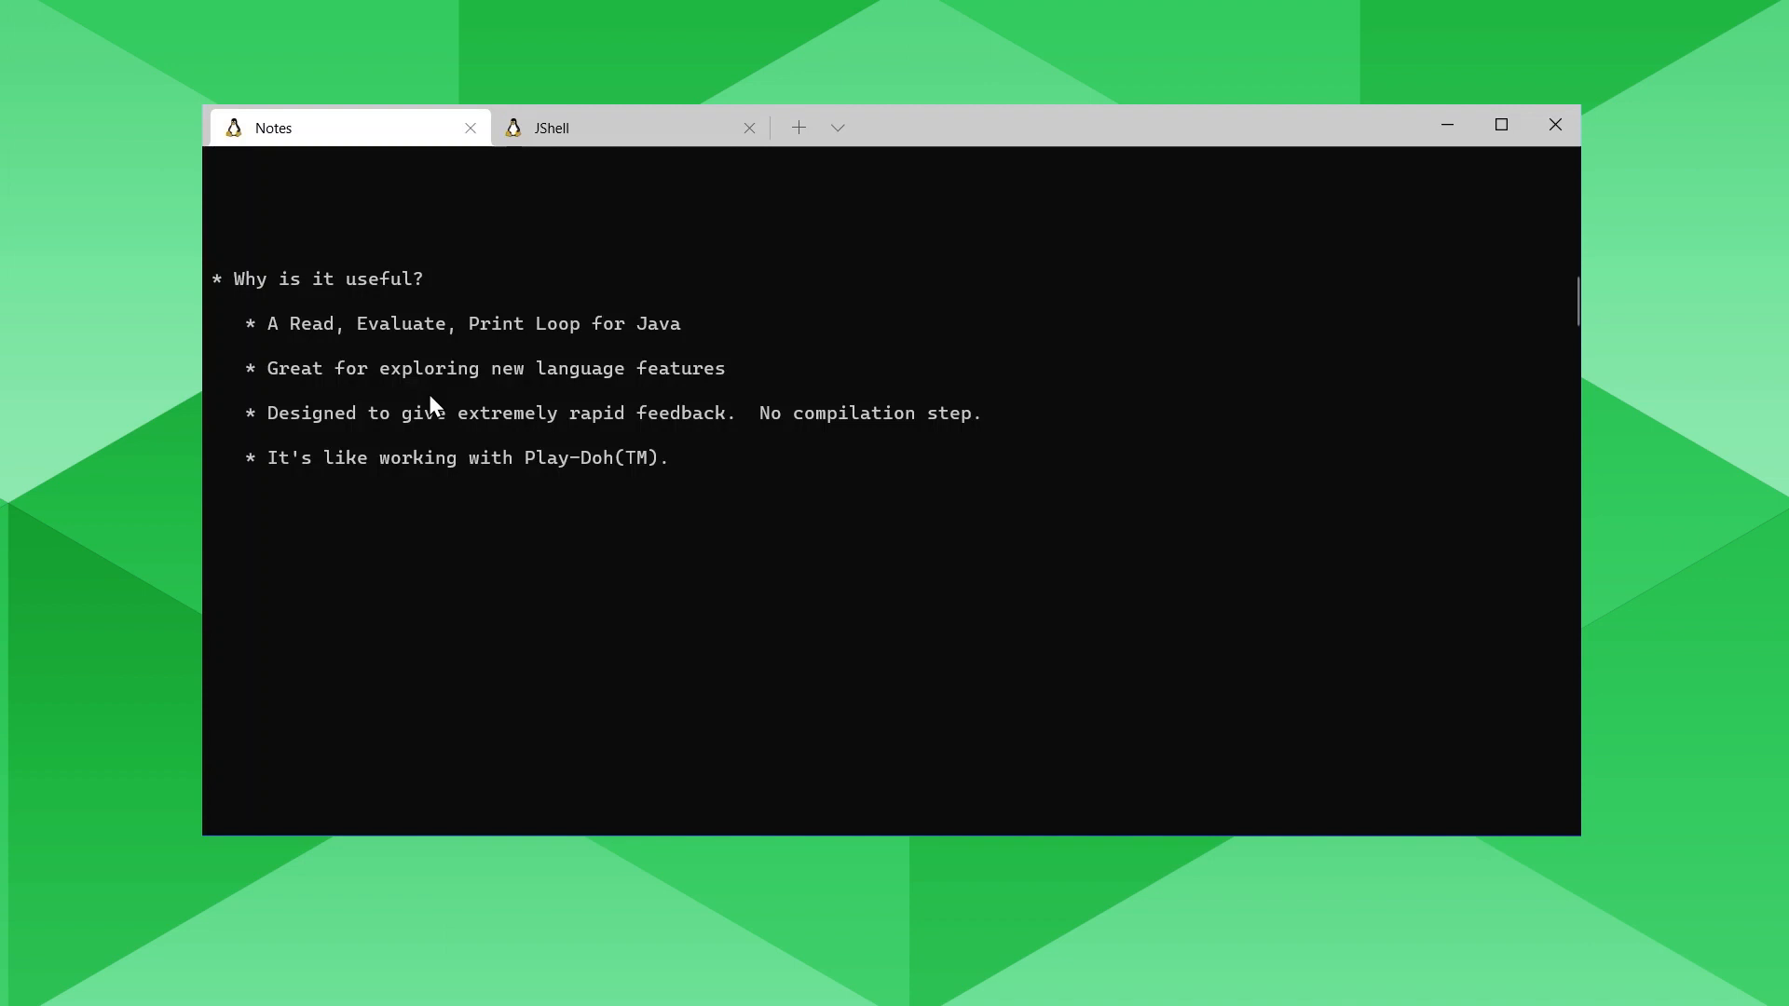
pyautogui.scroll(-3)
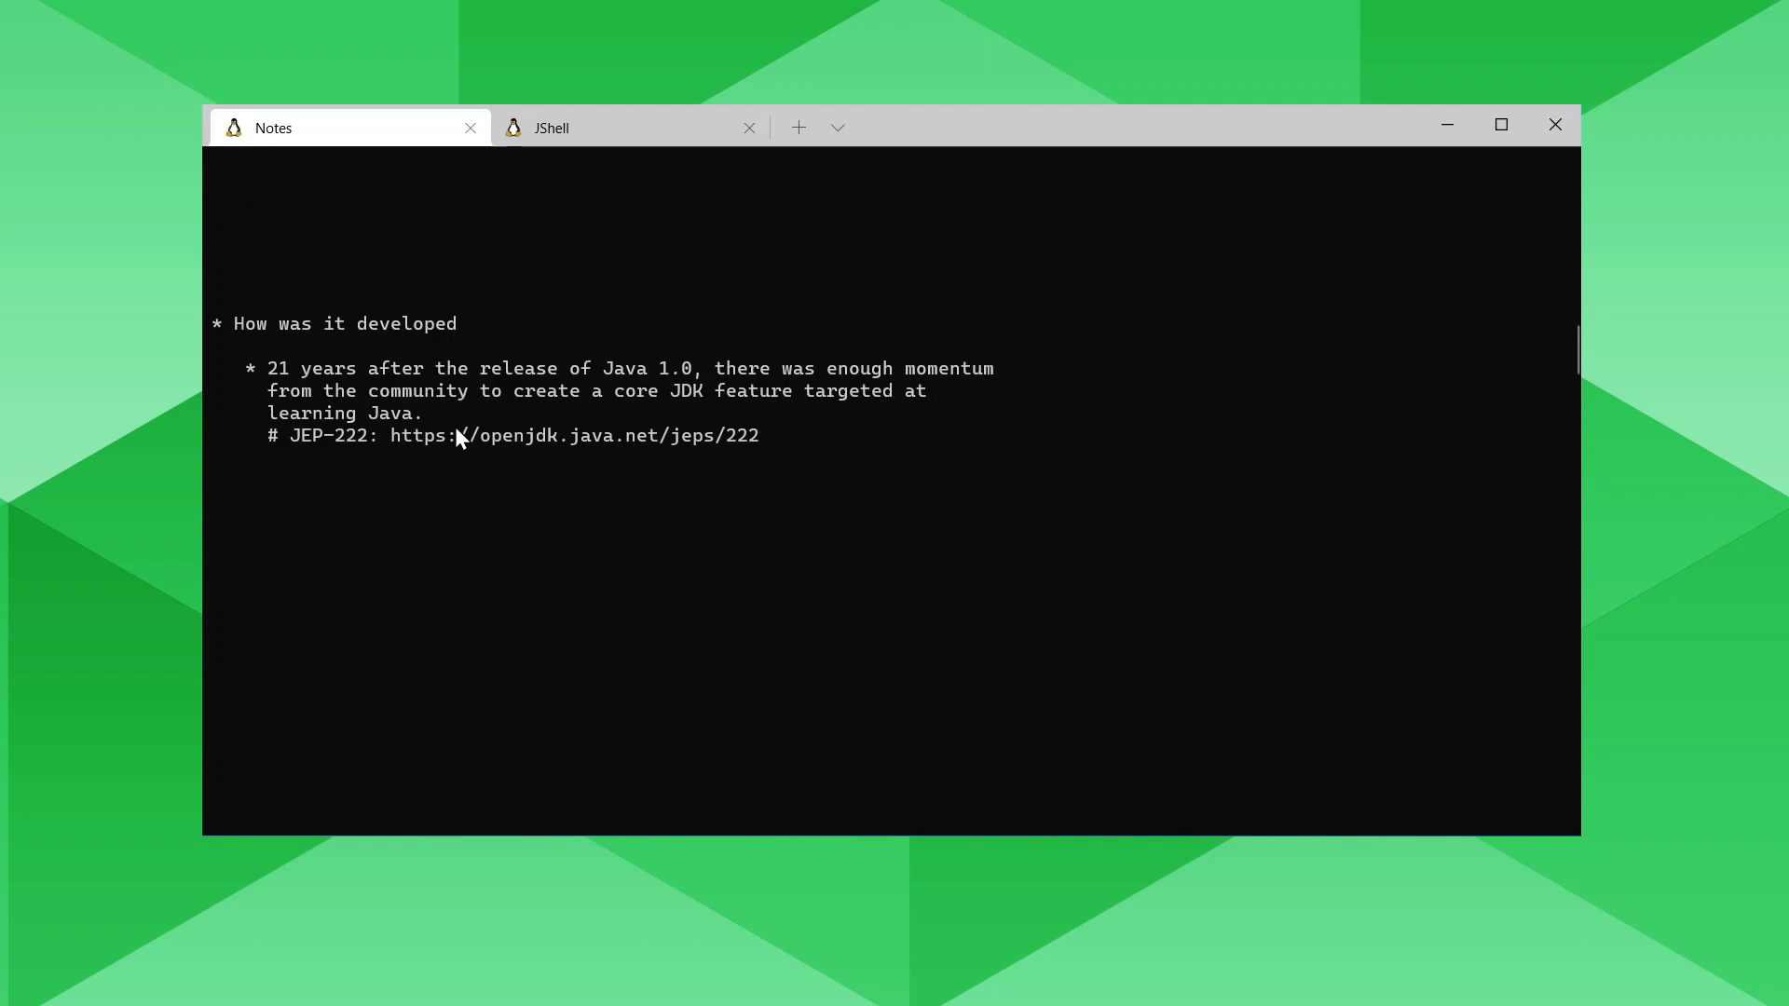
pyautogui.moveTo(458, 479)
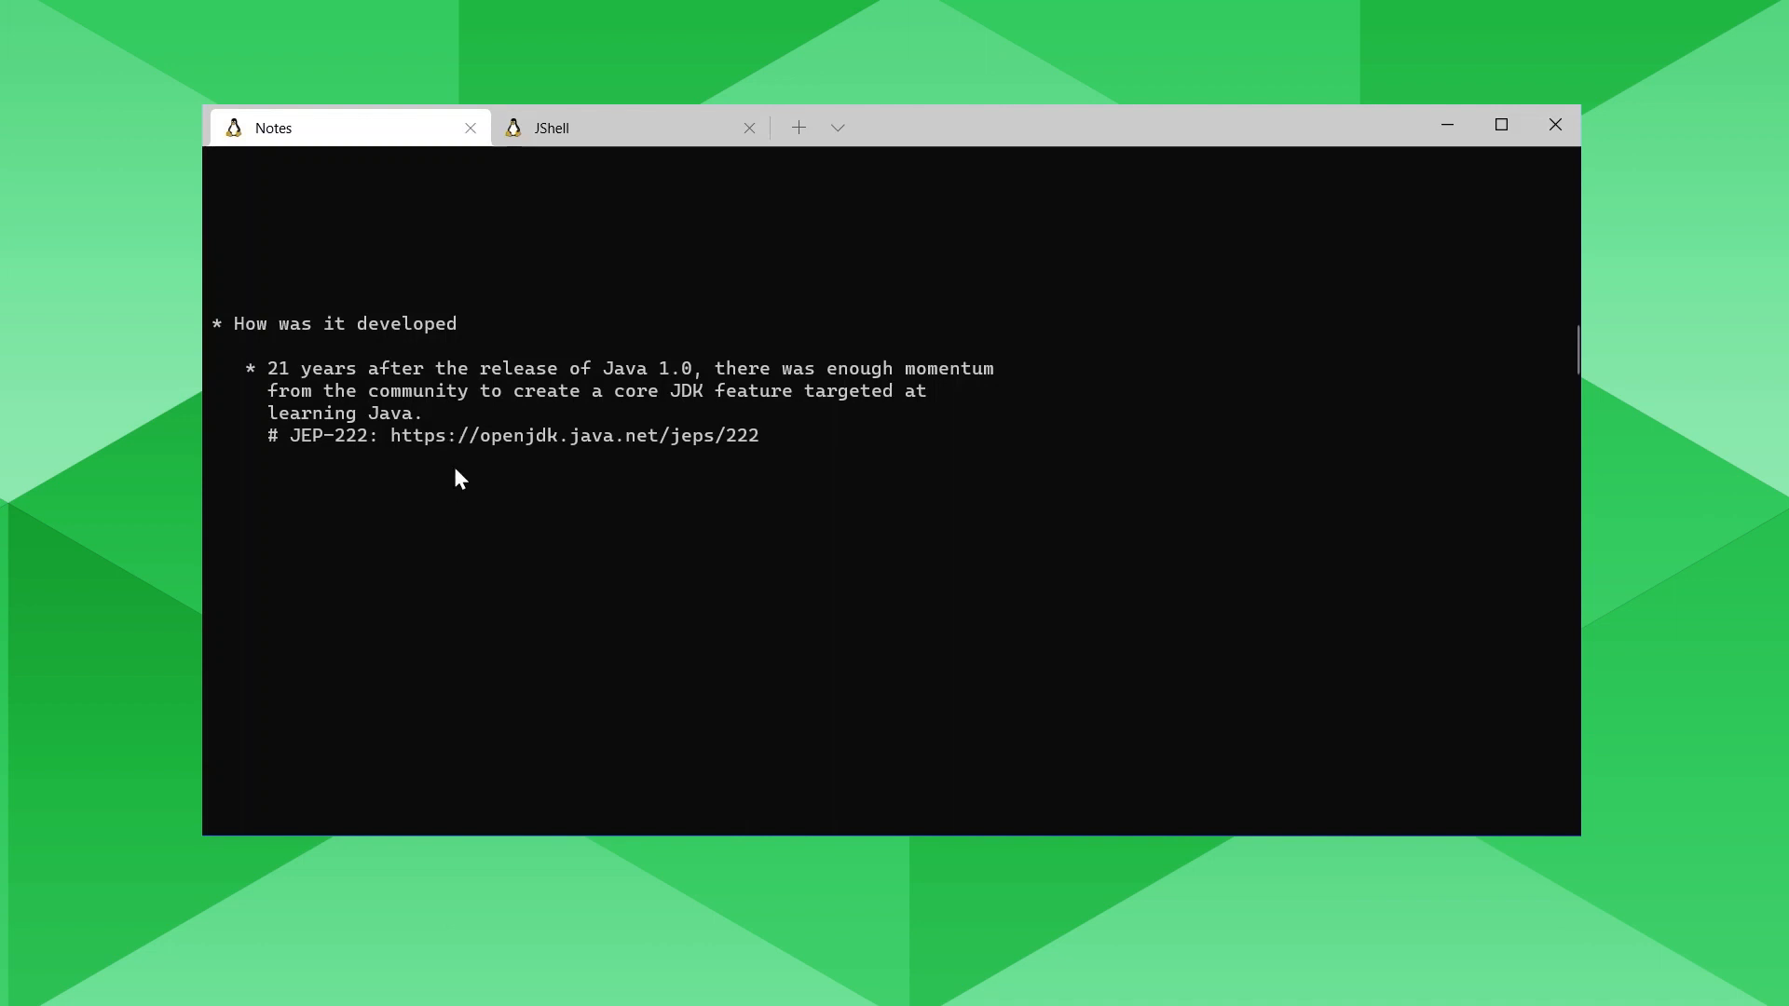
pyautogui.moveTo(456, 451)
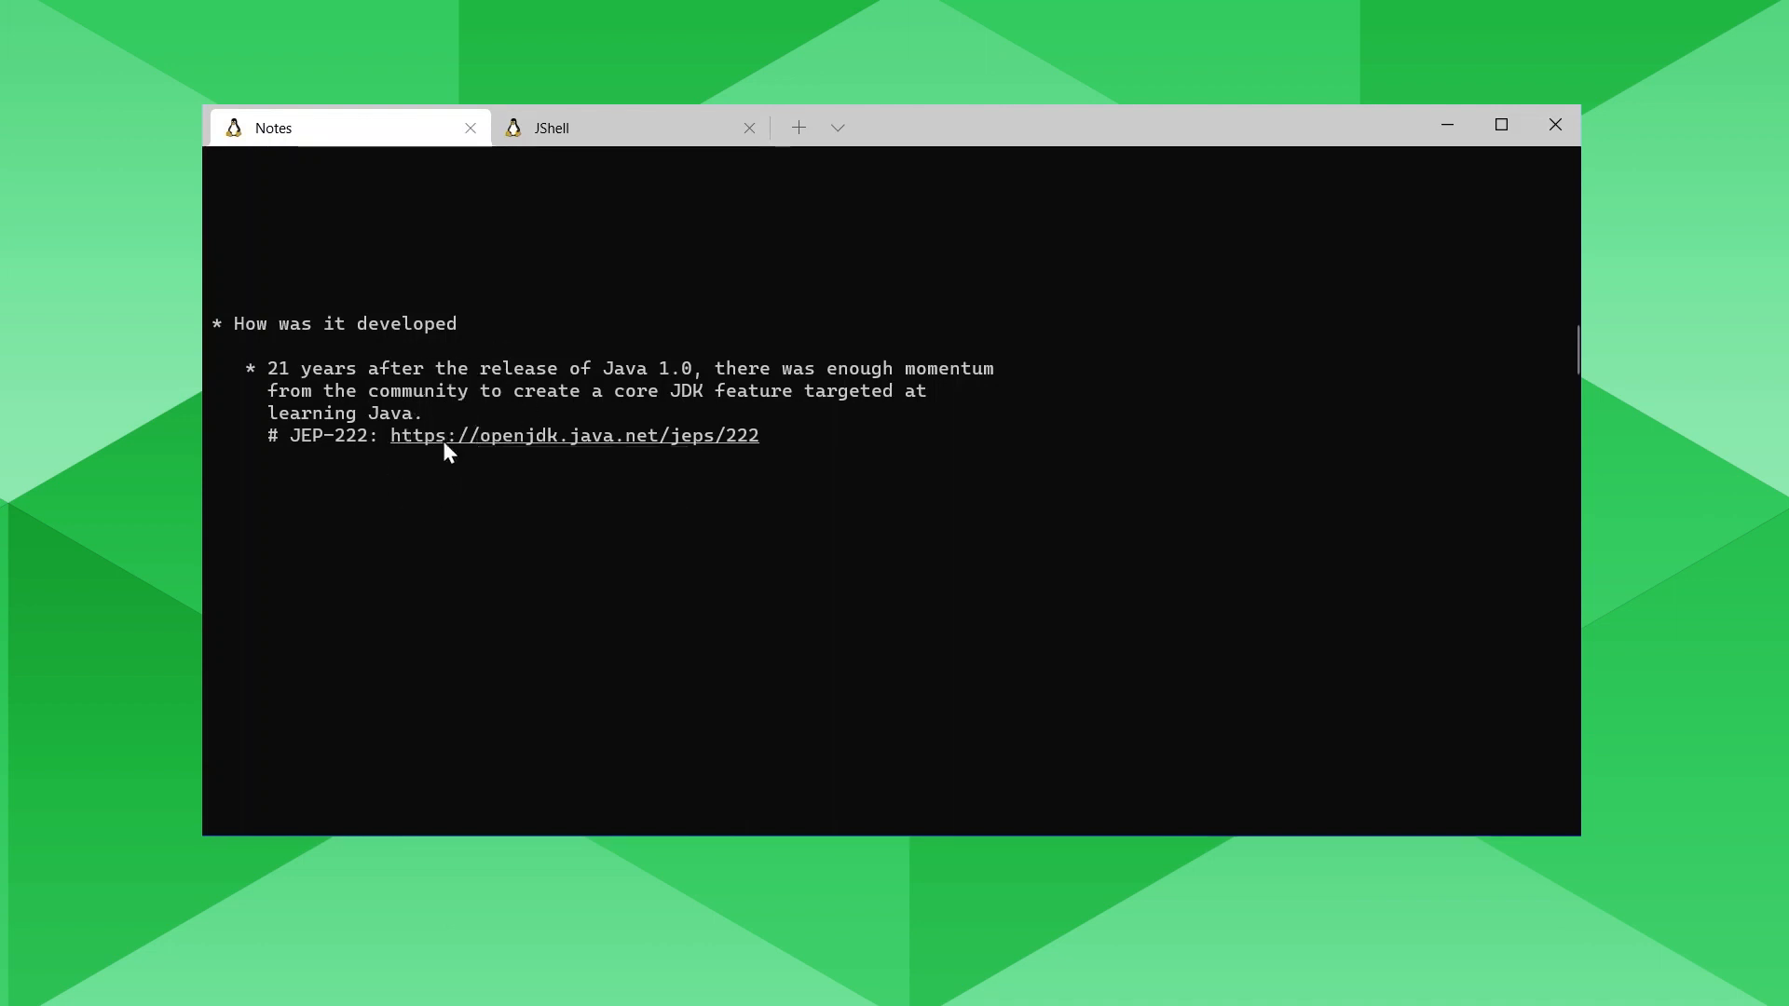
pyautogui.click(574, 434)
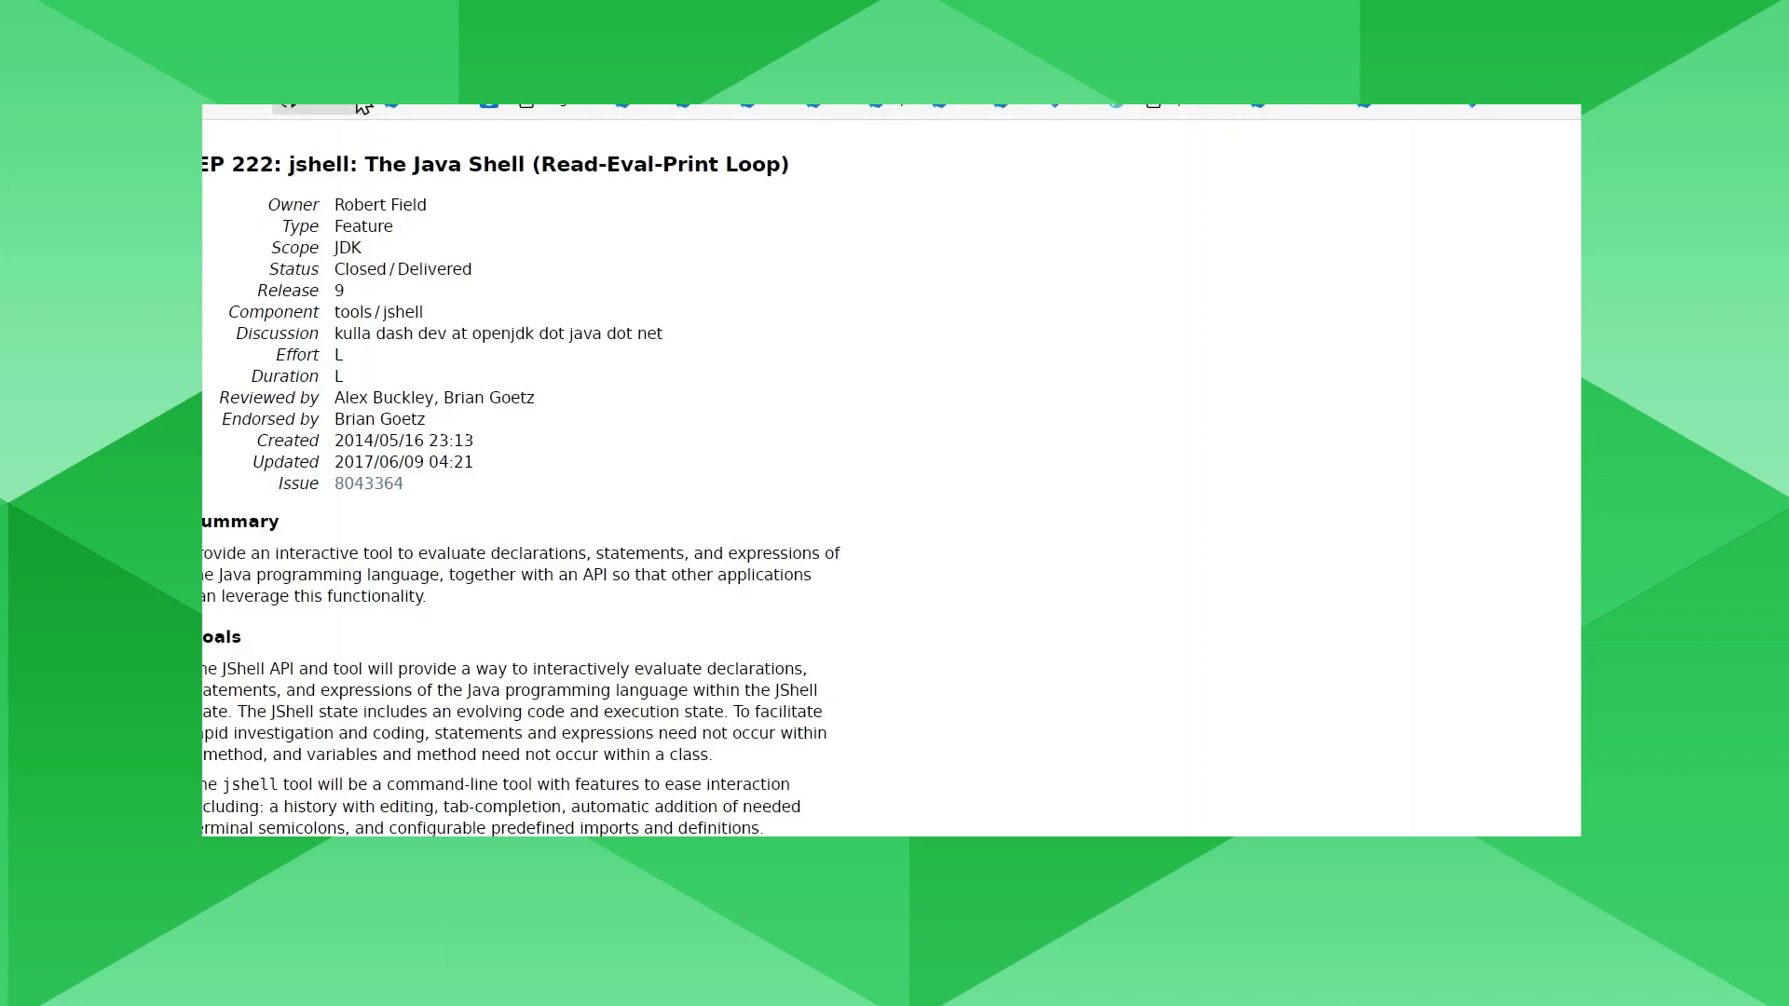
pyautogui.moveTo(399, 393)
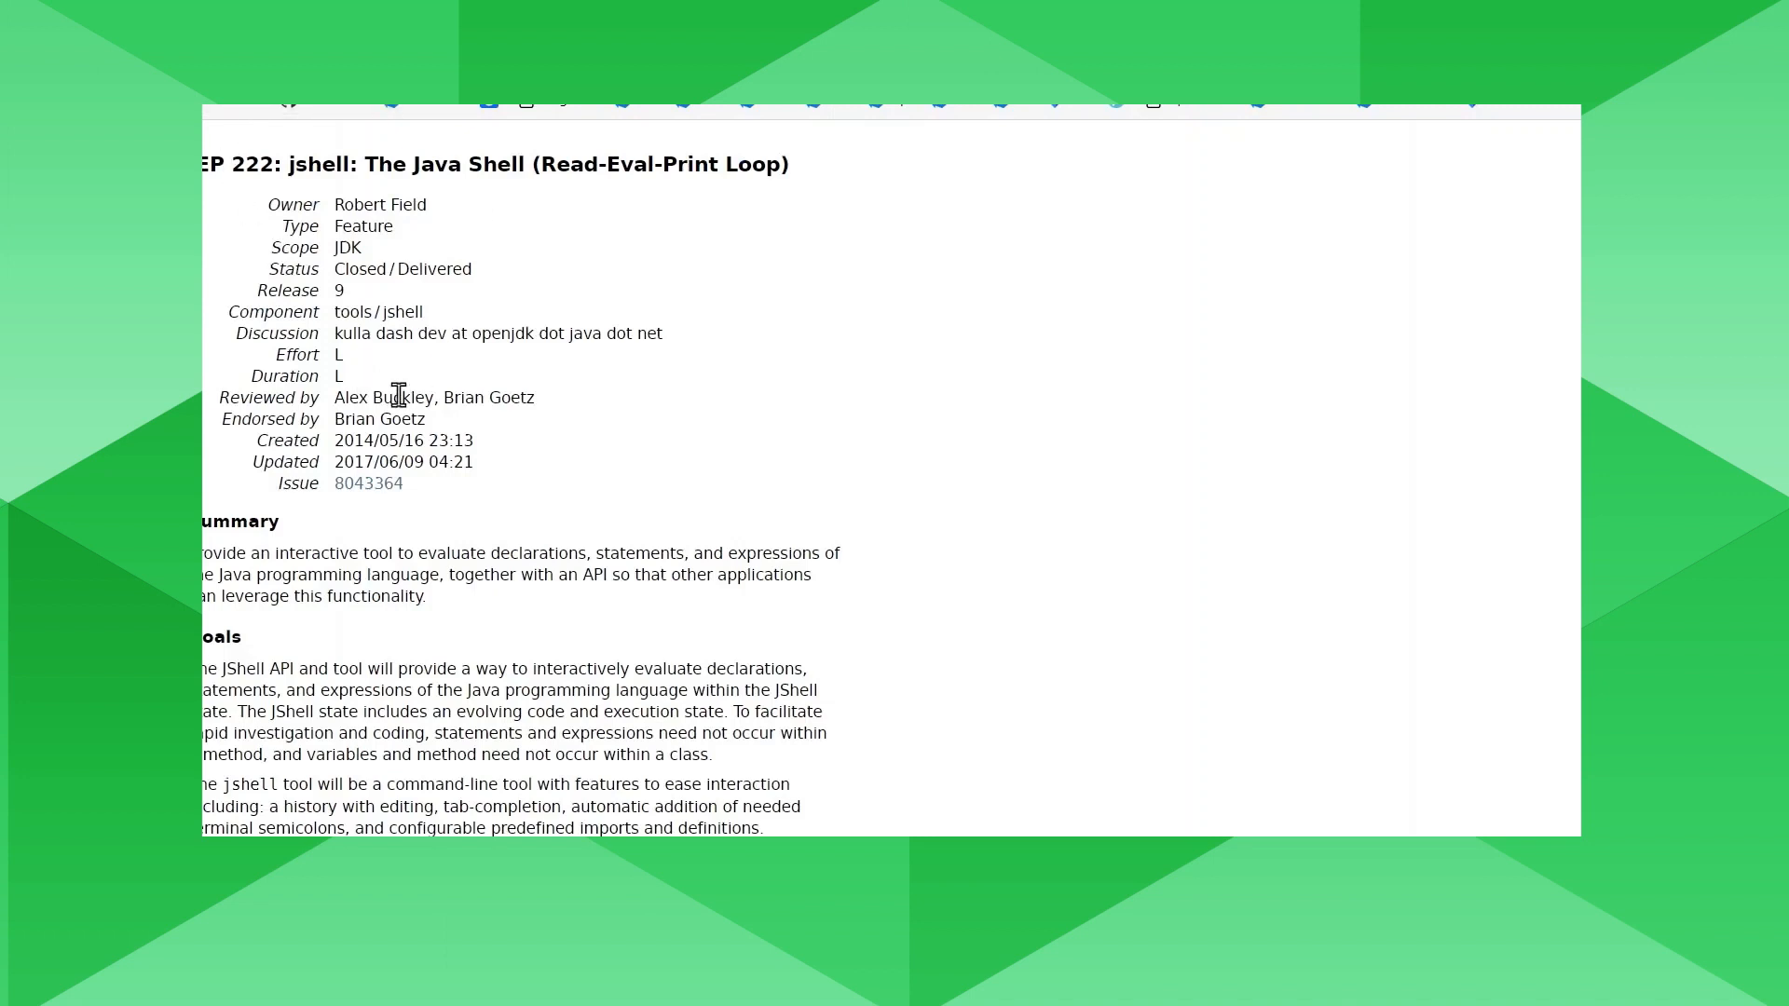
pyautogui.moveTo(445, 125)
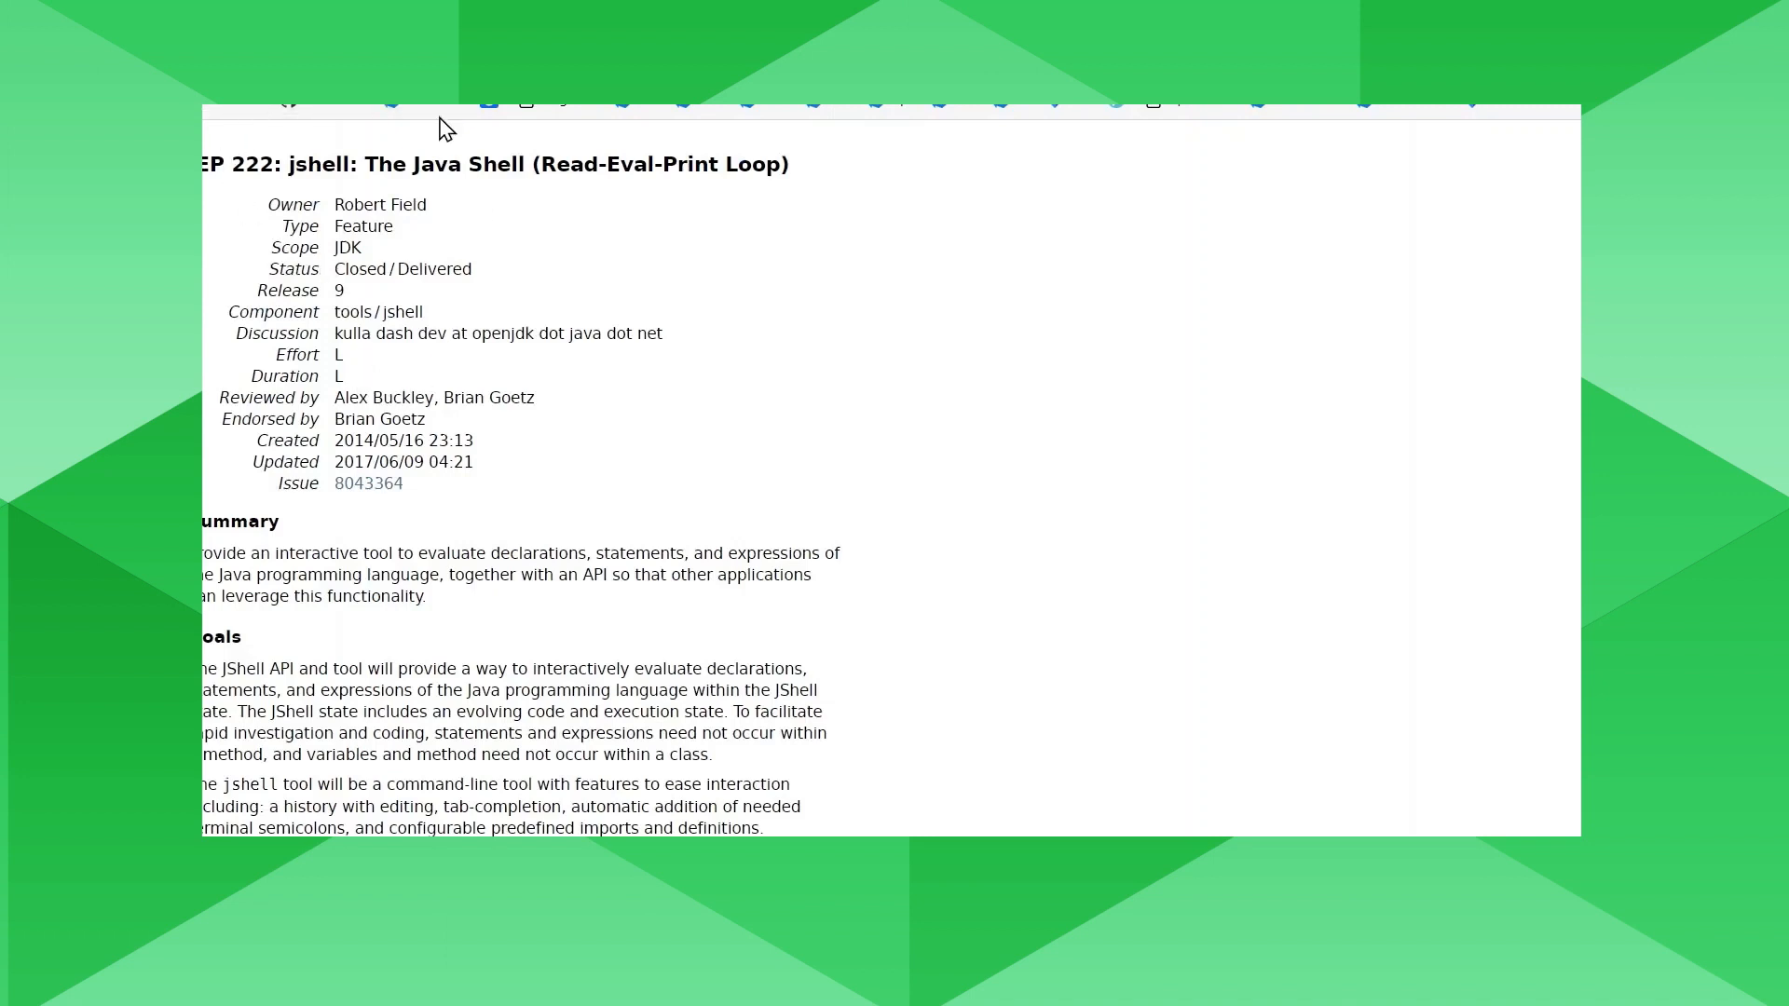
pyautogui.scroll(-3)
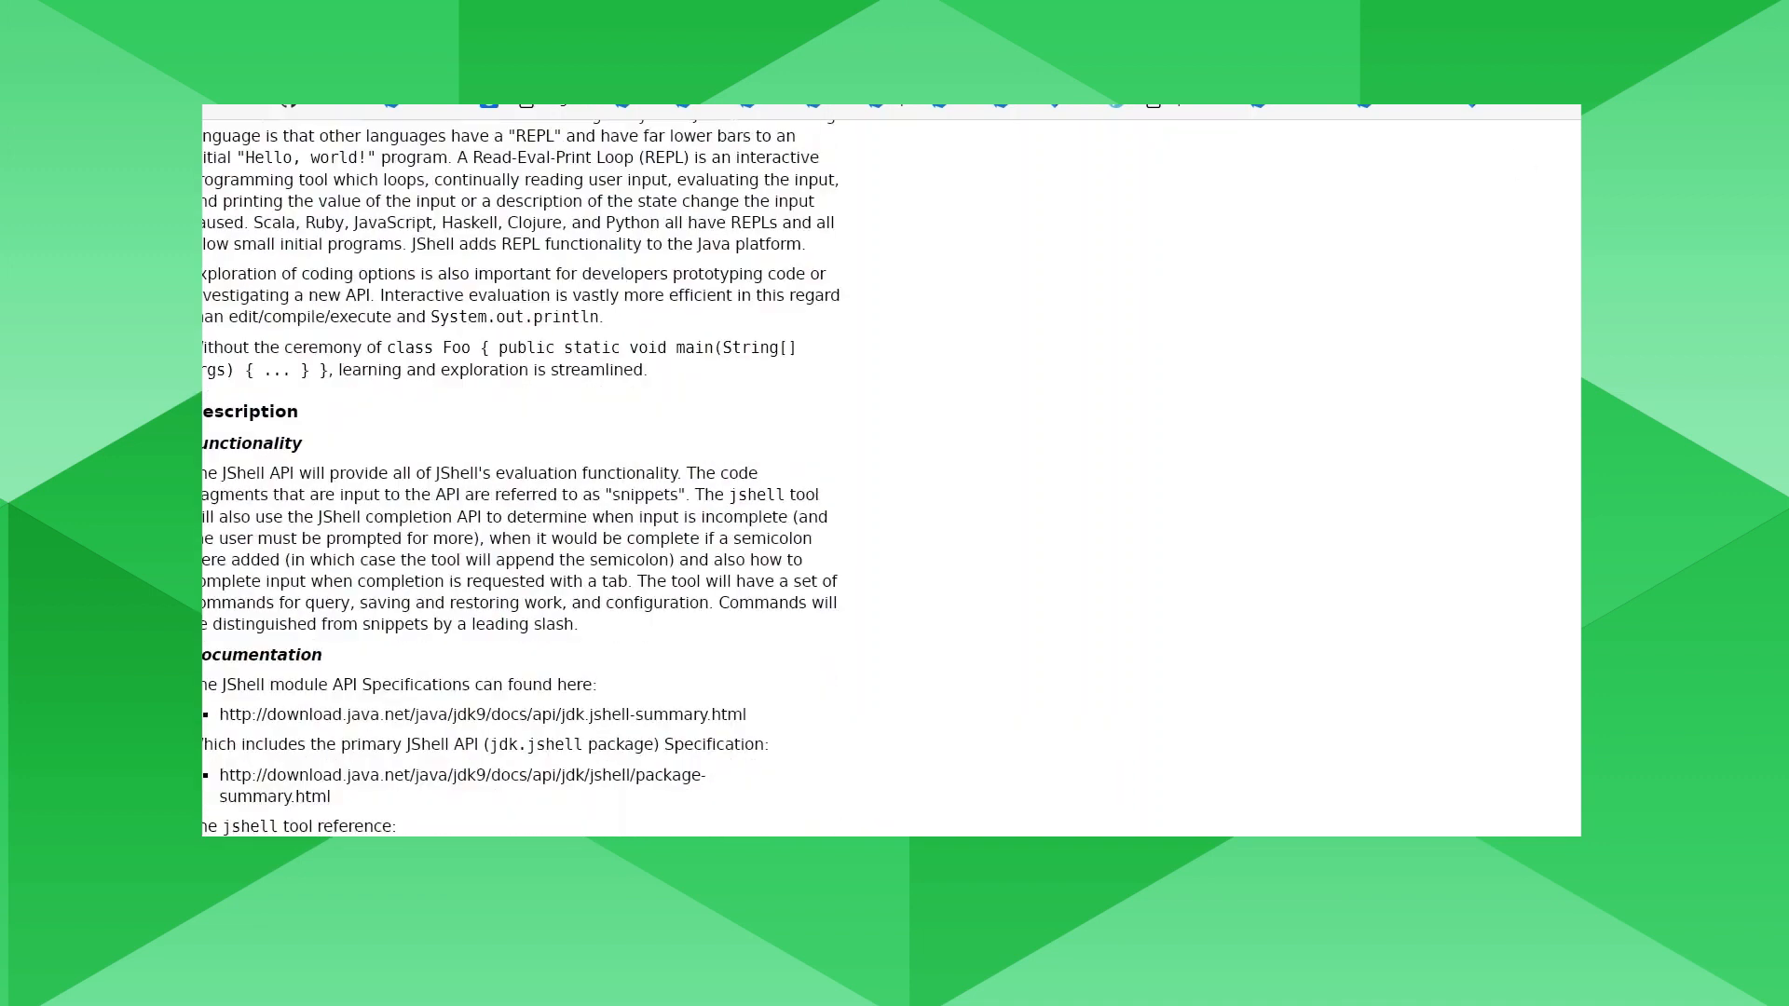
# Return to the Notes tab at the learning-more section with /help intro and User Guide links.
pyautogui.click(551, 127)
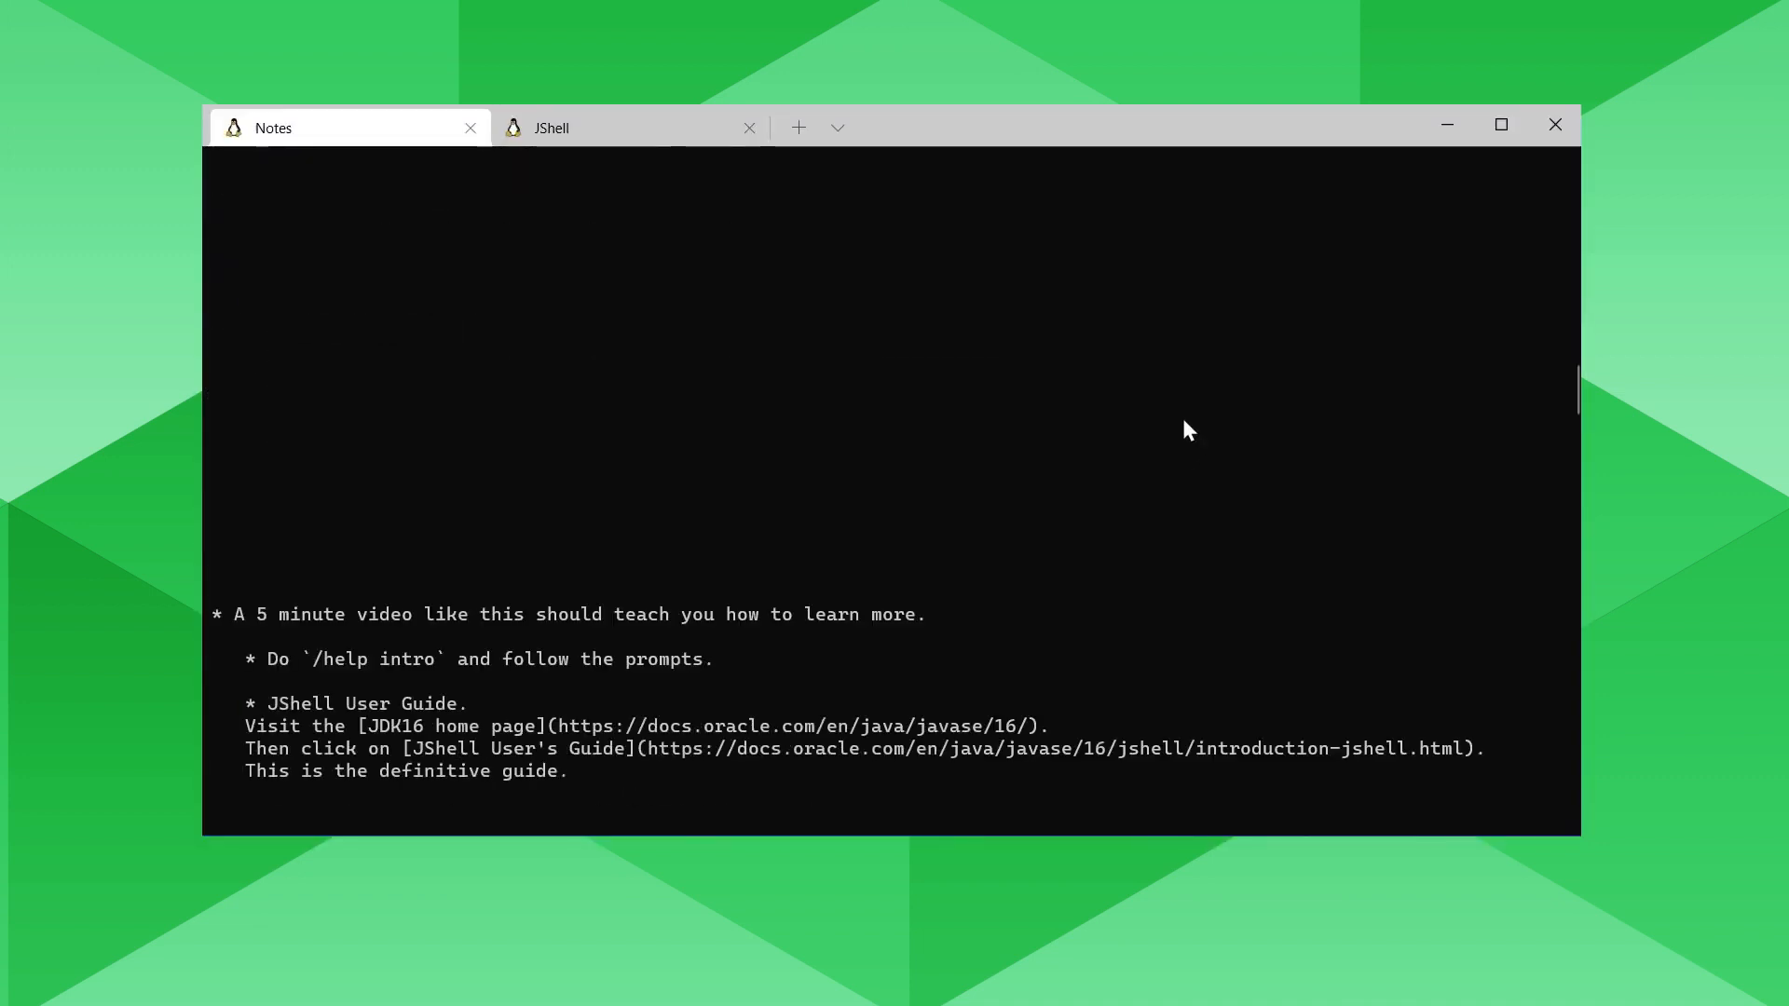
pyautogui.scroll(3)
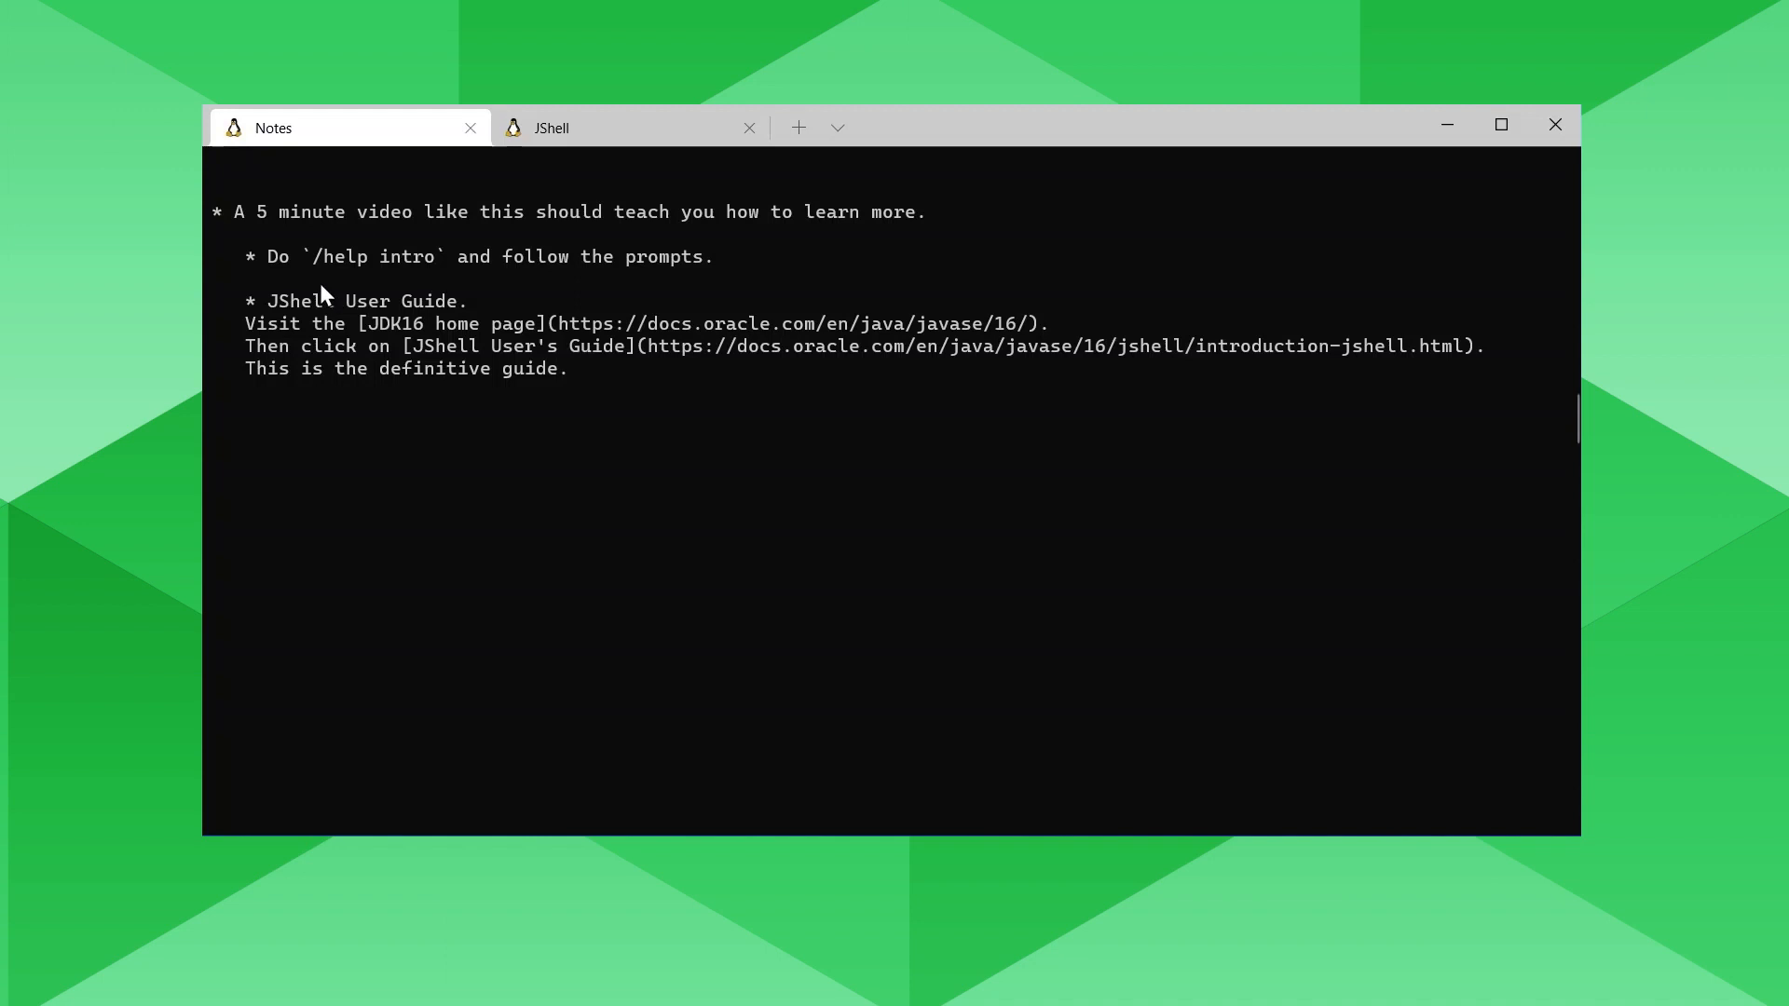
pyautogui.moveTo(315, 273)
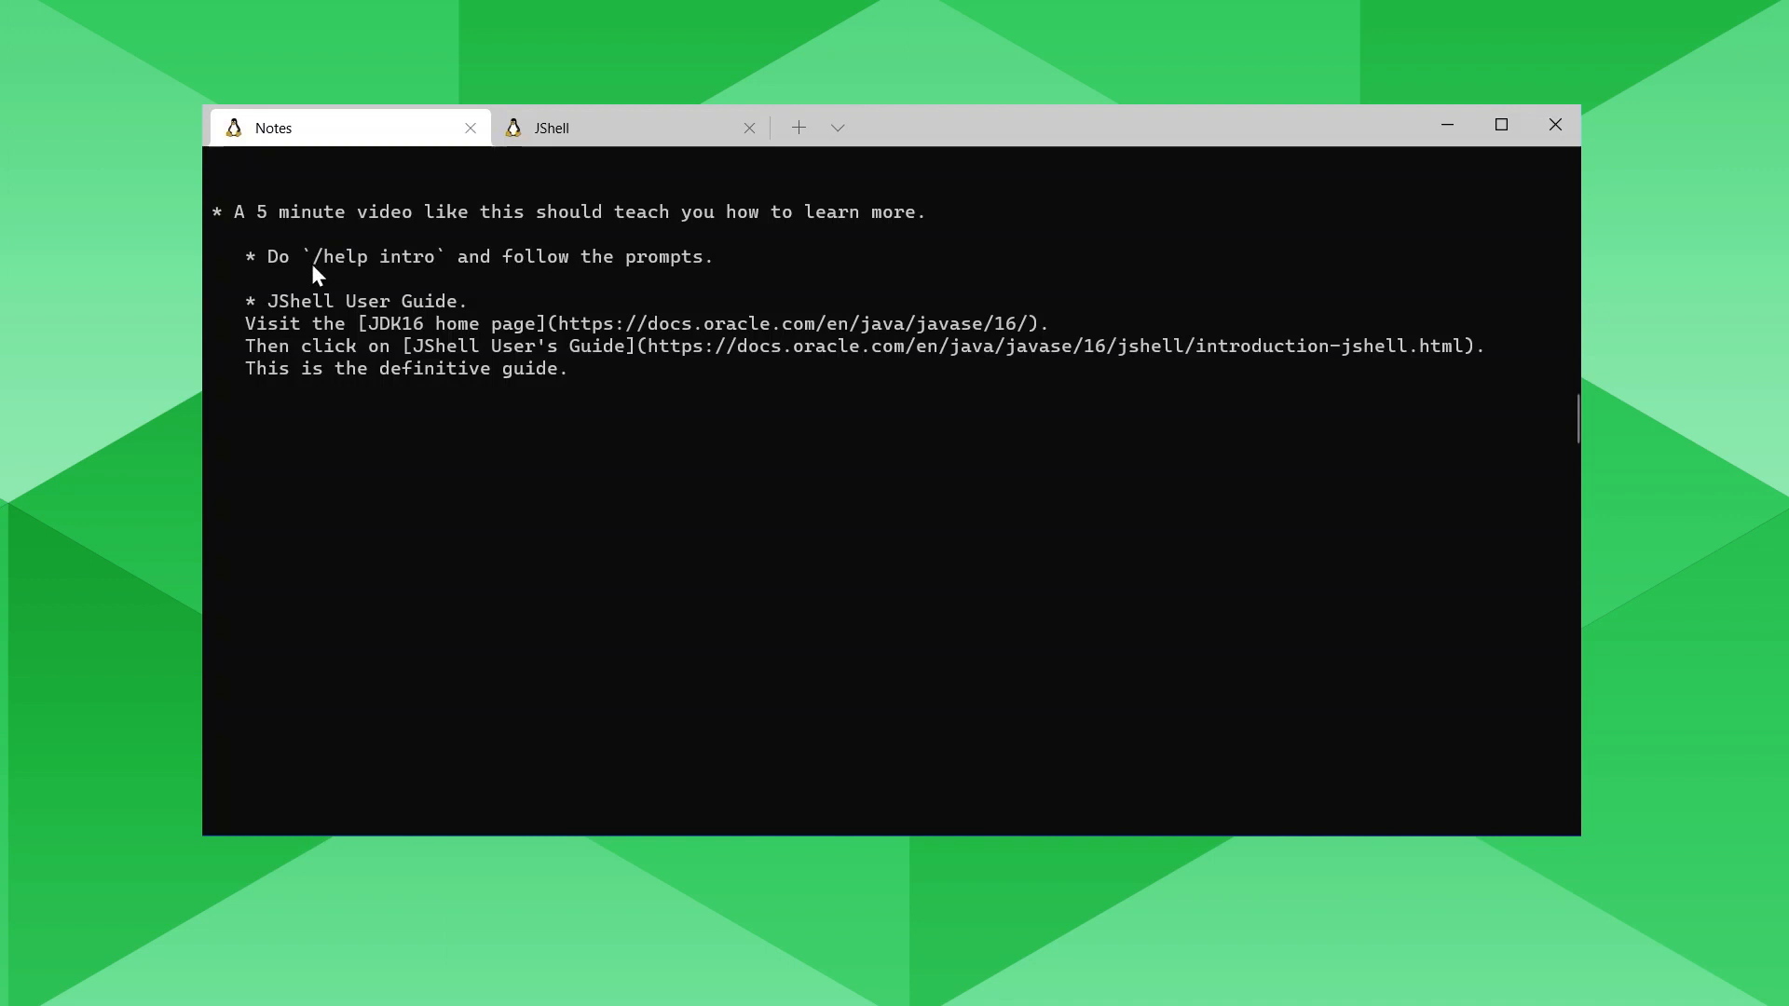
# Start jshell -v PRINTING, run /help intro, then list all slash commands with / and Tab.
pyautogui.click(551, 127)
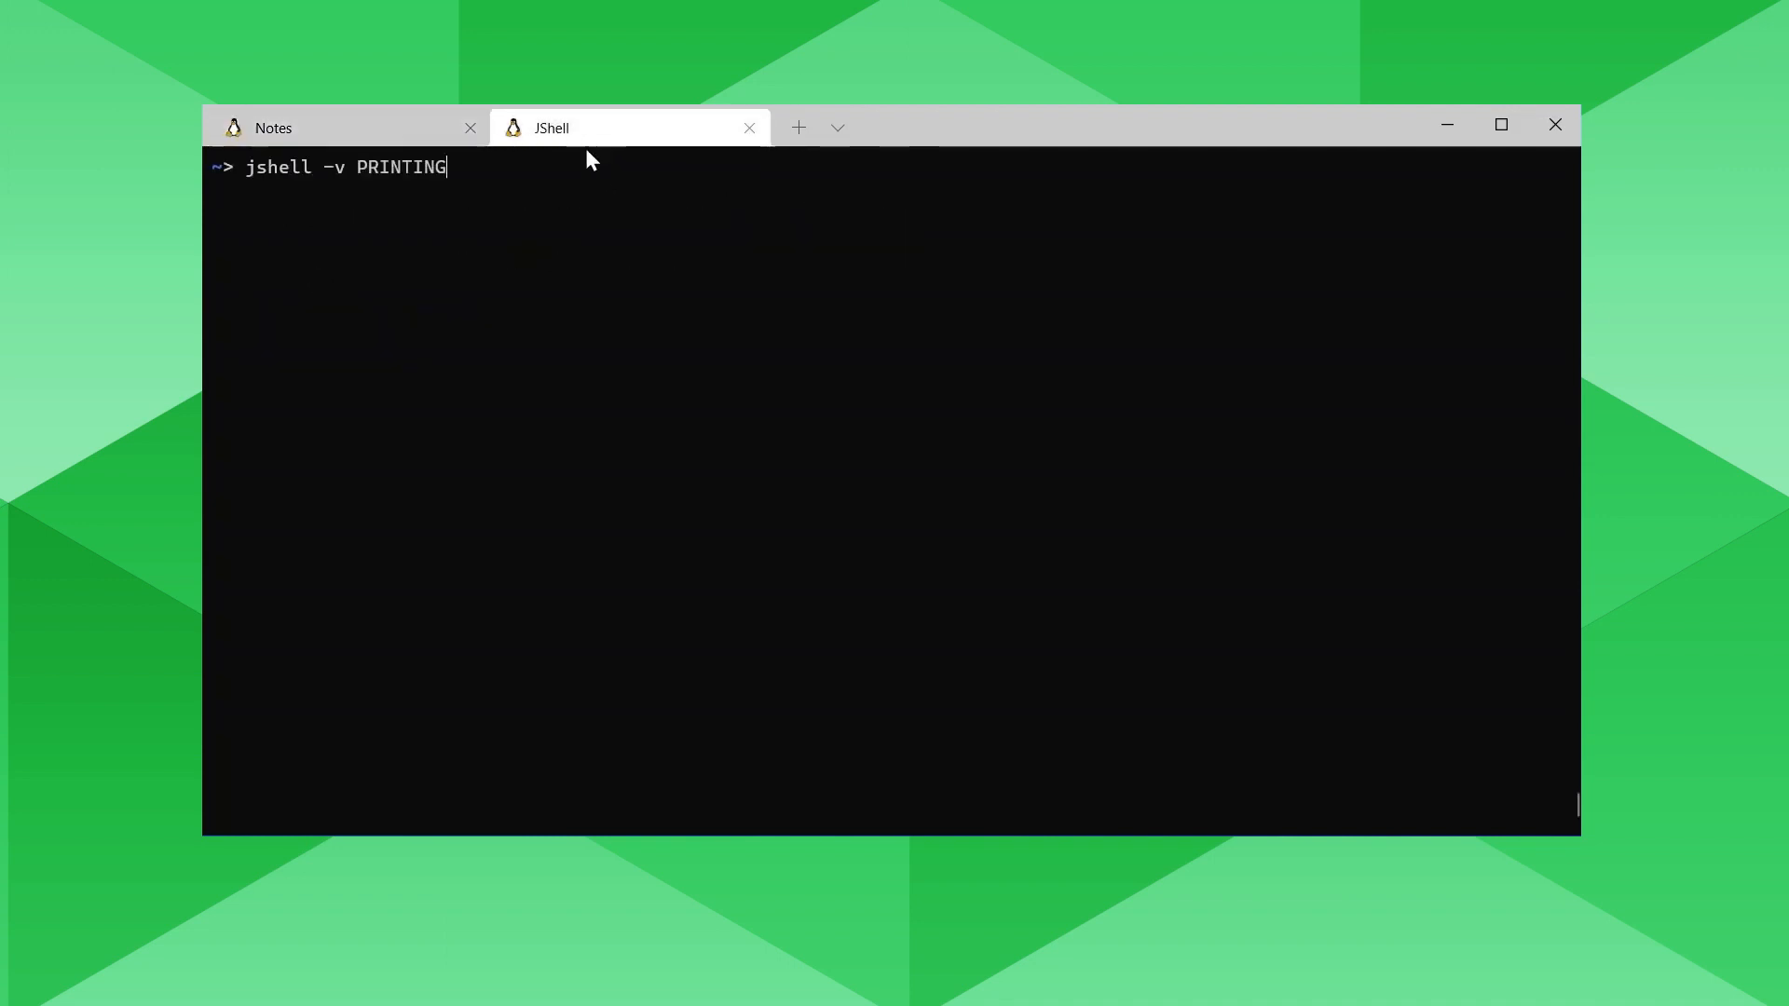
pyautogui.moveTo(443, 408)
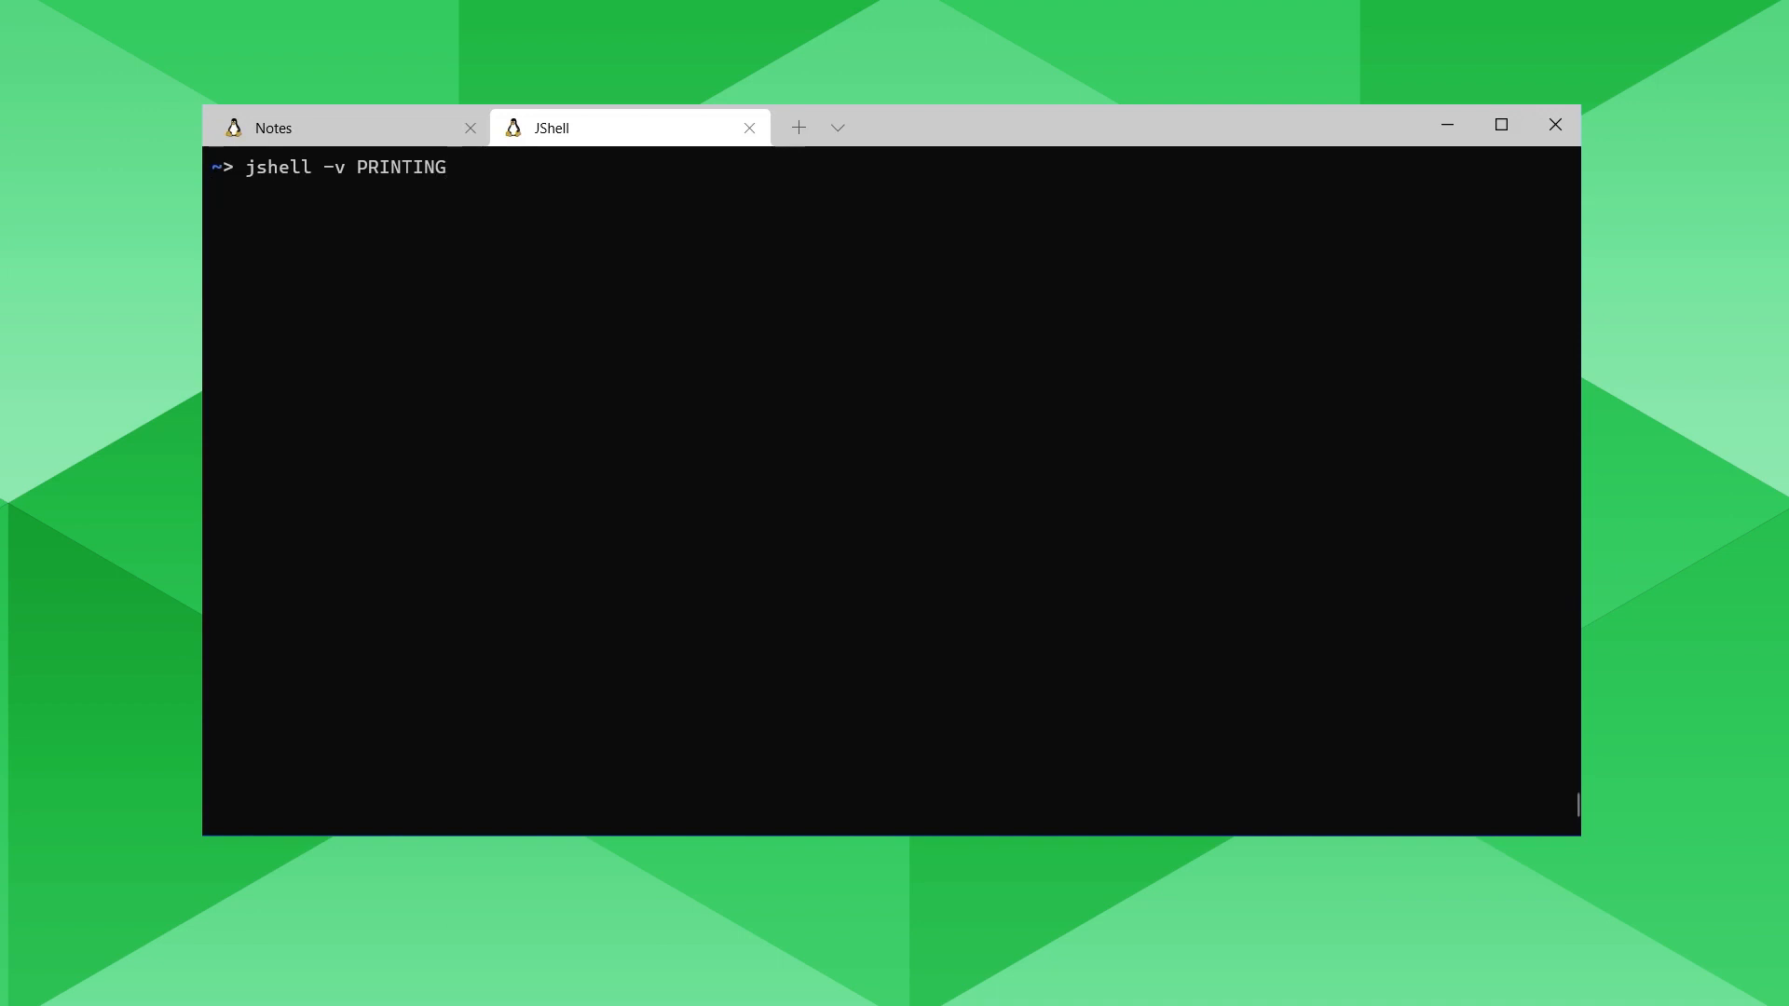
pyautogui.press('Return')
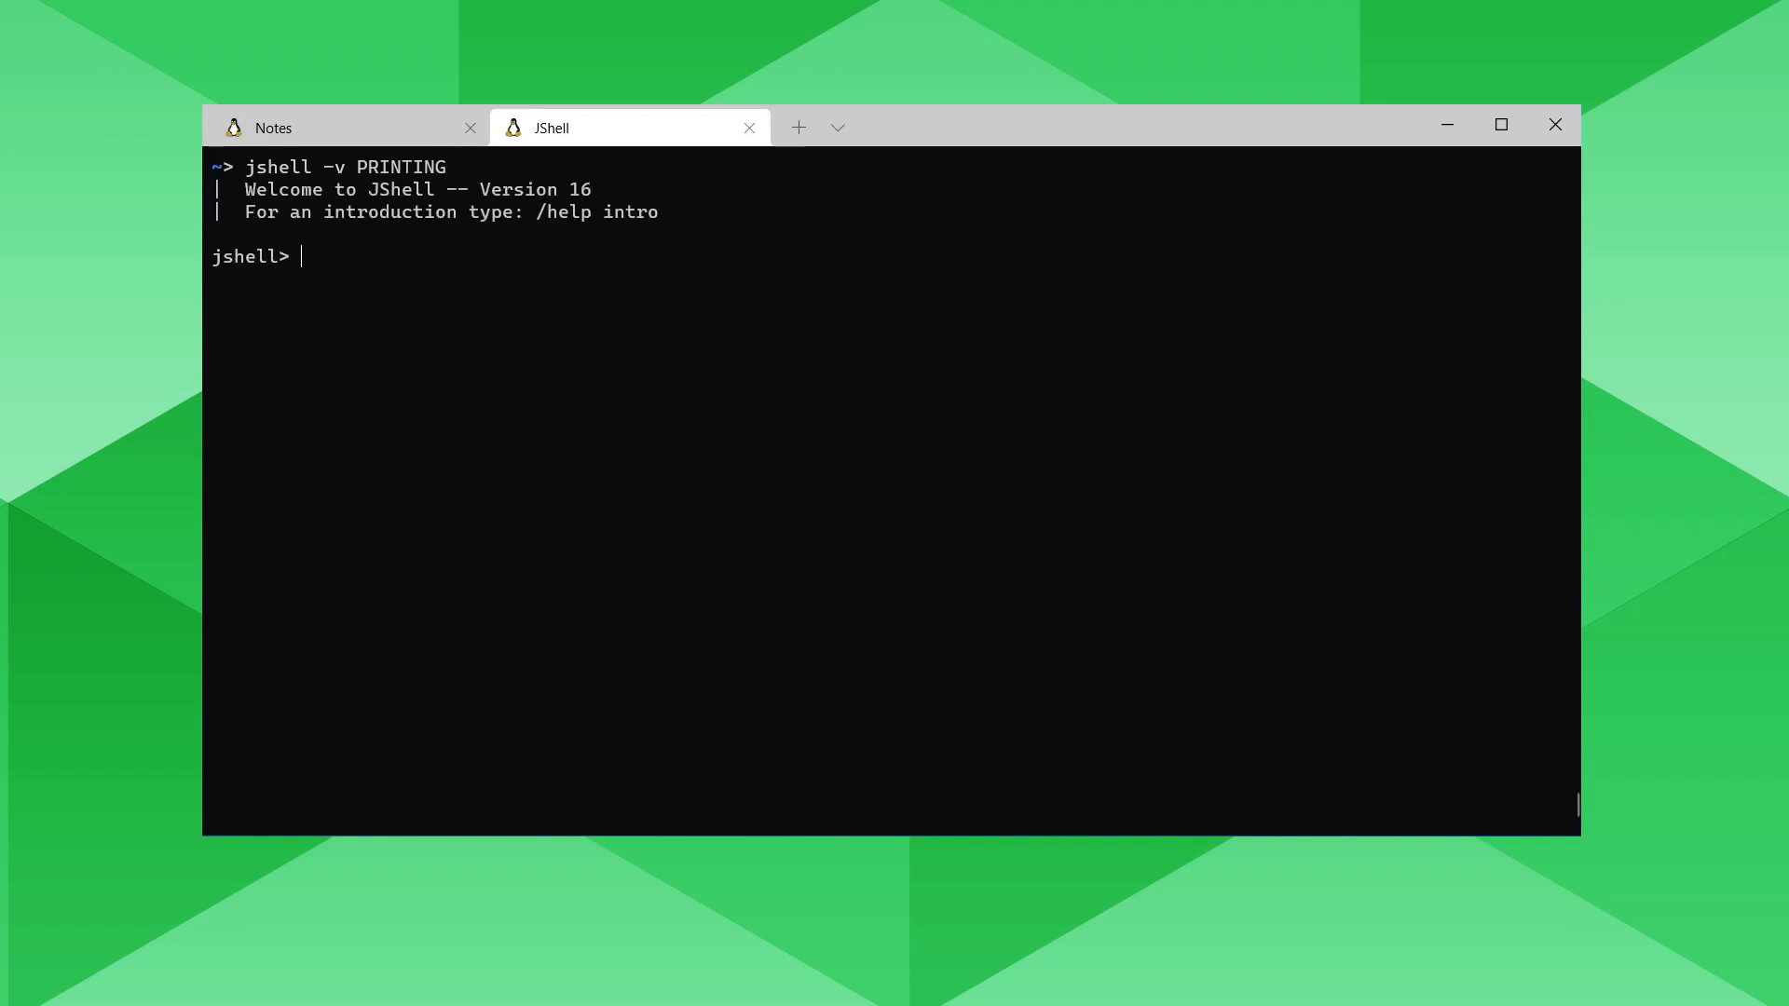
pyautogui.write('/help i')
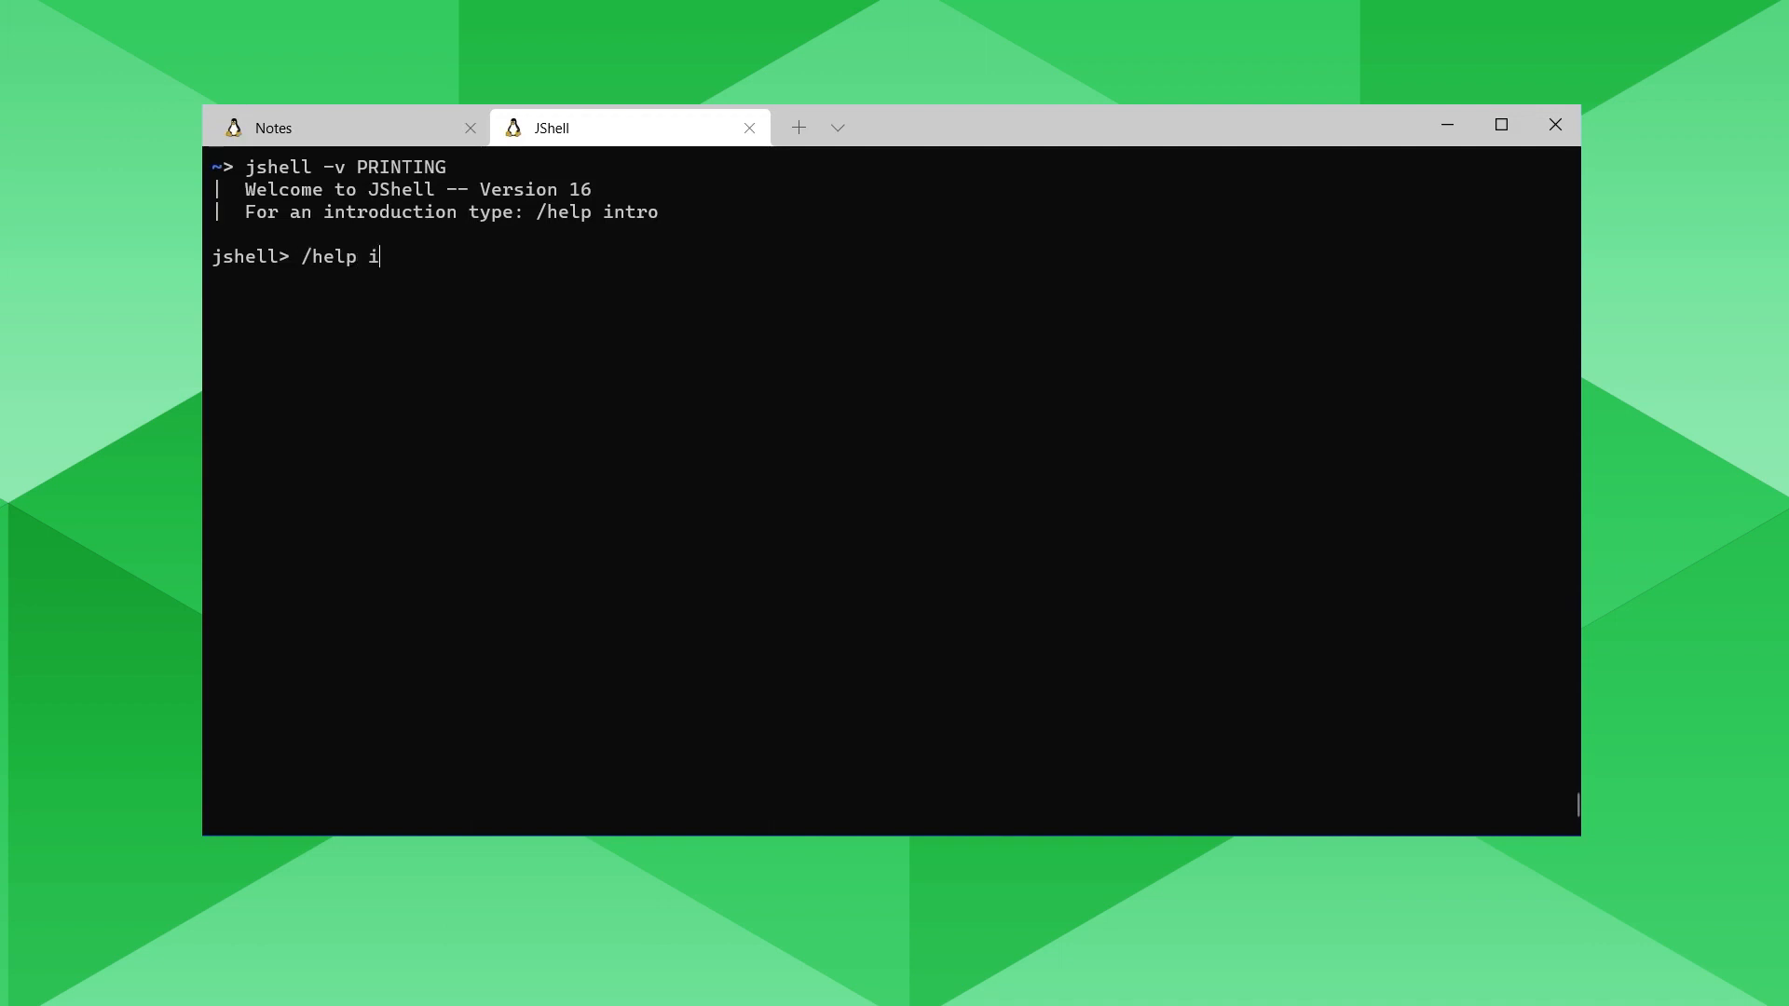
pyautogui.press('Return')
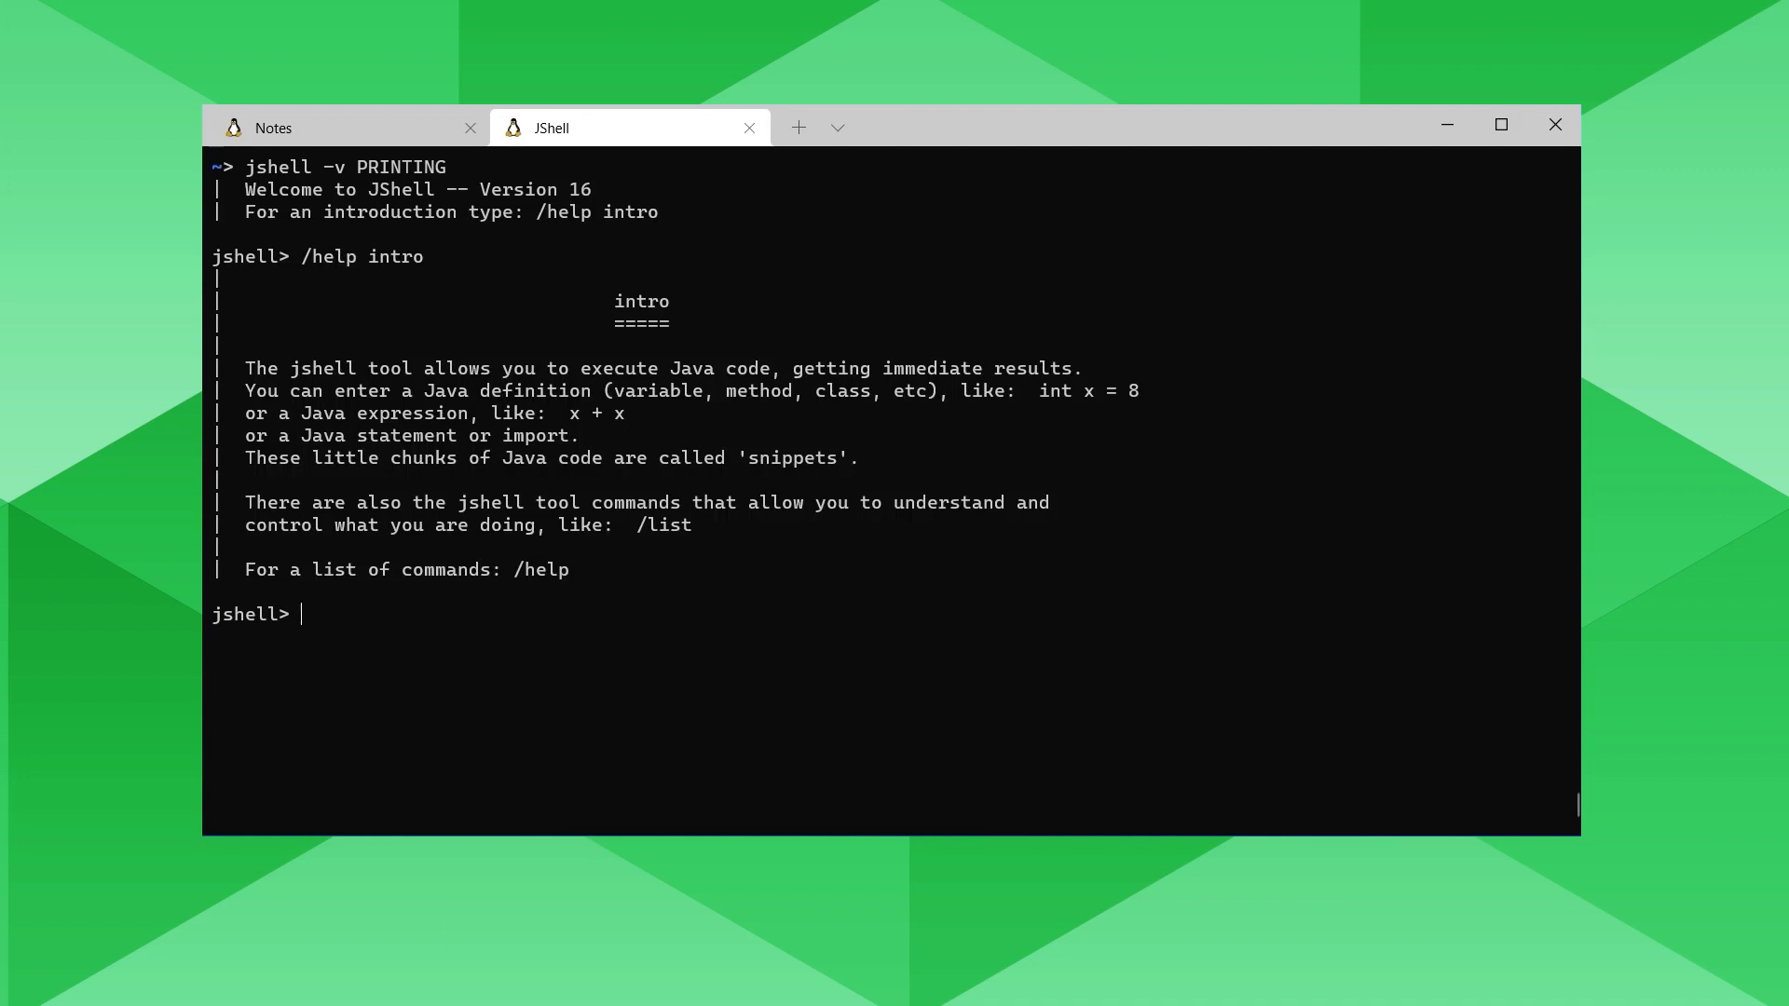
pyautogui.press('Tab')
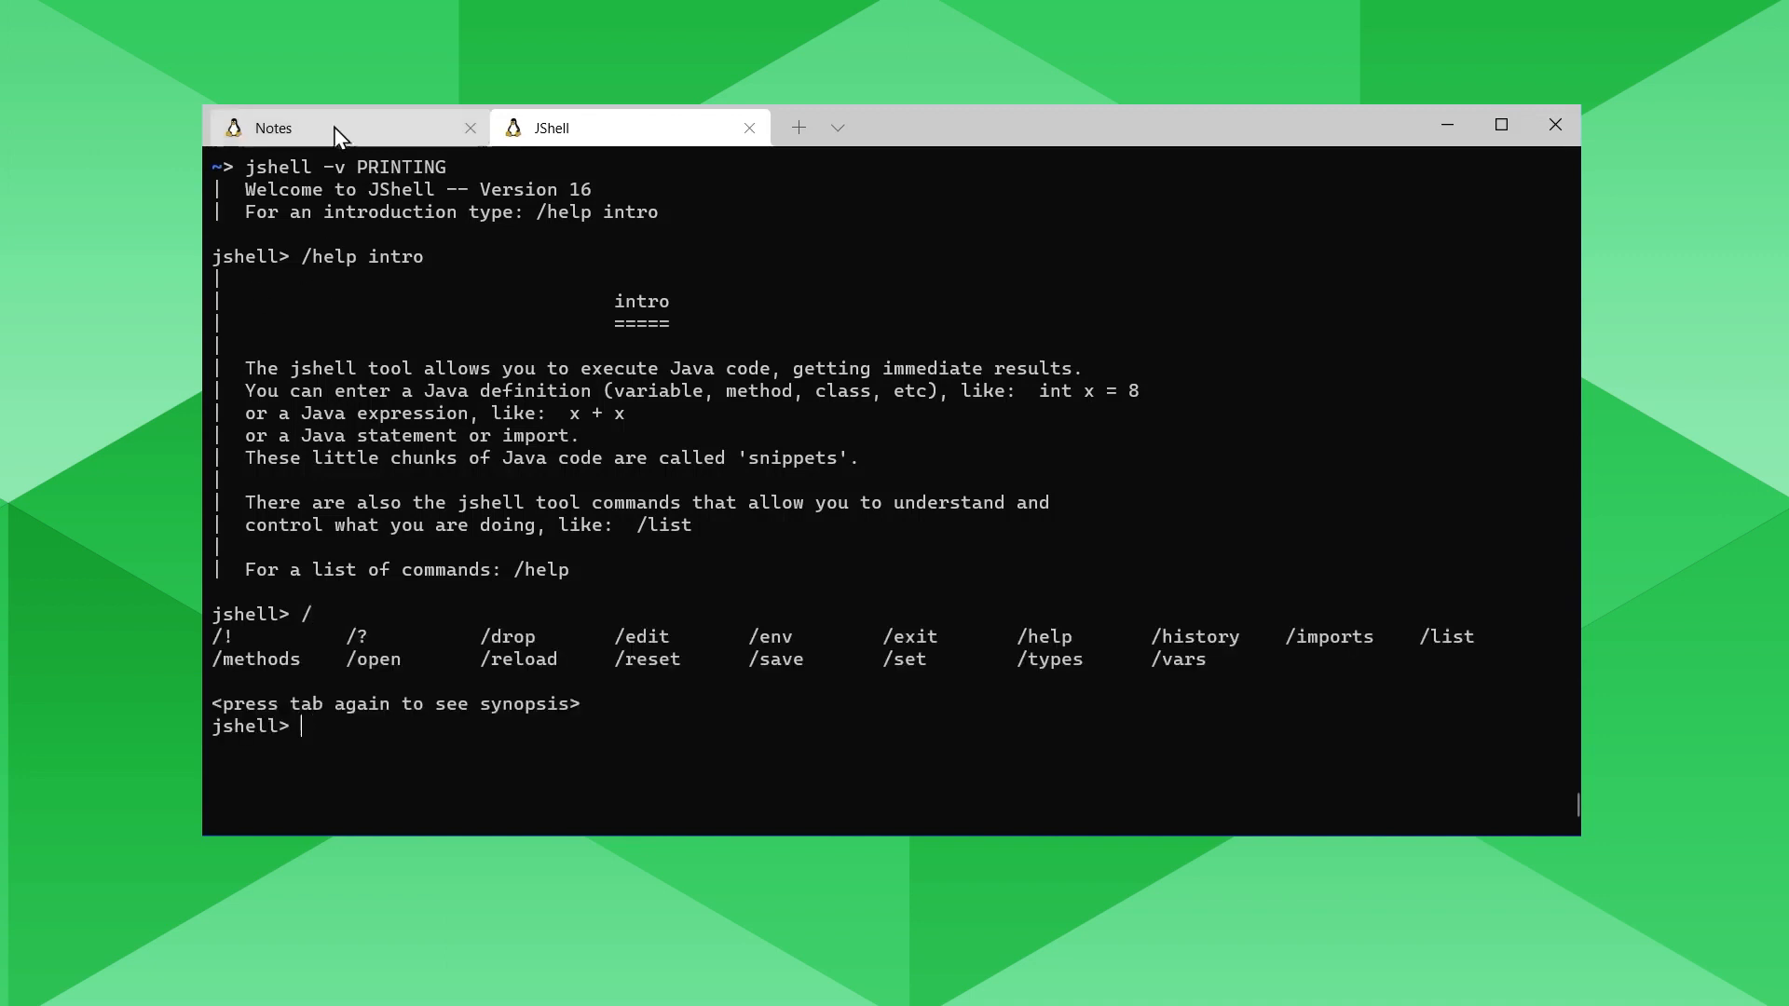
# Go back to the notes and scroll to Foundation concepts listing expression, statement, declaration snippets.
pyautogui.click(272, 128)
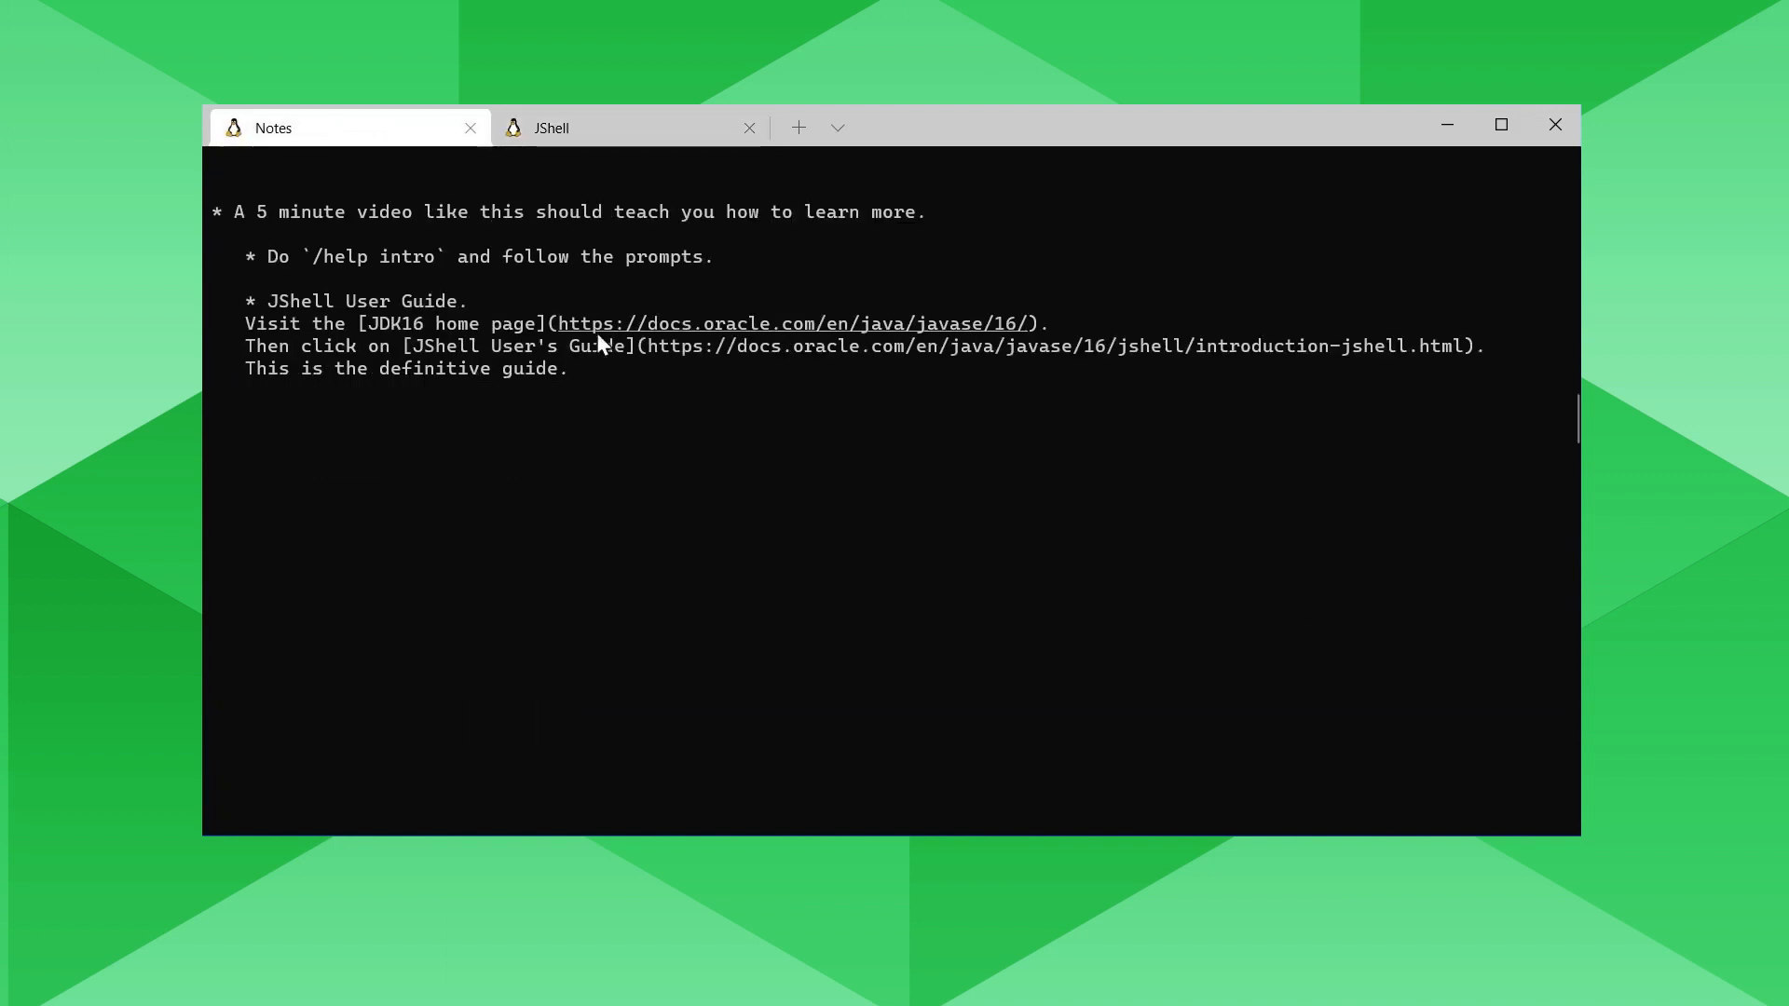
pyautogui.moveTo(758, 360)
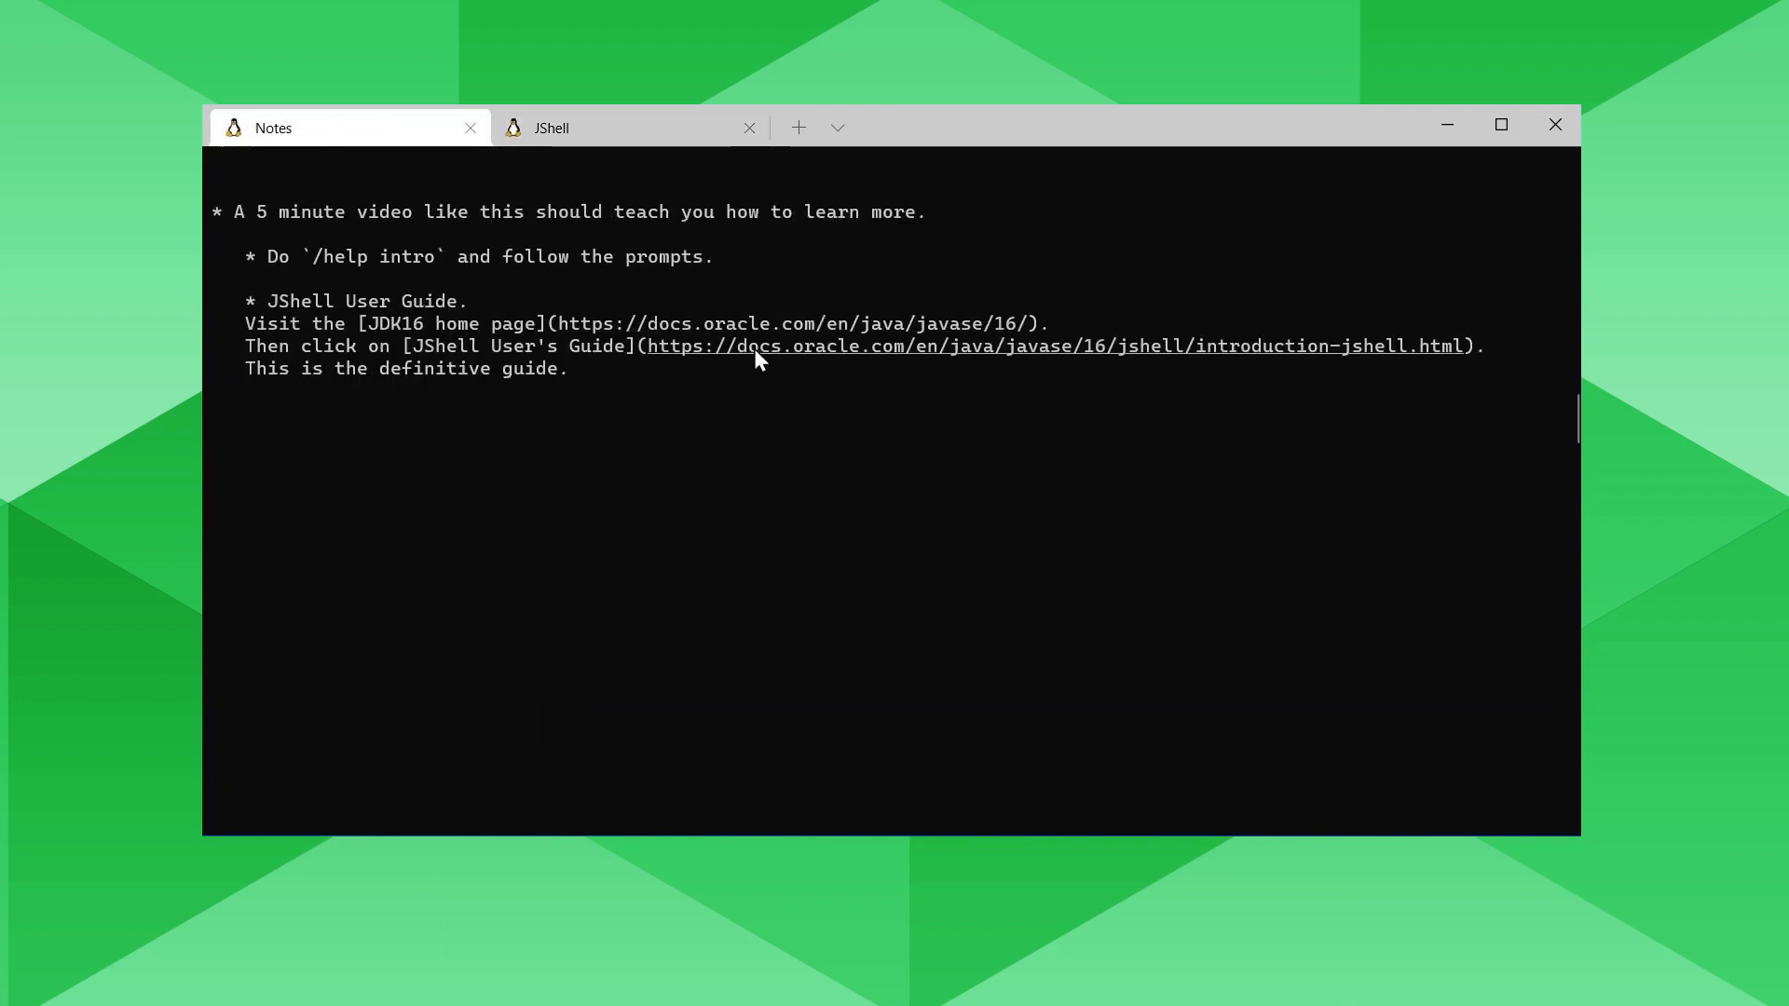
pyautogui.scroll(-3)
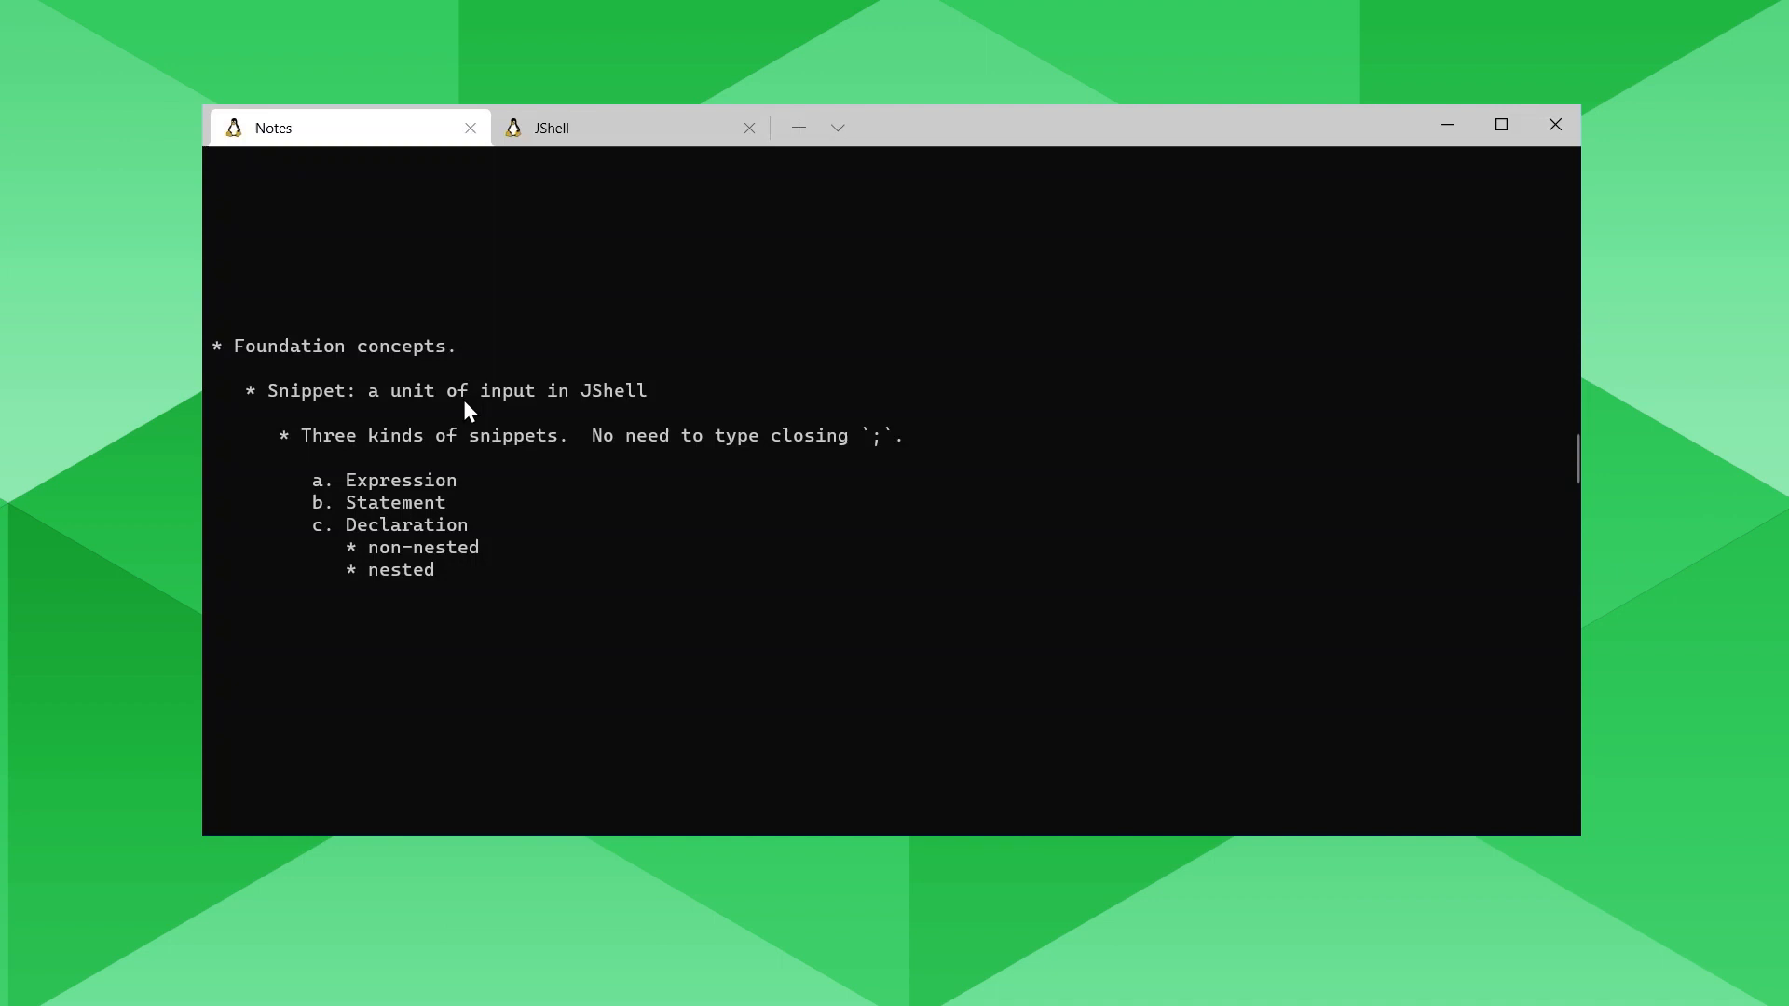
pyautogui.moveTo(443, 397)
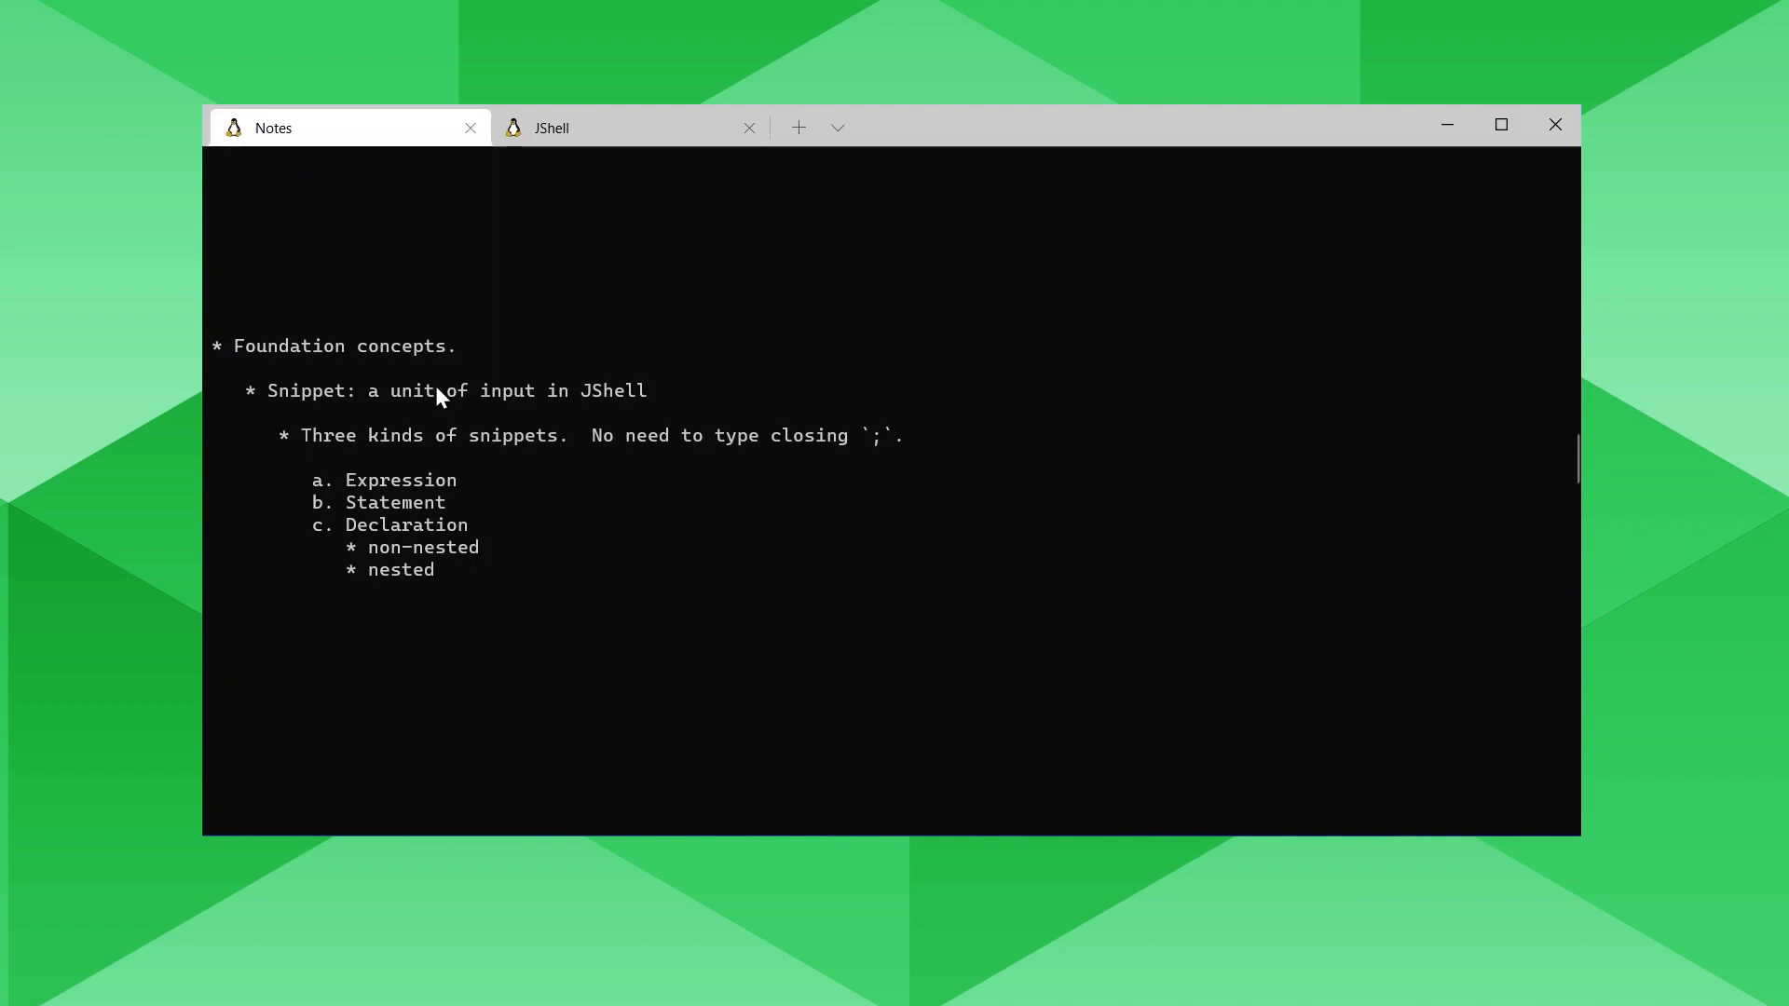
# Evaluate 2+2 into scratch variable $22 and show int $22 = 4 with /vars.
pyautogui.scroll(-3)
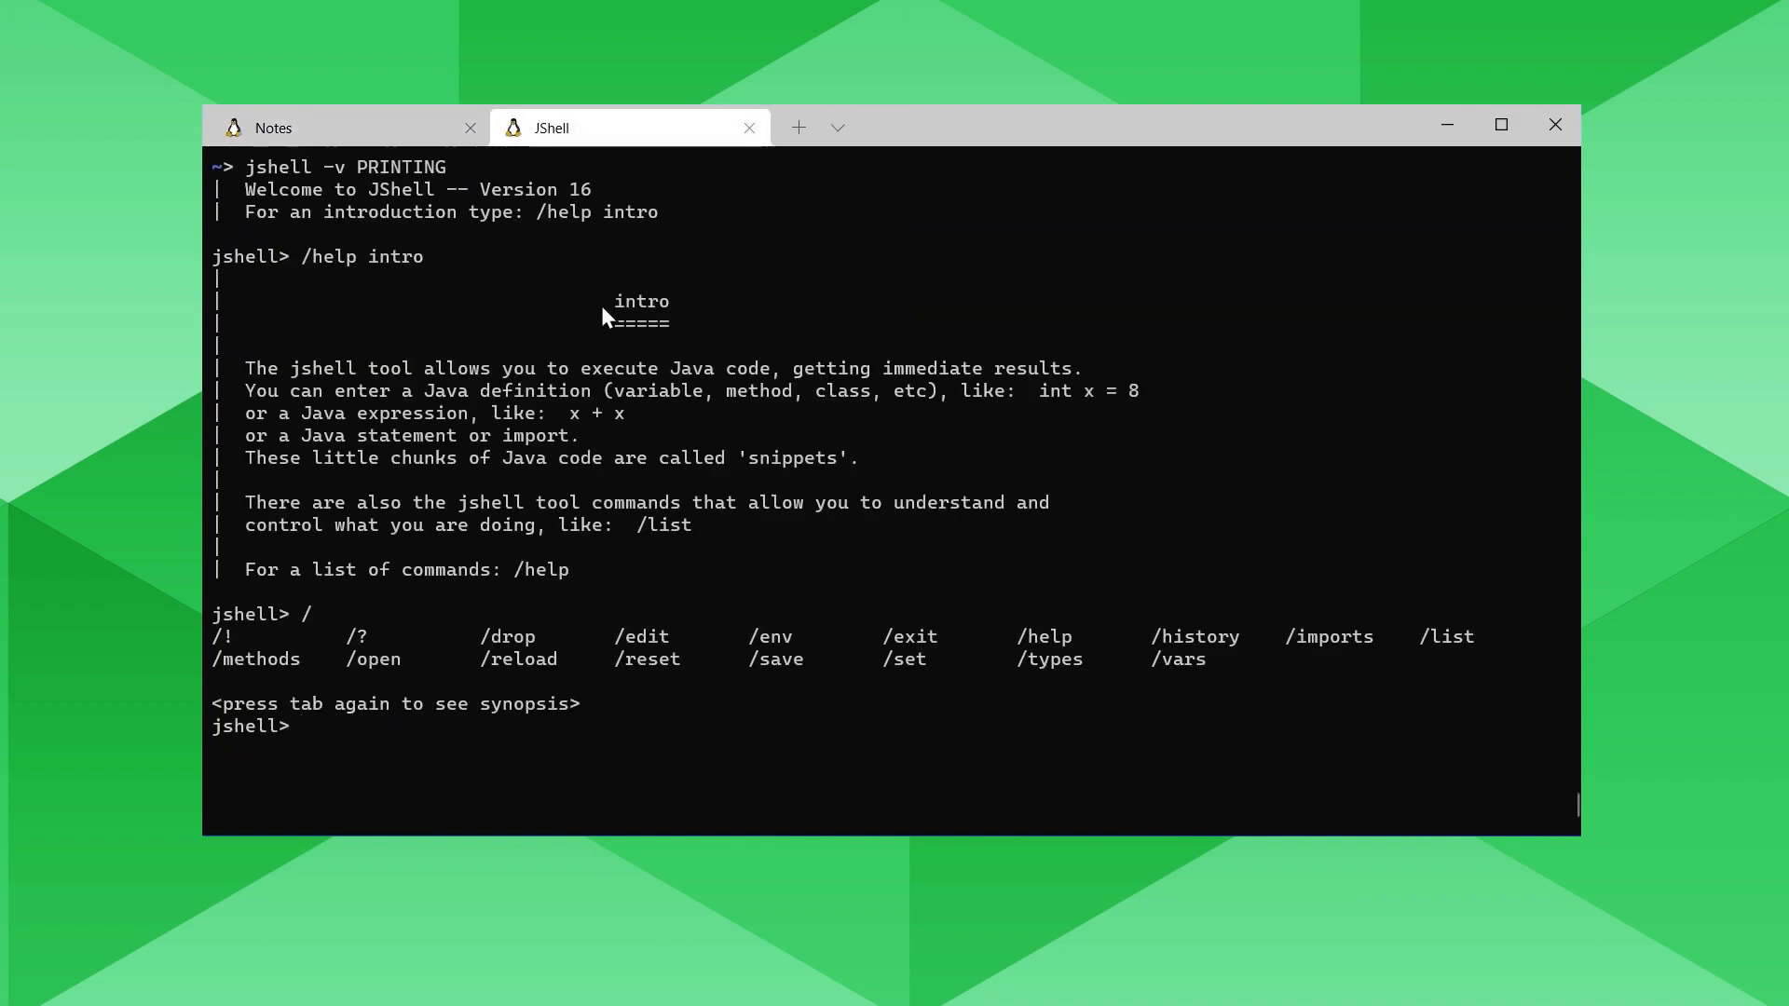
pyautogui.write('2+2')
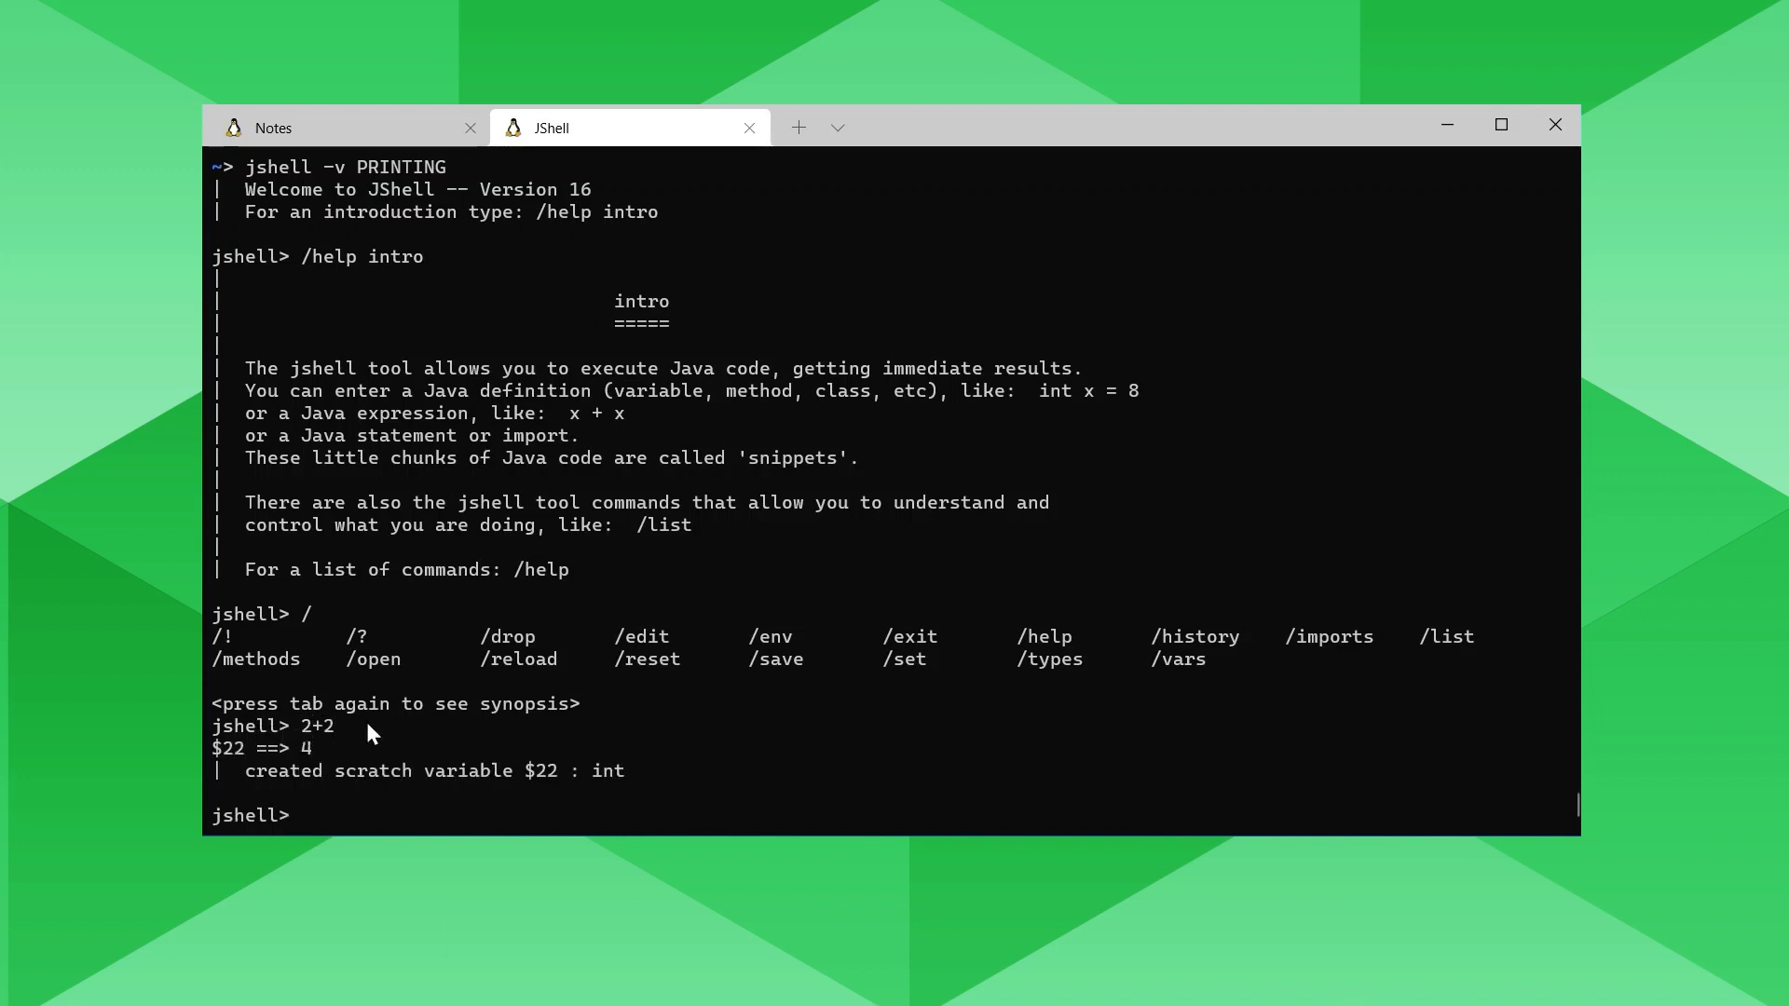
pyautogui.moveTo(386, 795)
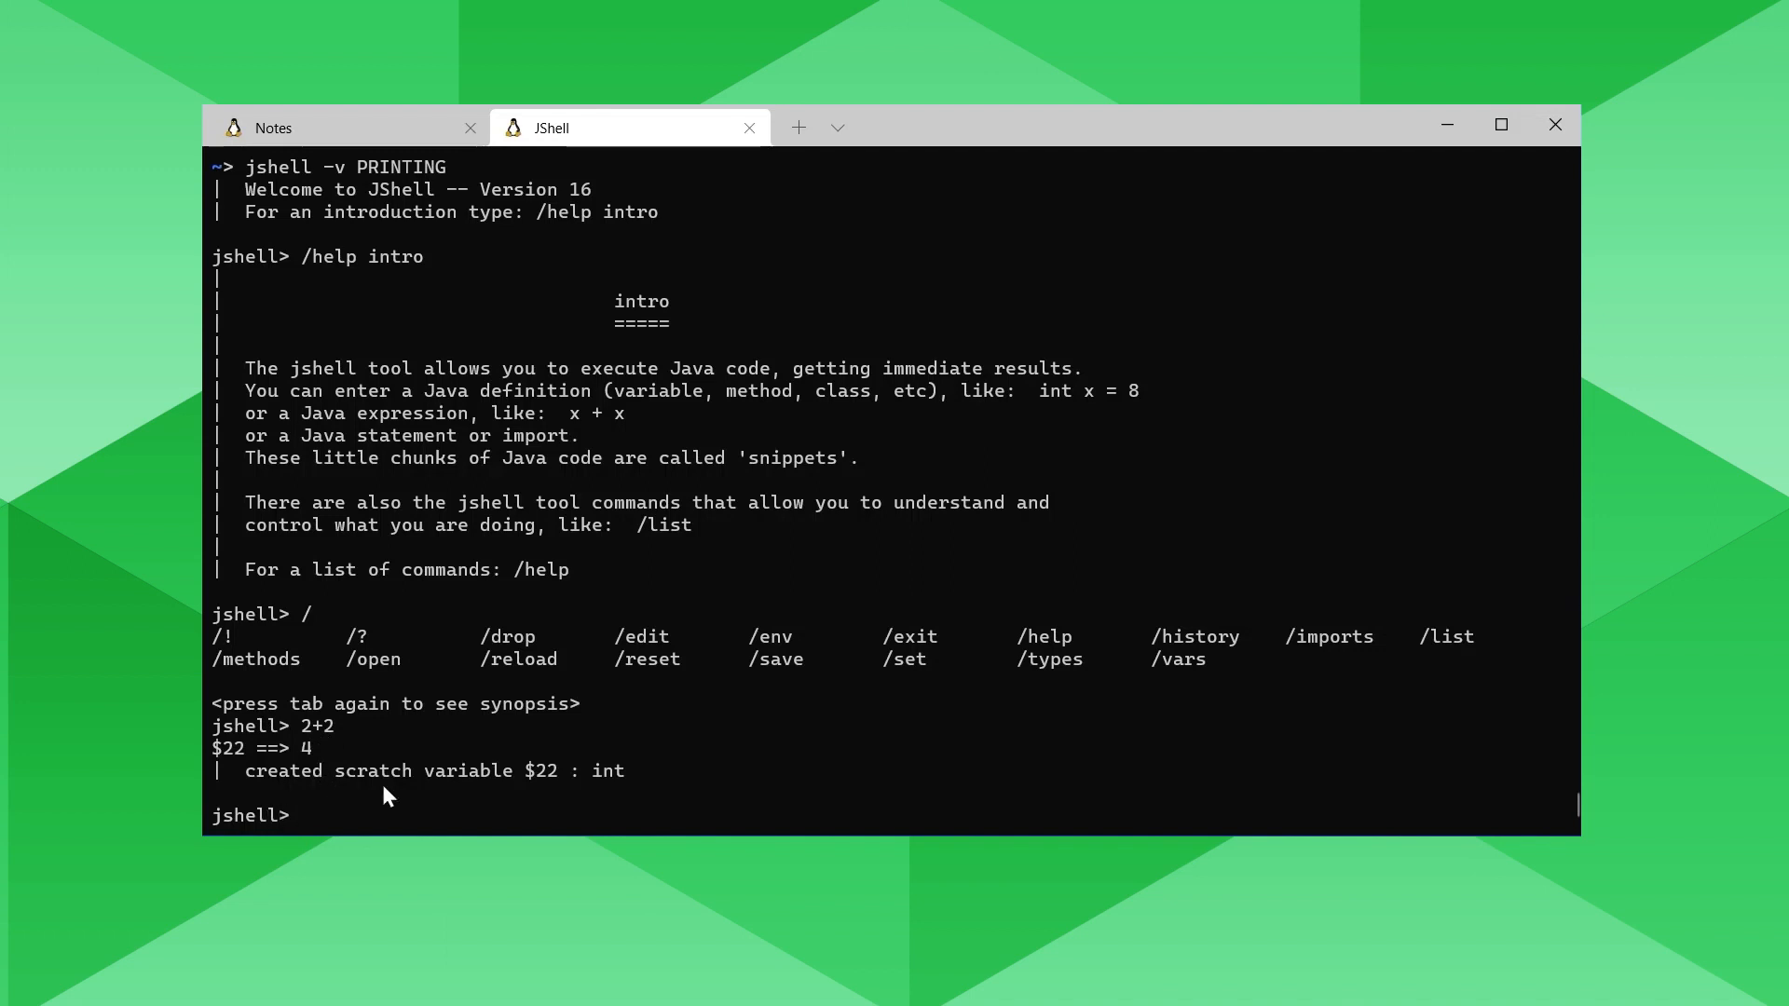
pyautogui.moveTo(552, 794)
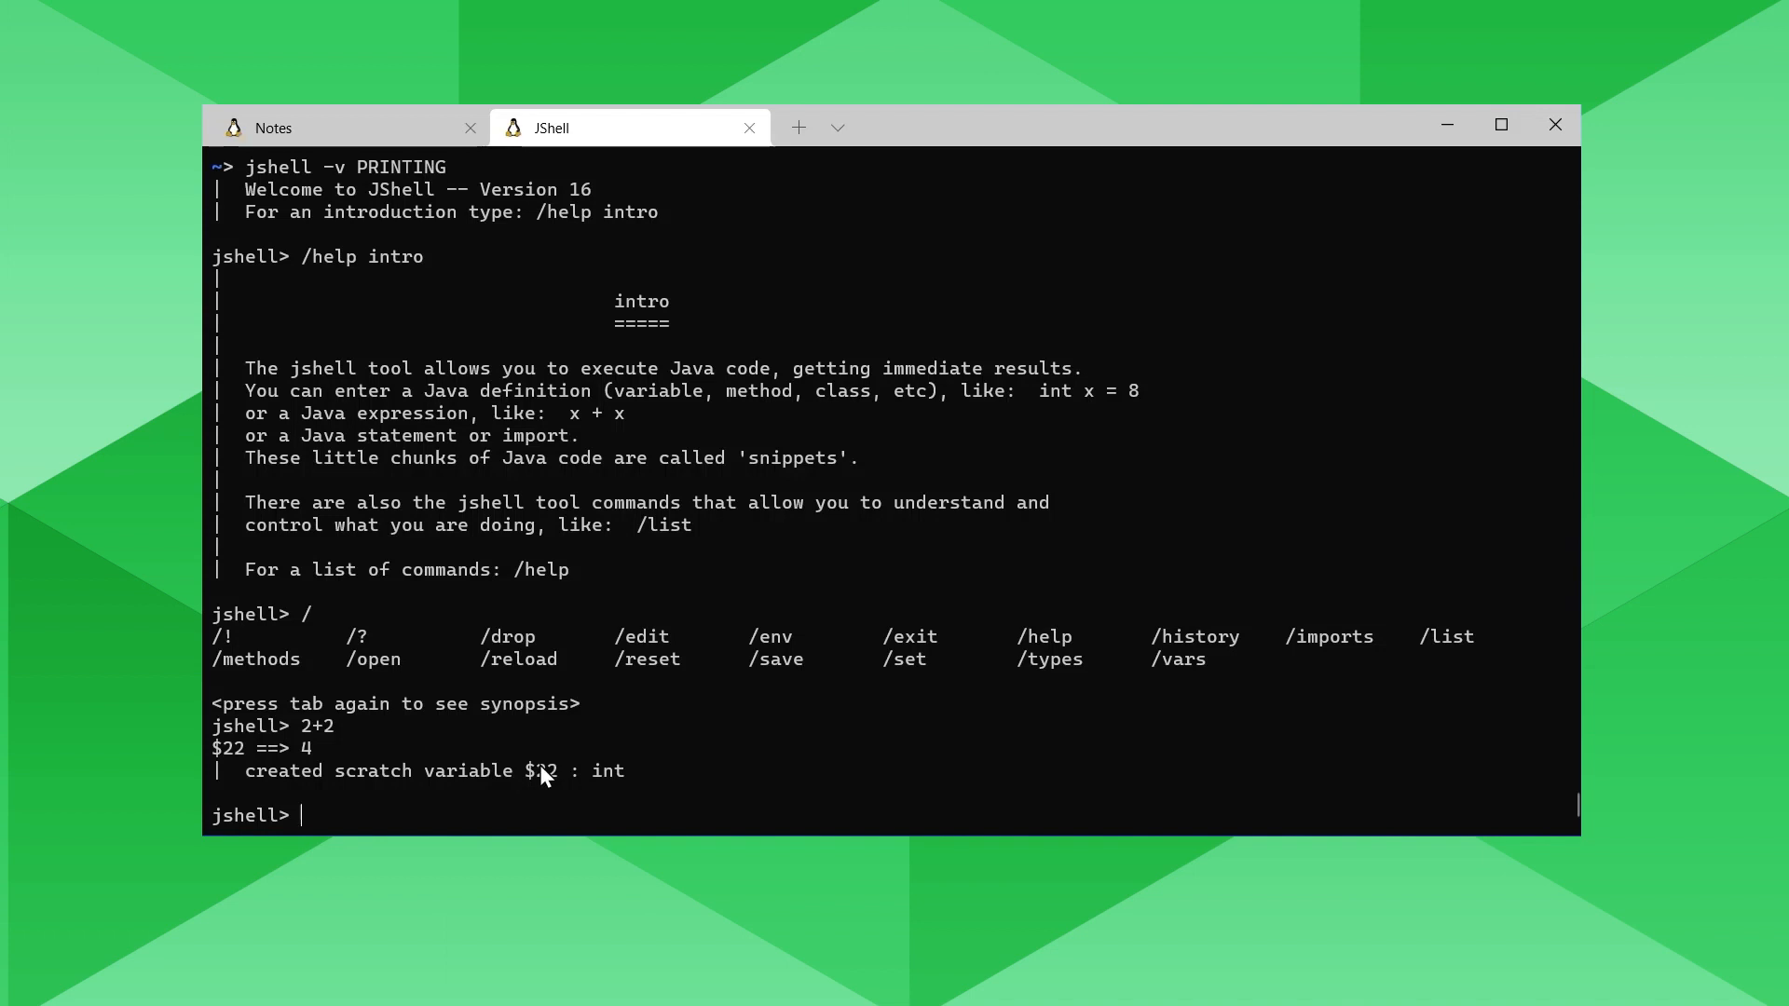
pyautogui.write('/vars')
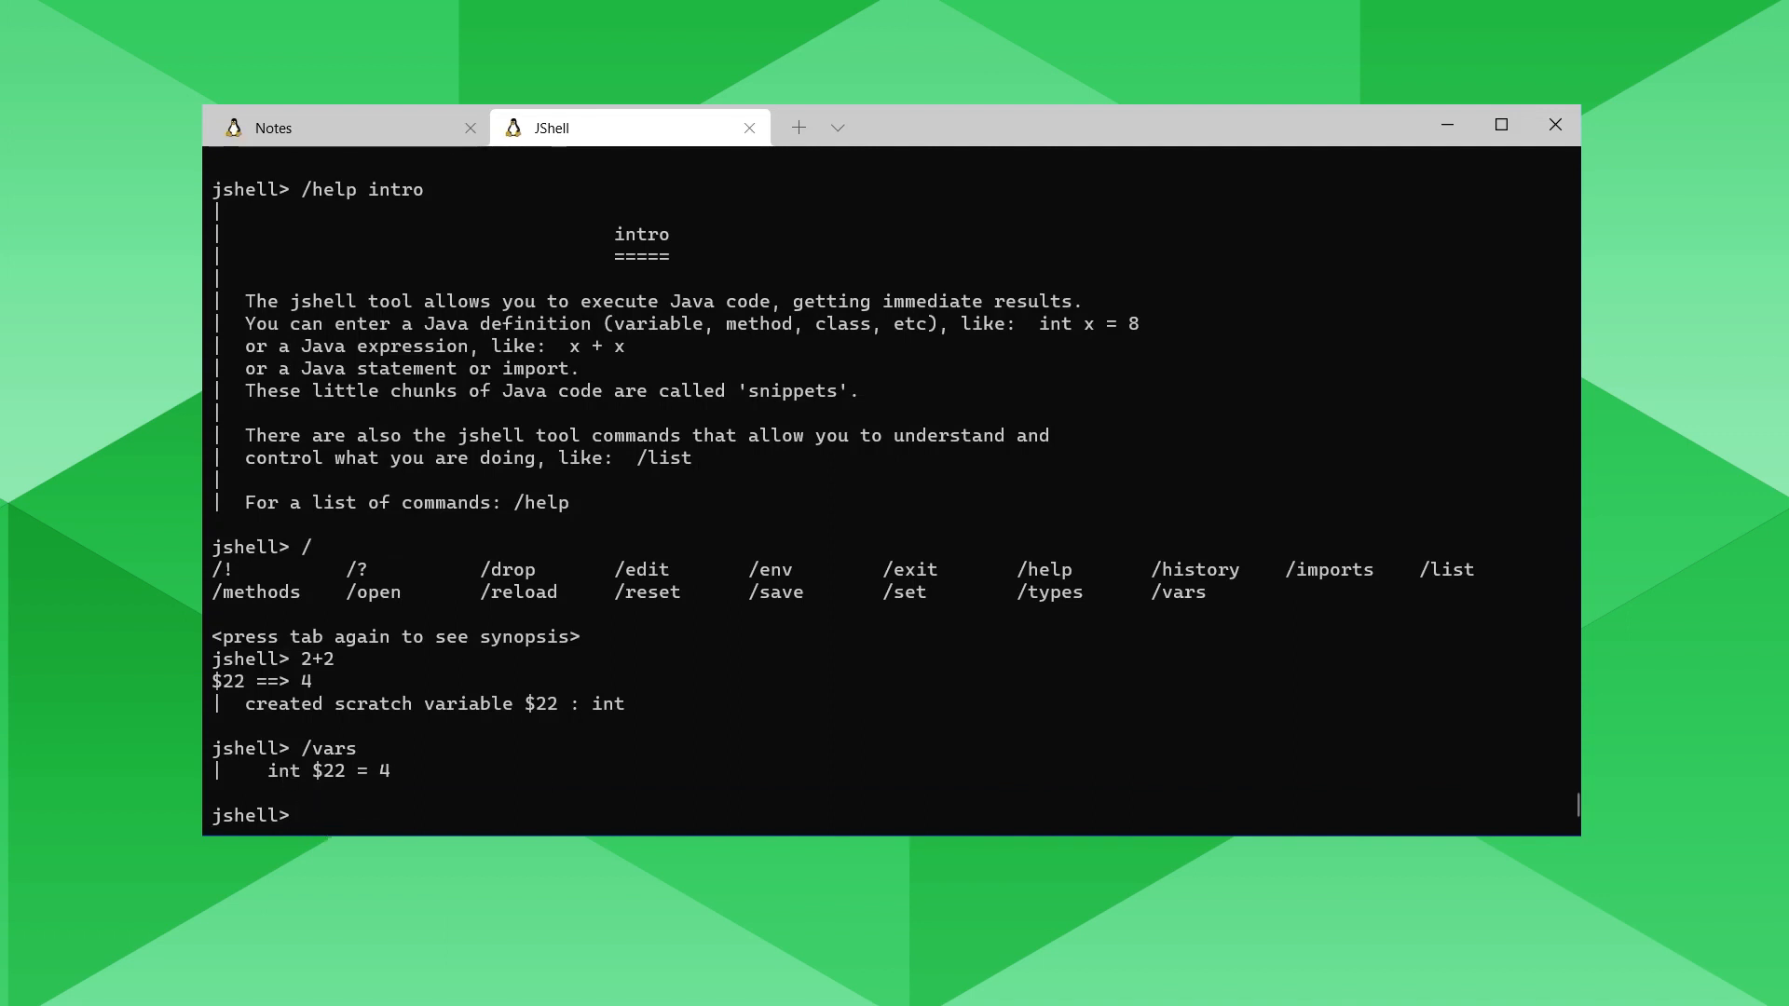
pyautogui.moveTo(350, 789)
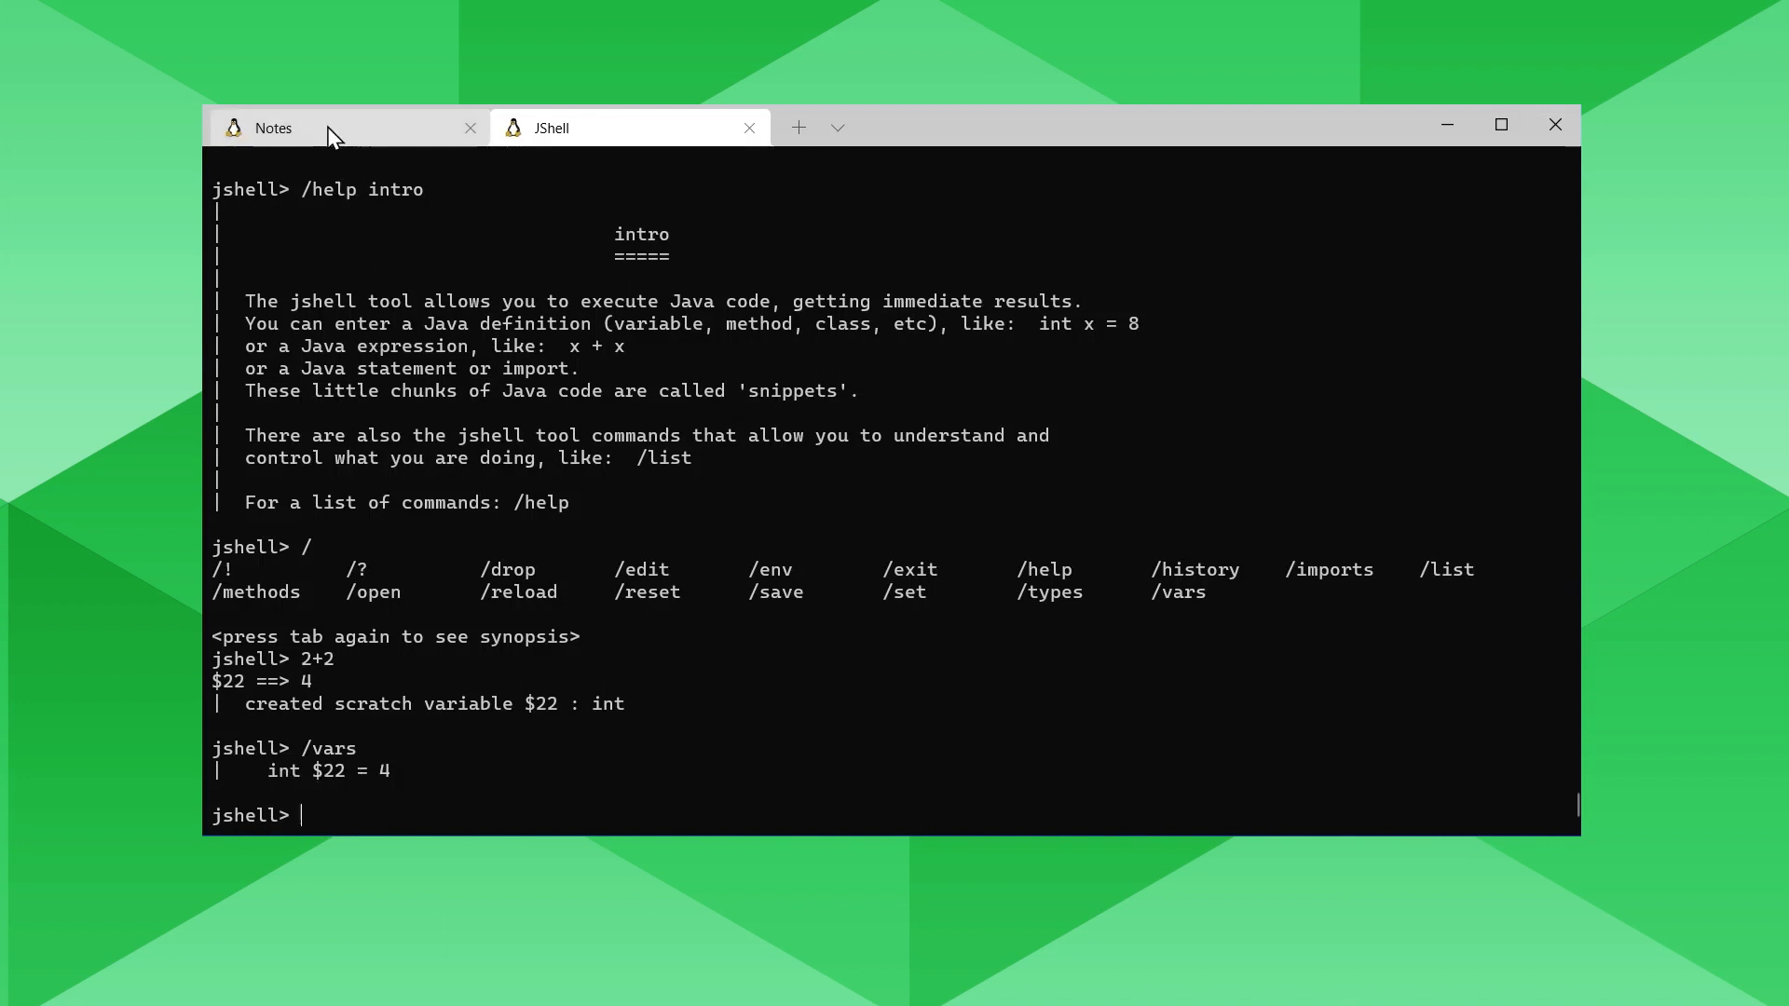
# Run print("Hello world") and printf("%s!", "Hello world") copied from the notes into JShell.
pyautogui.click(274, 128)
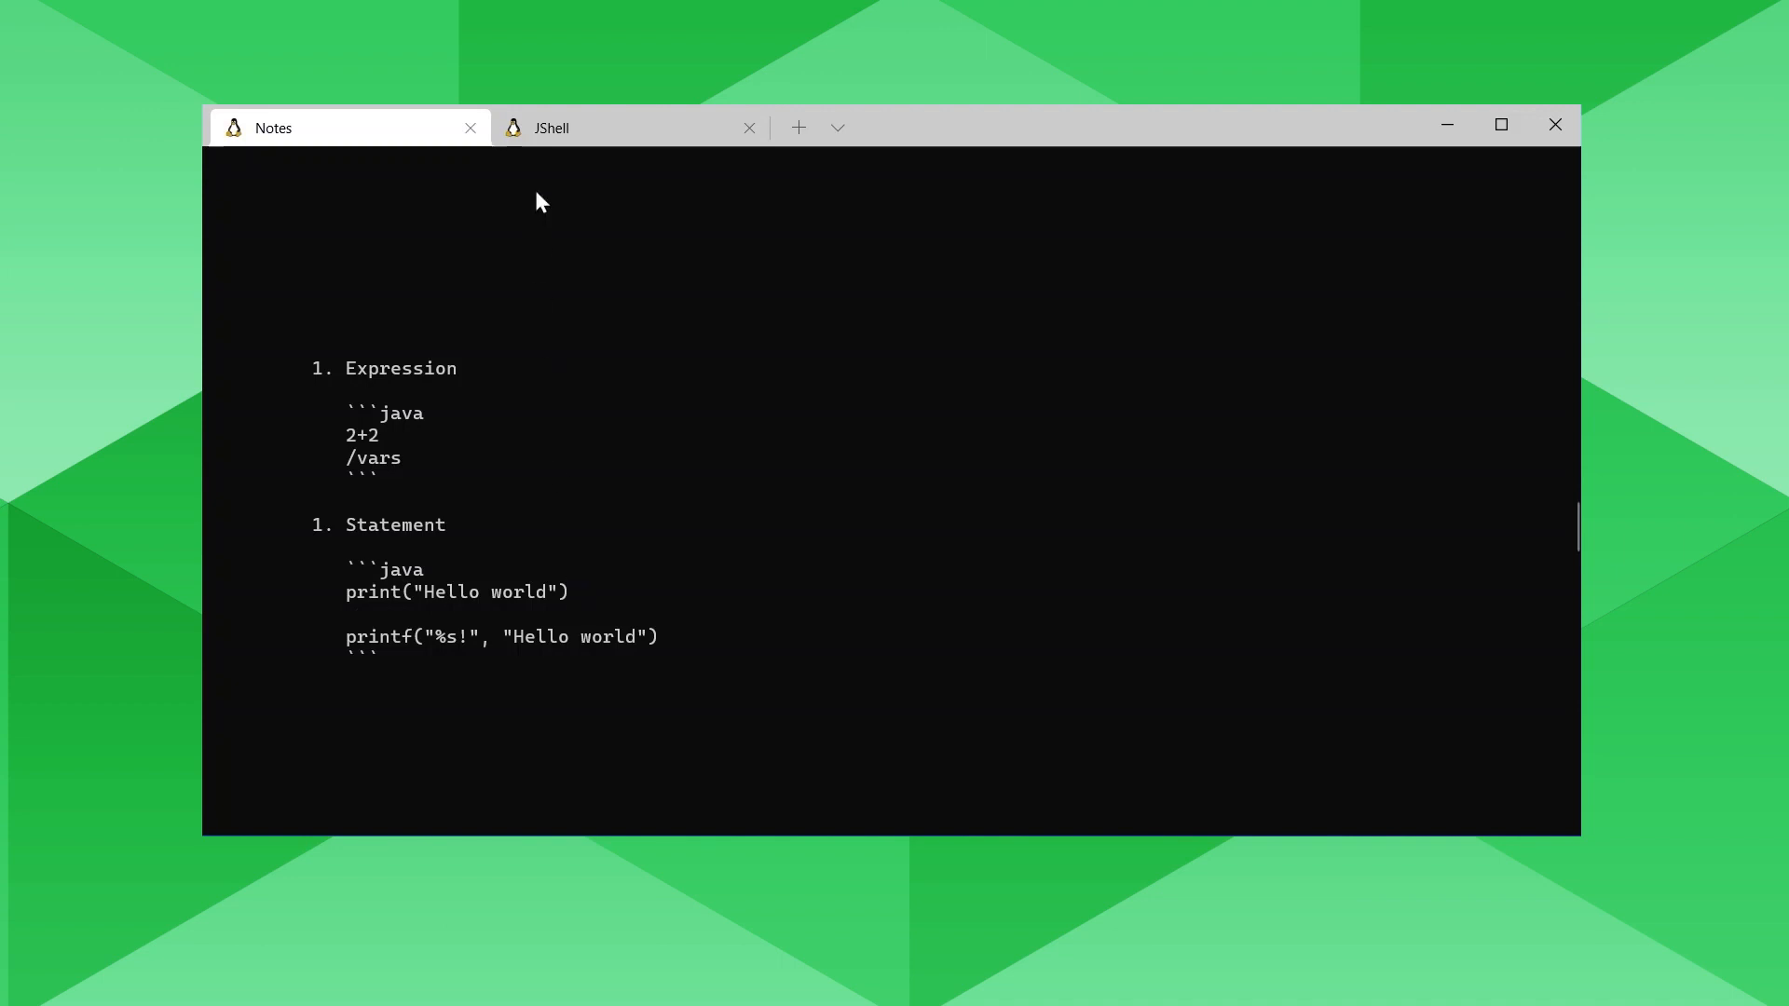
pyautogui.click(628, 126)
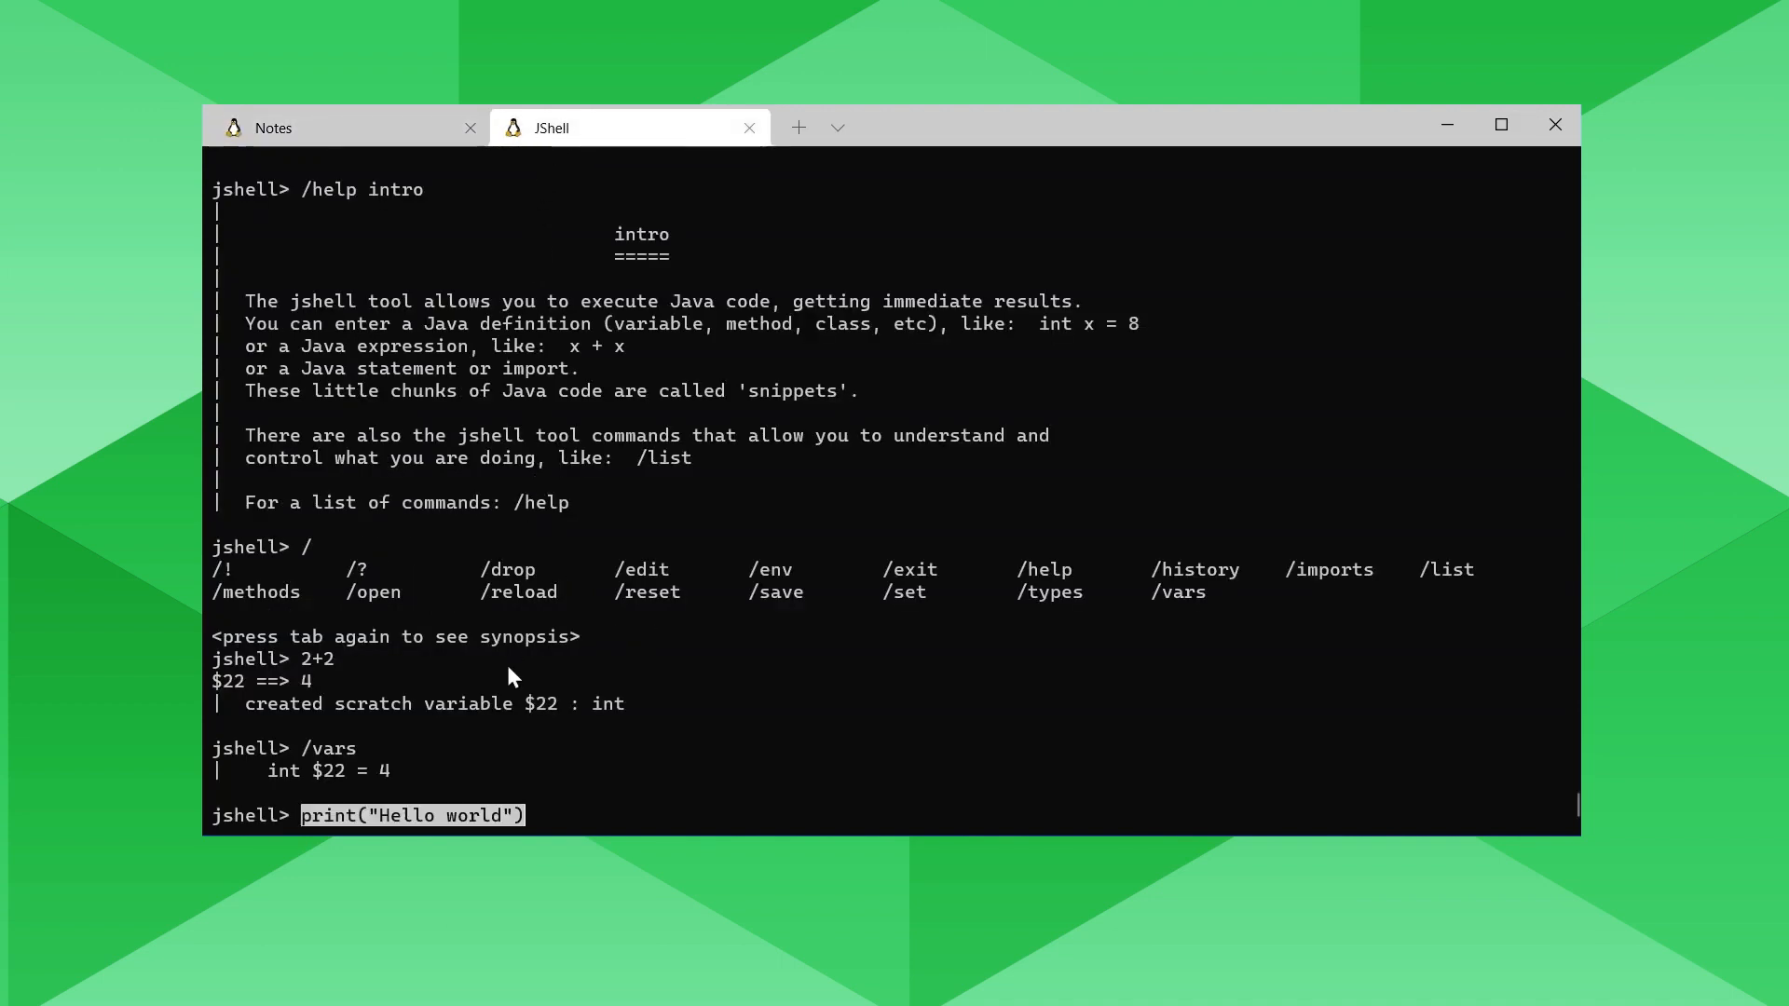
pyautogui.press('Return')
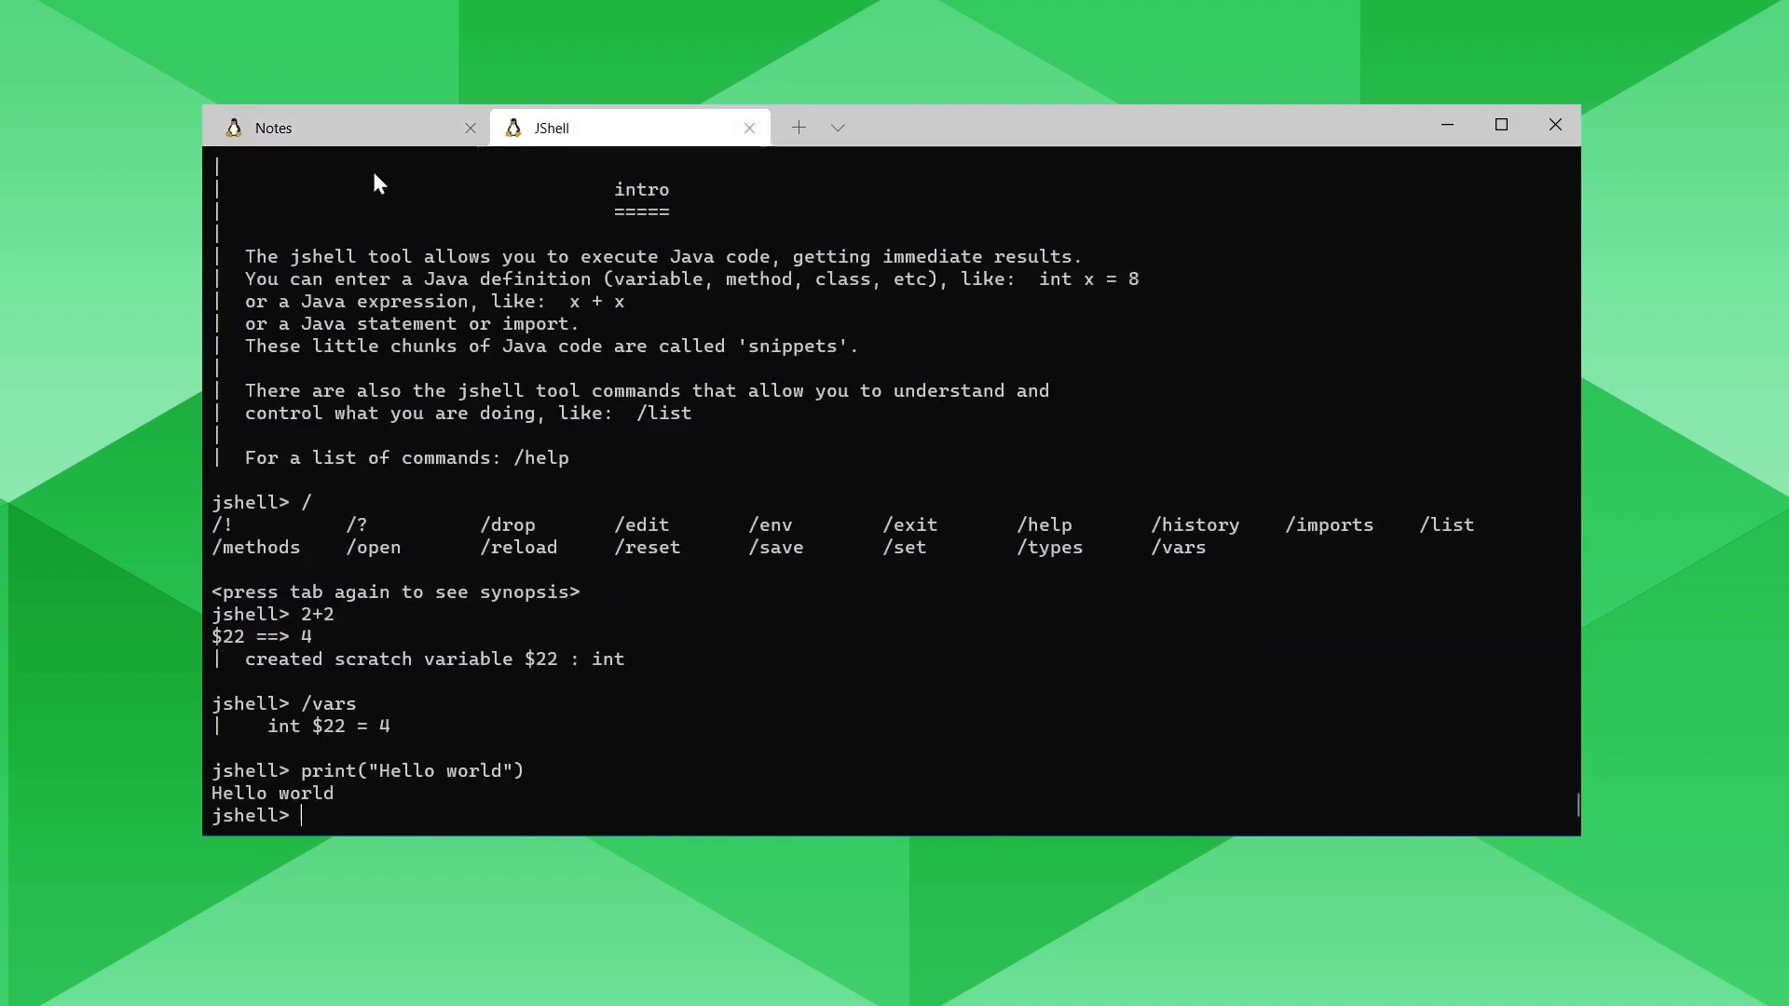
pyautogui.click(272, 127)
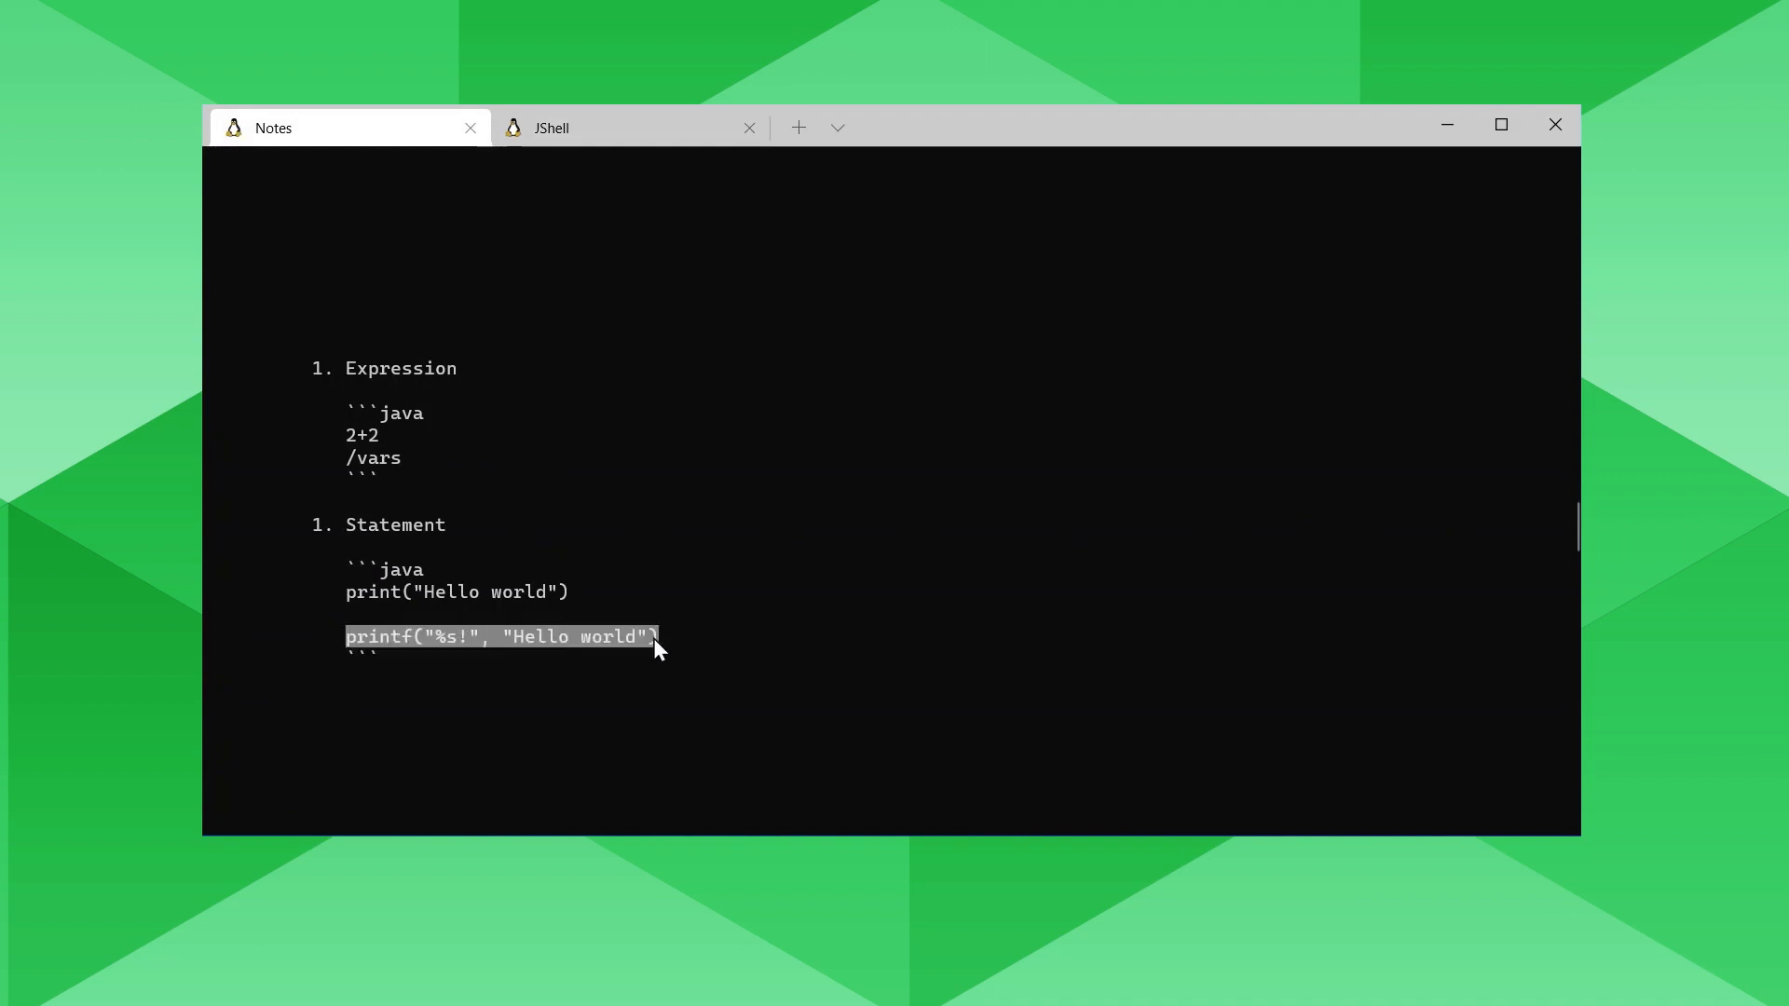
pyautogui.scroll(-3)
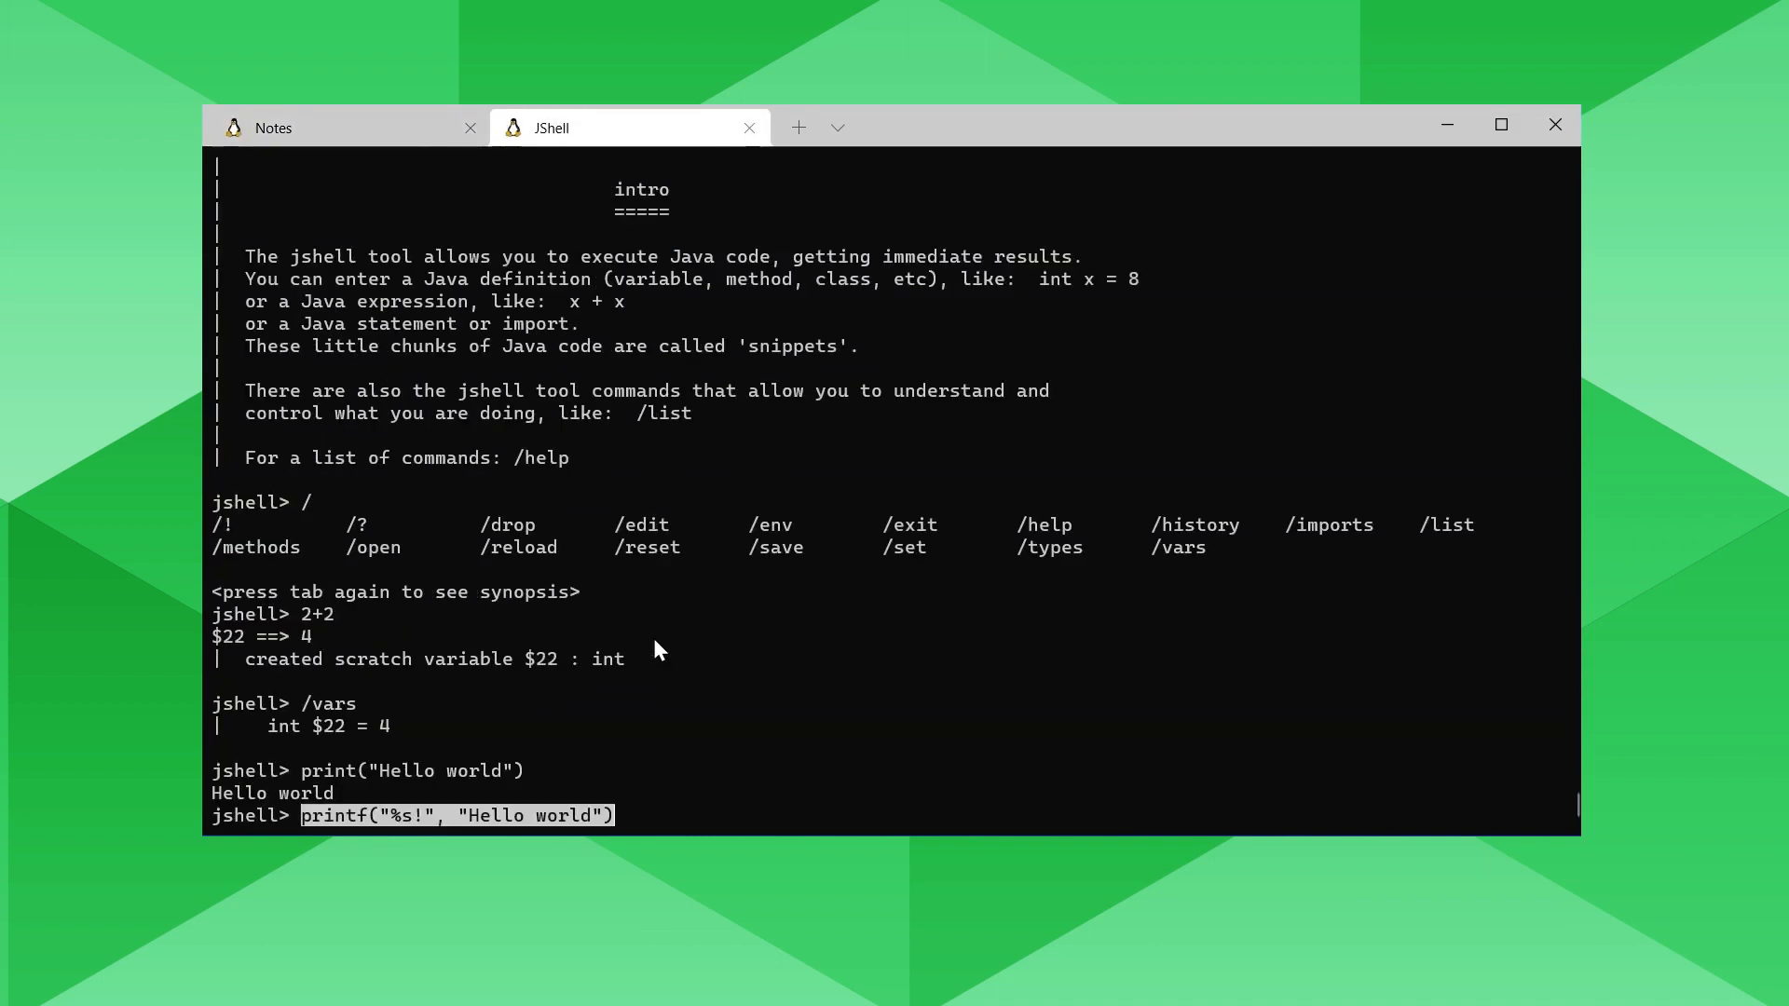
pyautogui.press('Return')
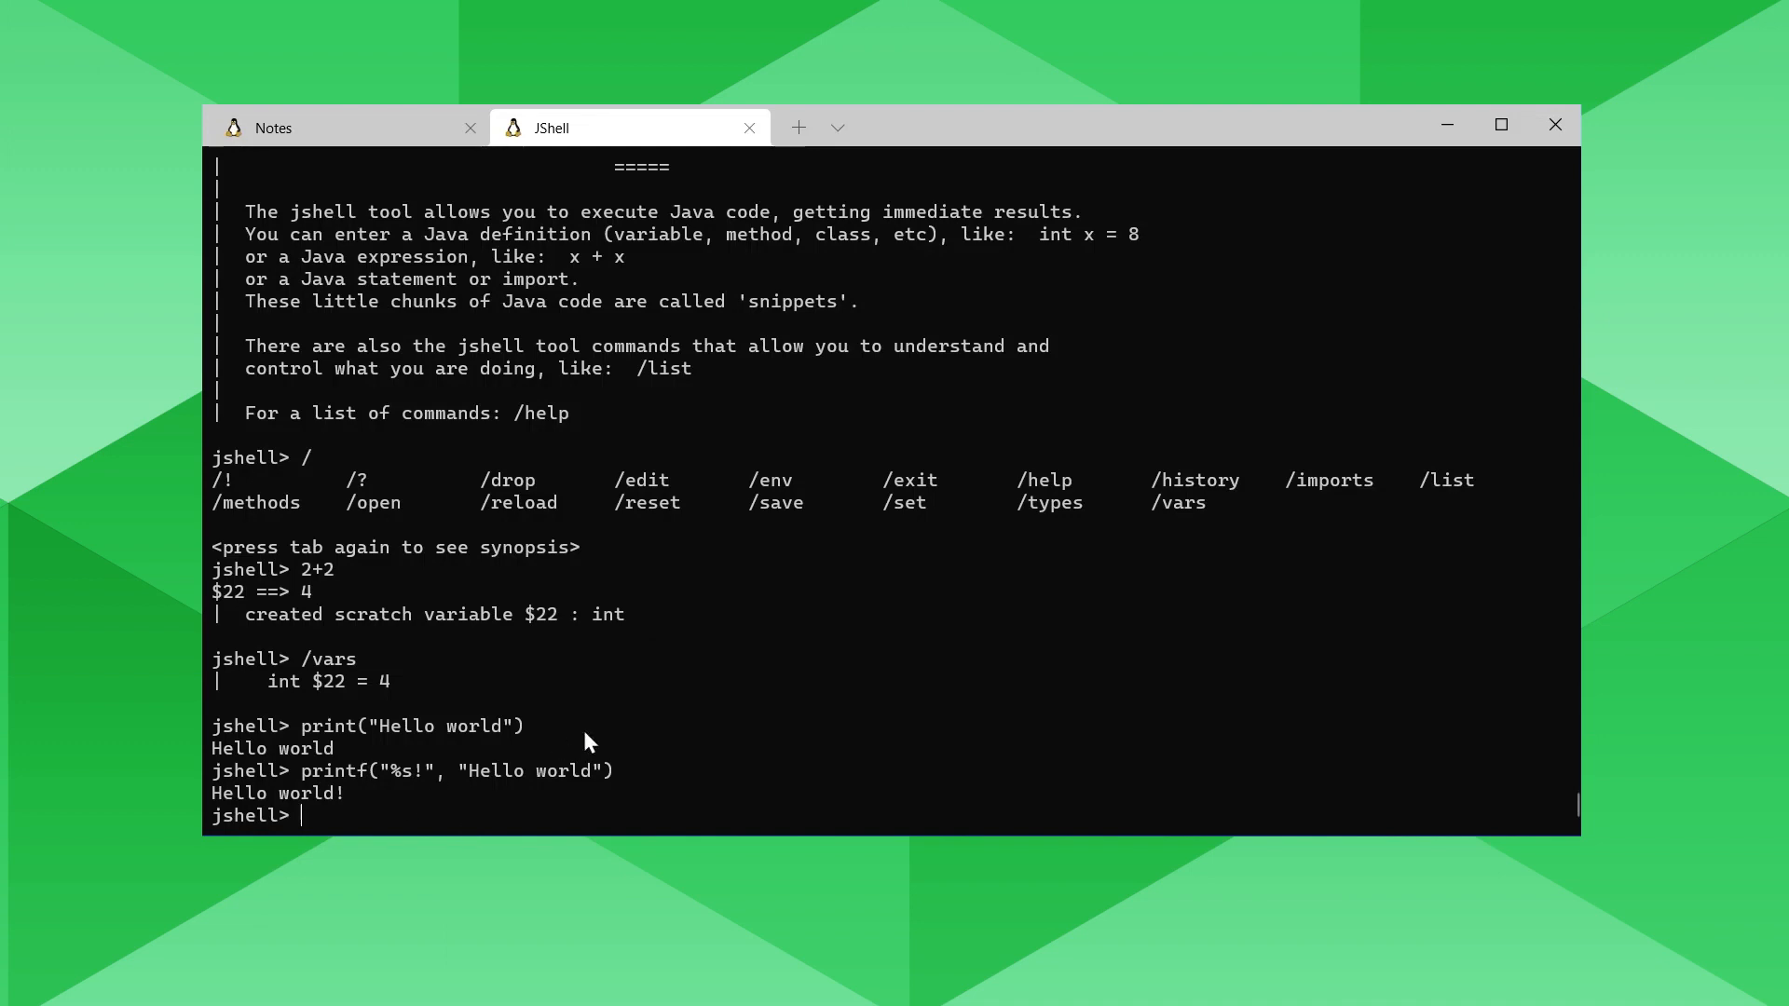
# Go back to the notes and scroll to the Declaration section on non-nested declaration rules.
pyautogui.click(273, 127)
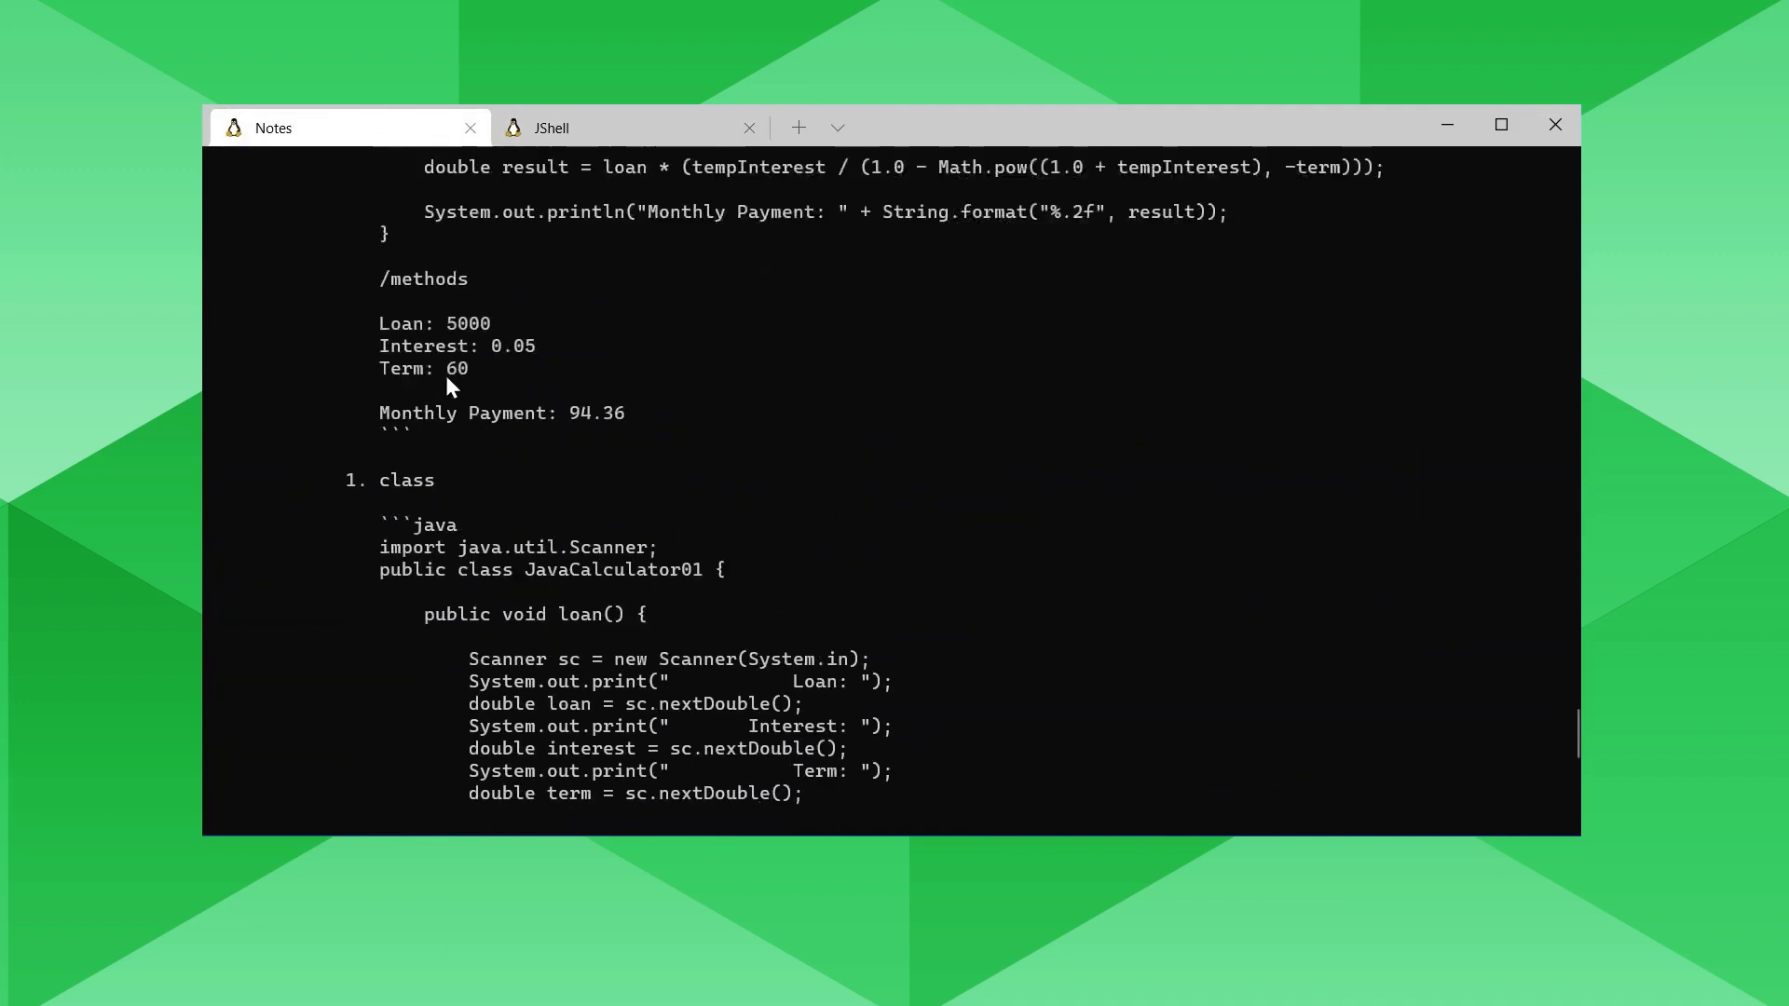
pyautogui.scroll(3)
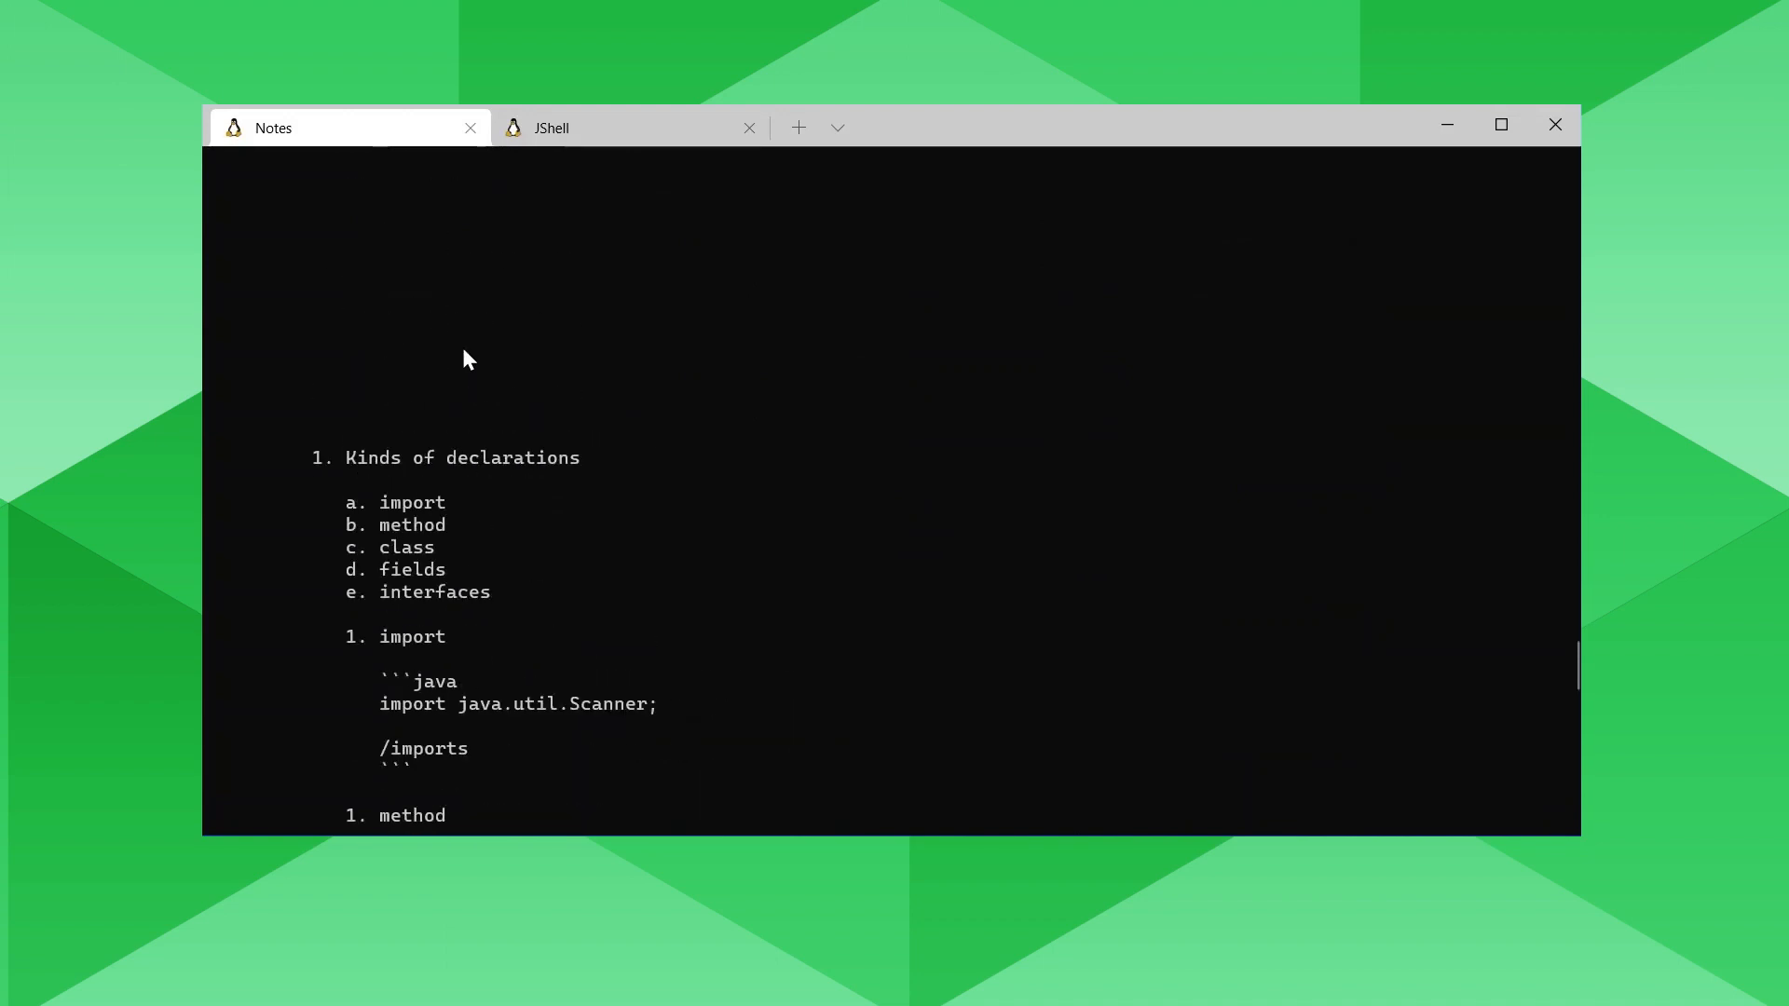
pyautogui.scroll(-3)
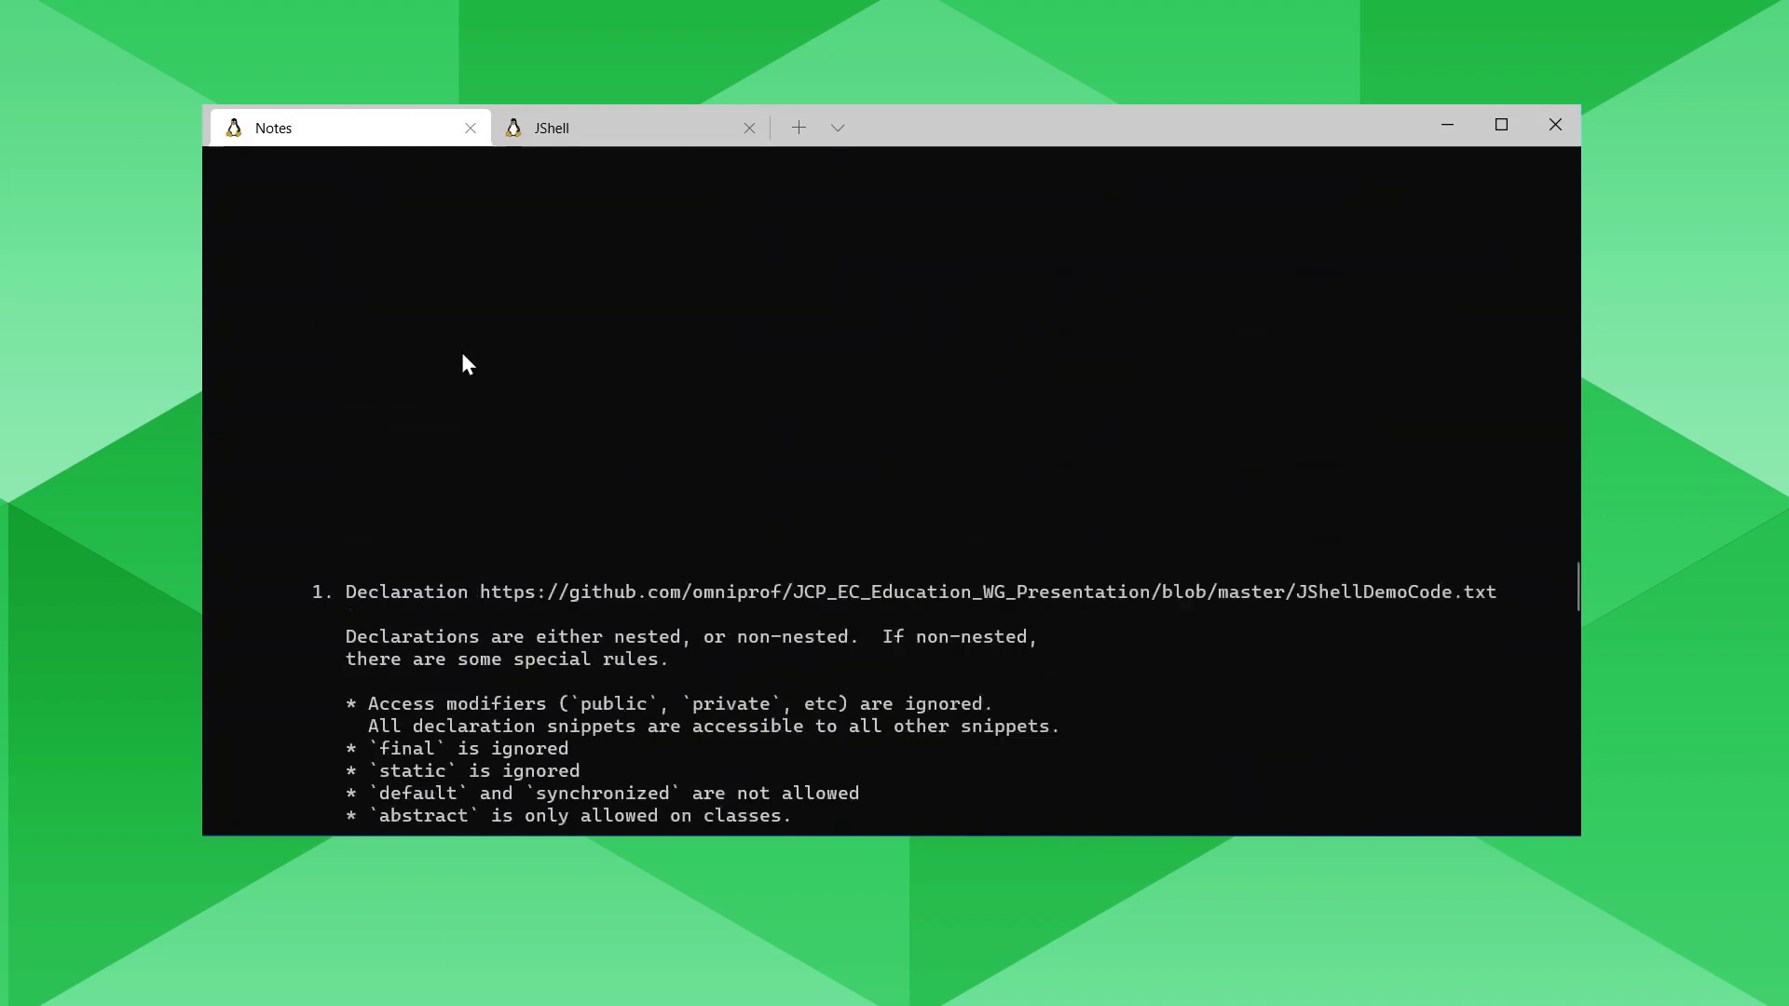
pyautogui.scroll(3)
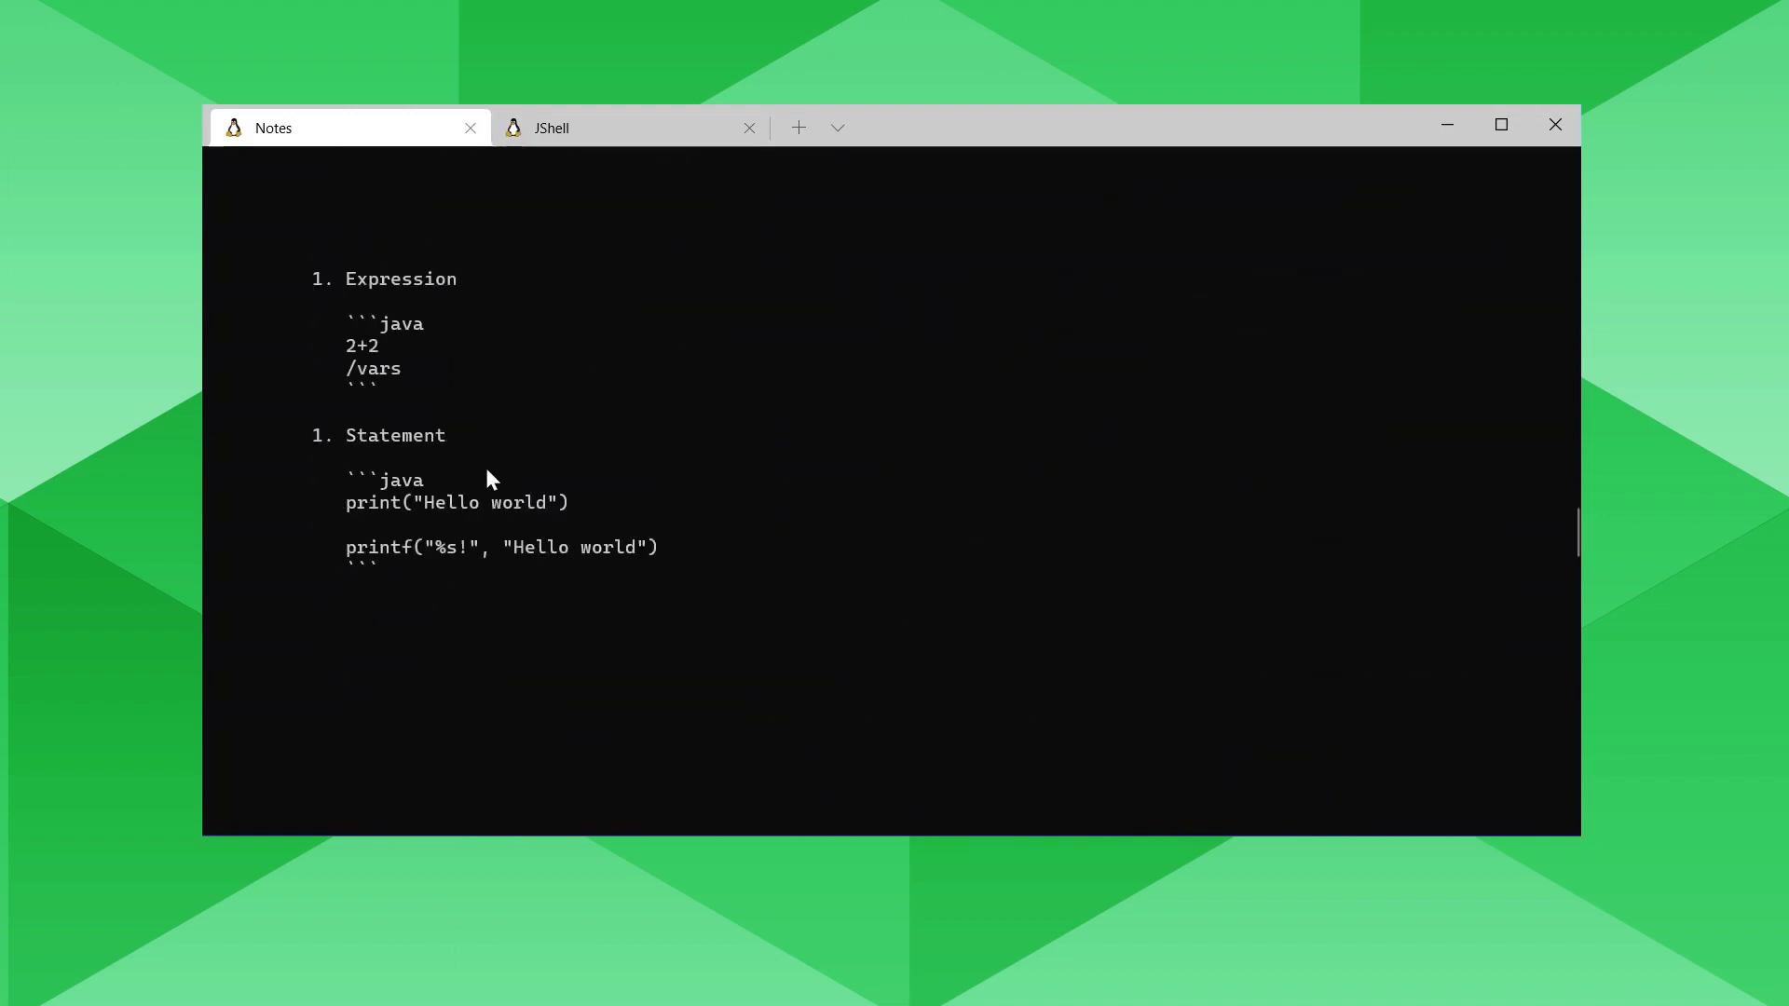
pyautogui.scroll(-3)
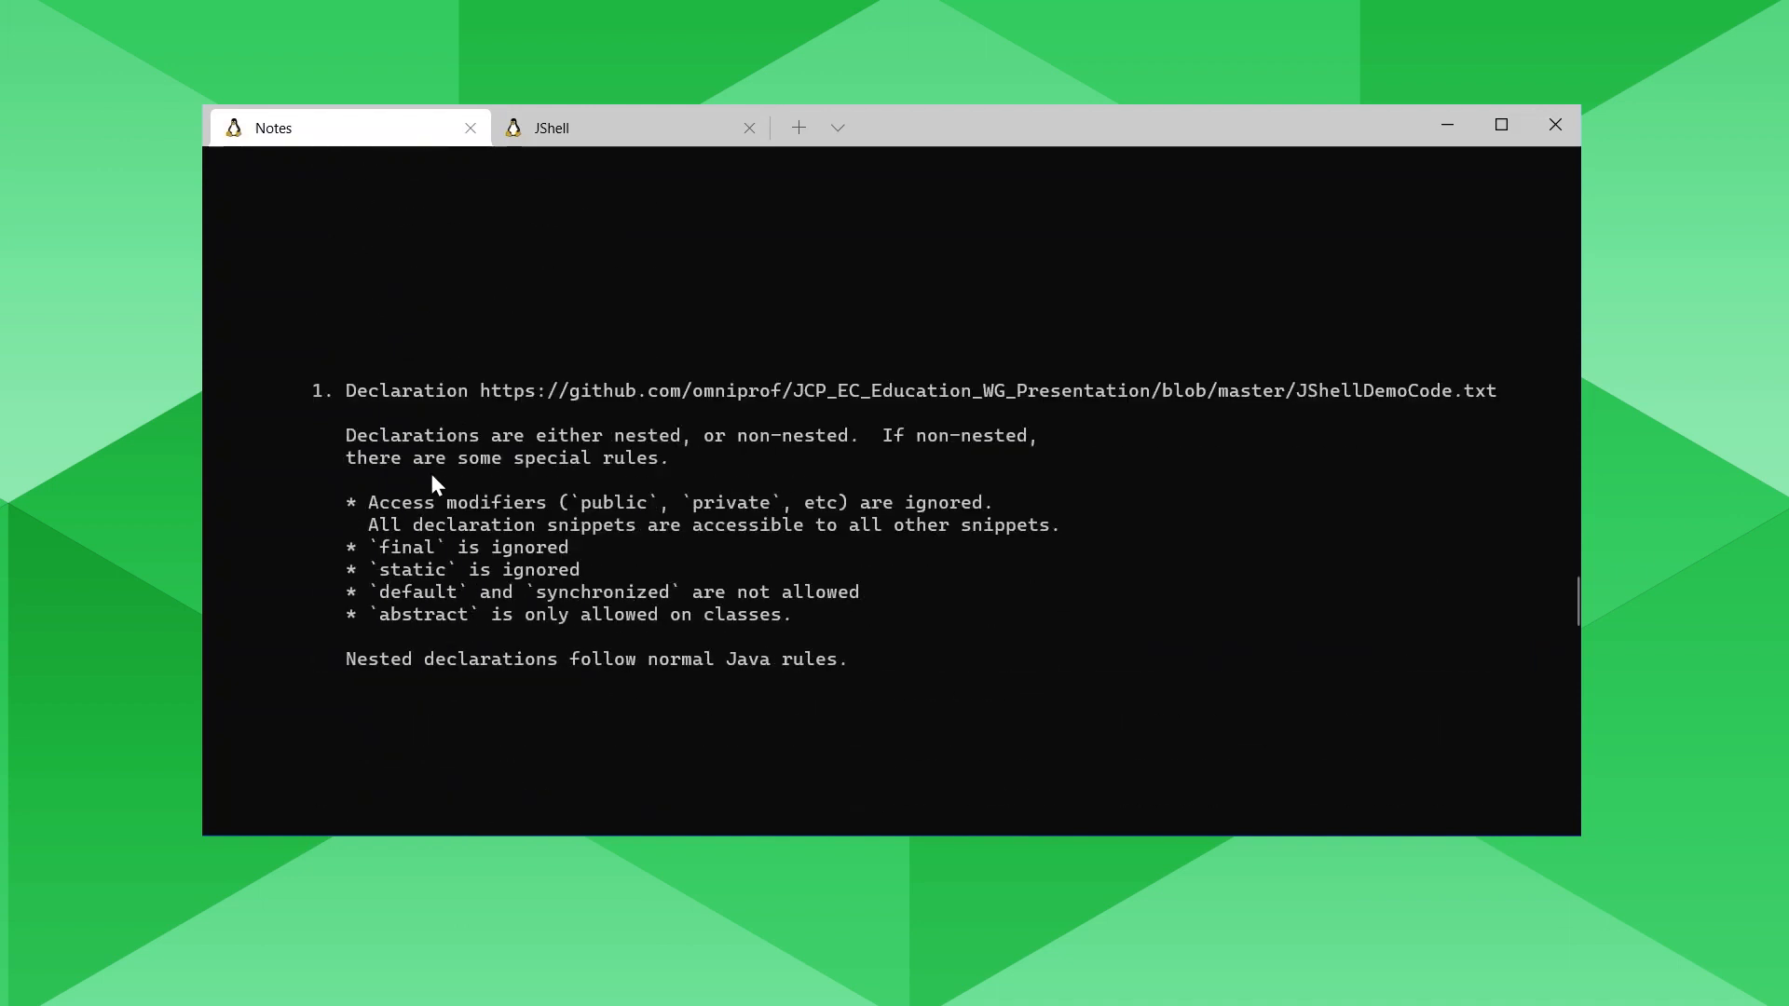
pyautogui.moveTo(477, 463)
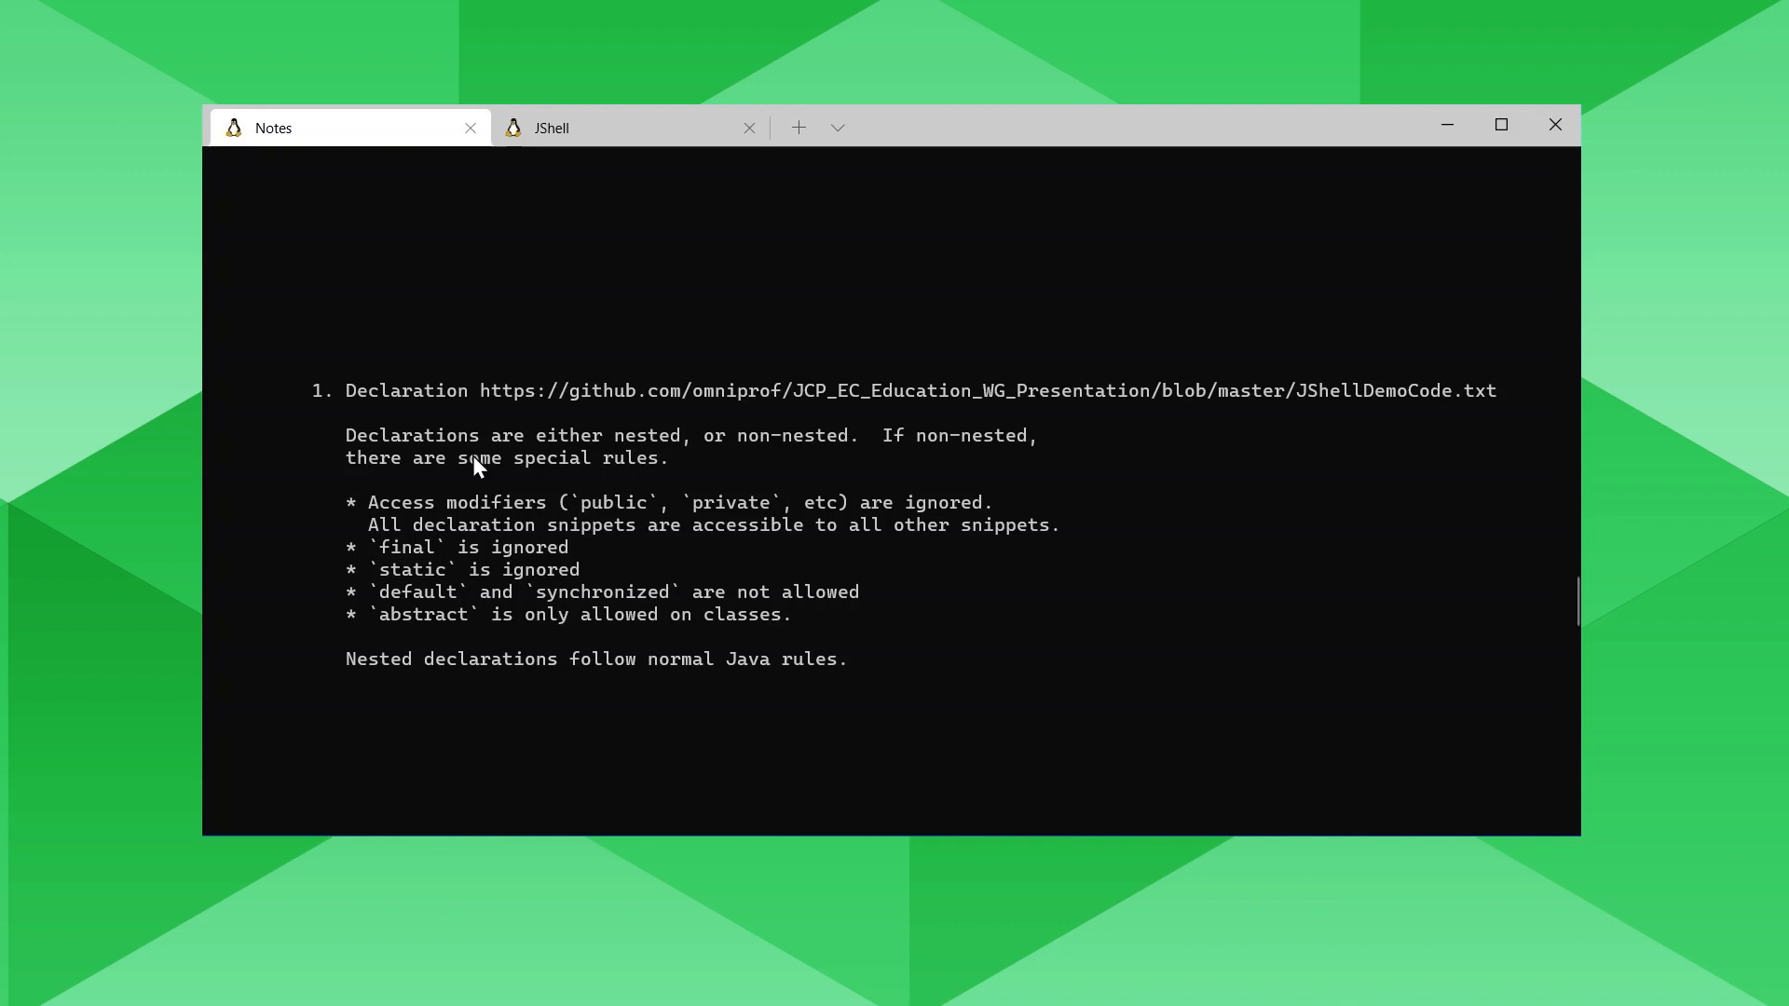
pyautogui.scroll(-3)
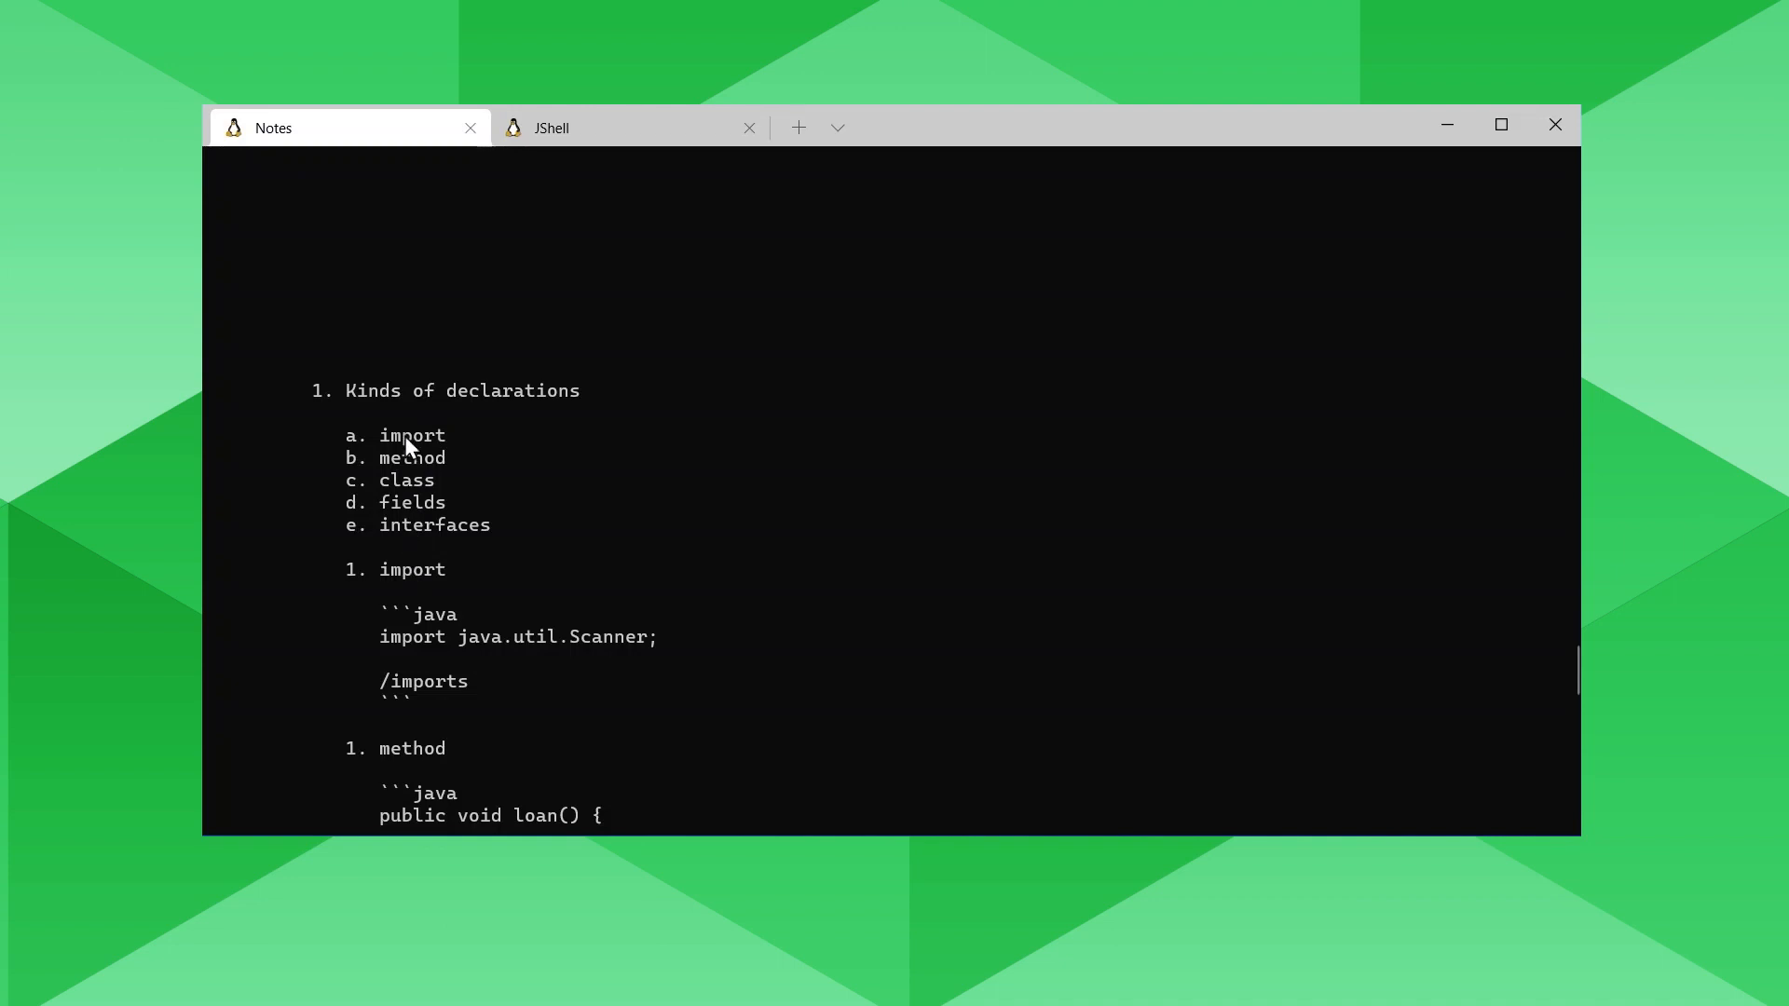
pyautogui.moveTo(399, 466)
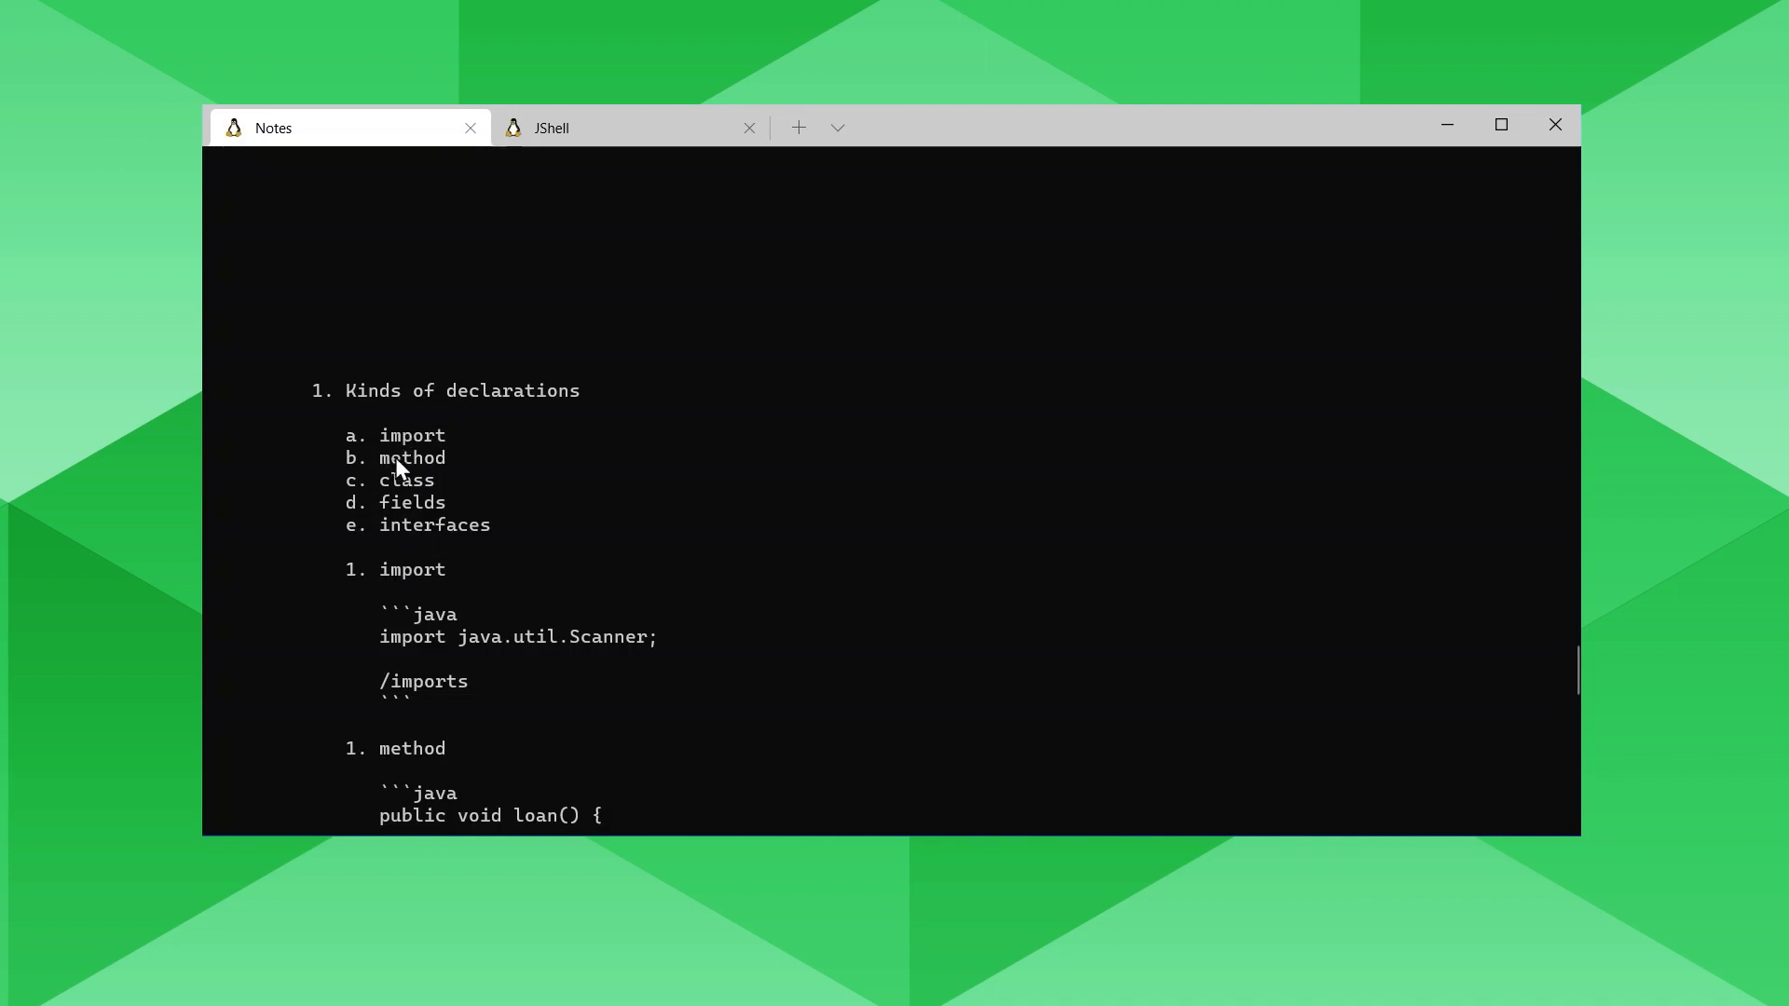
pyautogui.moveTo(431, 538)
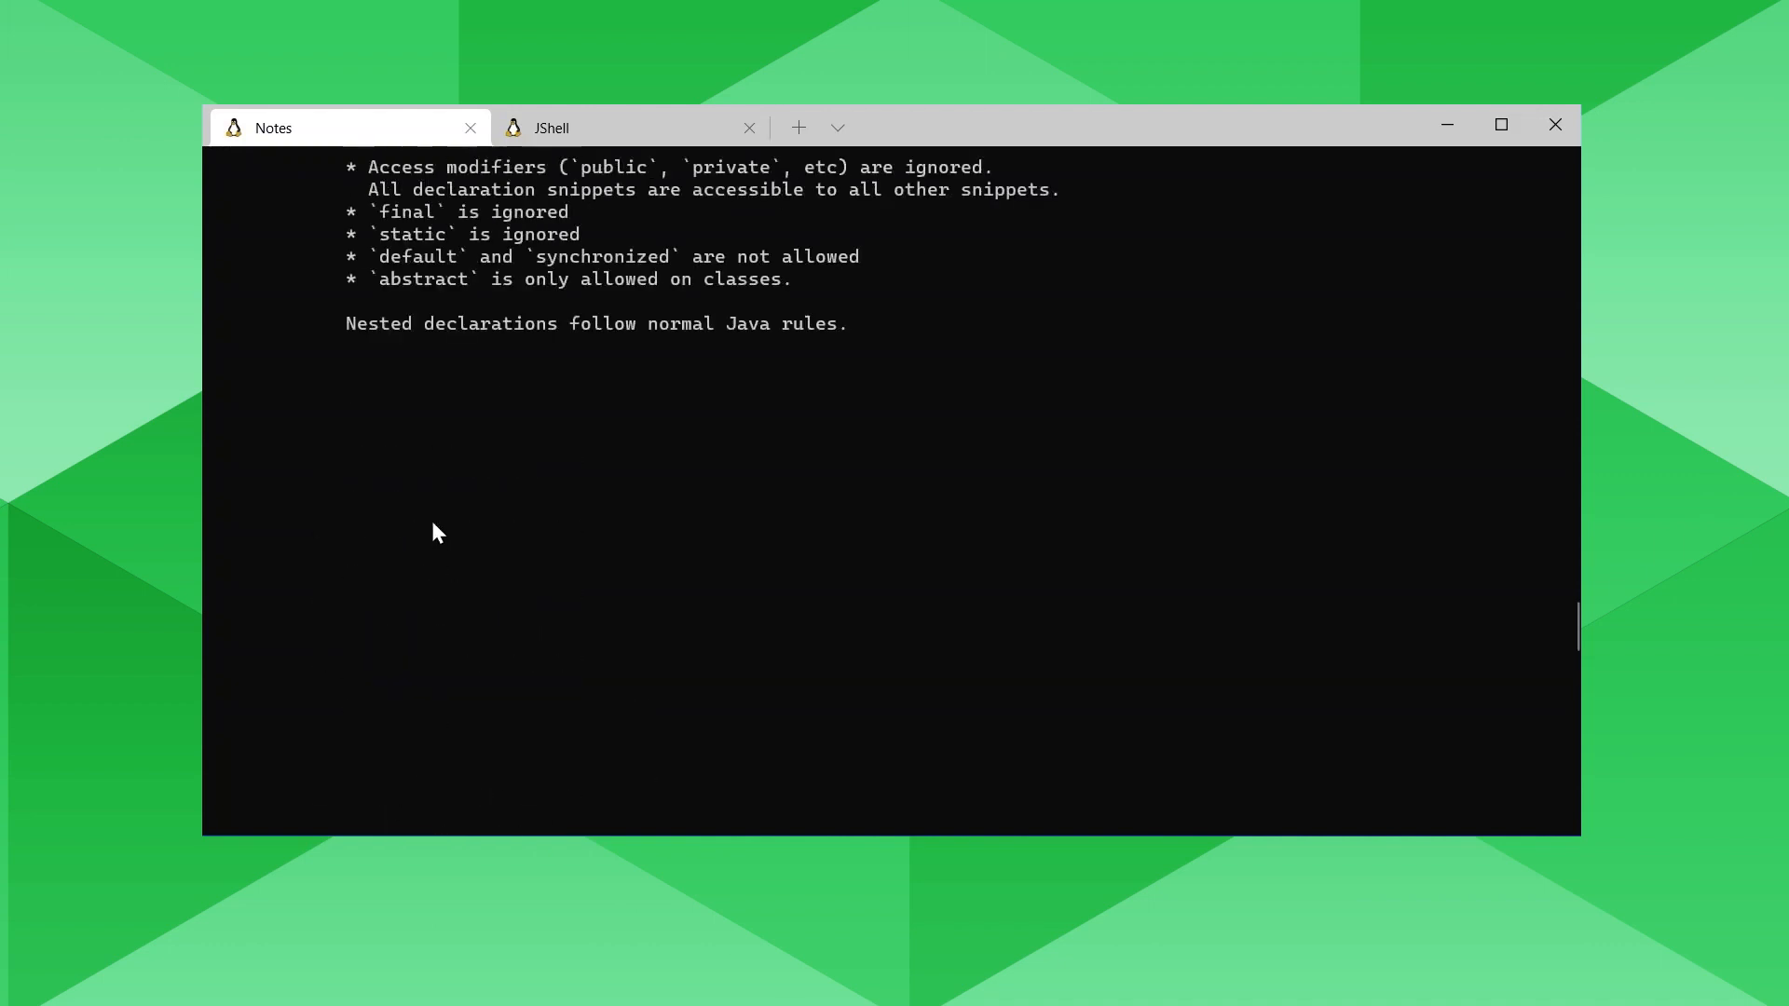
pyautogui.scroll(3)
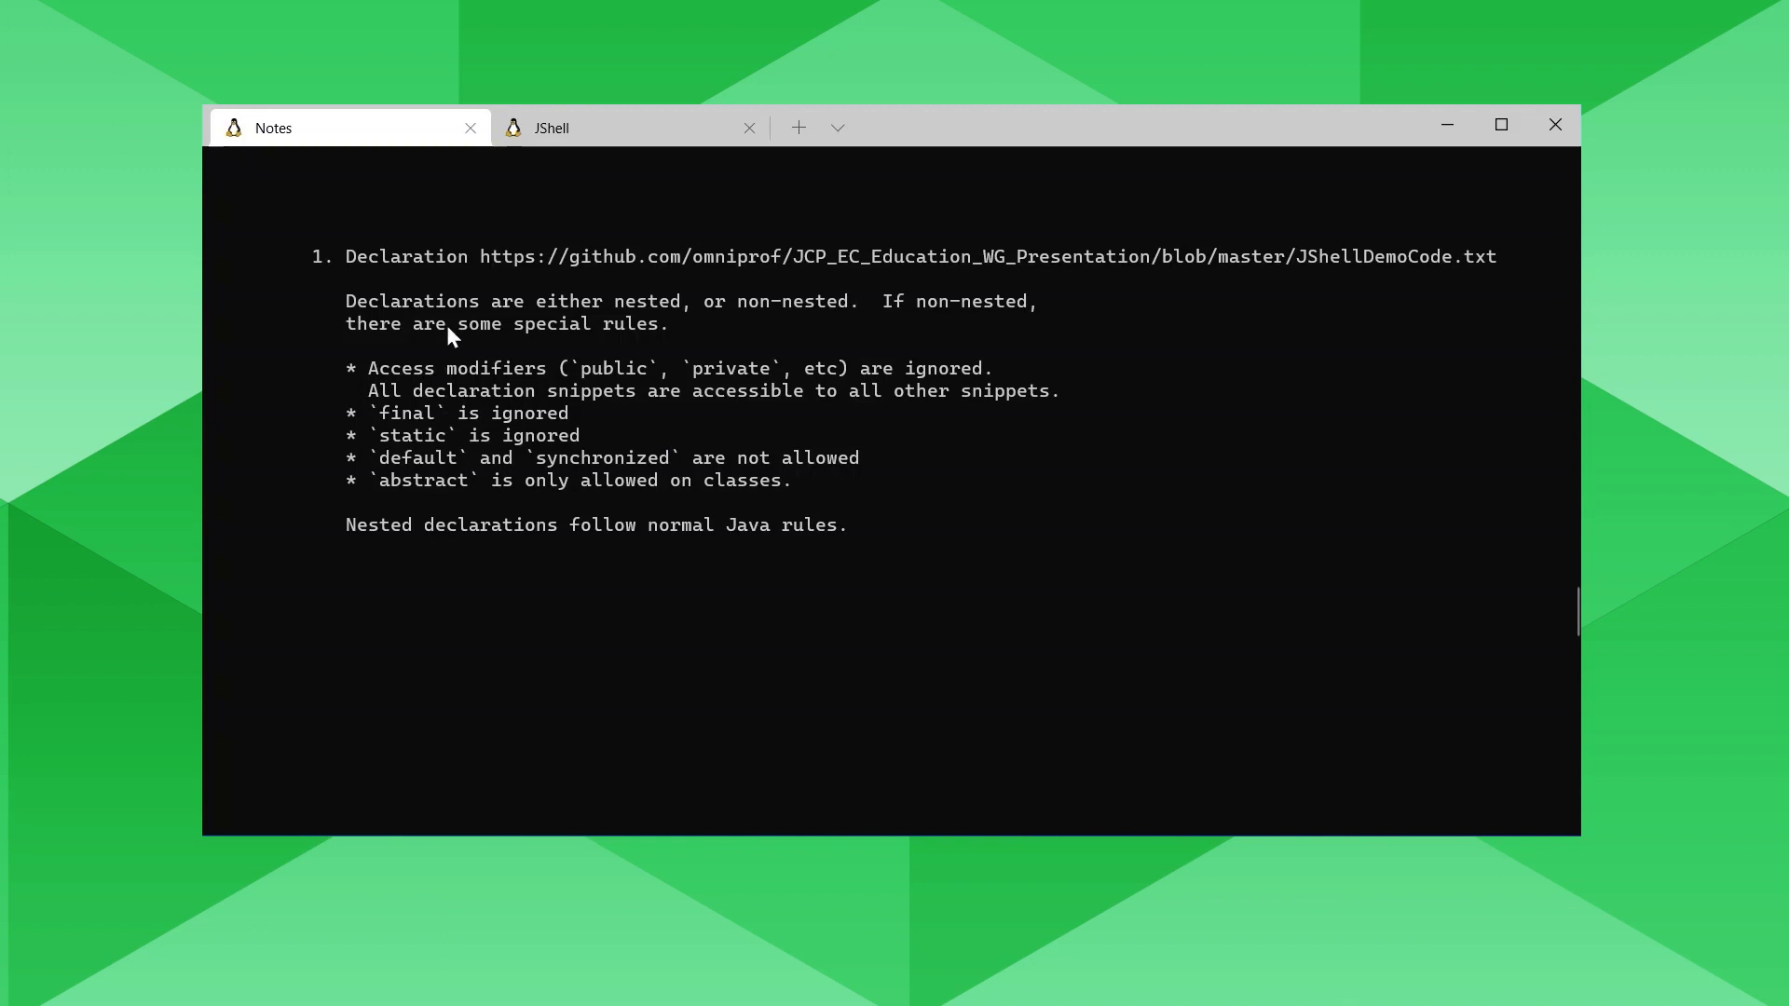
pyautogui.moveTo(536, 337)
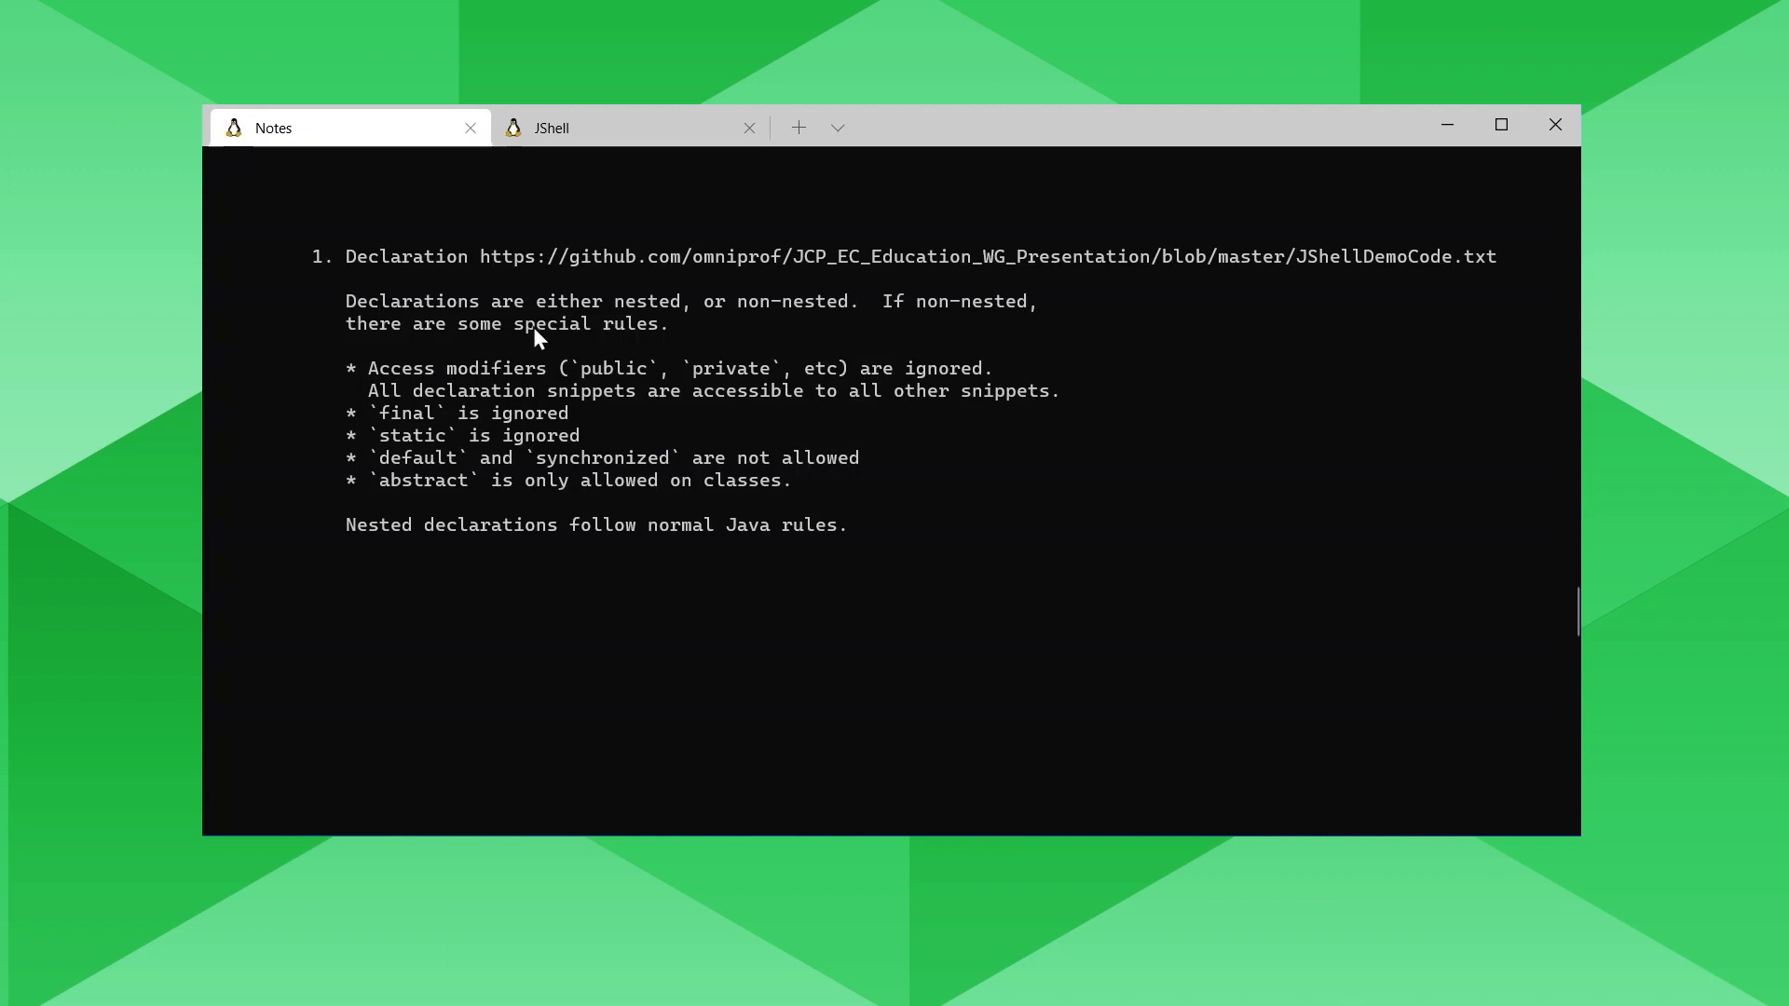
pyautogui.moveTo(413, 388)
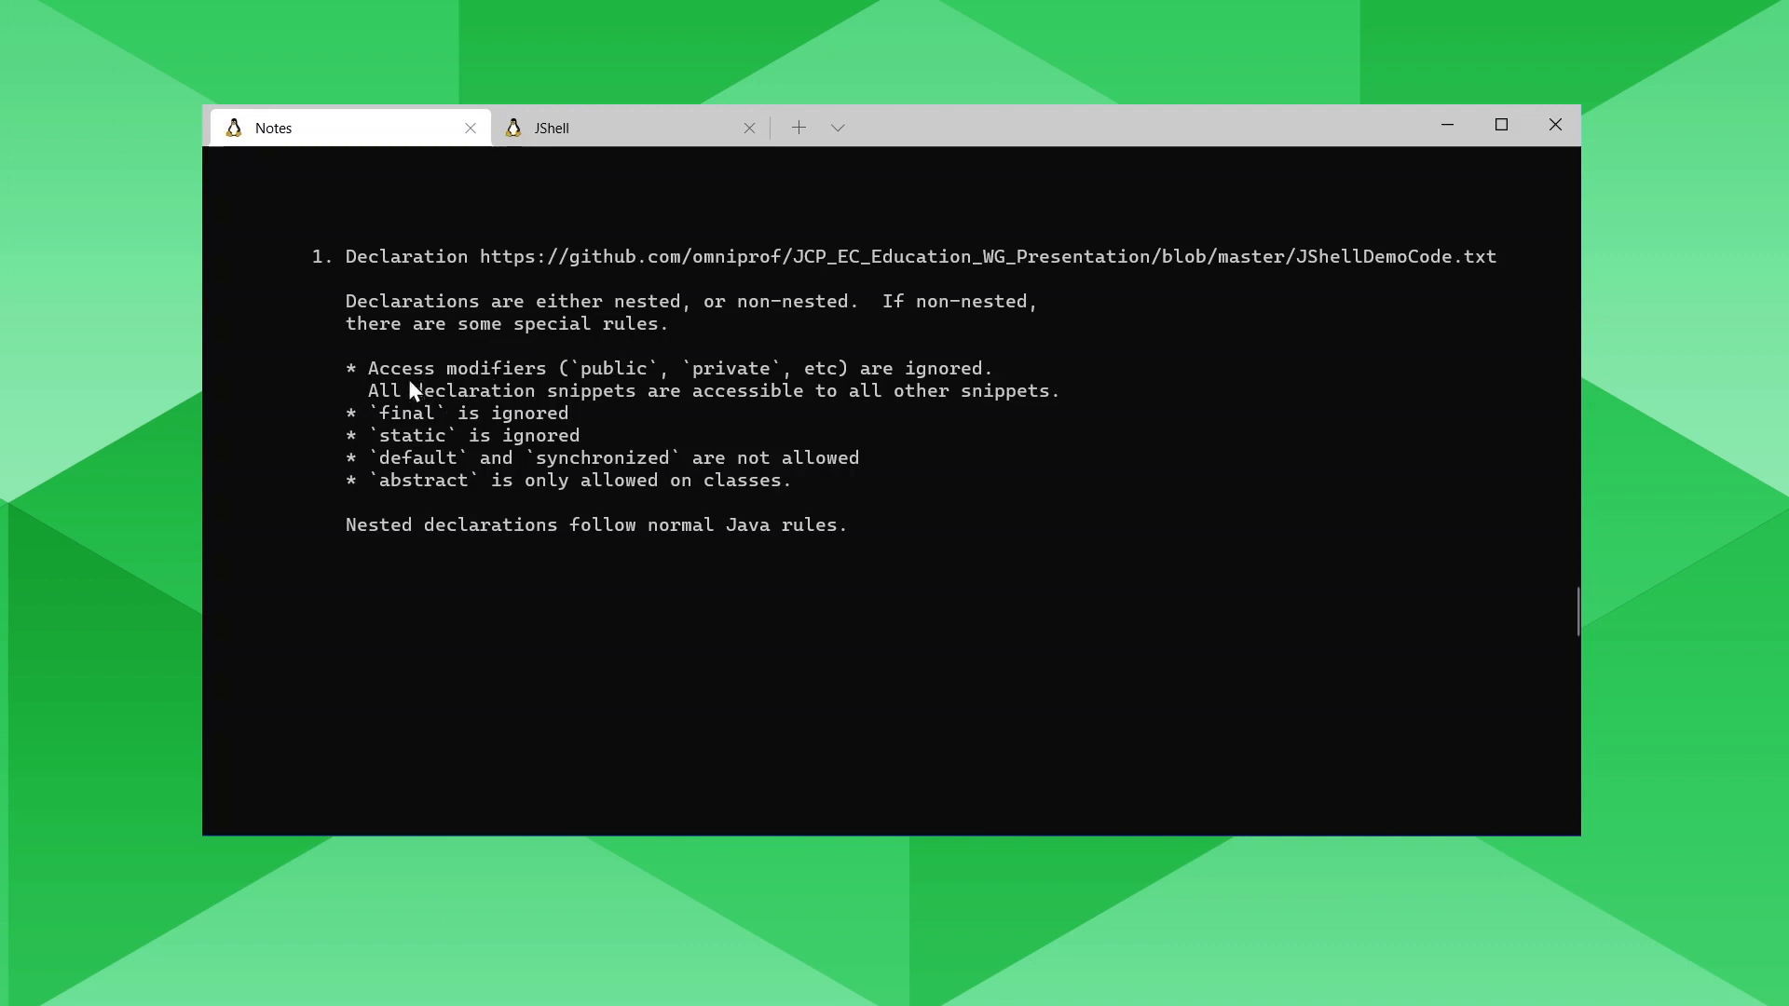
pyautogui.moveTo(699, 446)
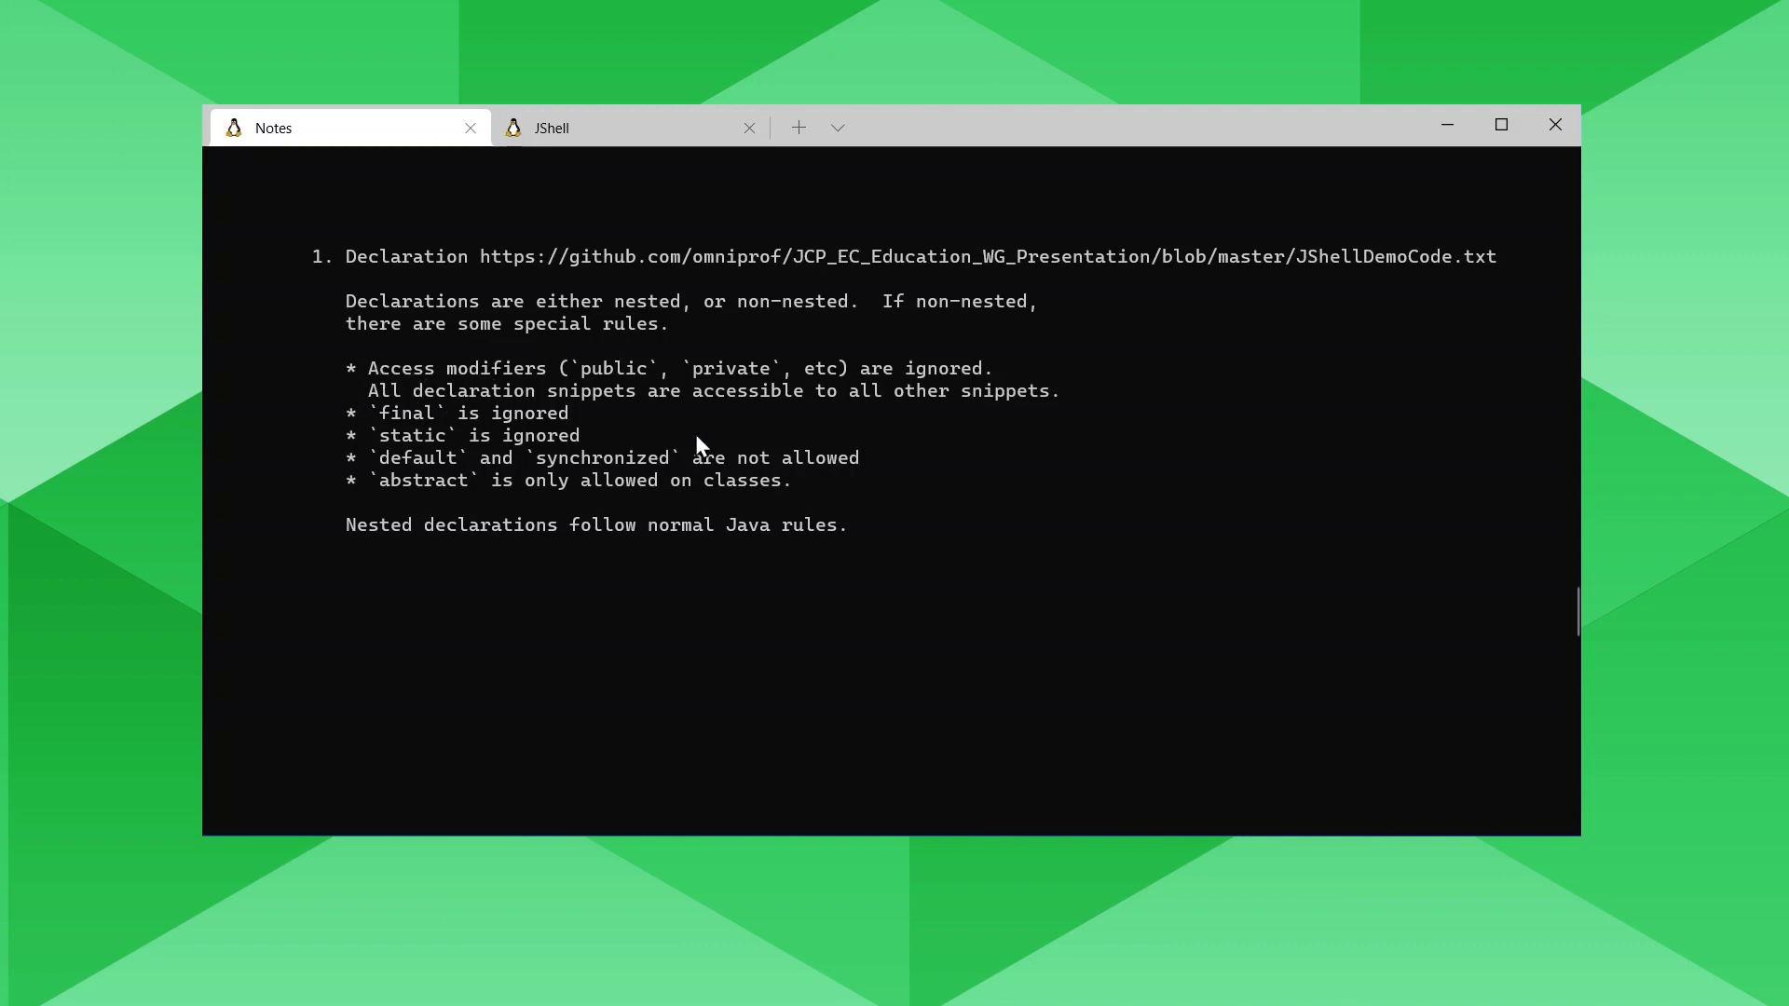
pyautogui.moveTo(684, 542)
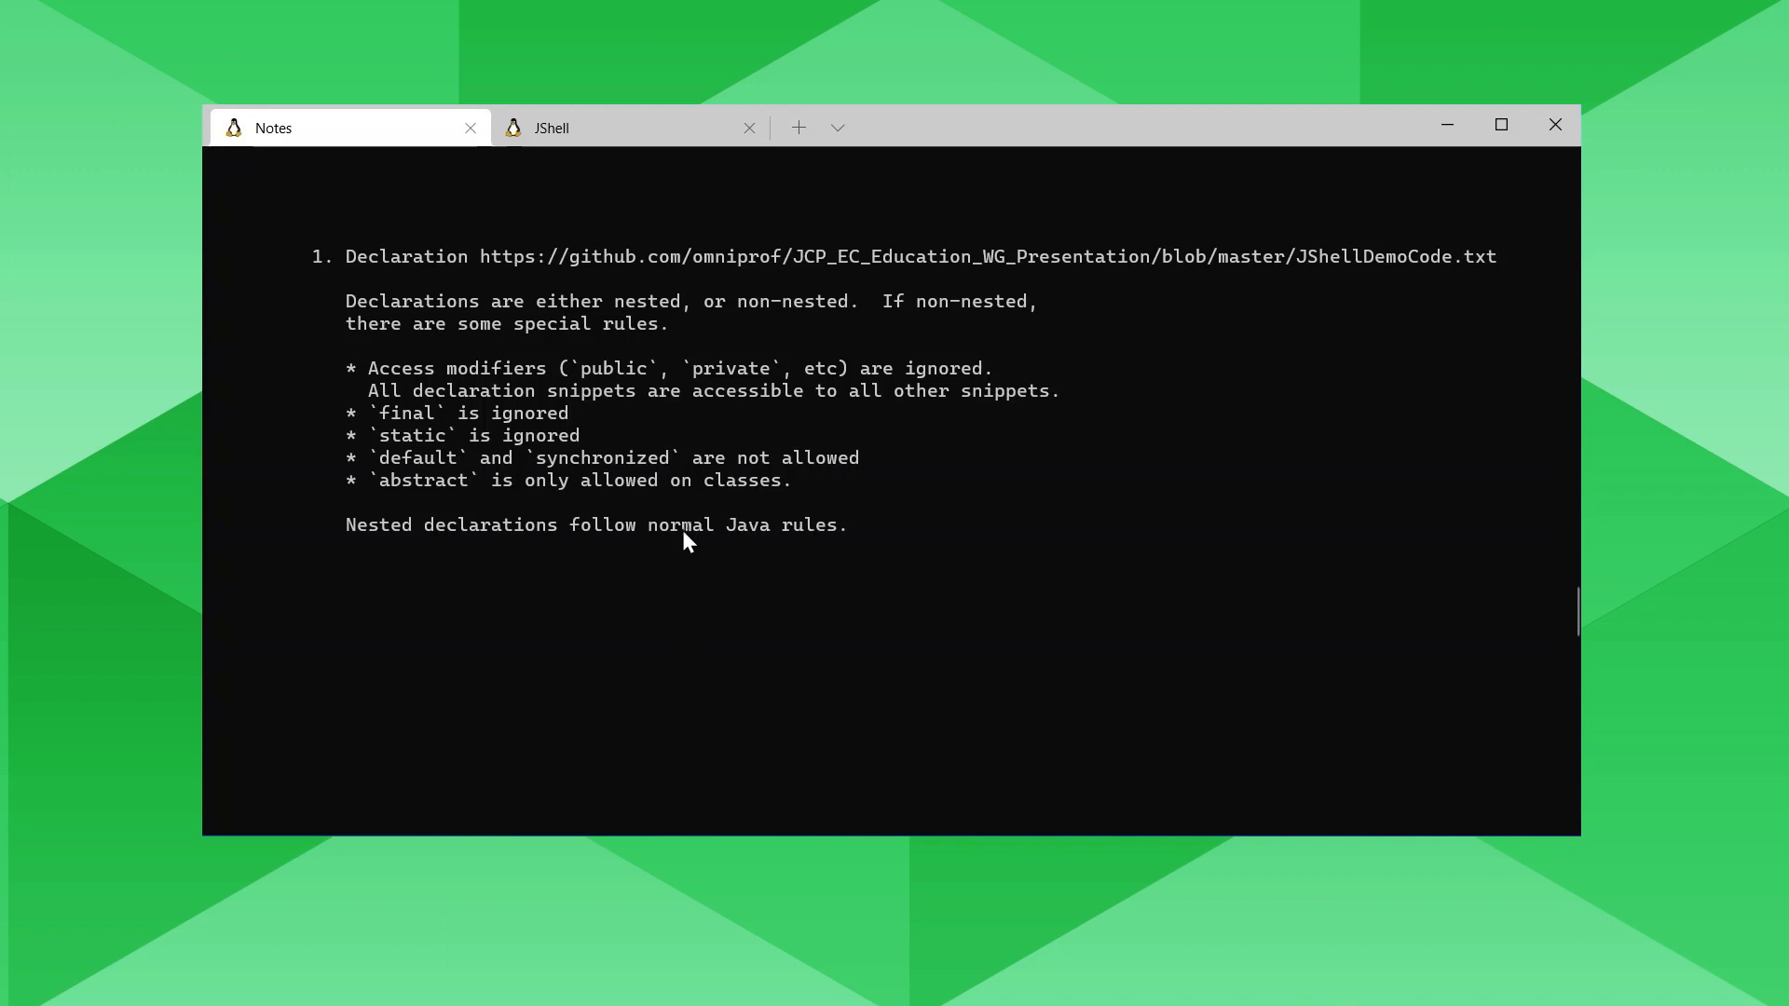
# Import java.util.Scanner and list the session's imports with /imports.
pyautogui.scroll(3)
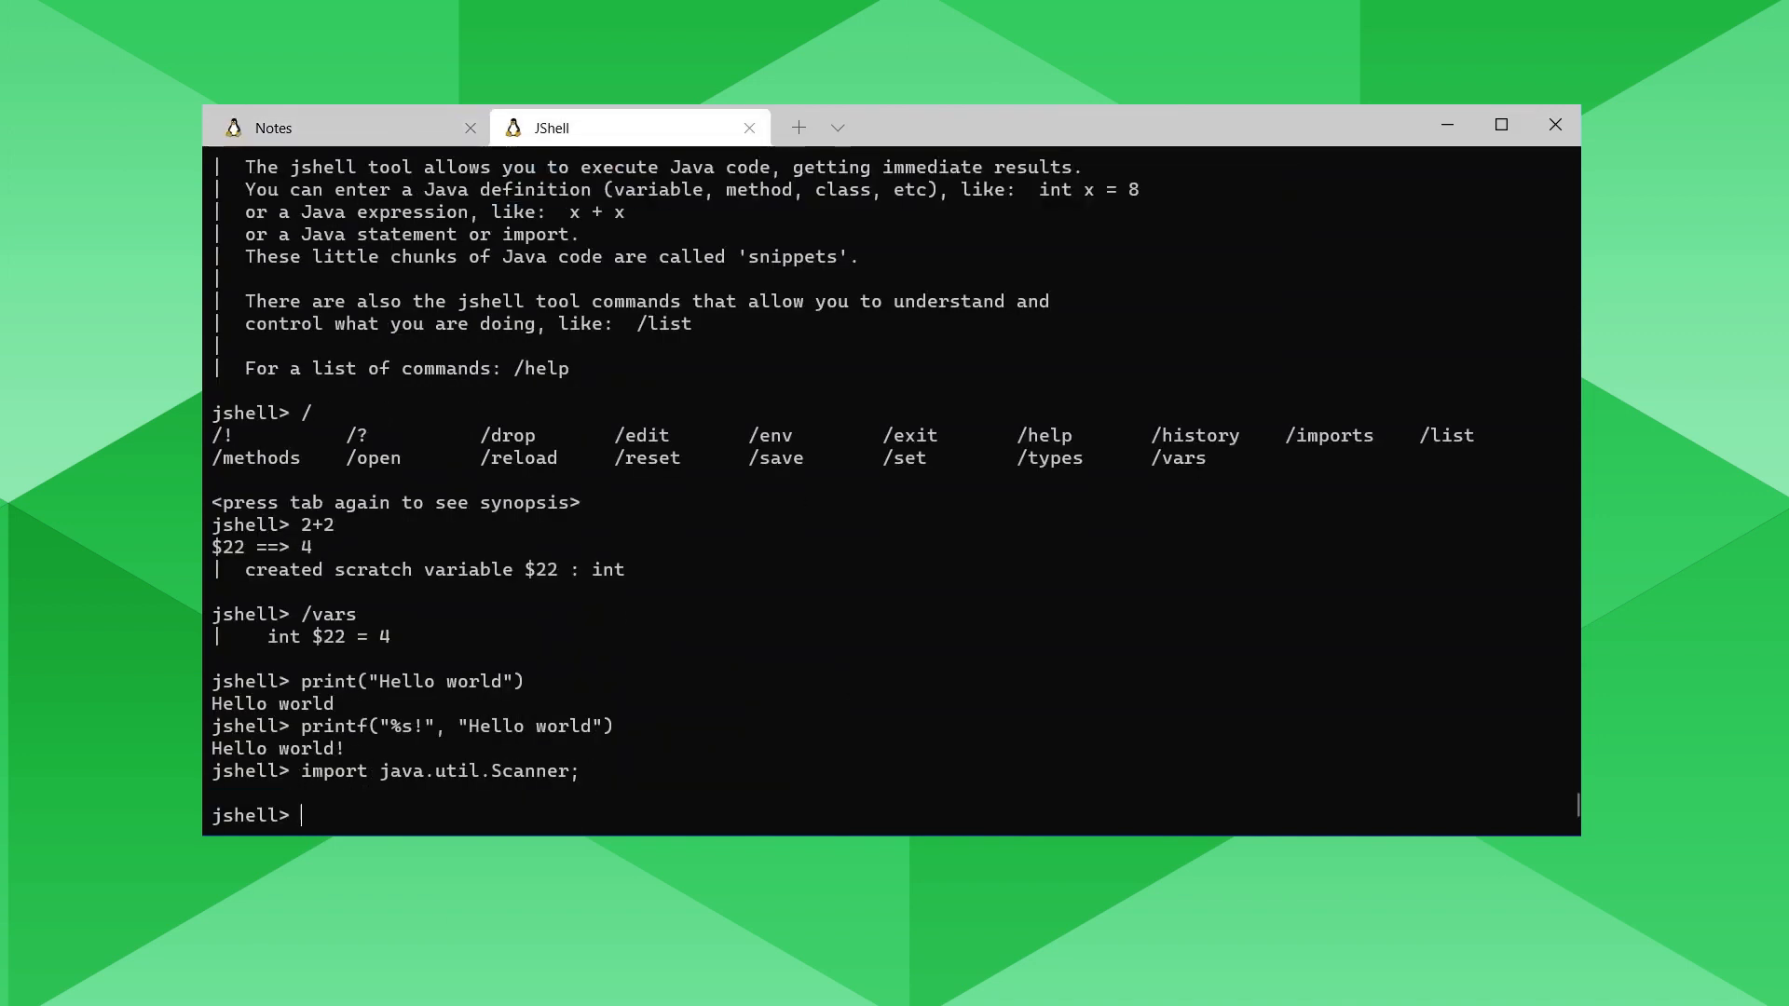
pyautogui.write('/imports')
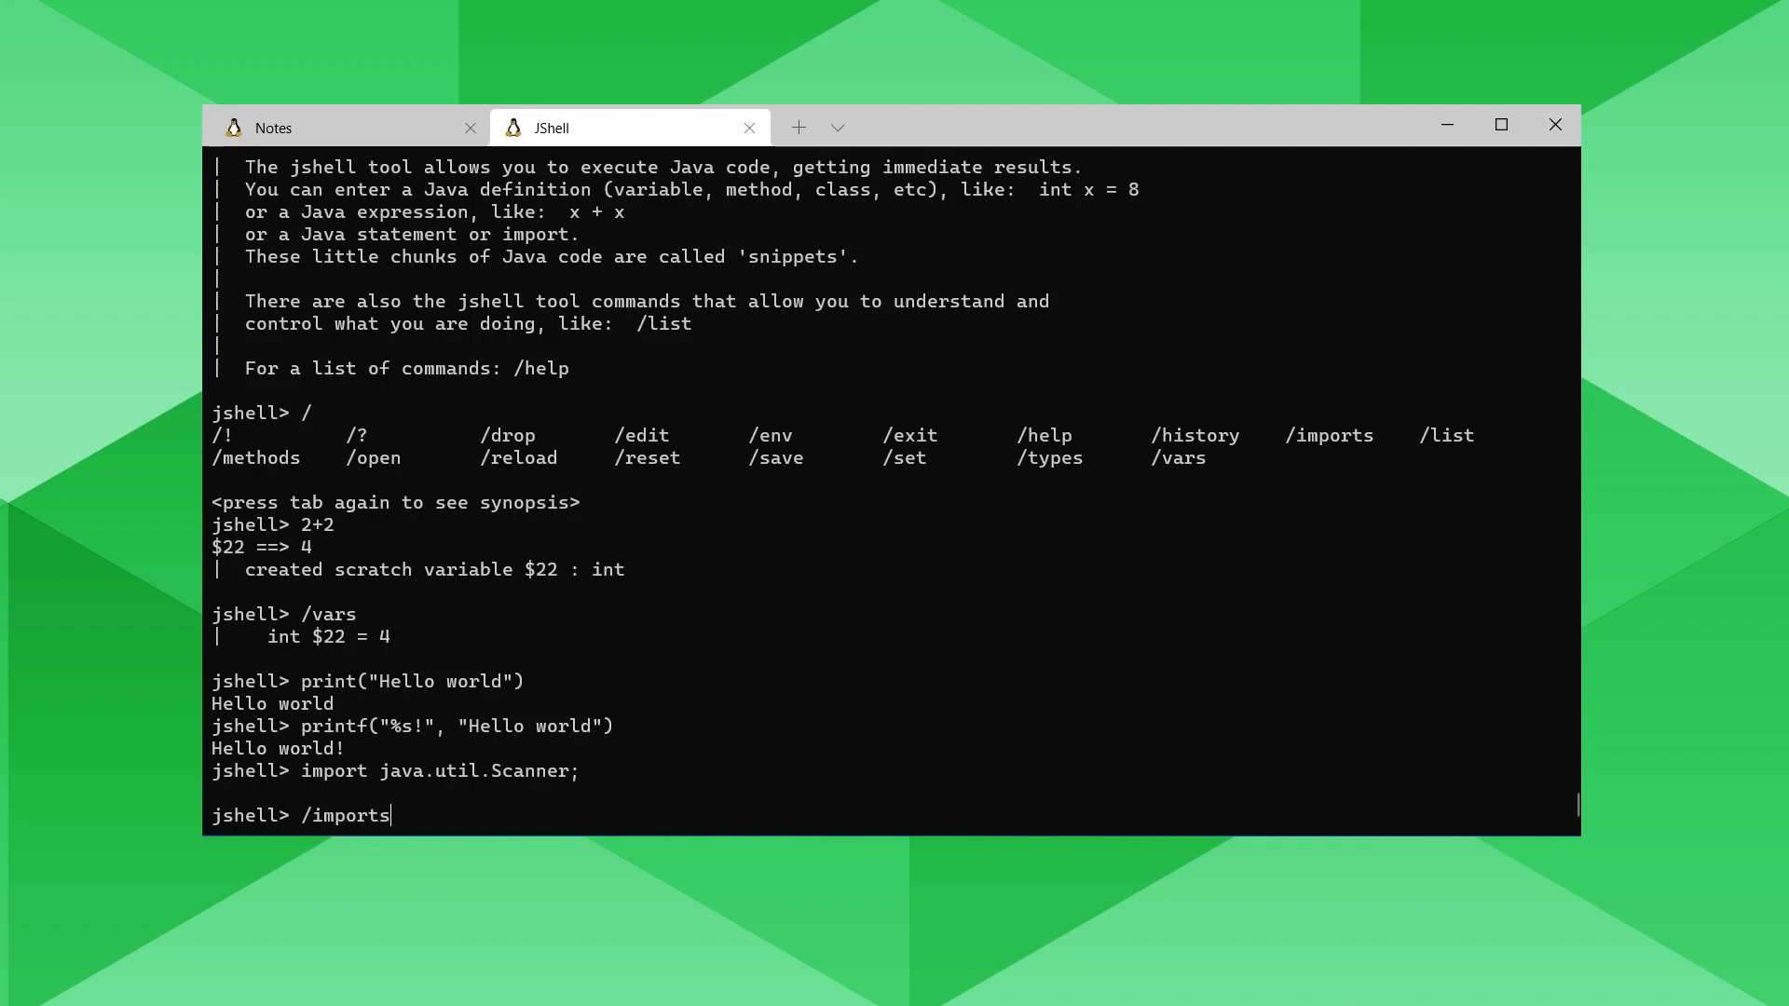
pyautogui.press('Return')
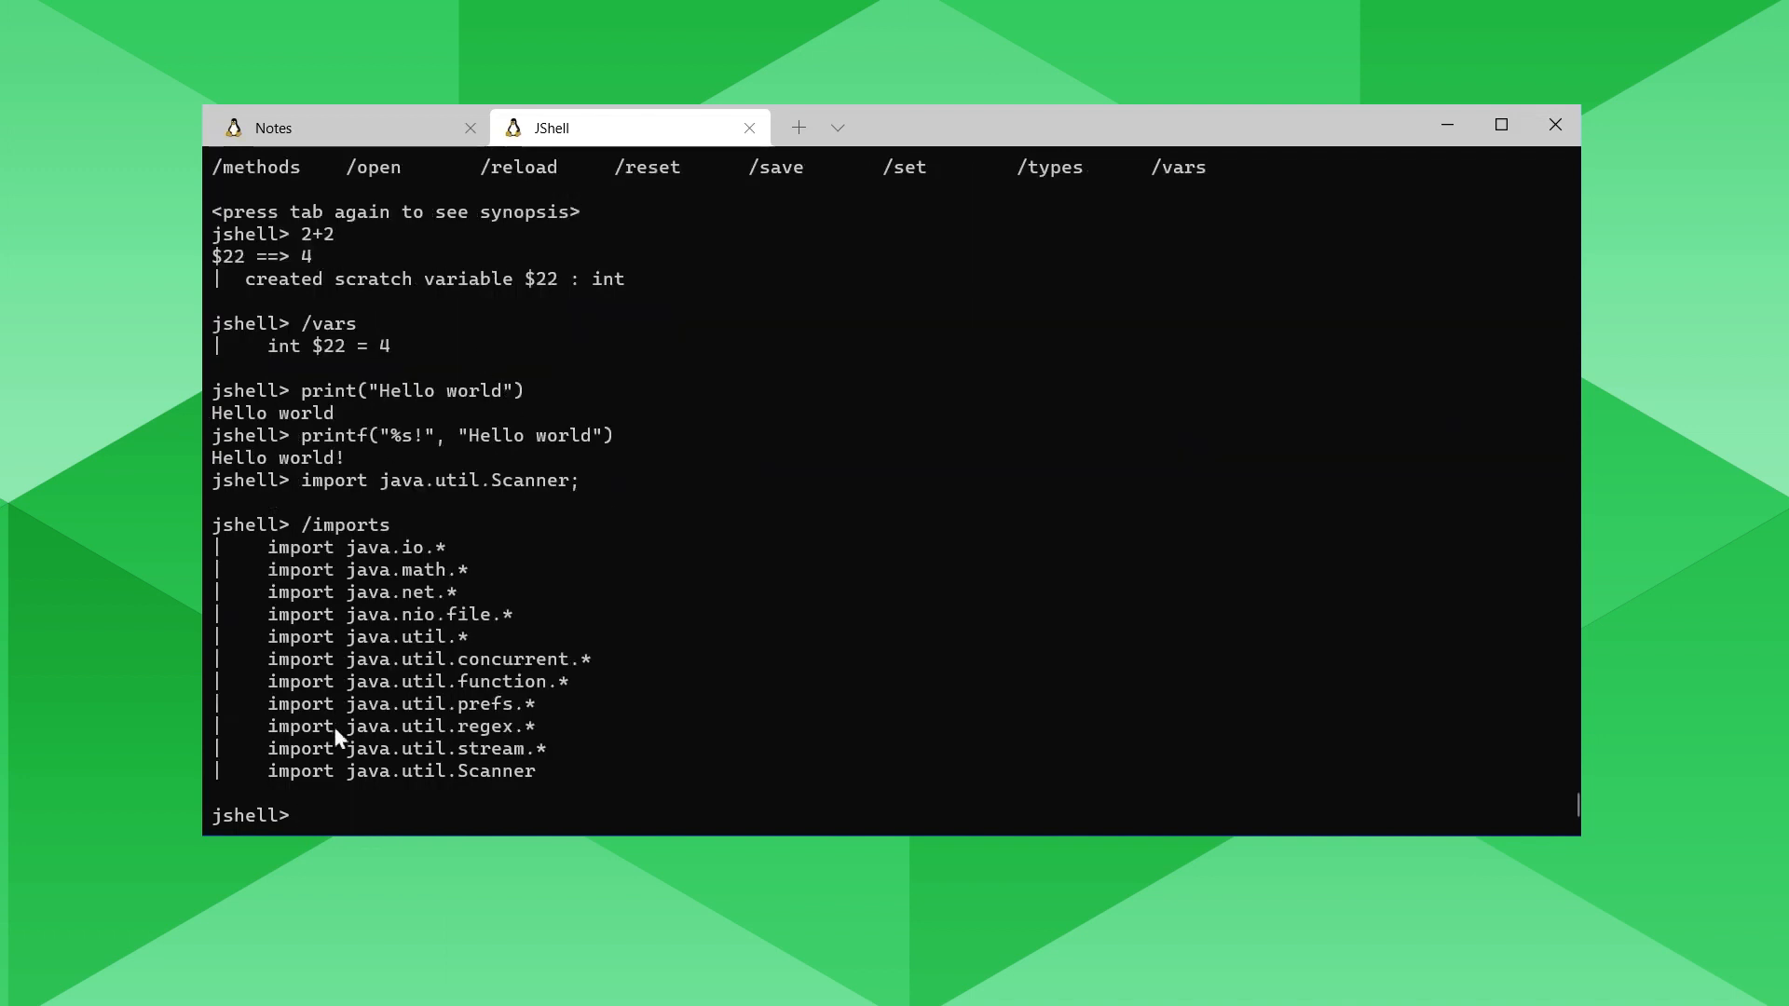
pyautogui.moveTo(428, 749)
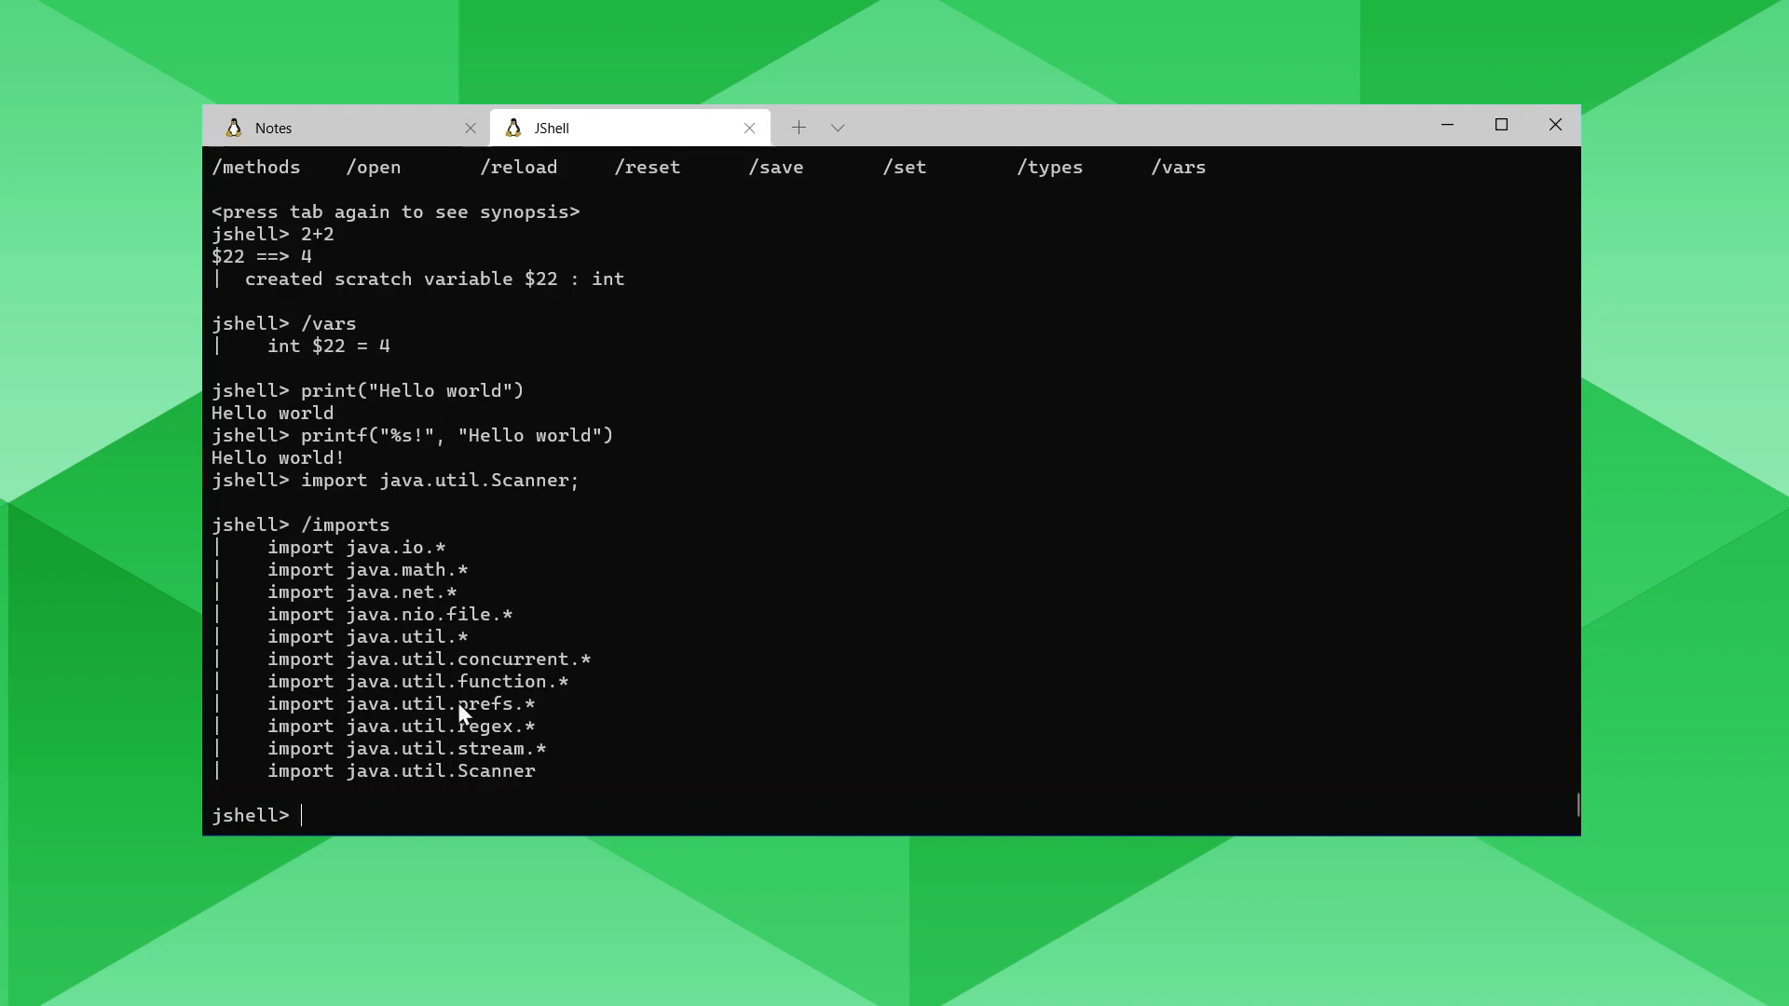
pyautogui.moveTo(566, 729)
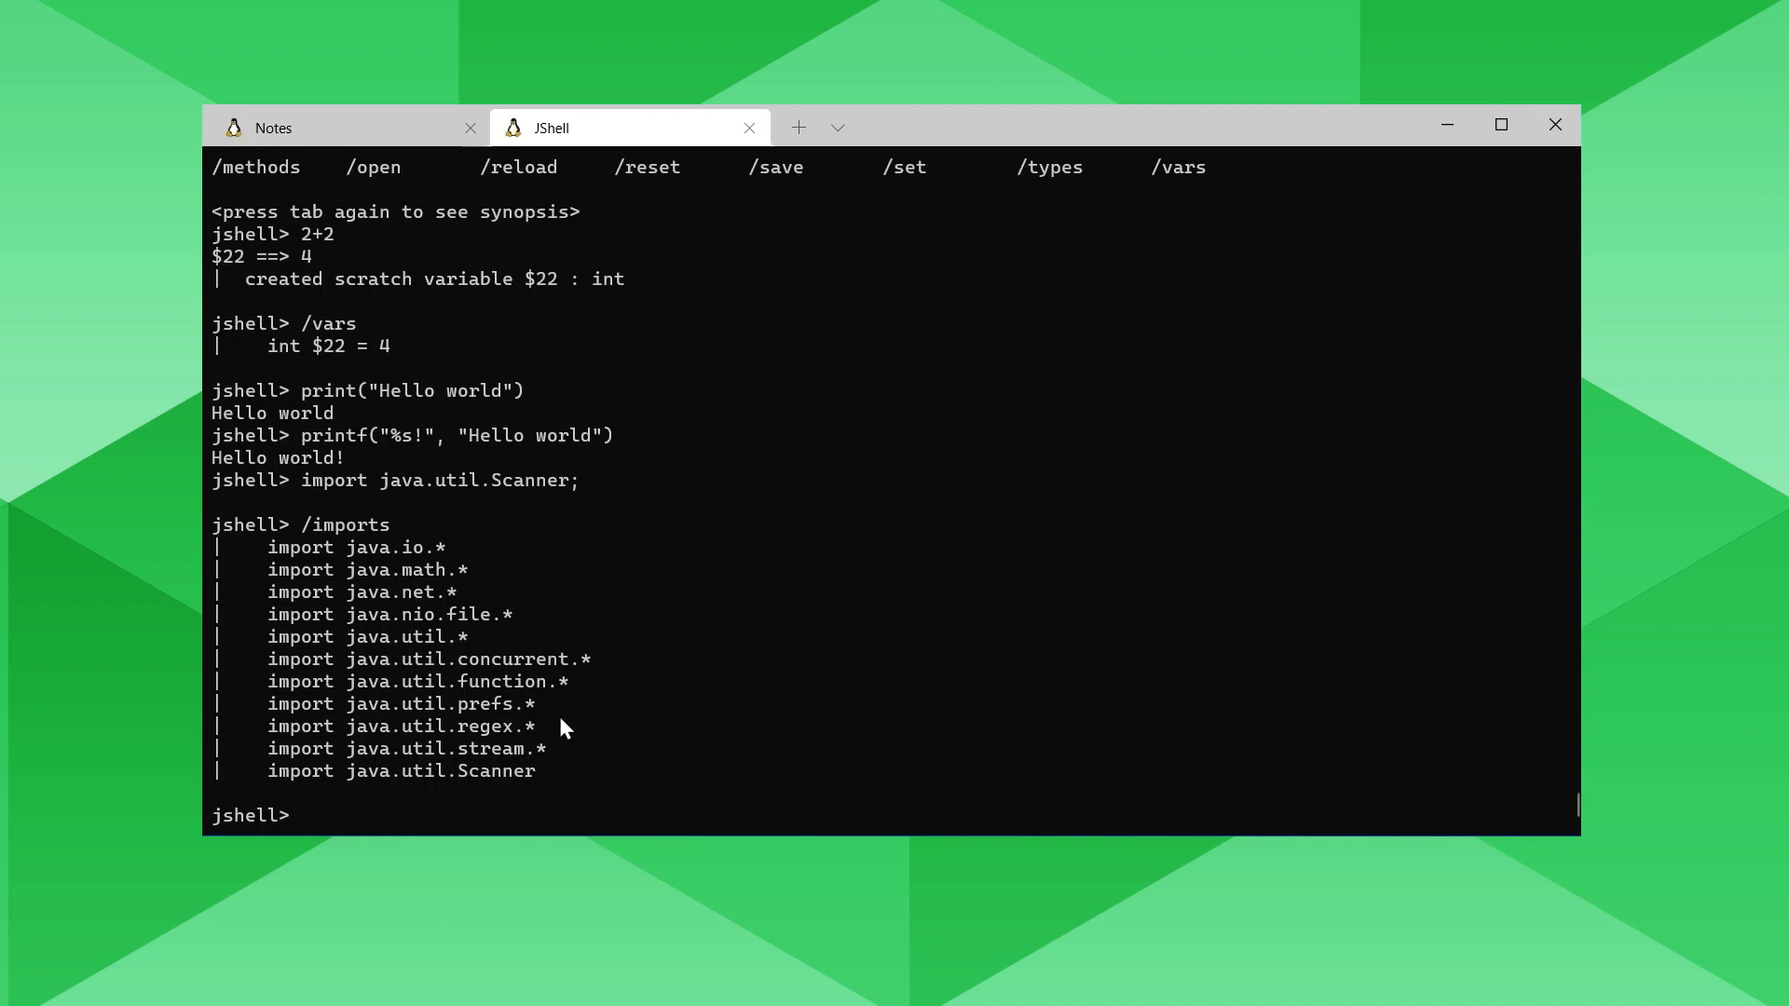
pyautogui.moveTo(462, 786)
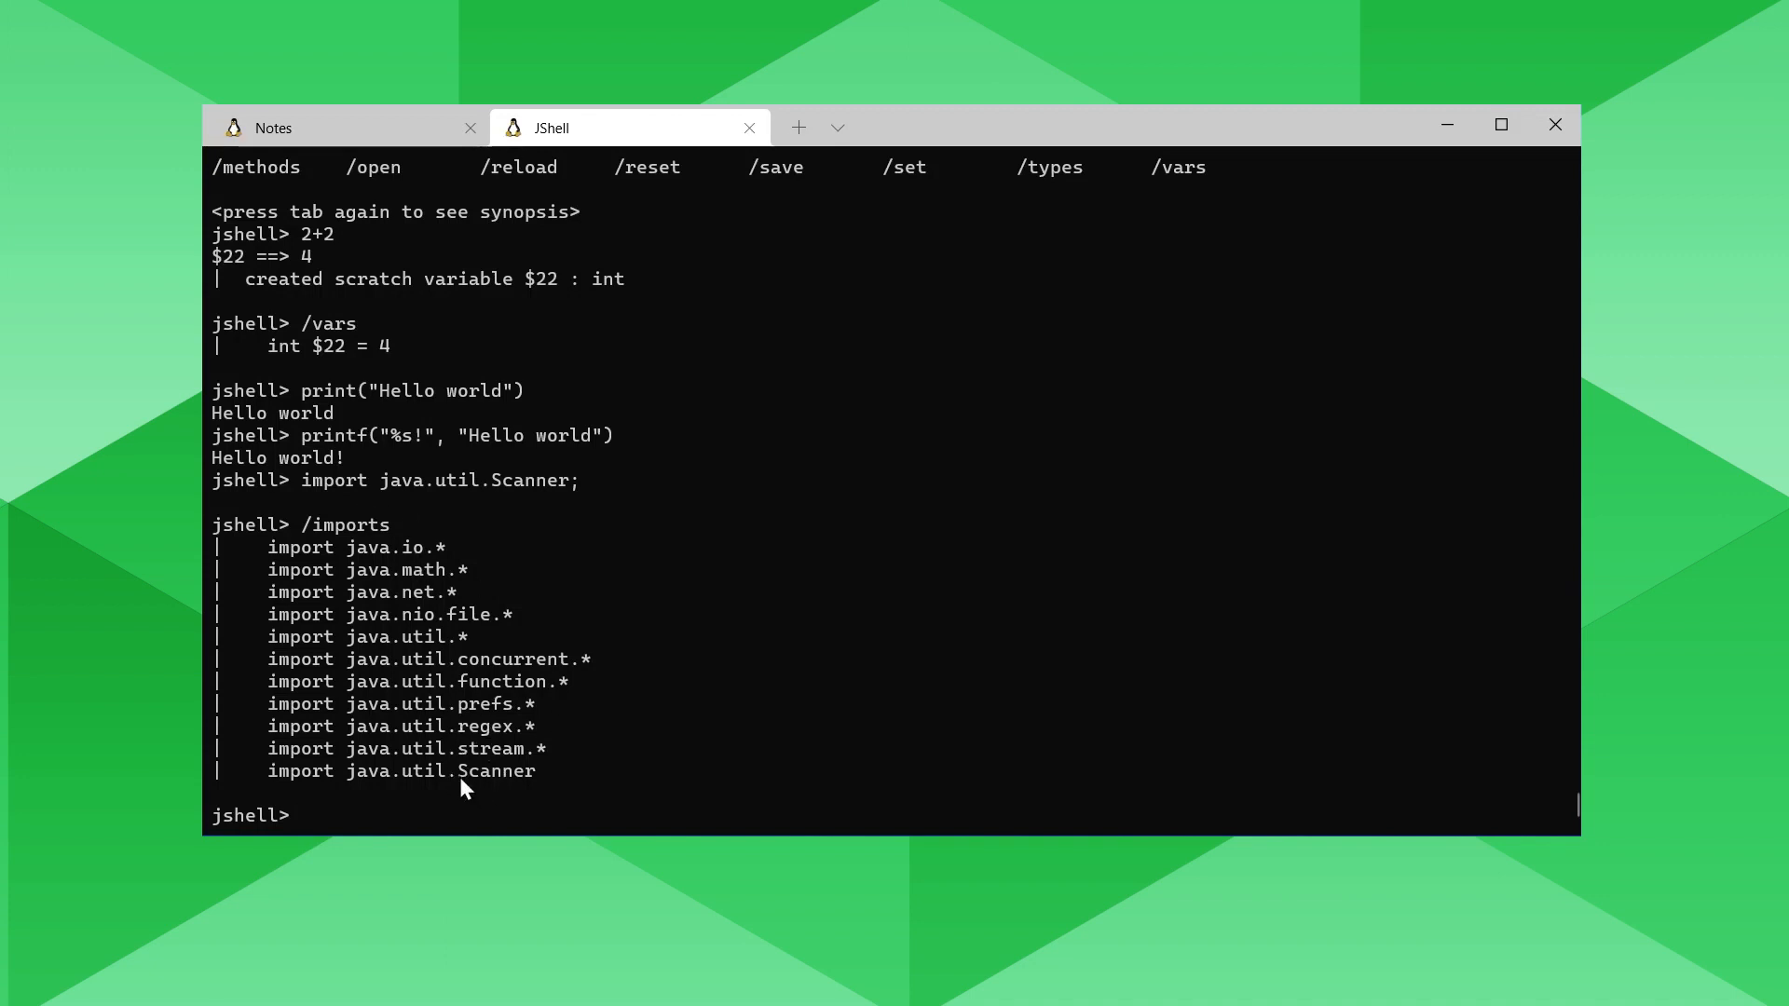
pyautogui.click(274, 127)
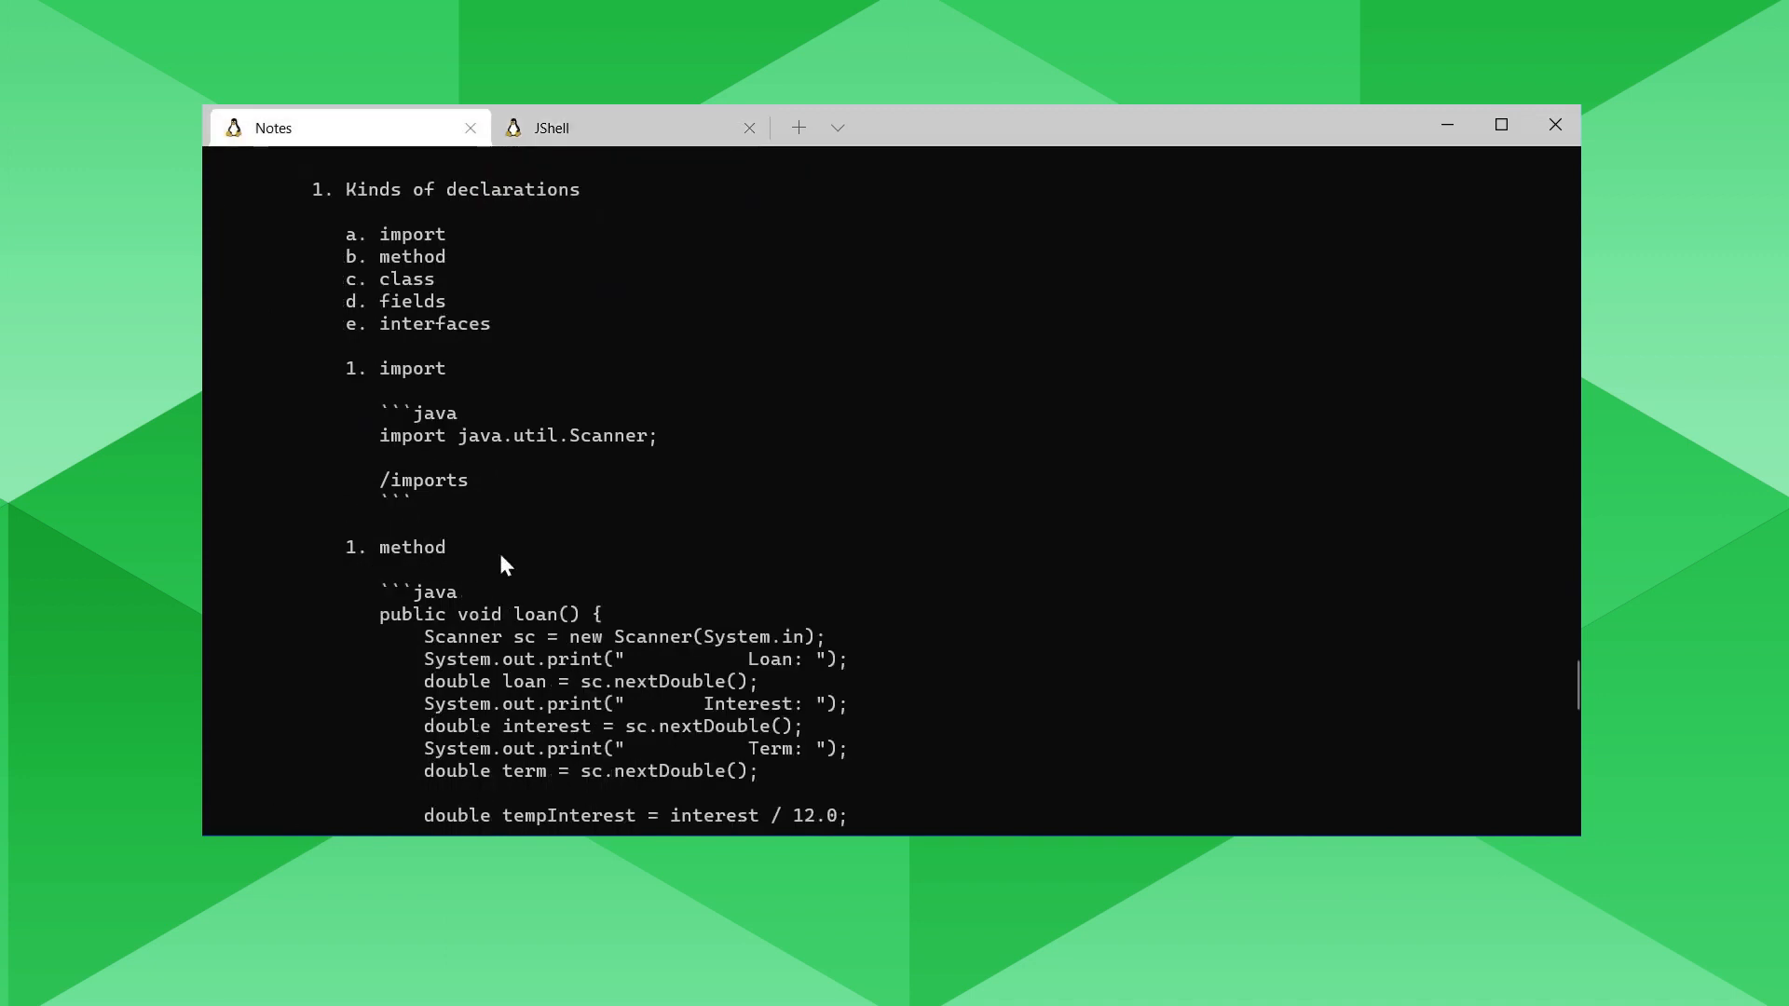
pyautogui.moveTo(479, 460)
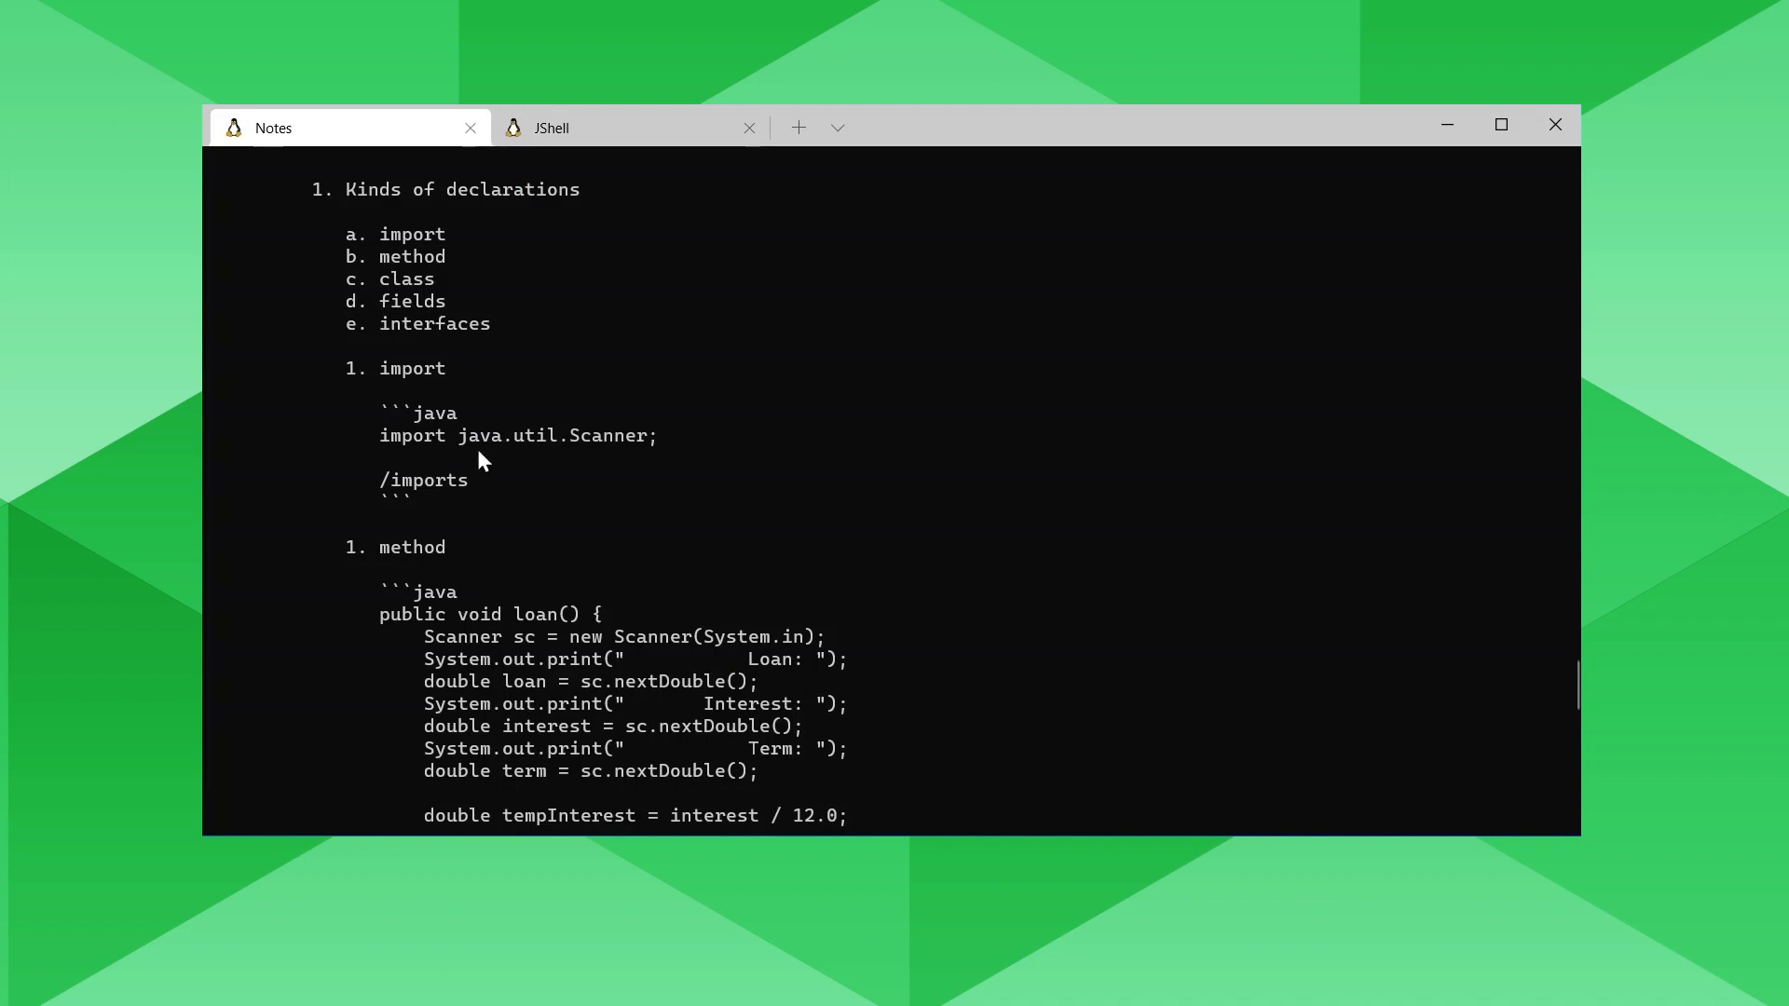
pyautogui.scroll(-3)
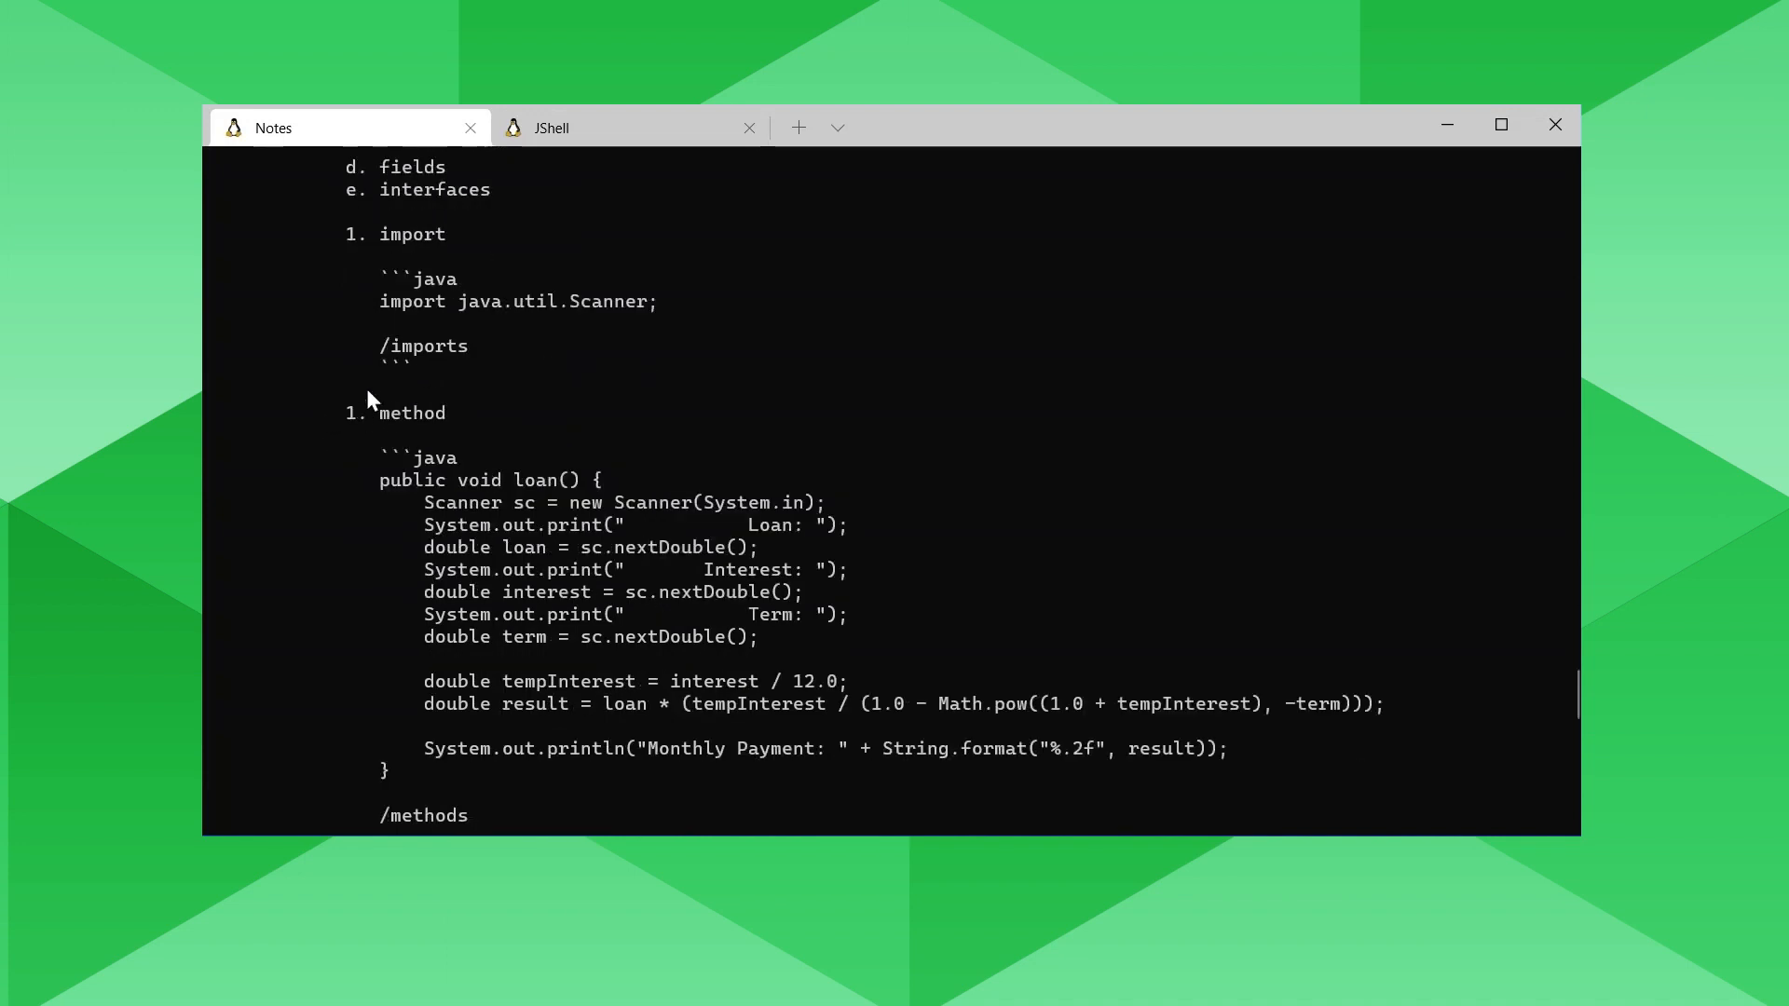
pyautogui.moveTo(386, 356)
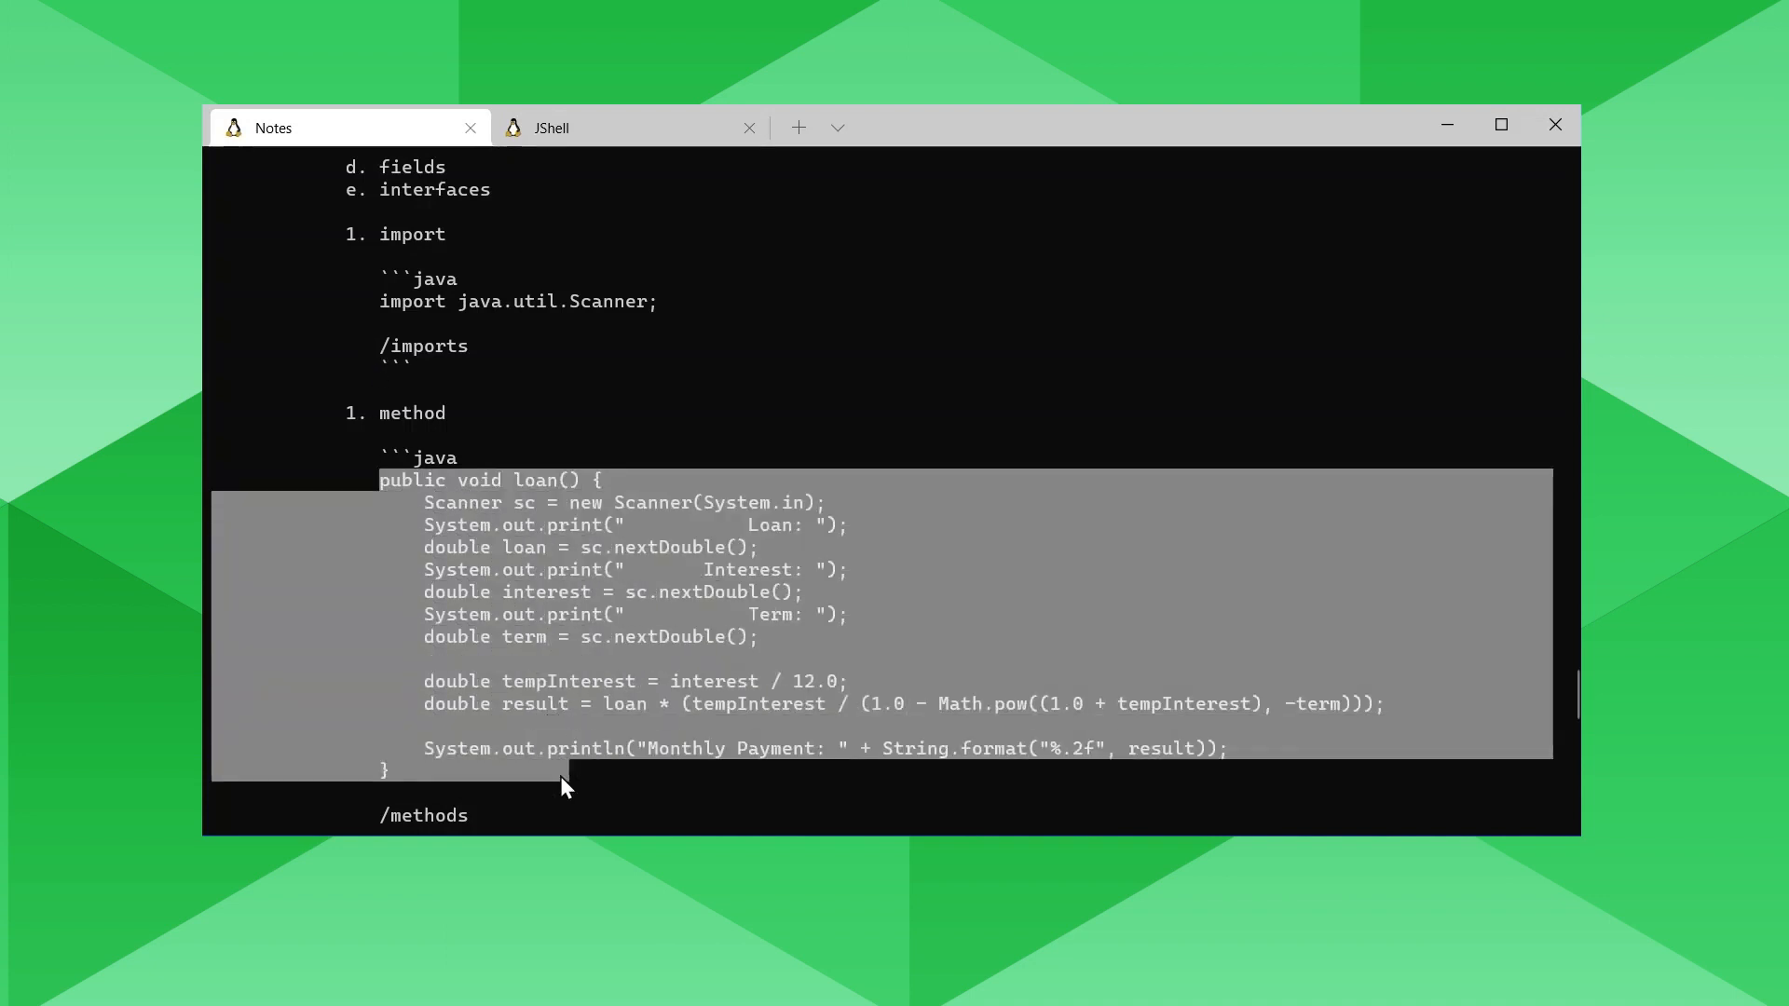
pyautogui.scroll(-3)
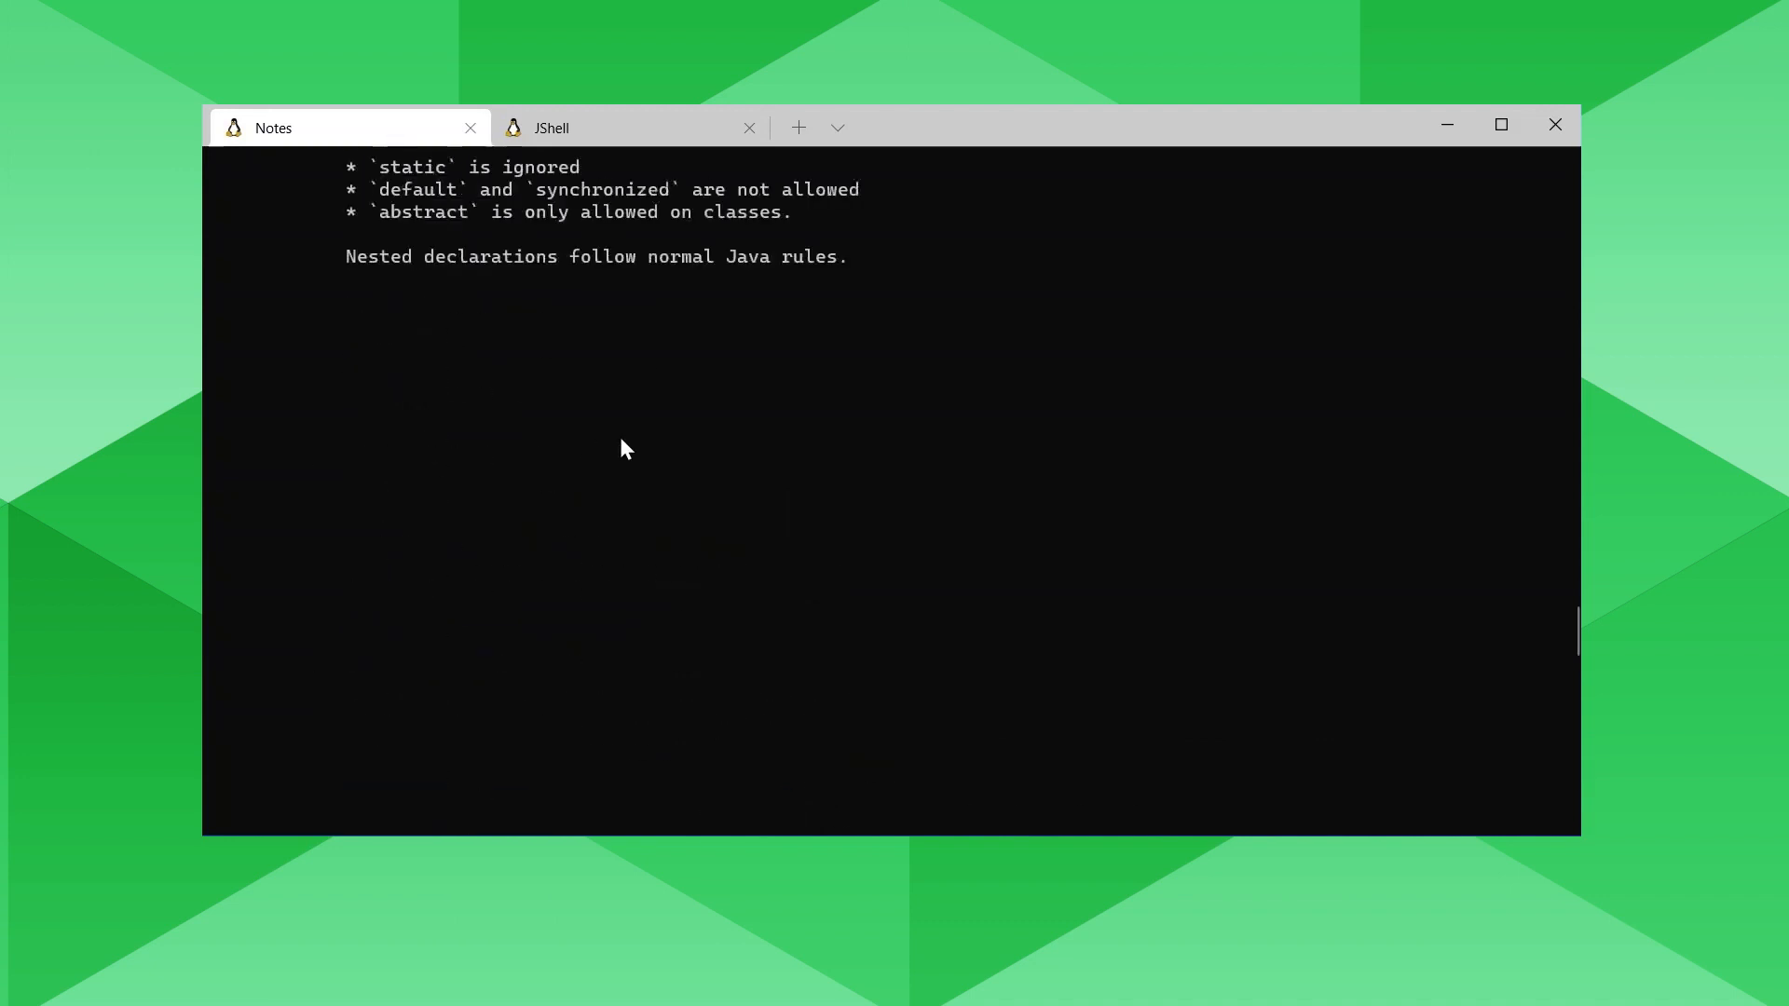
pyautogui.scroll(3)
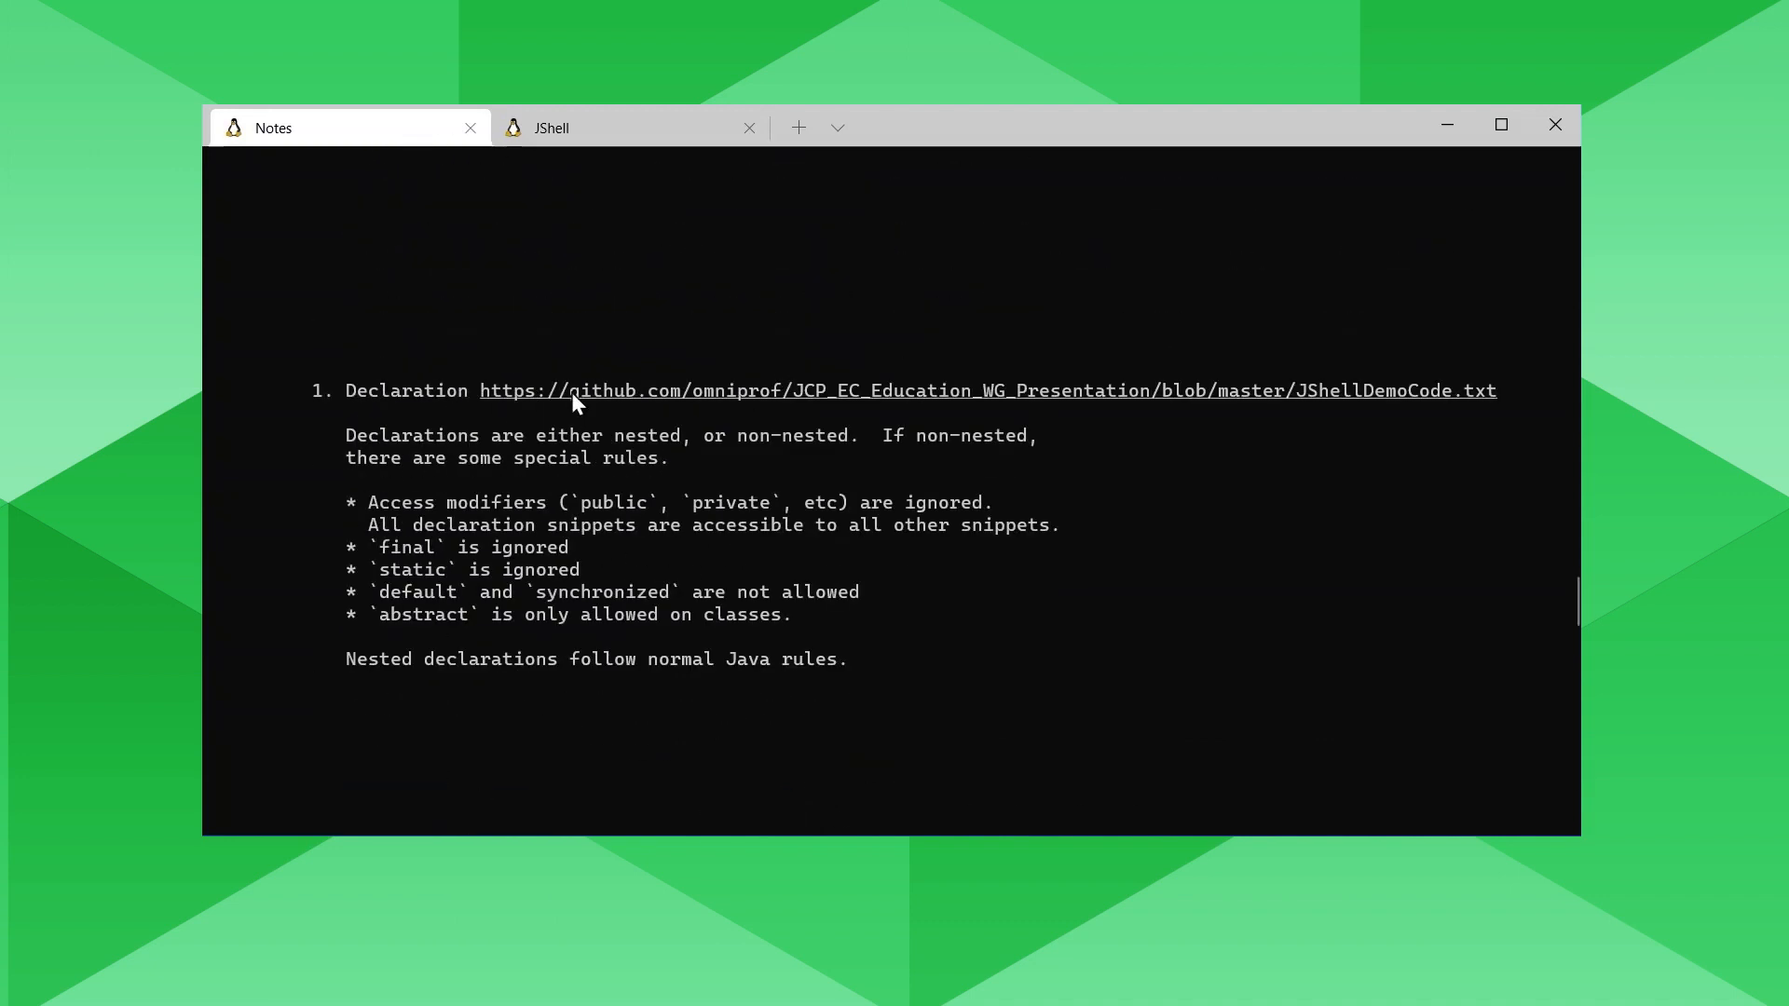
pyautogui.moveTo(1191, 436)
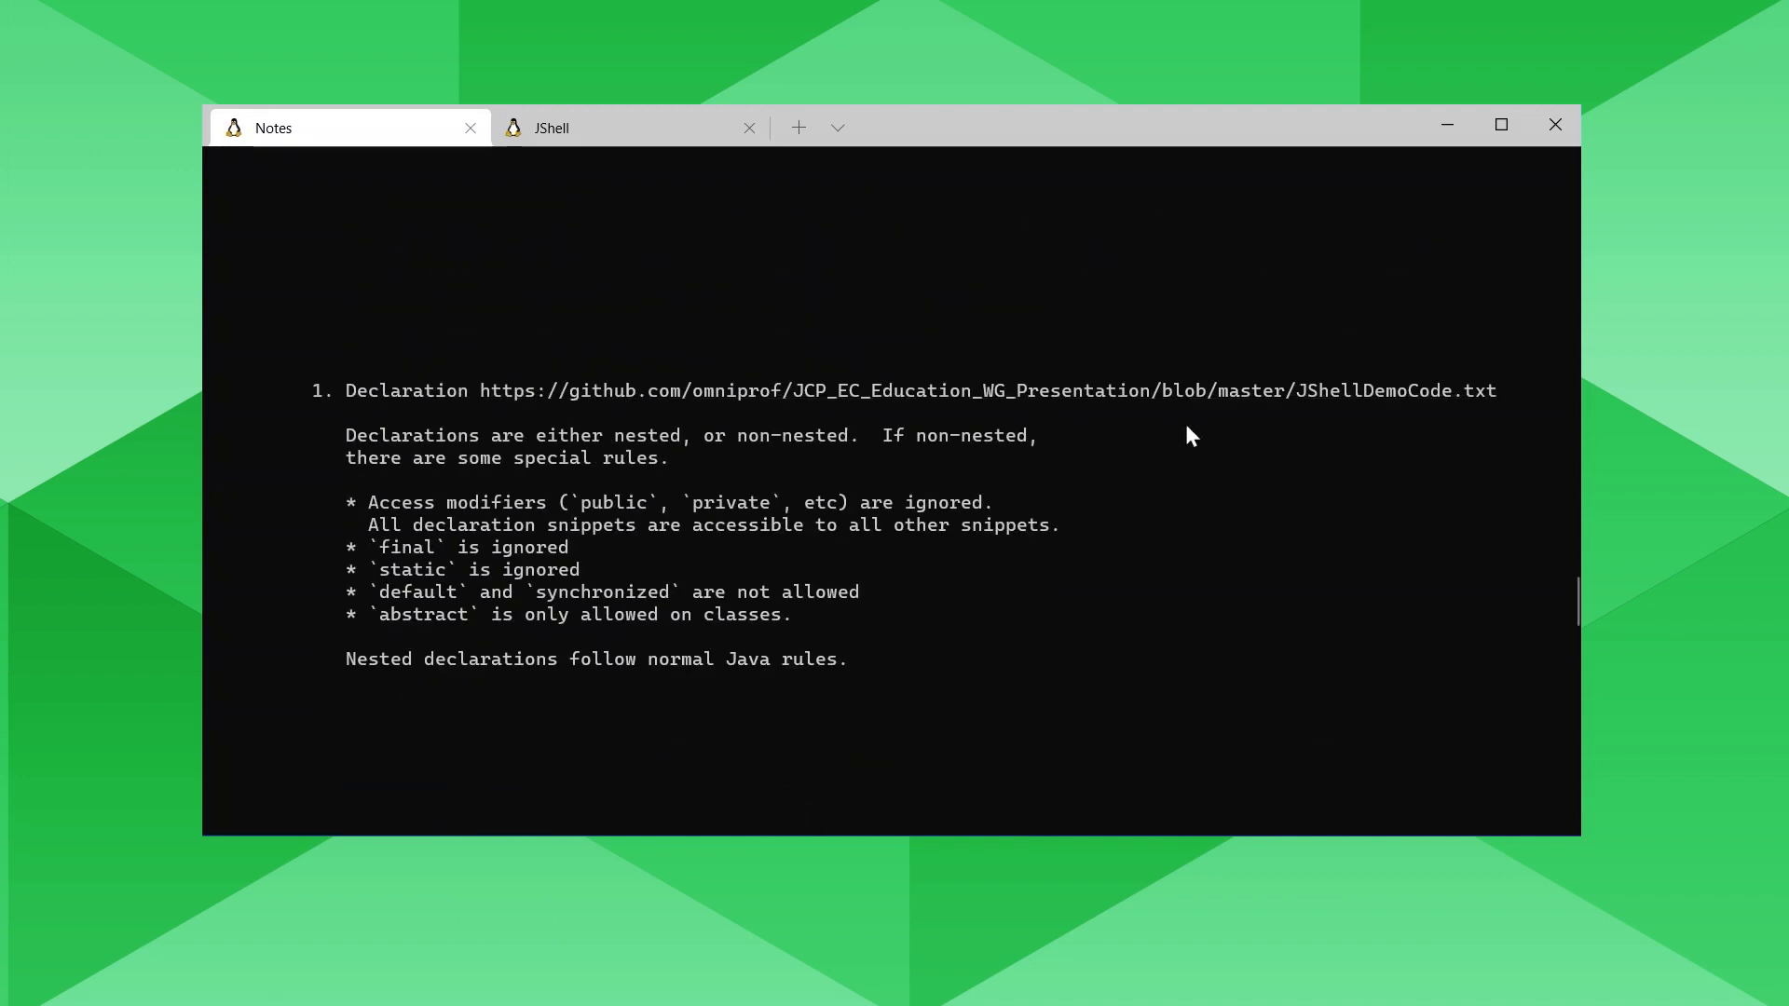
pyautogui.moveTo(837, 430)
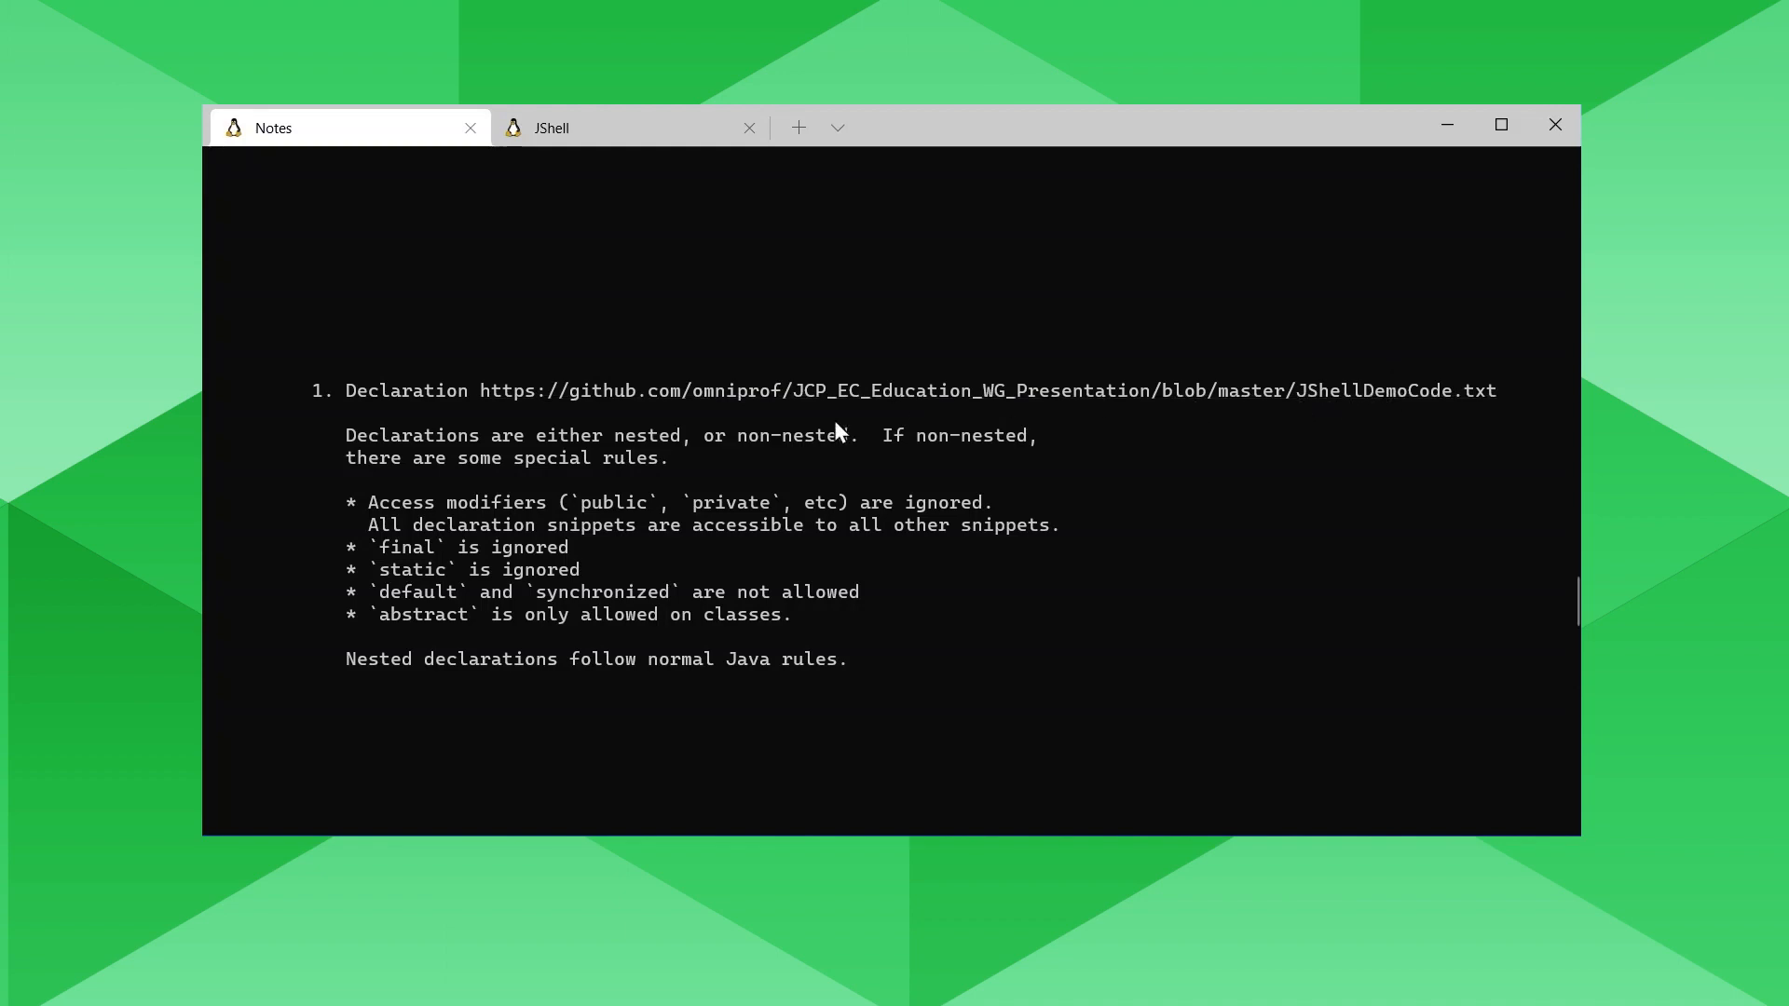
pyautogui.scroll(-3)
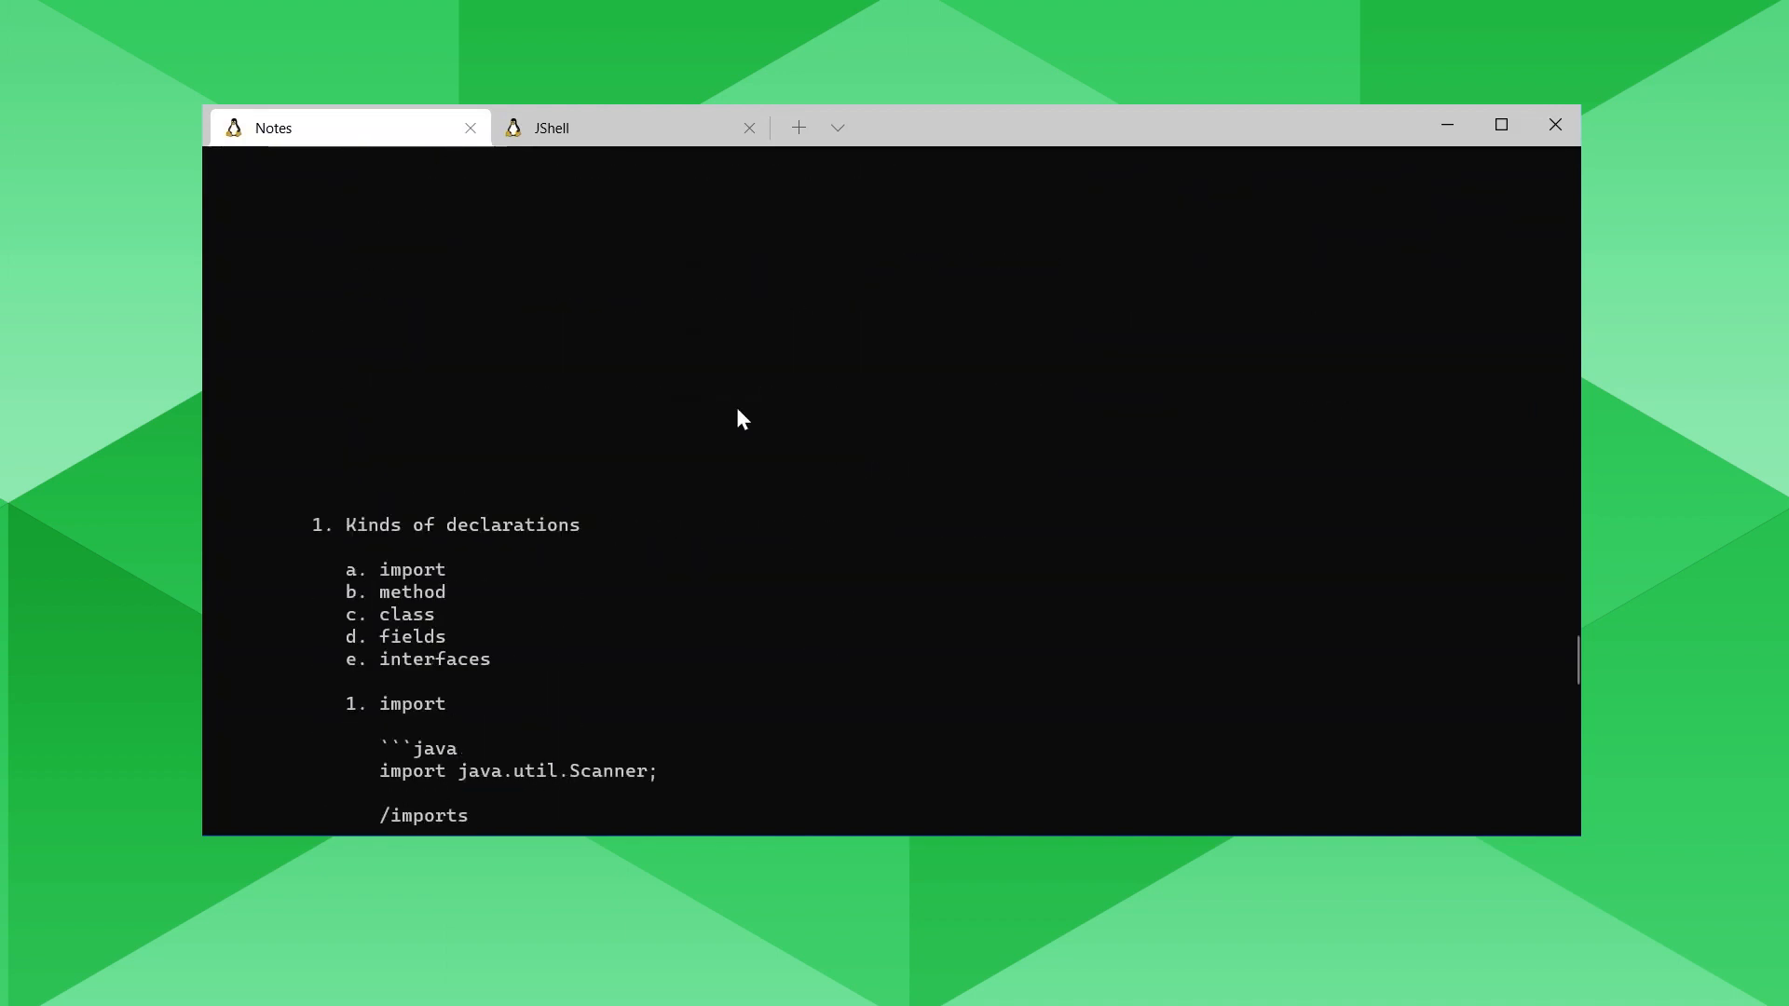
pyautogui.scroll(-3)
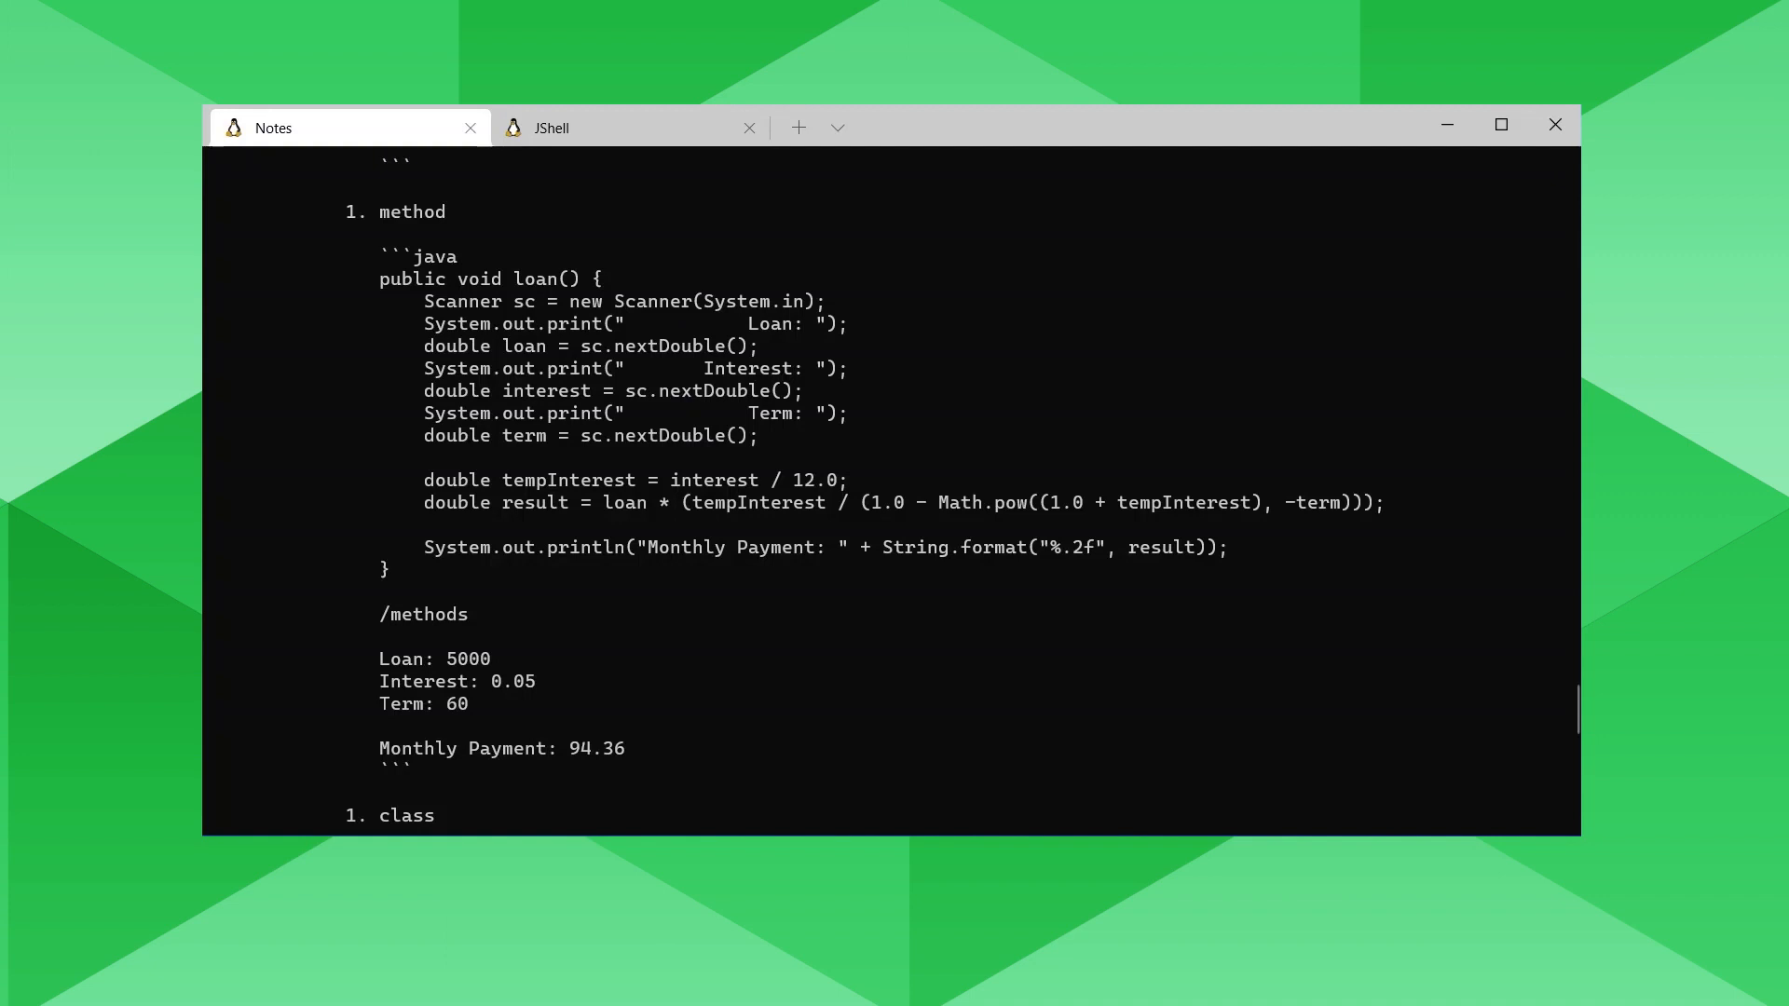
# Paste the loan() method into JShell and invoke loan().
pyautogui.click(551, 127)
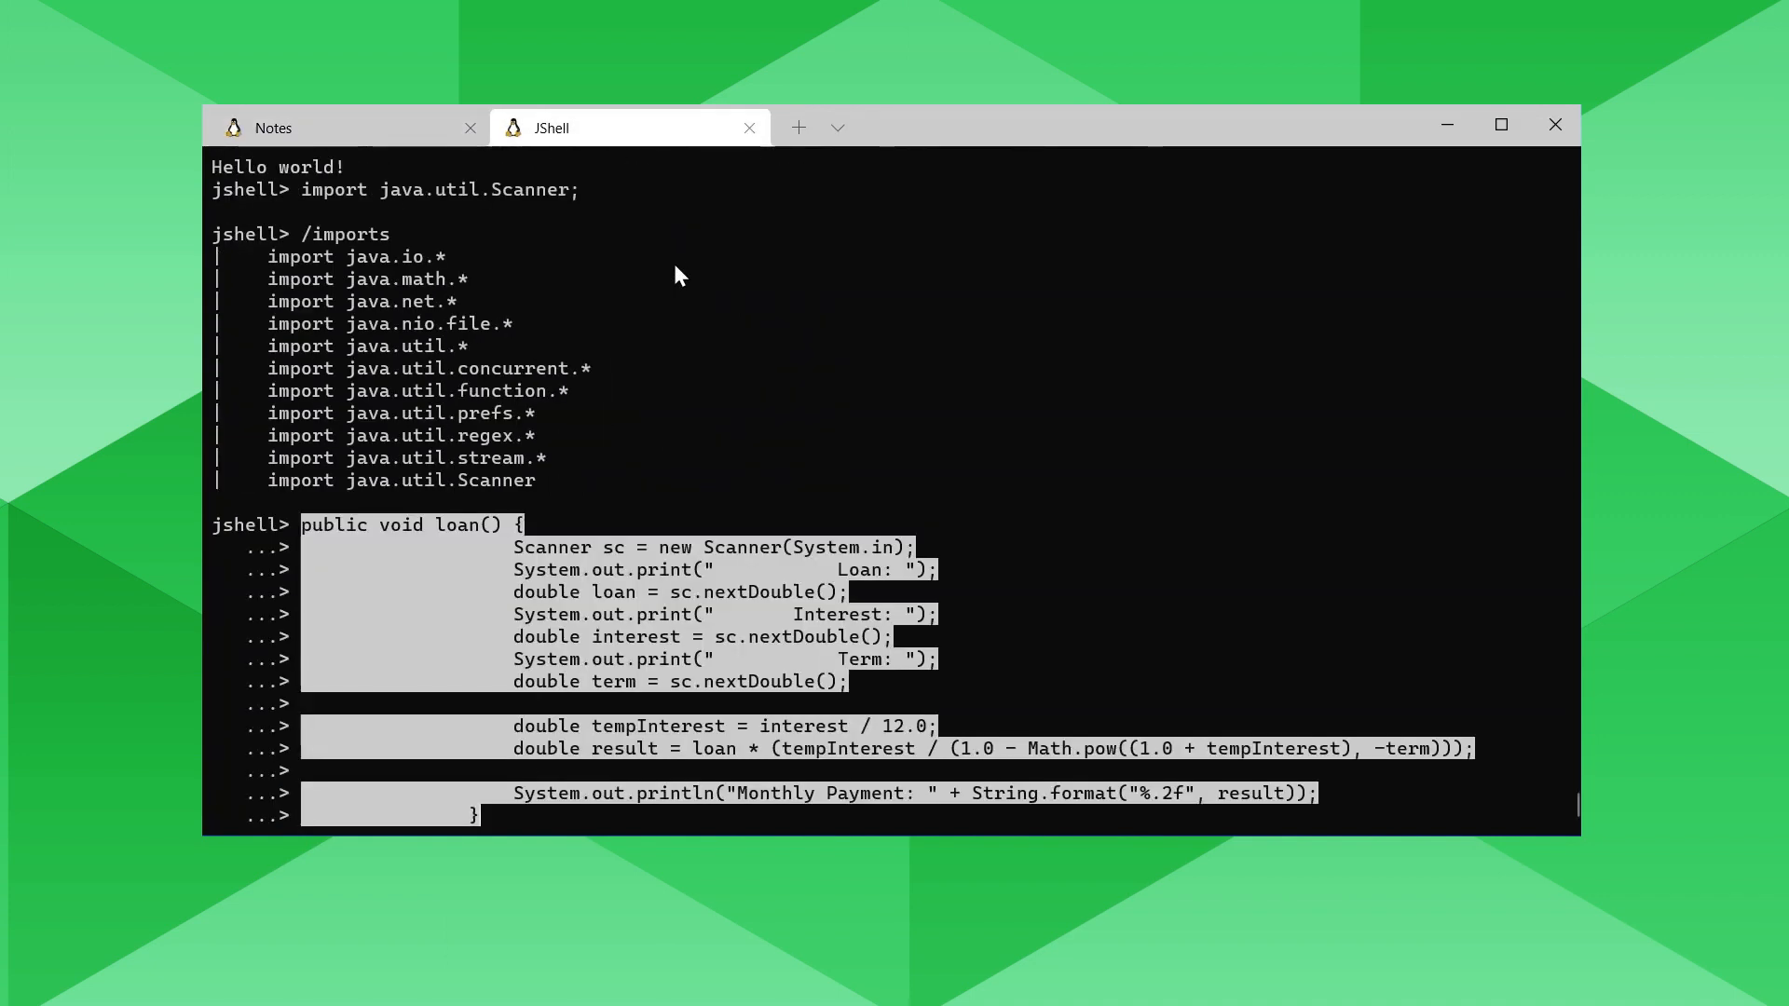
pyautogui.press('Return')
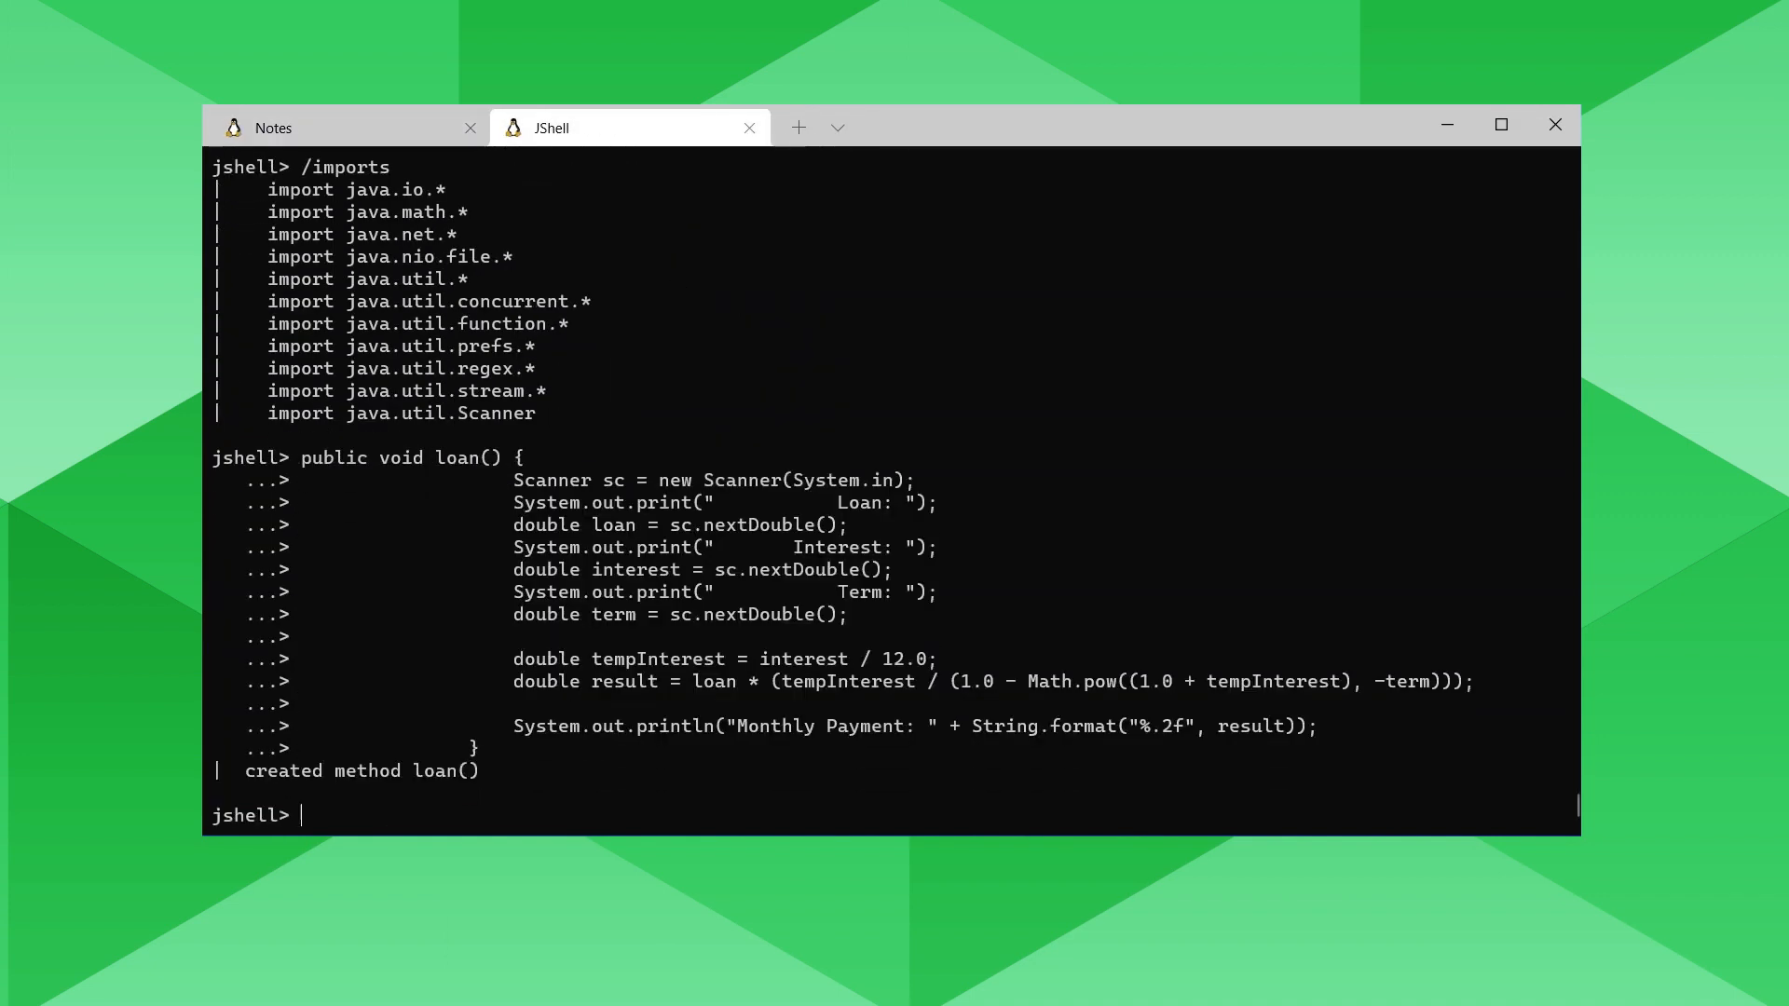
pyautogui.write('loan')
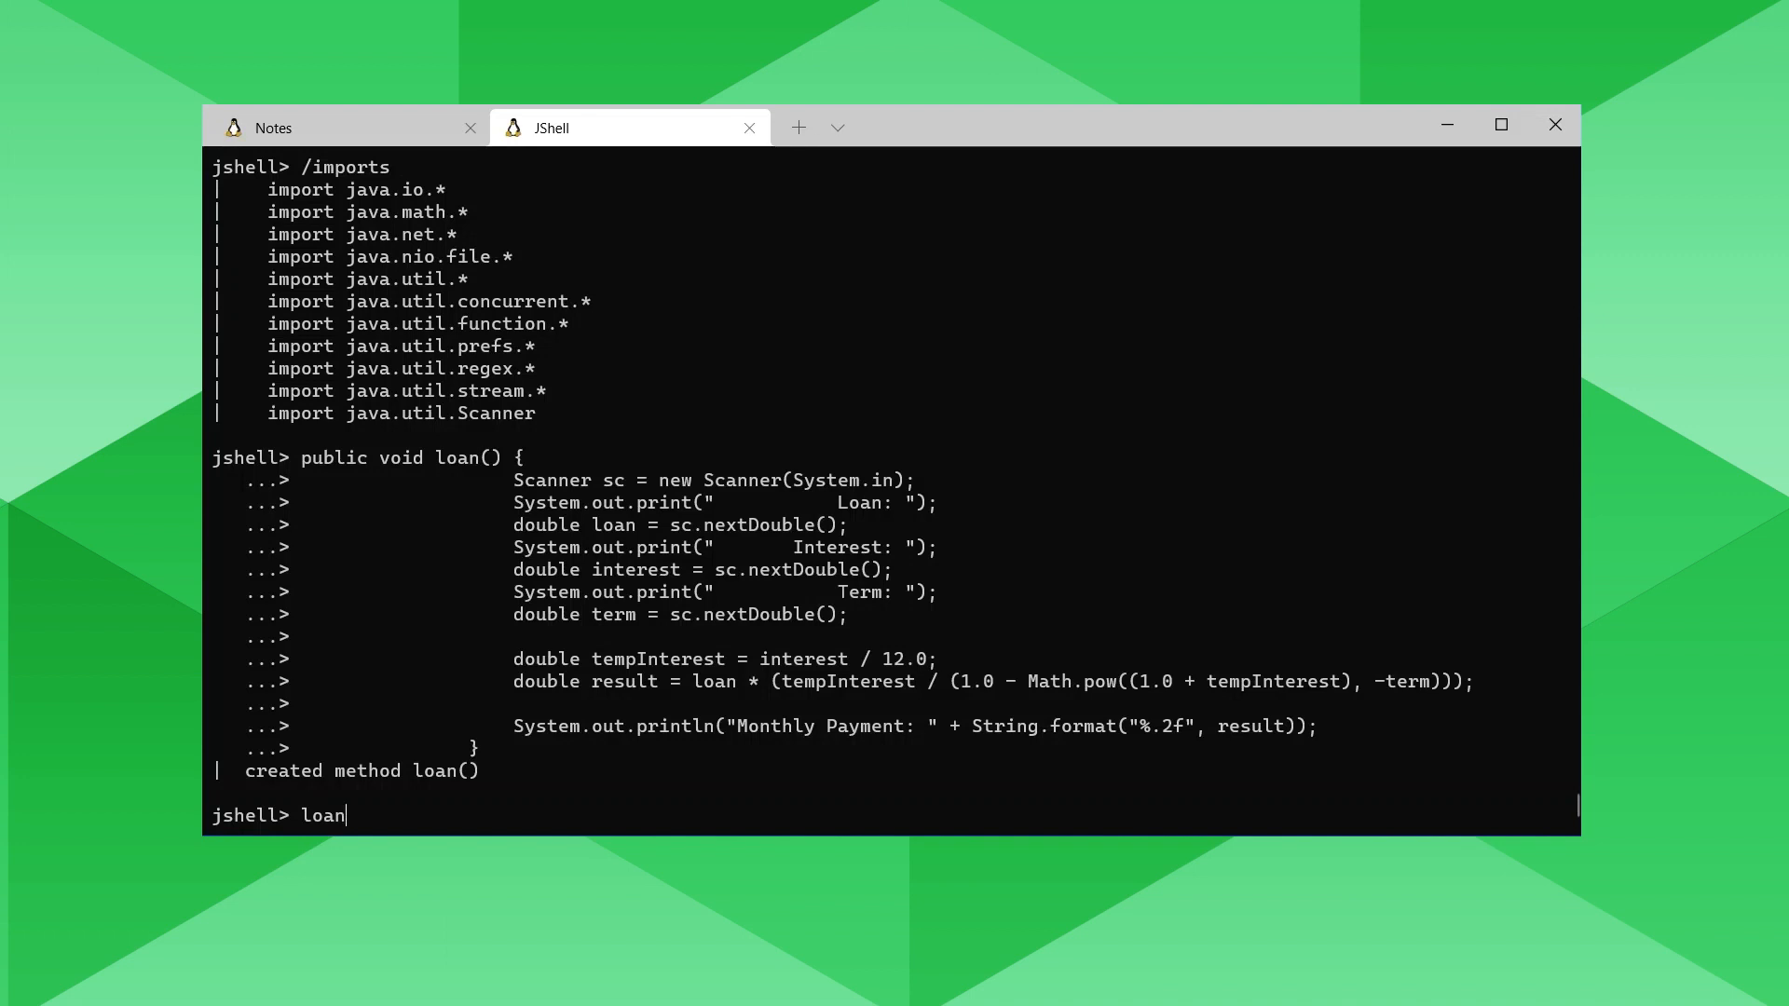
pyautogui.press('Return')
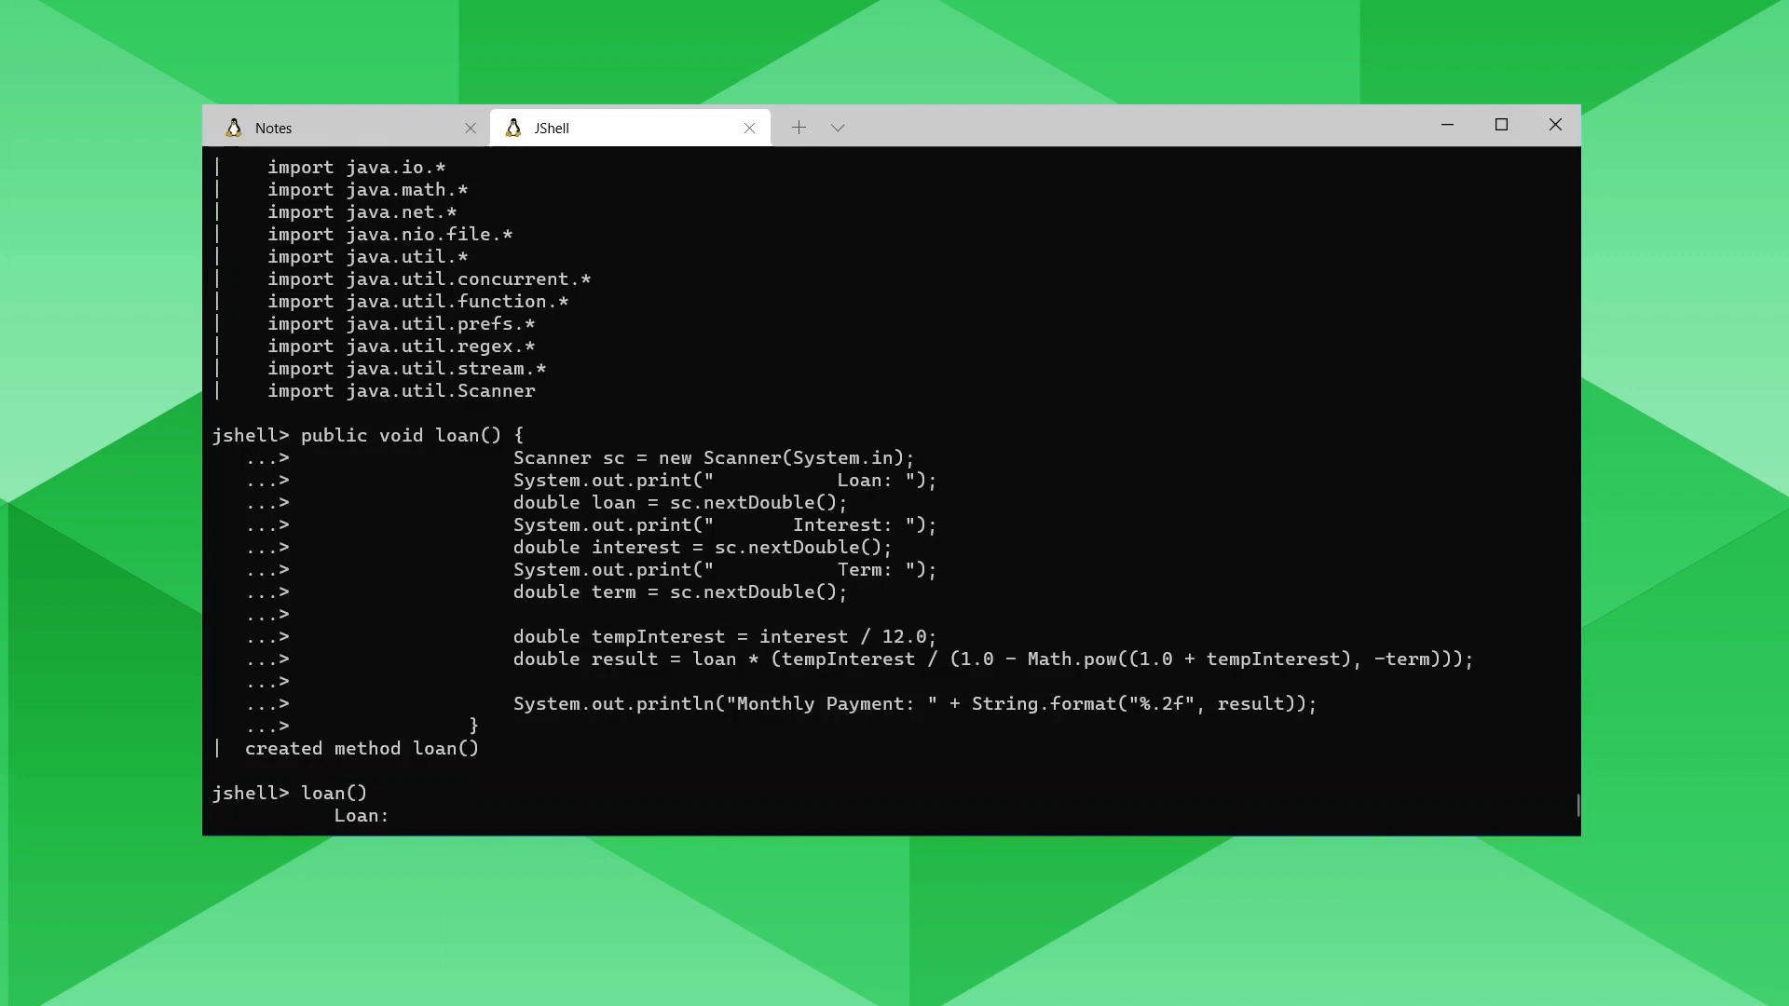
# Answer 5000, 0.05 and 60 to get Monthly Payment: 94.36.
pyautogui.write('5000')
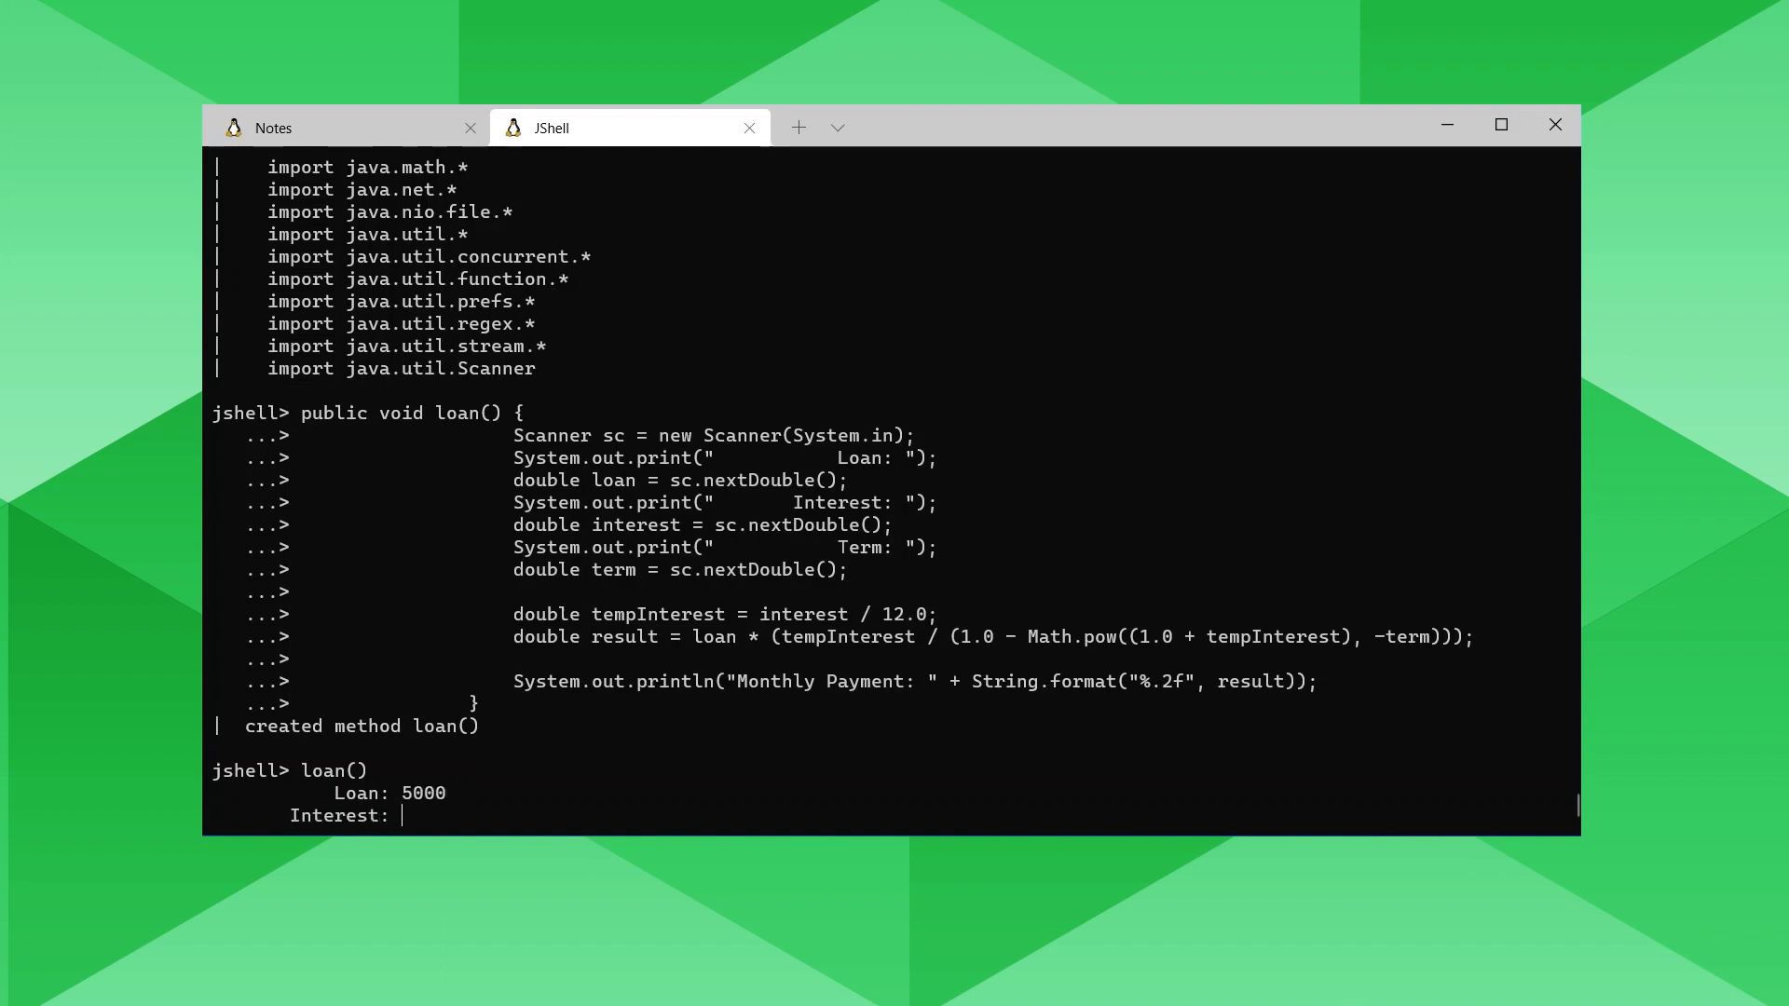
pyautogui.write('0.05')
pyautogui.write('60')
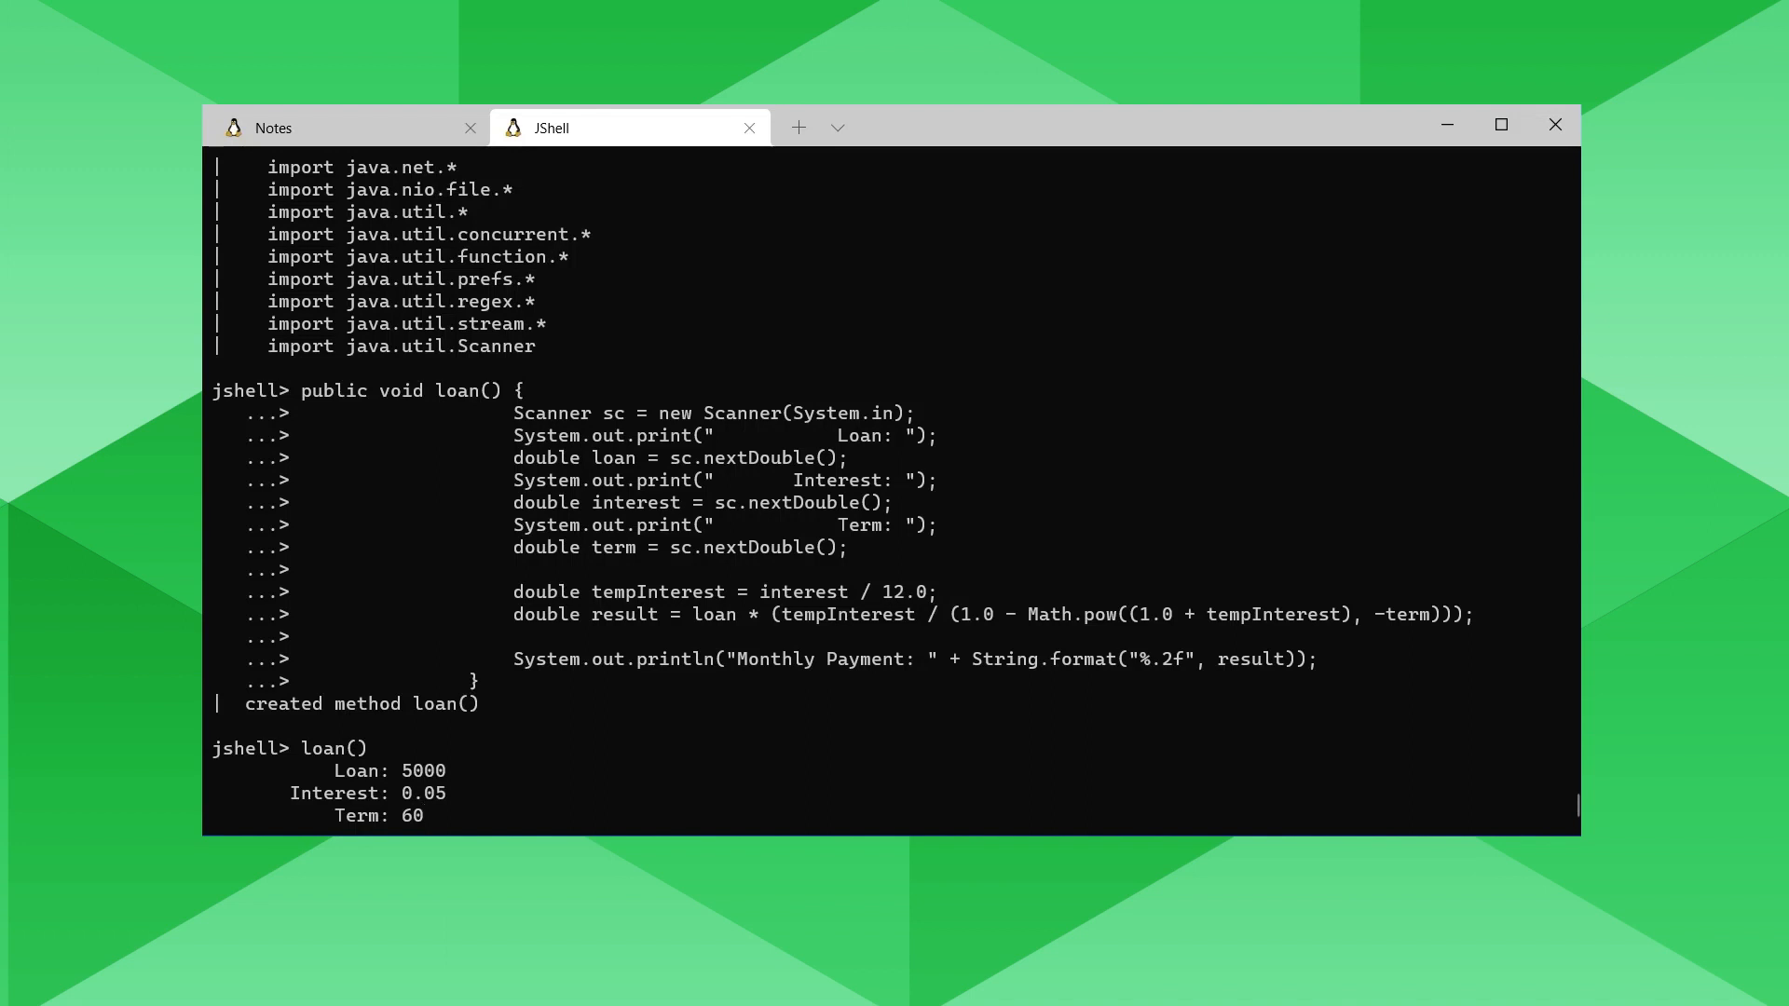
pyautogui.press('Return')
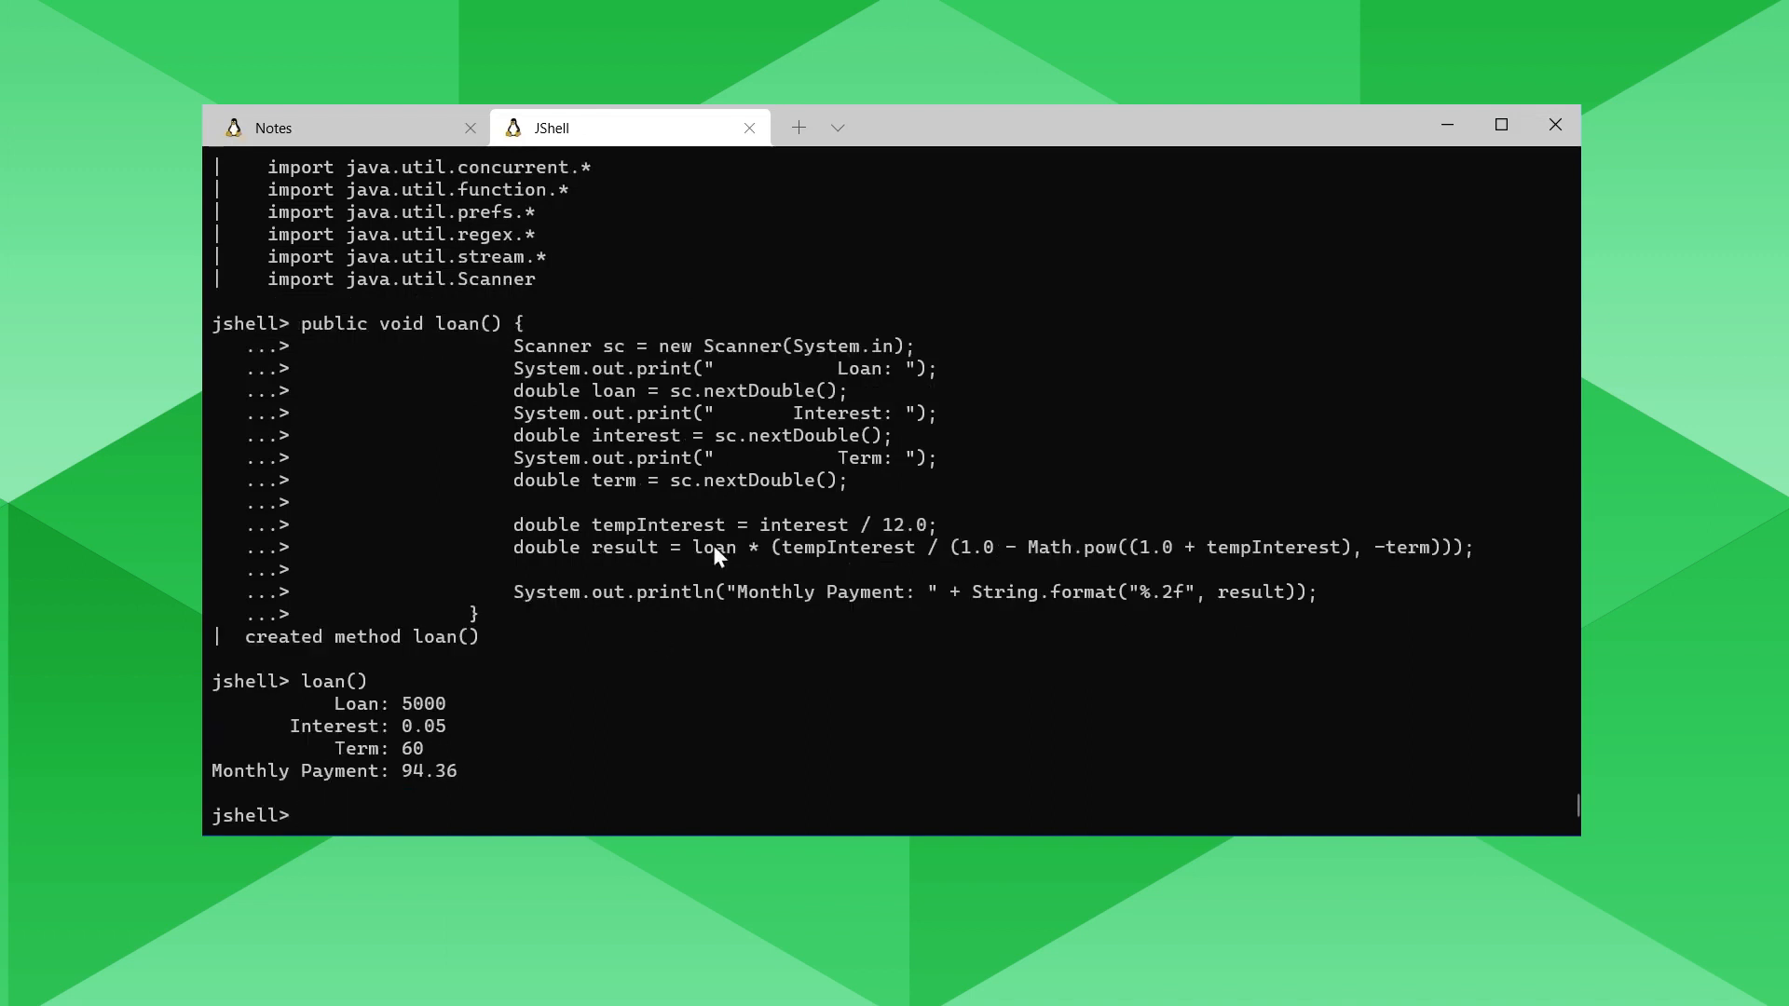
pyautogui.moveTo(638, 510)
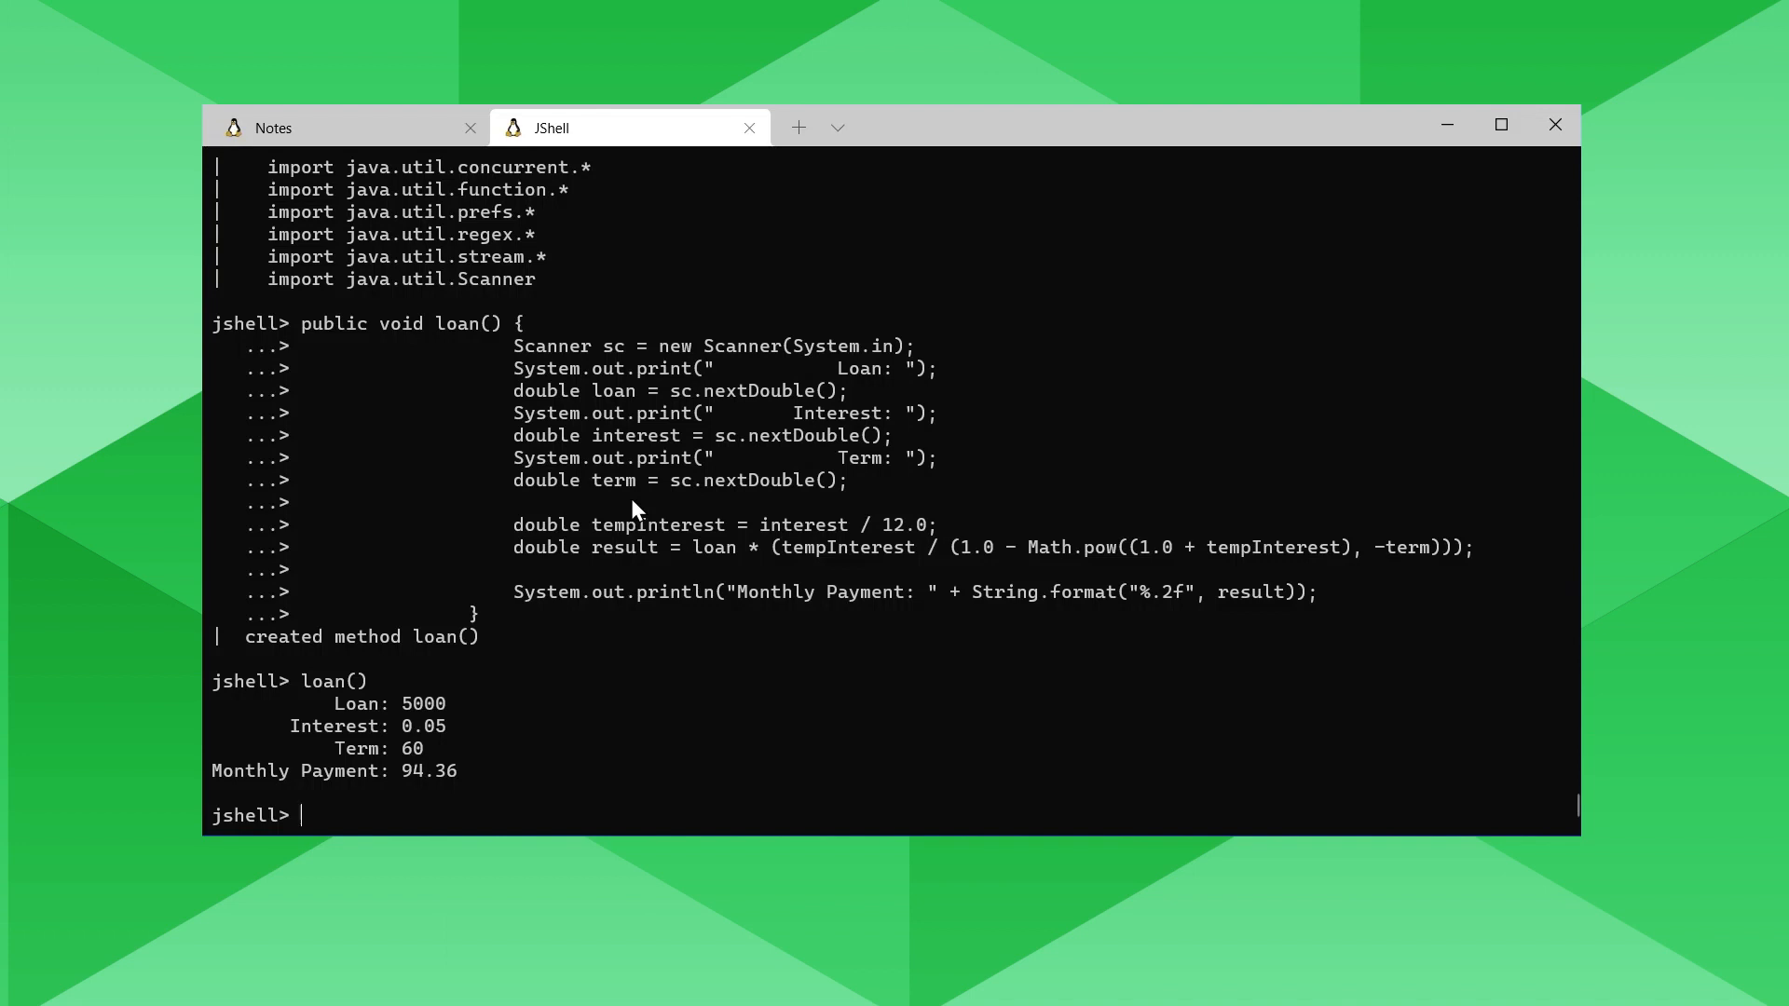
# Print the snippet list with /list and the session's methods with /methods, then return to the notes.
pyautogui.write('/list')
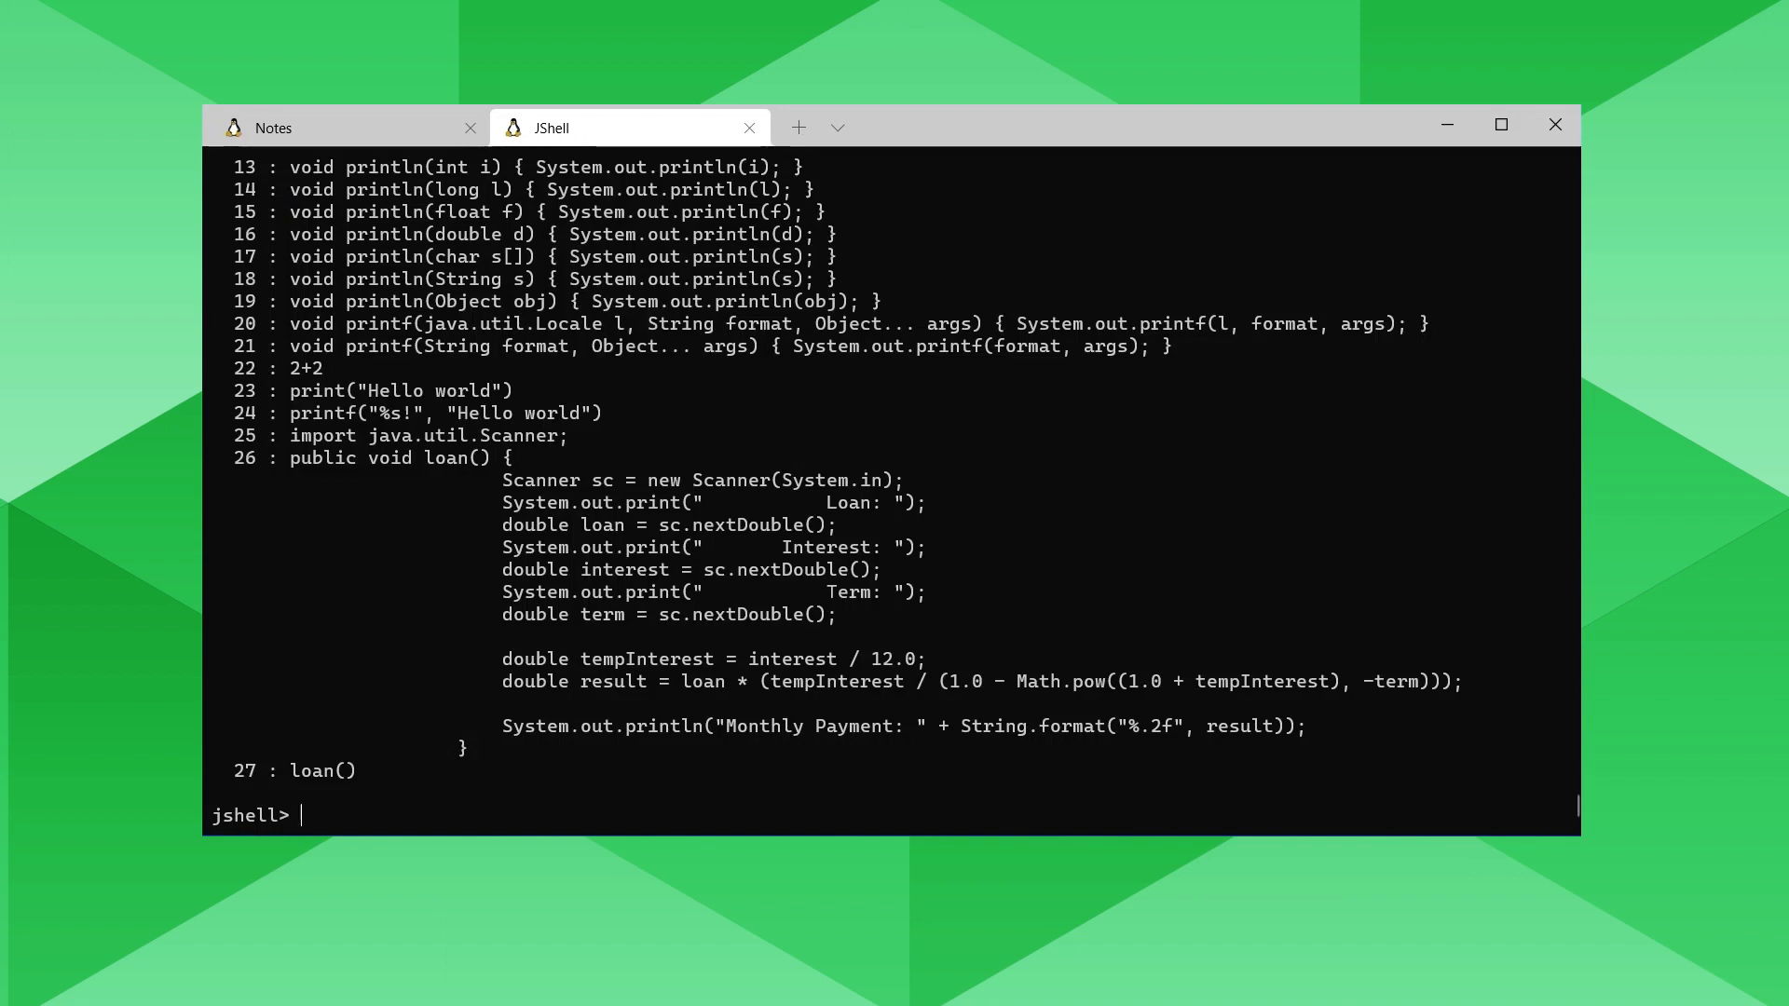
pyautogui.write('/')
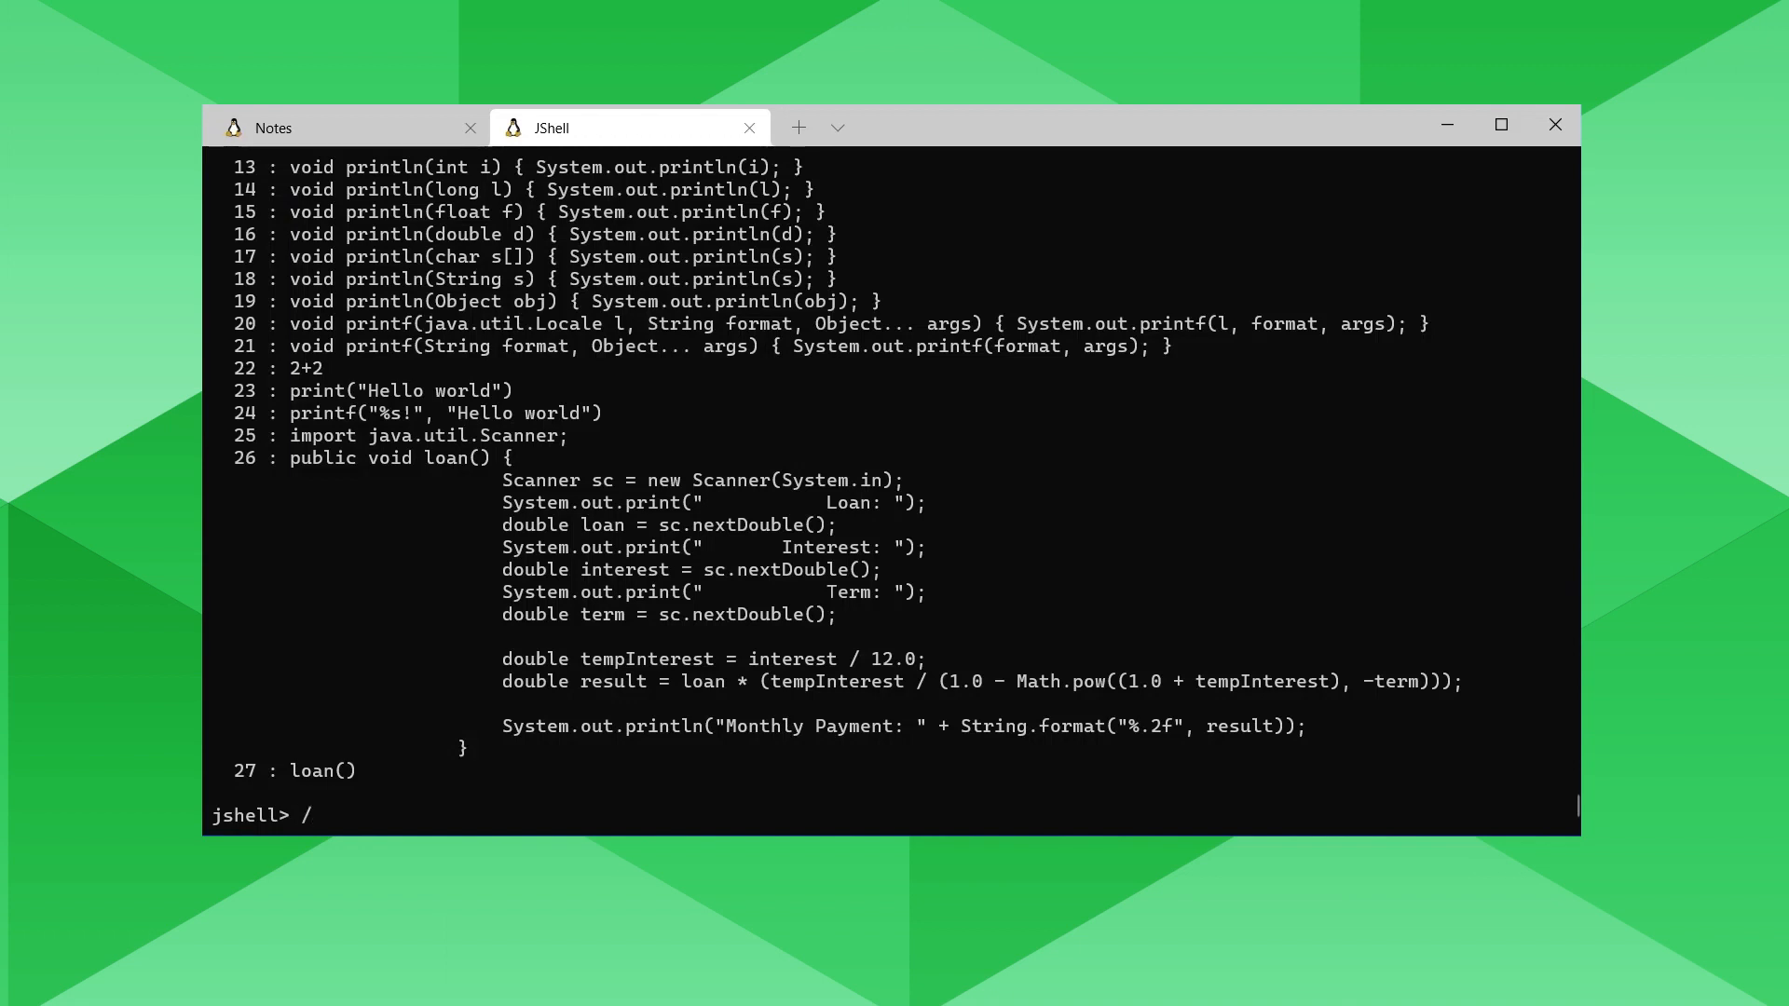
pyautogui.write('meth')
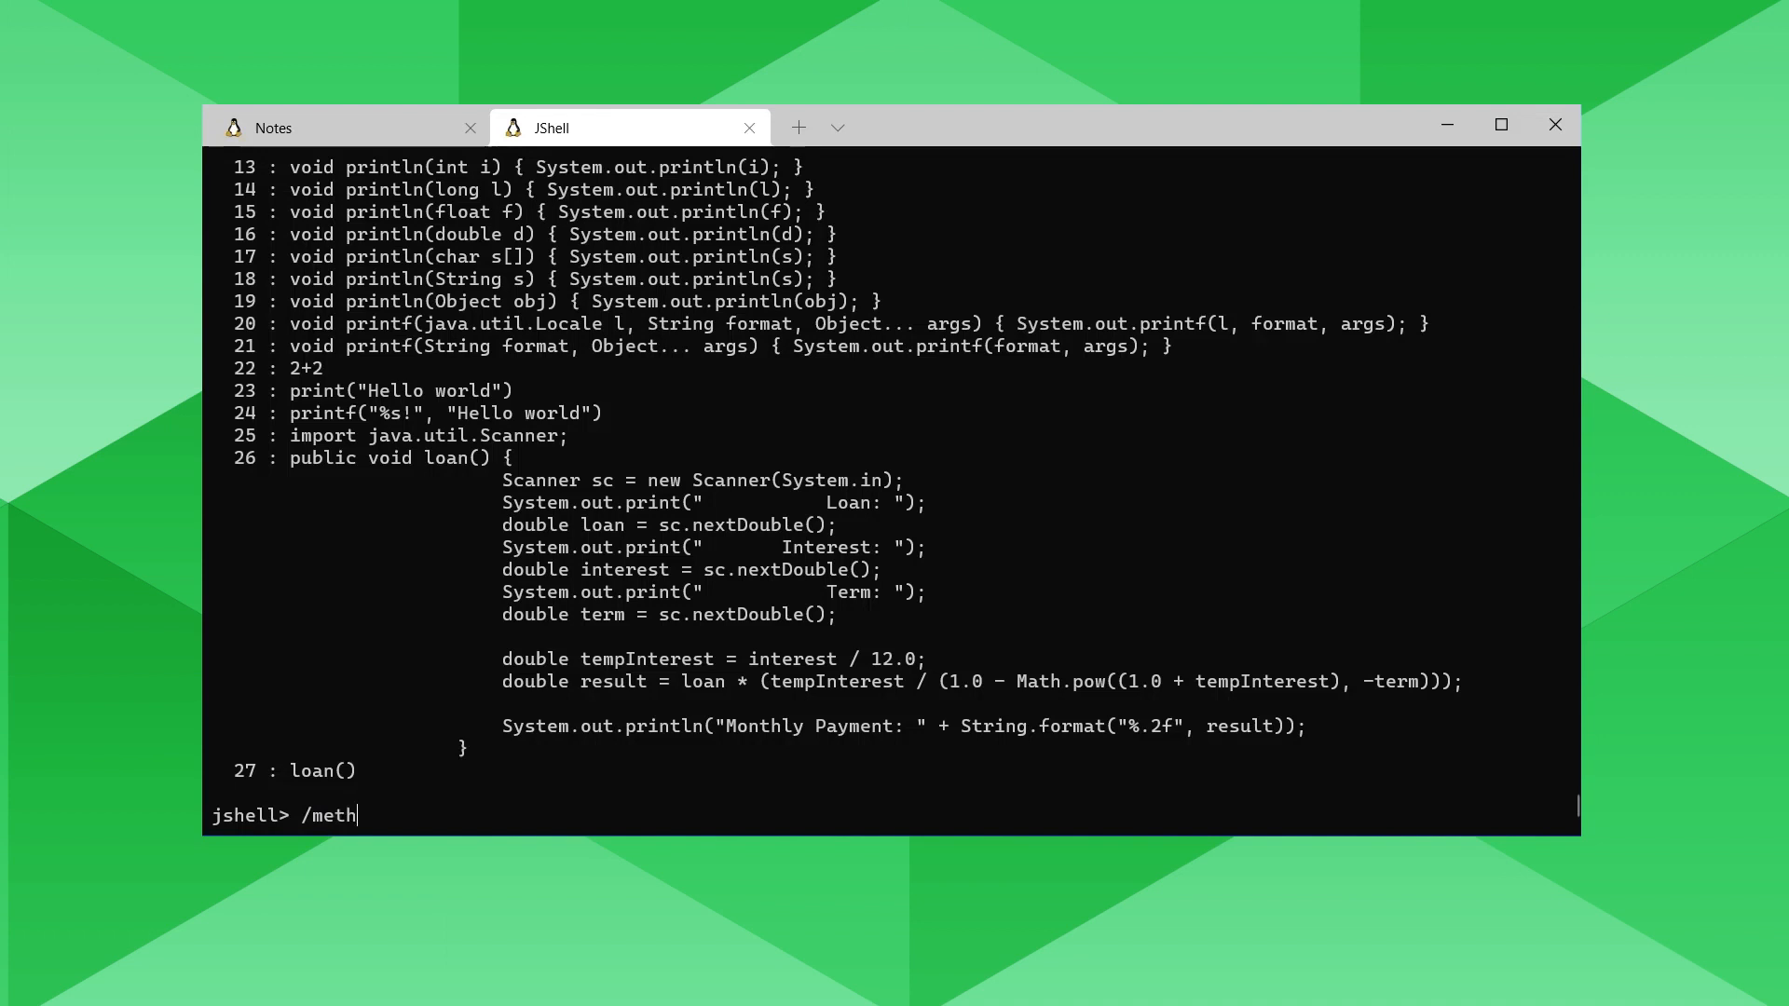
pyautogui.press('Return')
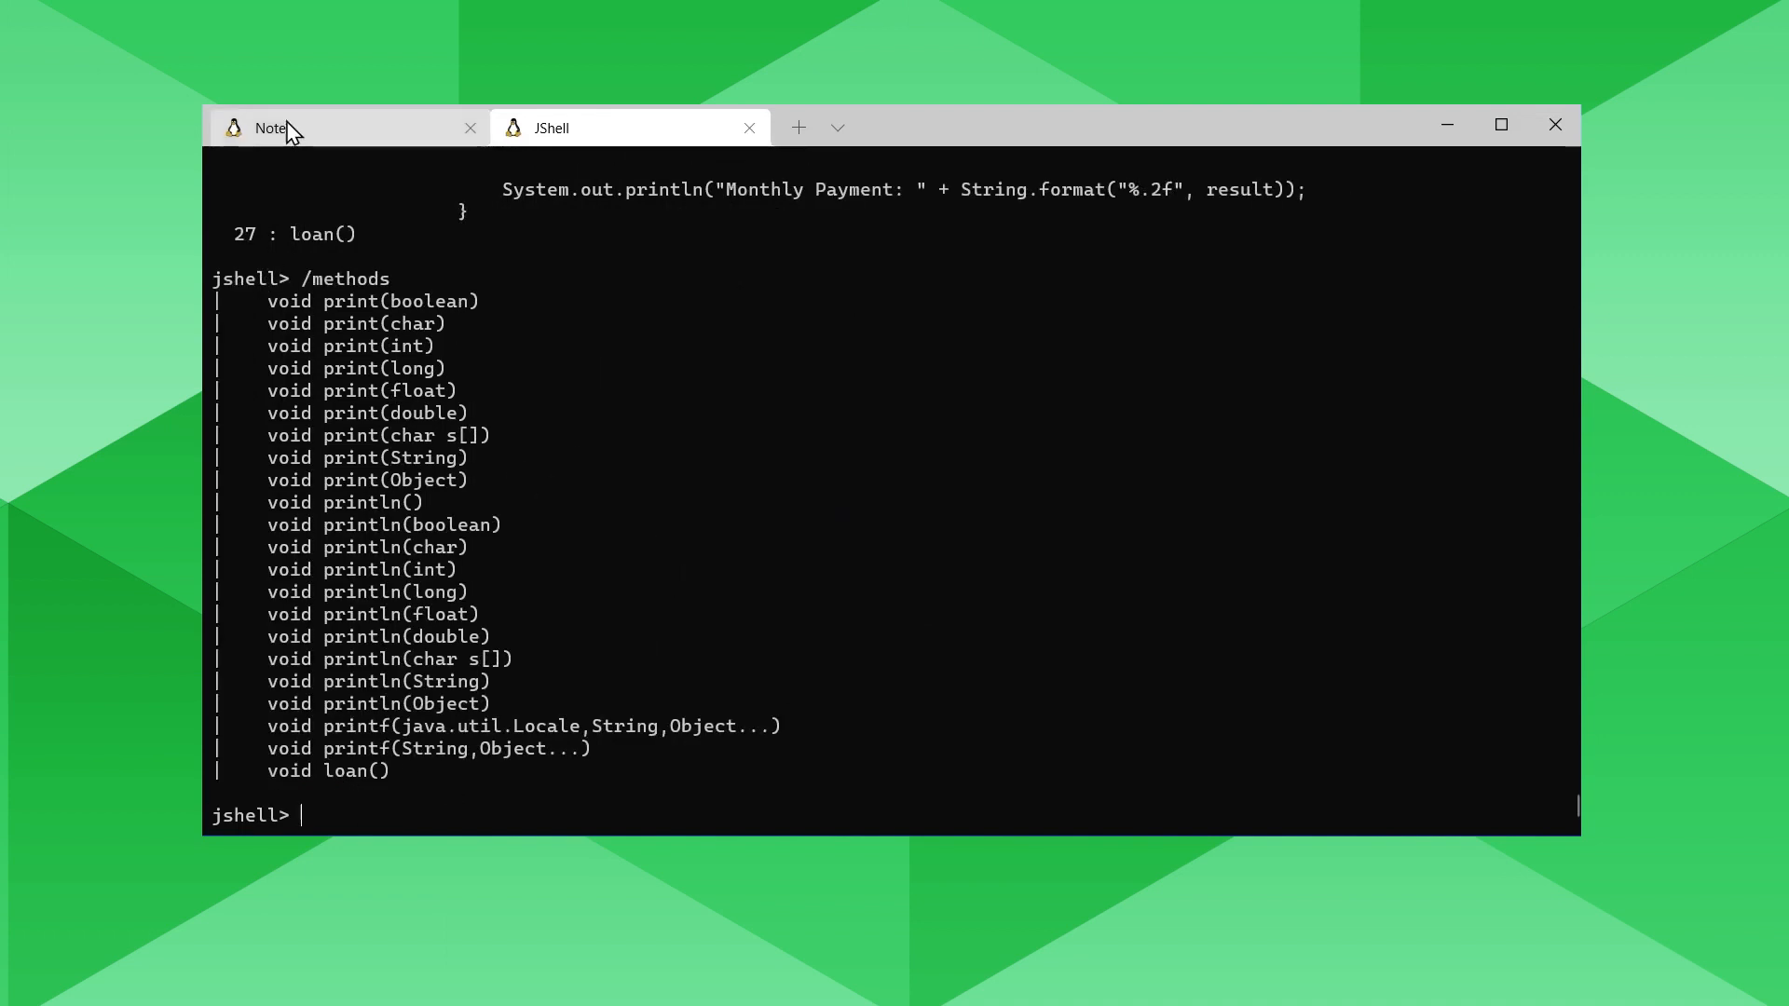
pyautogui.click(274, 126)
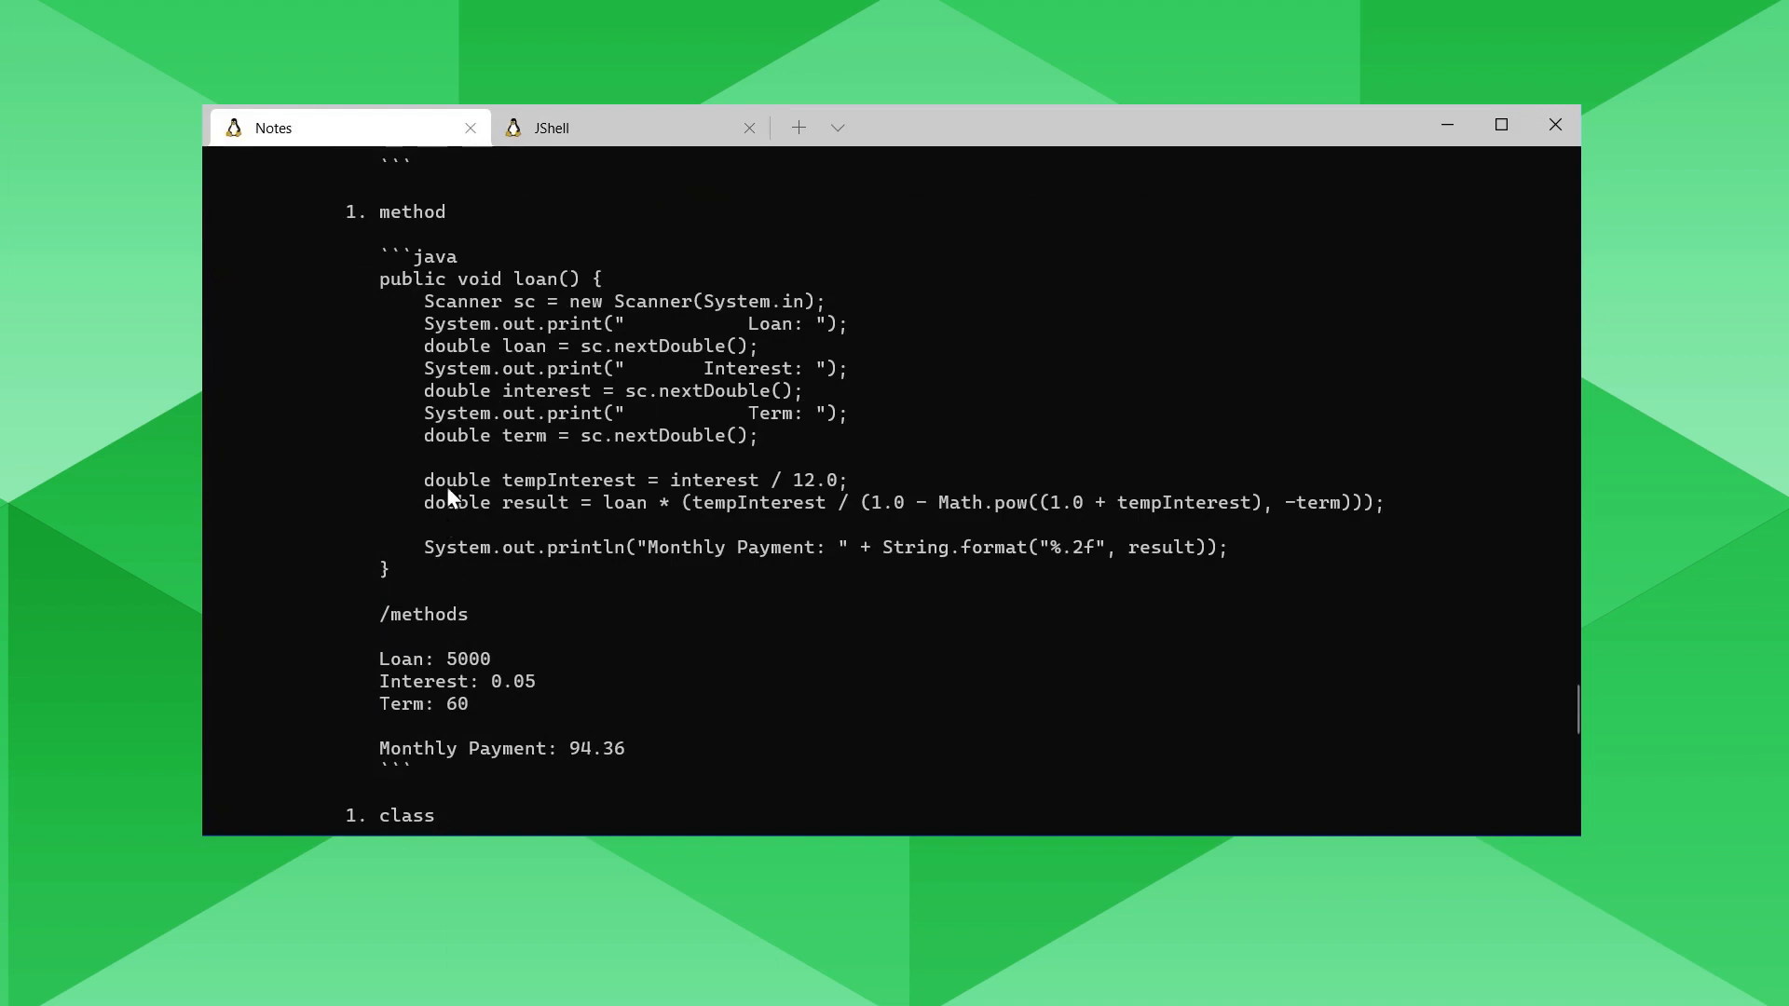
# Select the whole JavaCalculator01 class with loan() and main in the notes for copying.
pyautogui.scroll(-3)
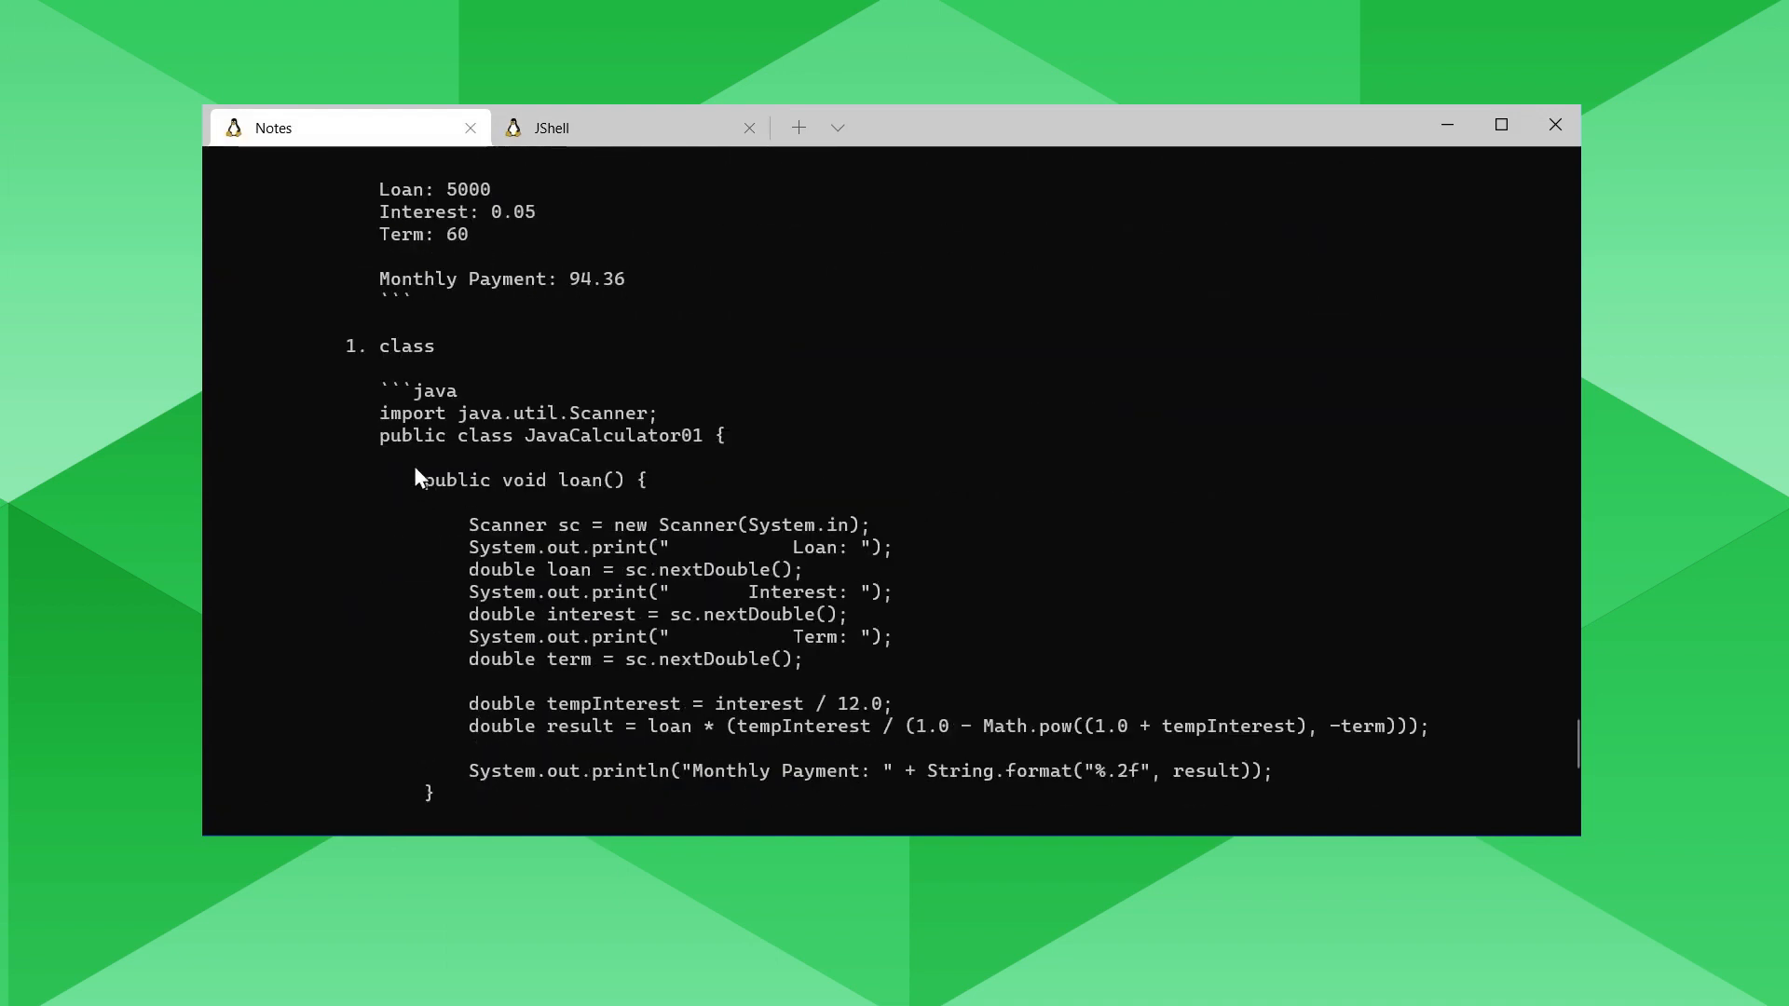
pyautogui.scroll(-3)
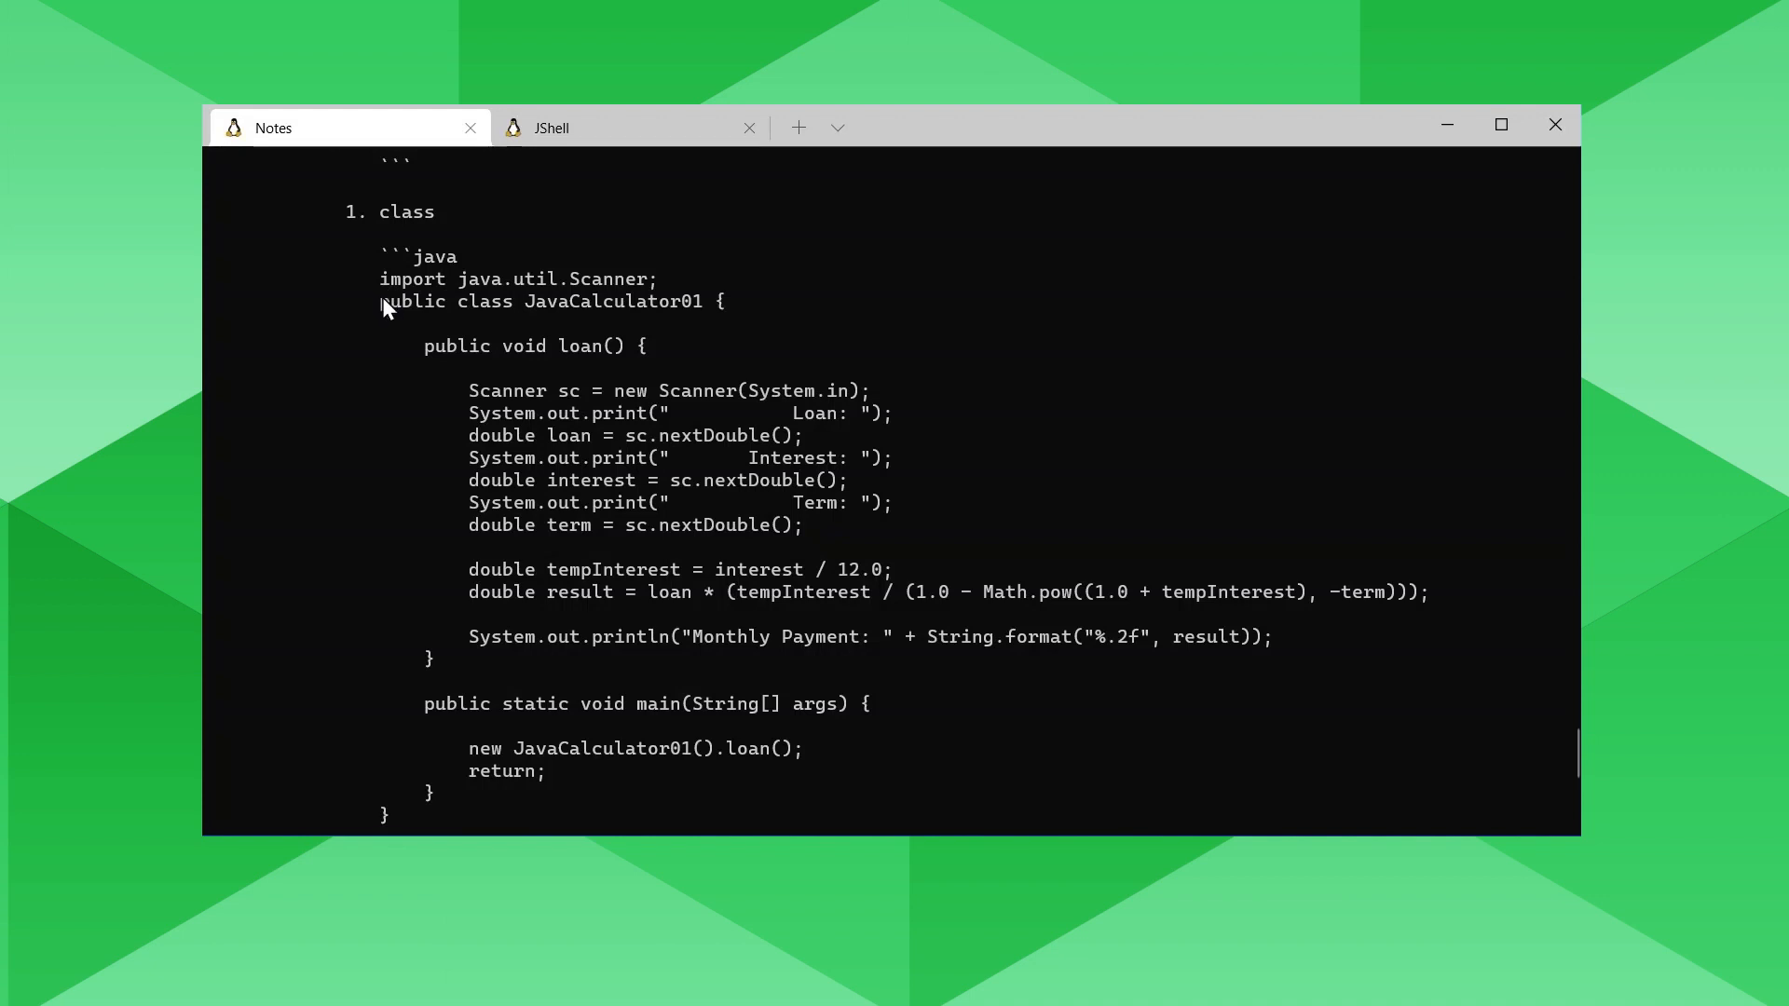
pyautogui.moveTo(381, 302); pyautogui.dragTo(469, 389)
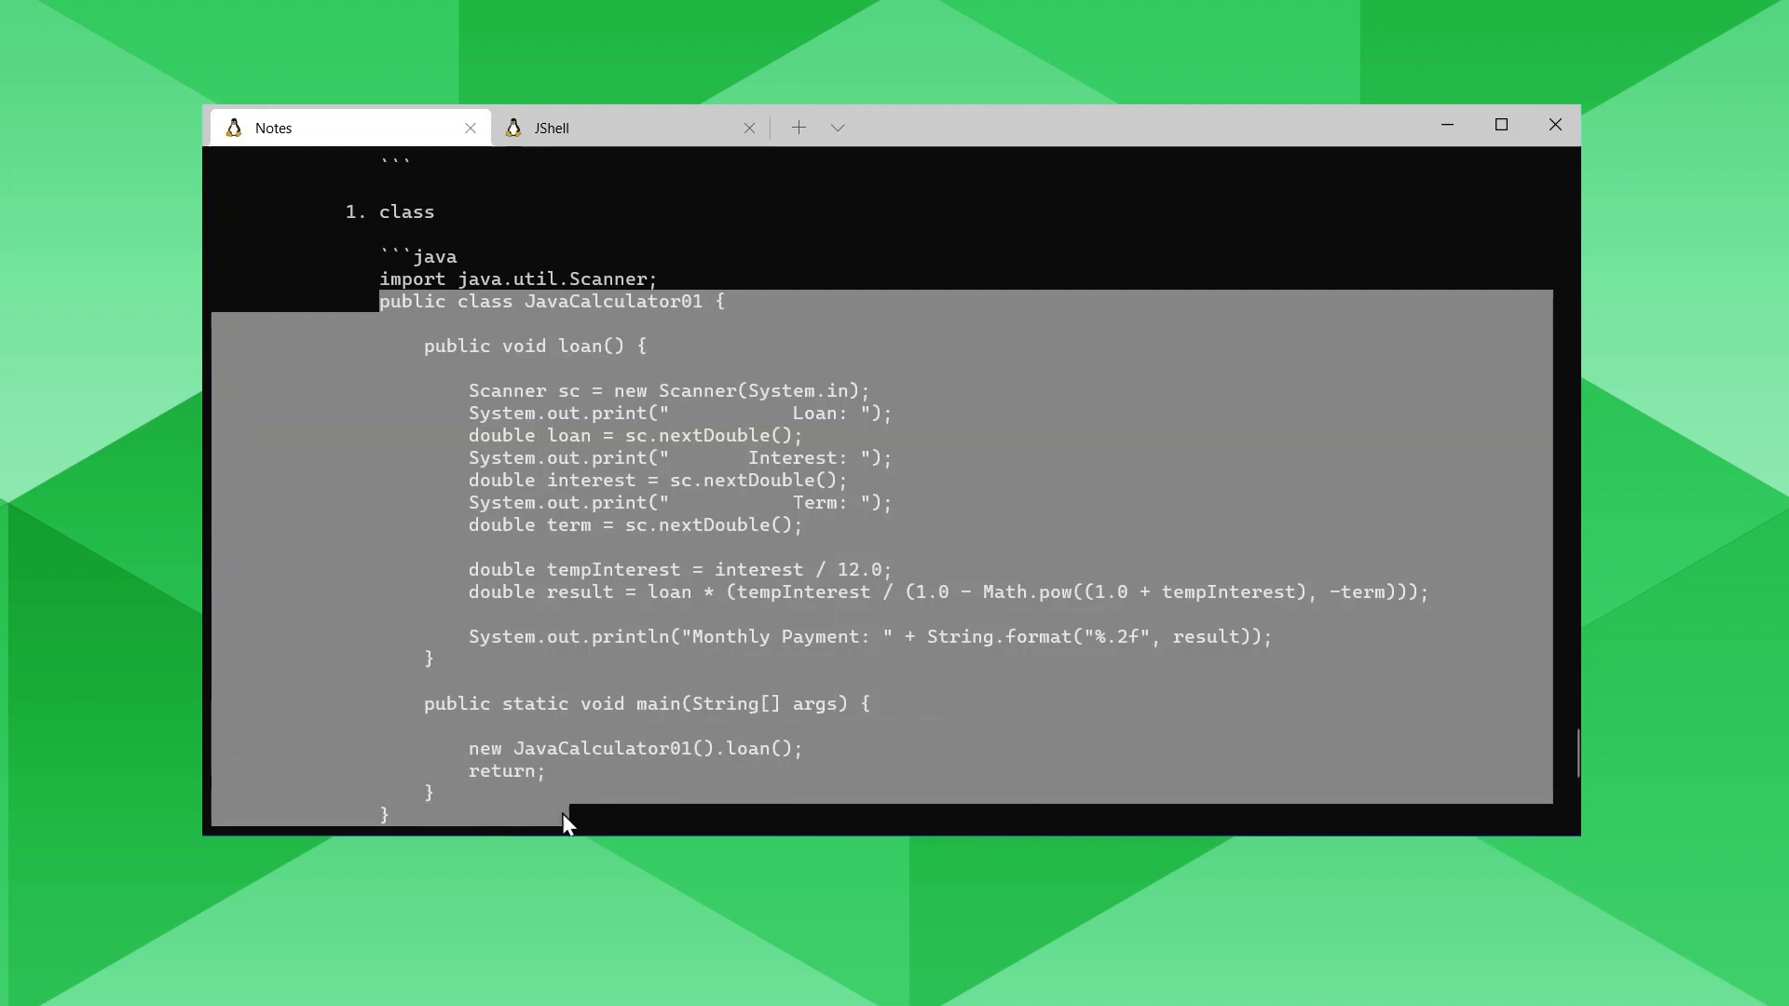
pyautogui.scroll(-3)
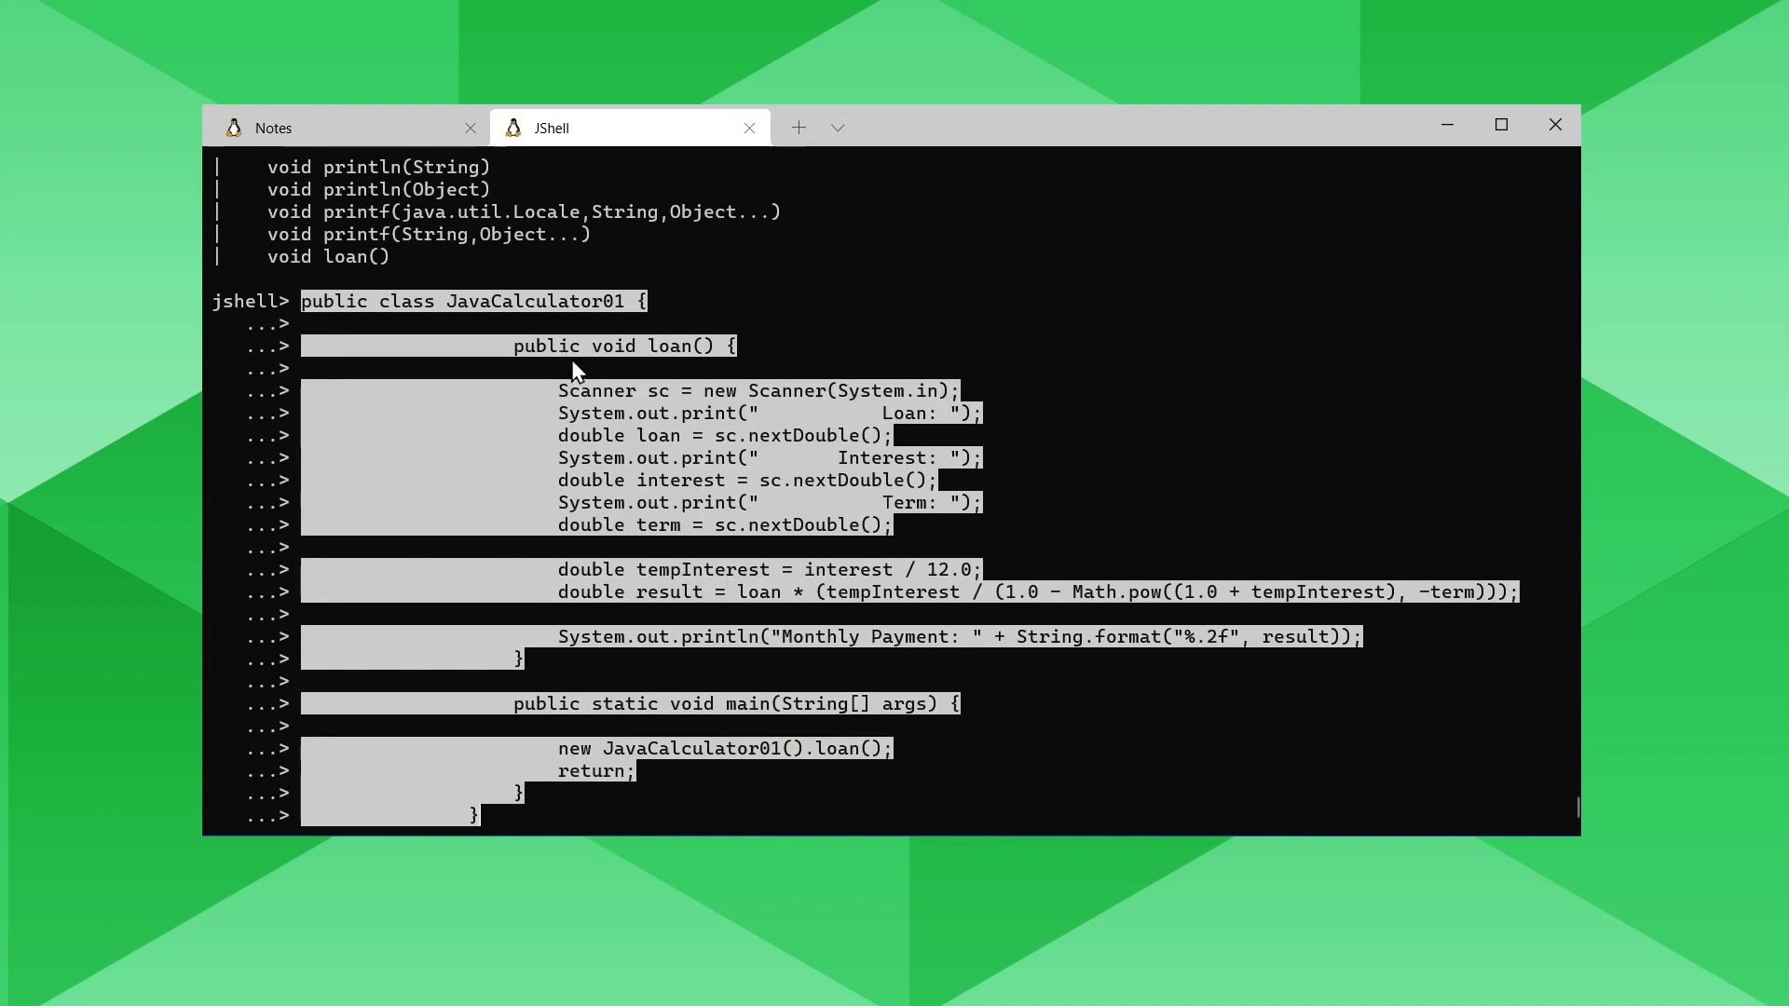
pyautogui.moveTo(679, 464)
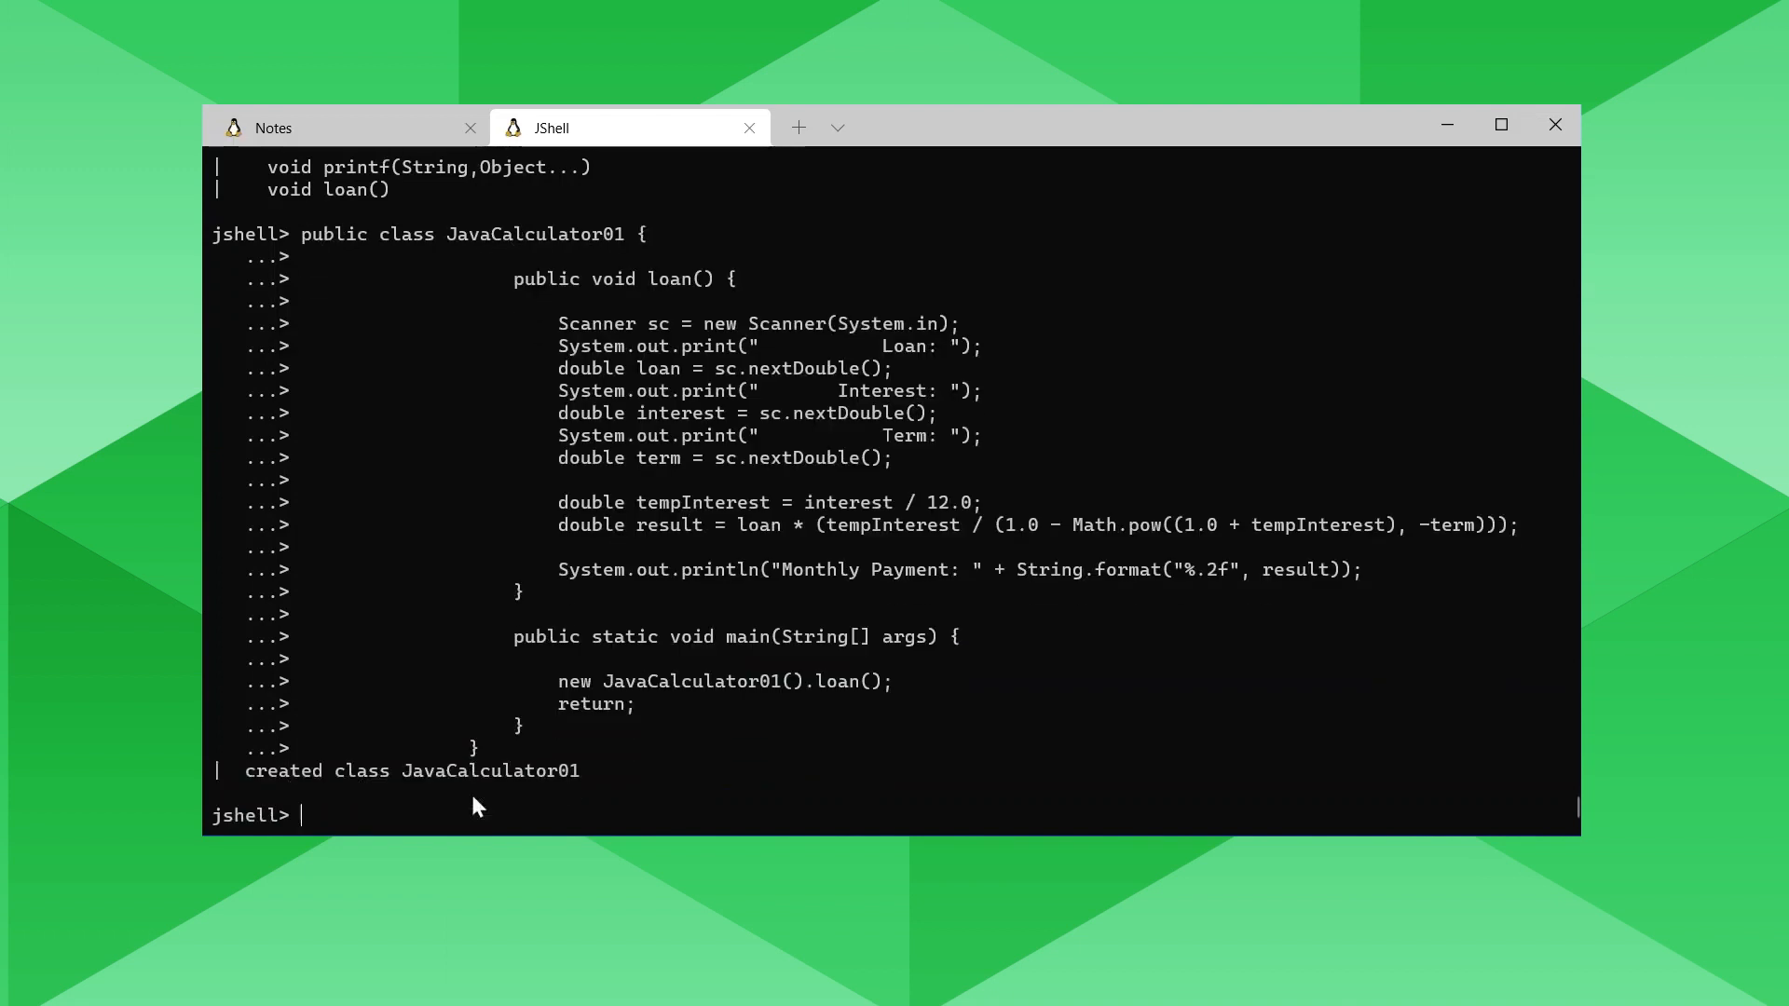
pyautogui.moveTo(608, 777)
pyautogui.write('/type')
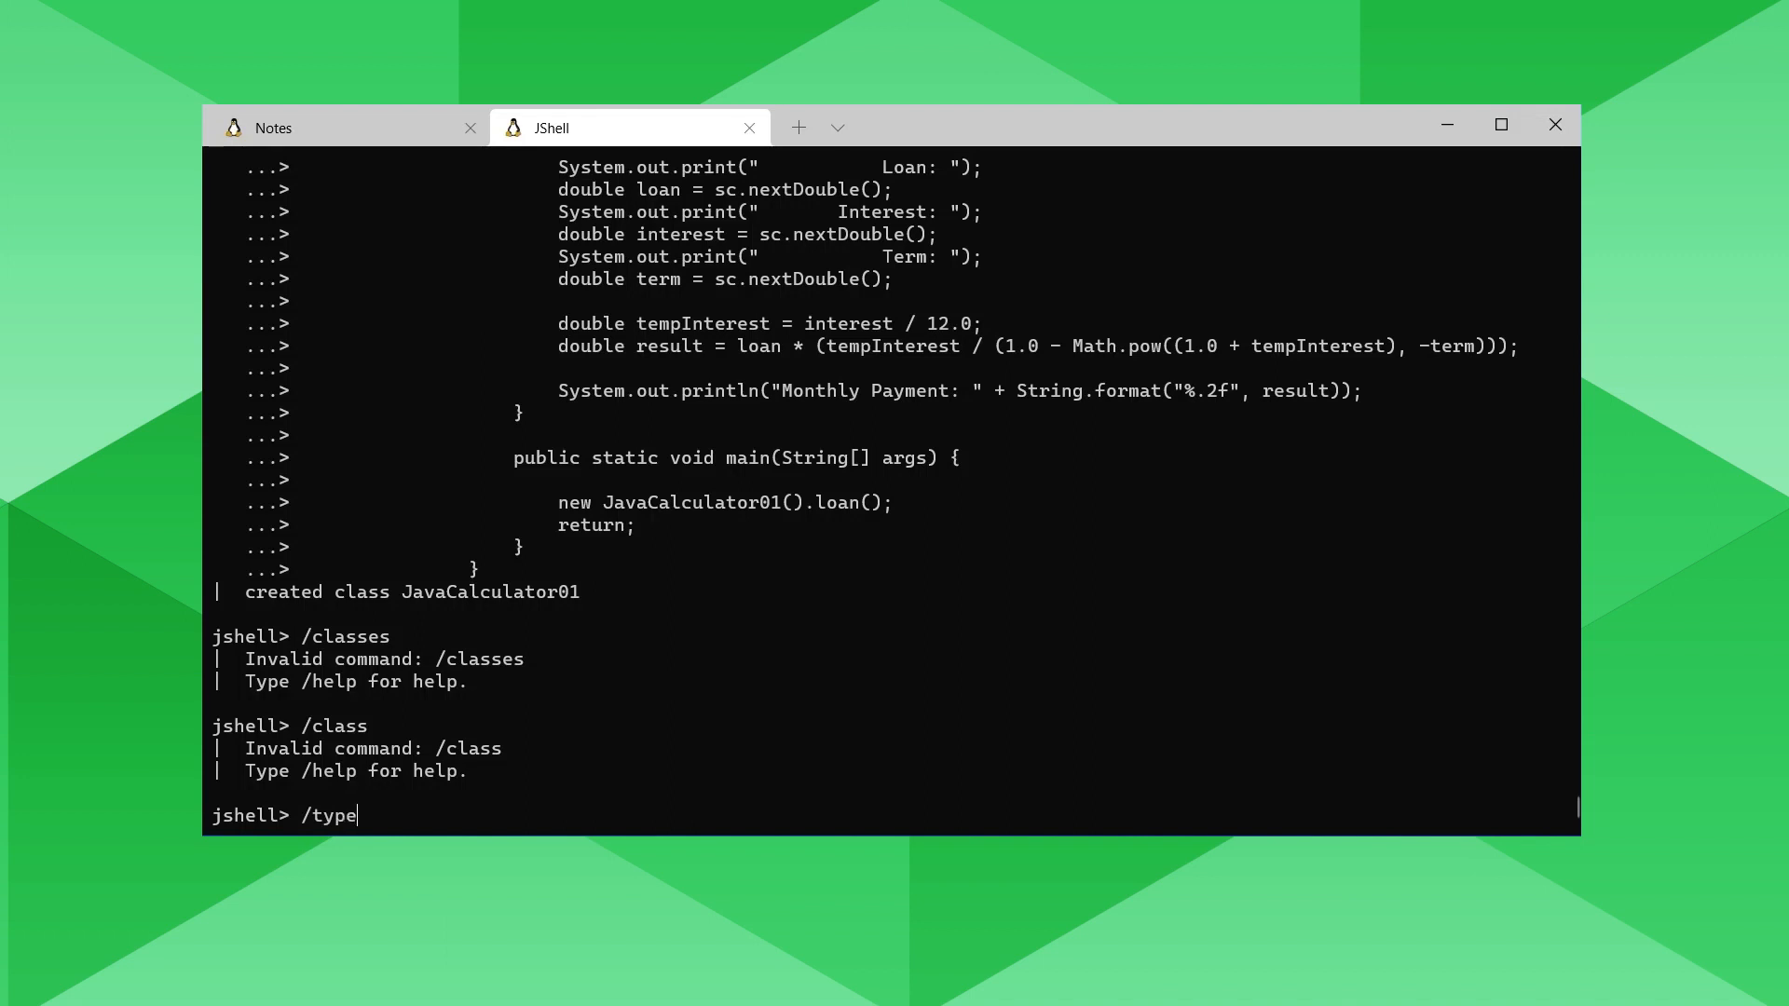
# List the types, then run new JavaCalculator01().main(new String[]{""}) and enter loan amount 5000.
pyautogui.press('Return')
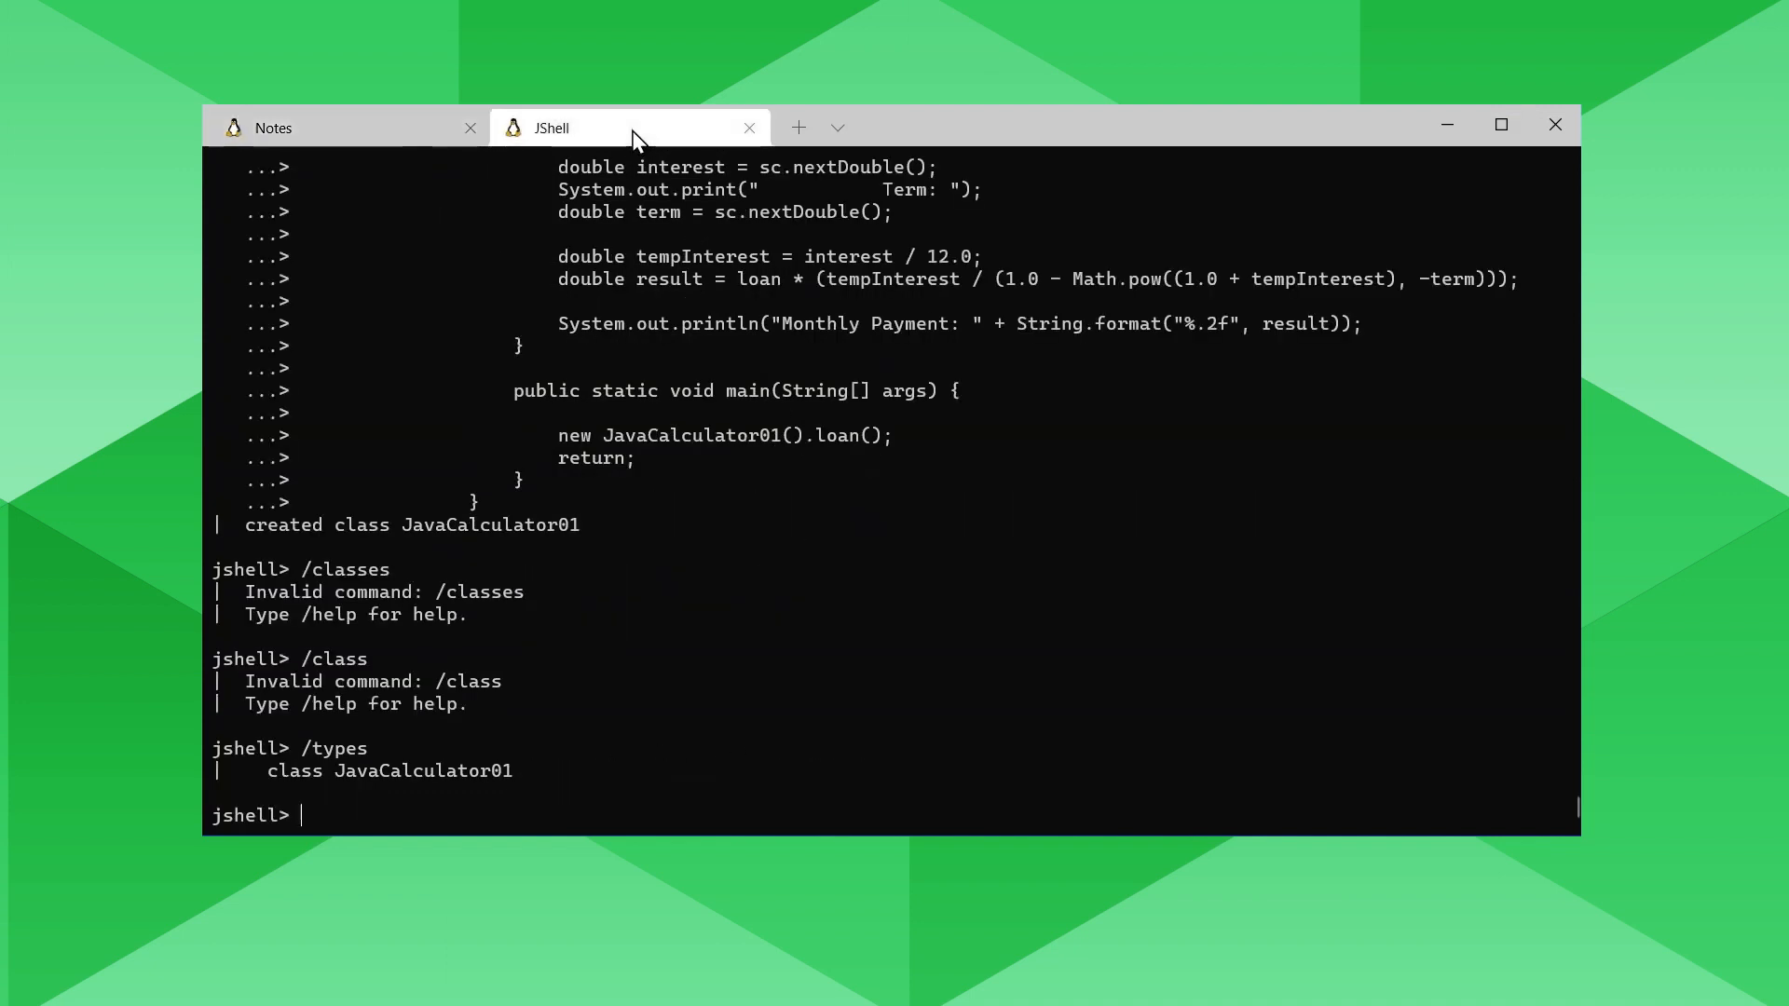
pyautogui.write('new JavaCalculator01().main(new String[]{""})')
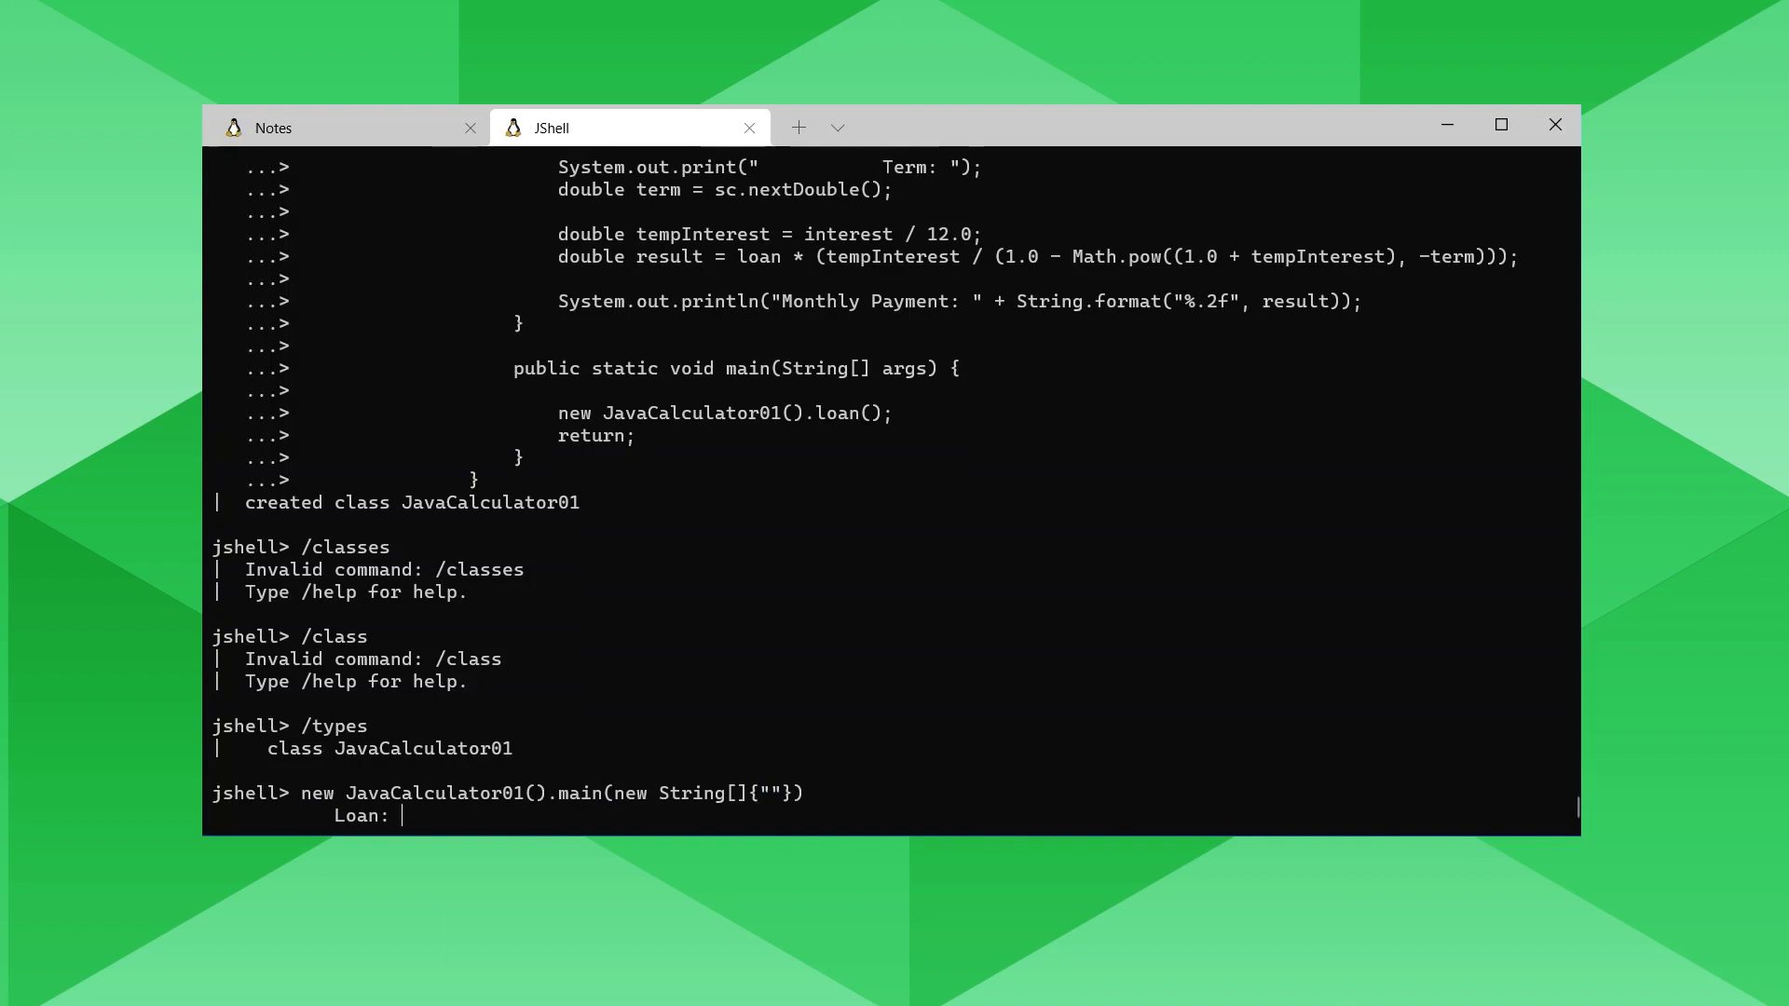
pyautogui.write('5000')
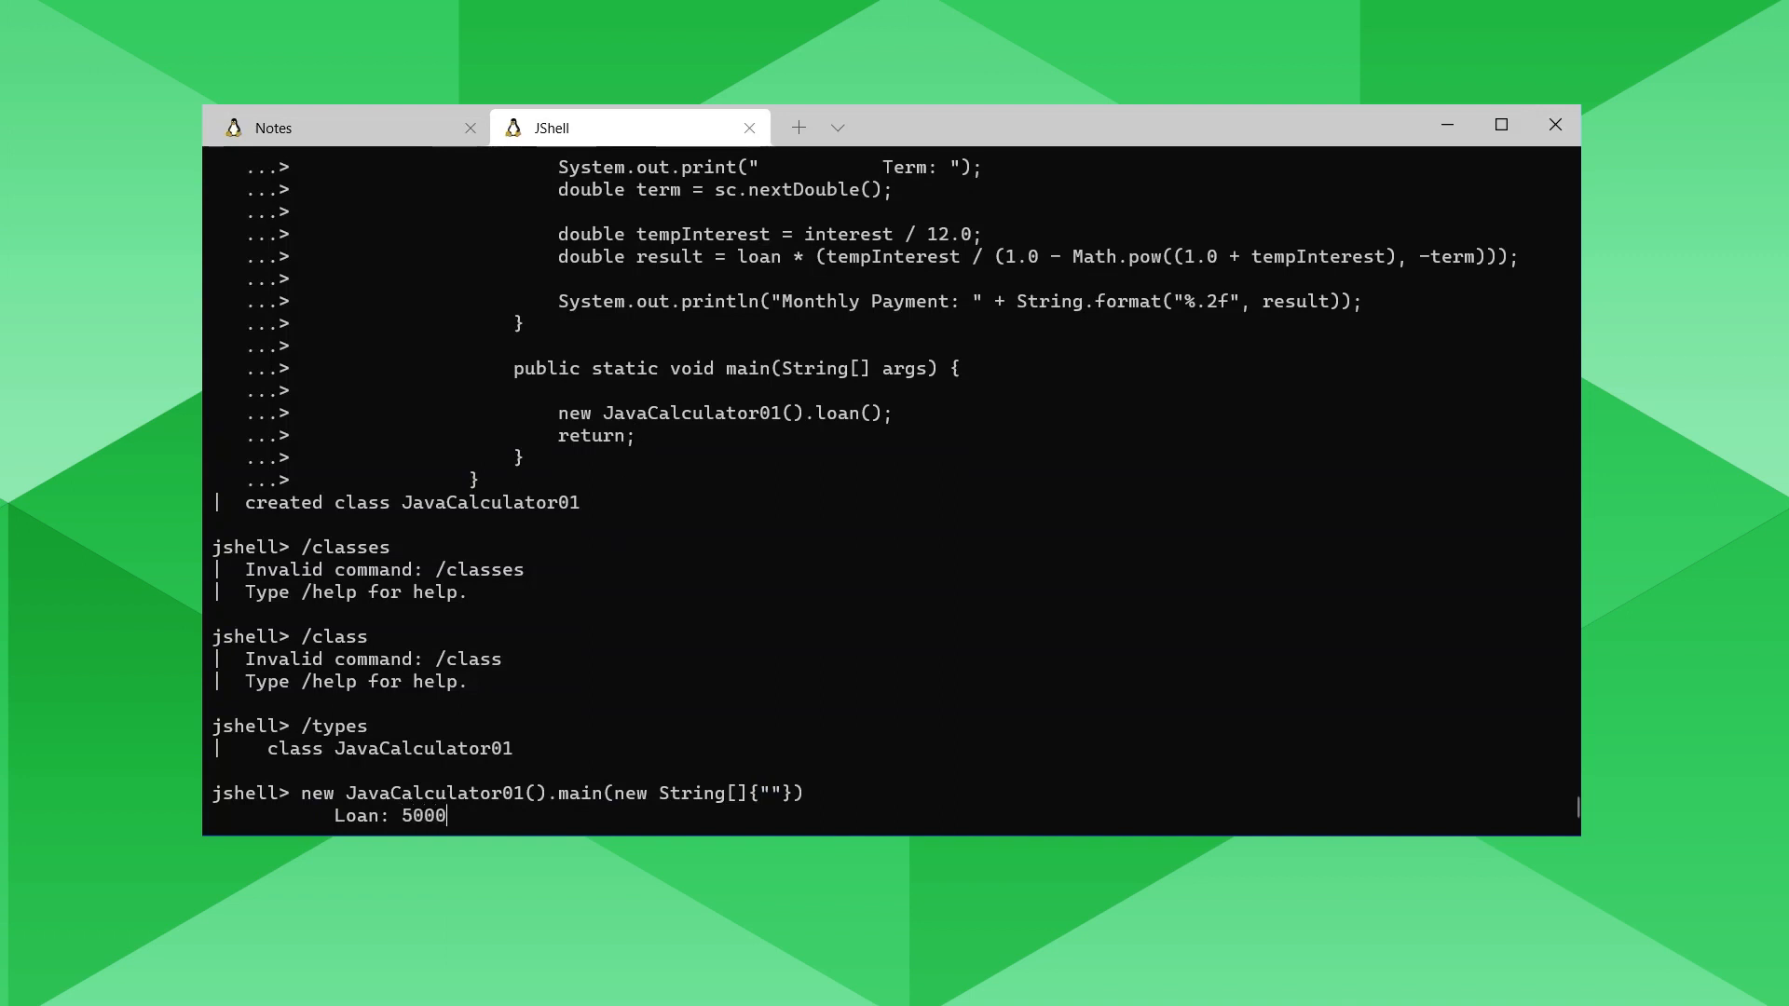
pyautogui.press('Return')
pyautogui.write('0.05')
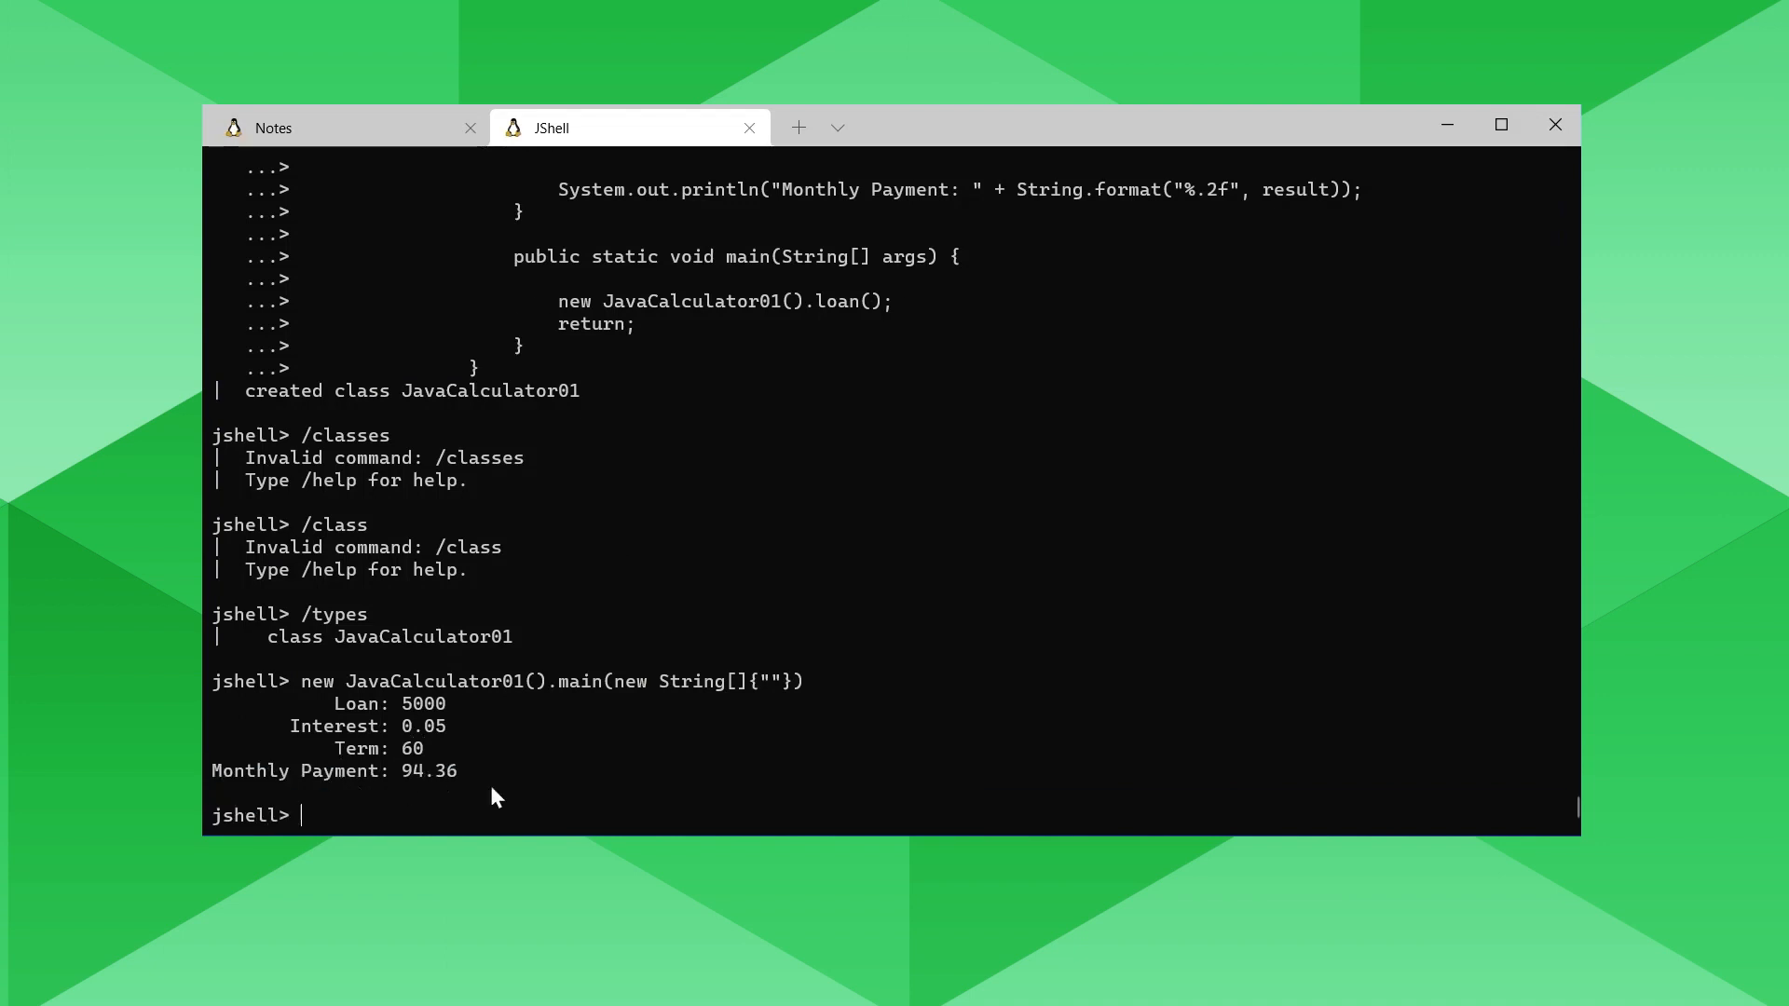
pyautogui.moveTo(514, 323)
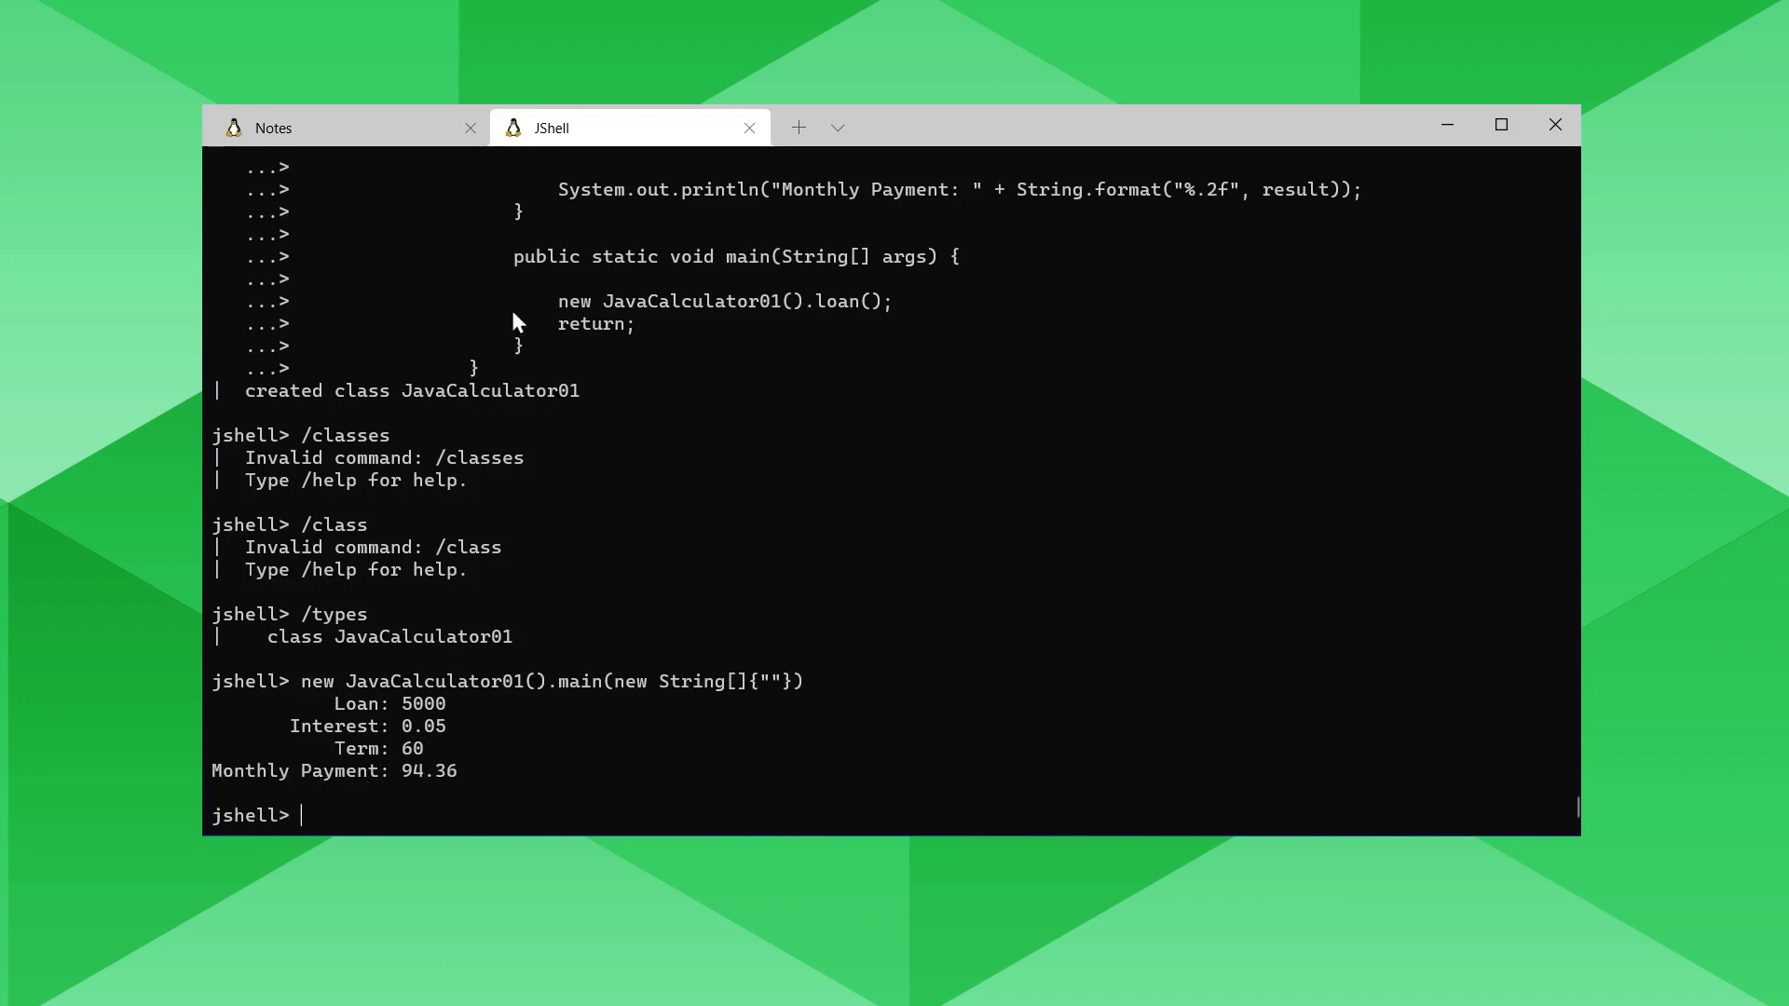
# Correct /type to /types in the notes, then list JShell's variables with /vars.
pyautogui.click(274, 126)
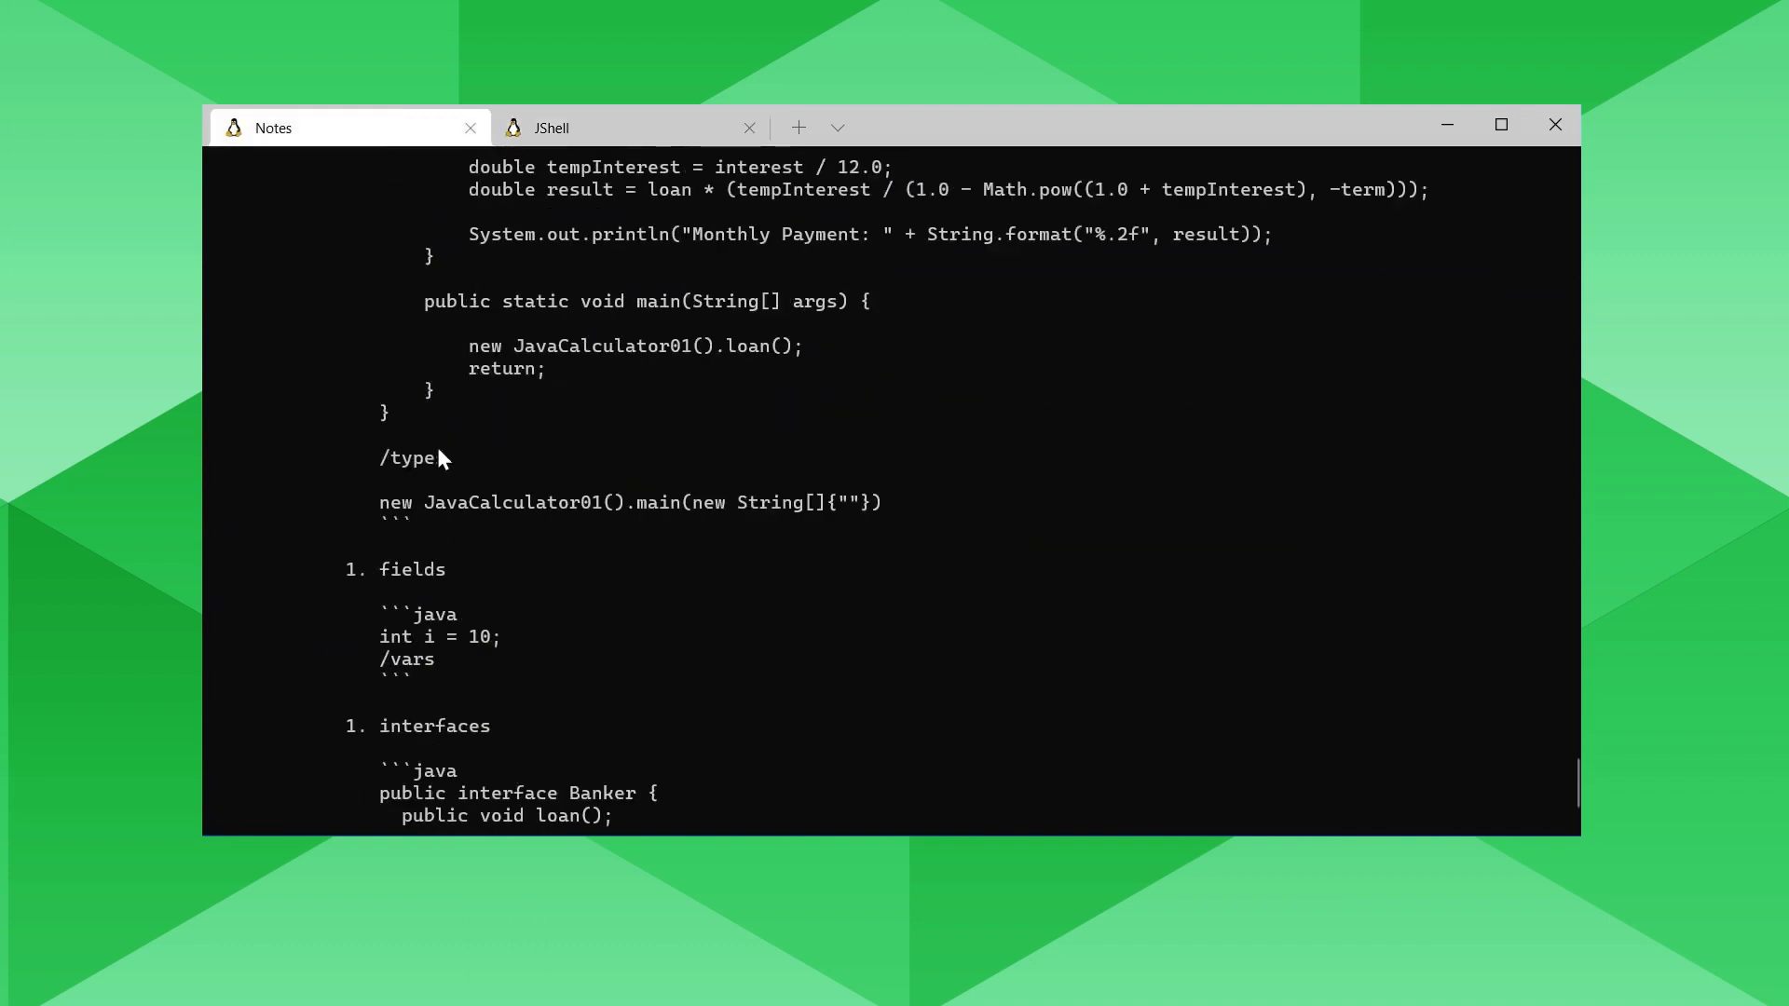
pyautogui.write('s')
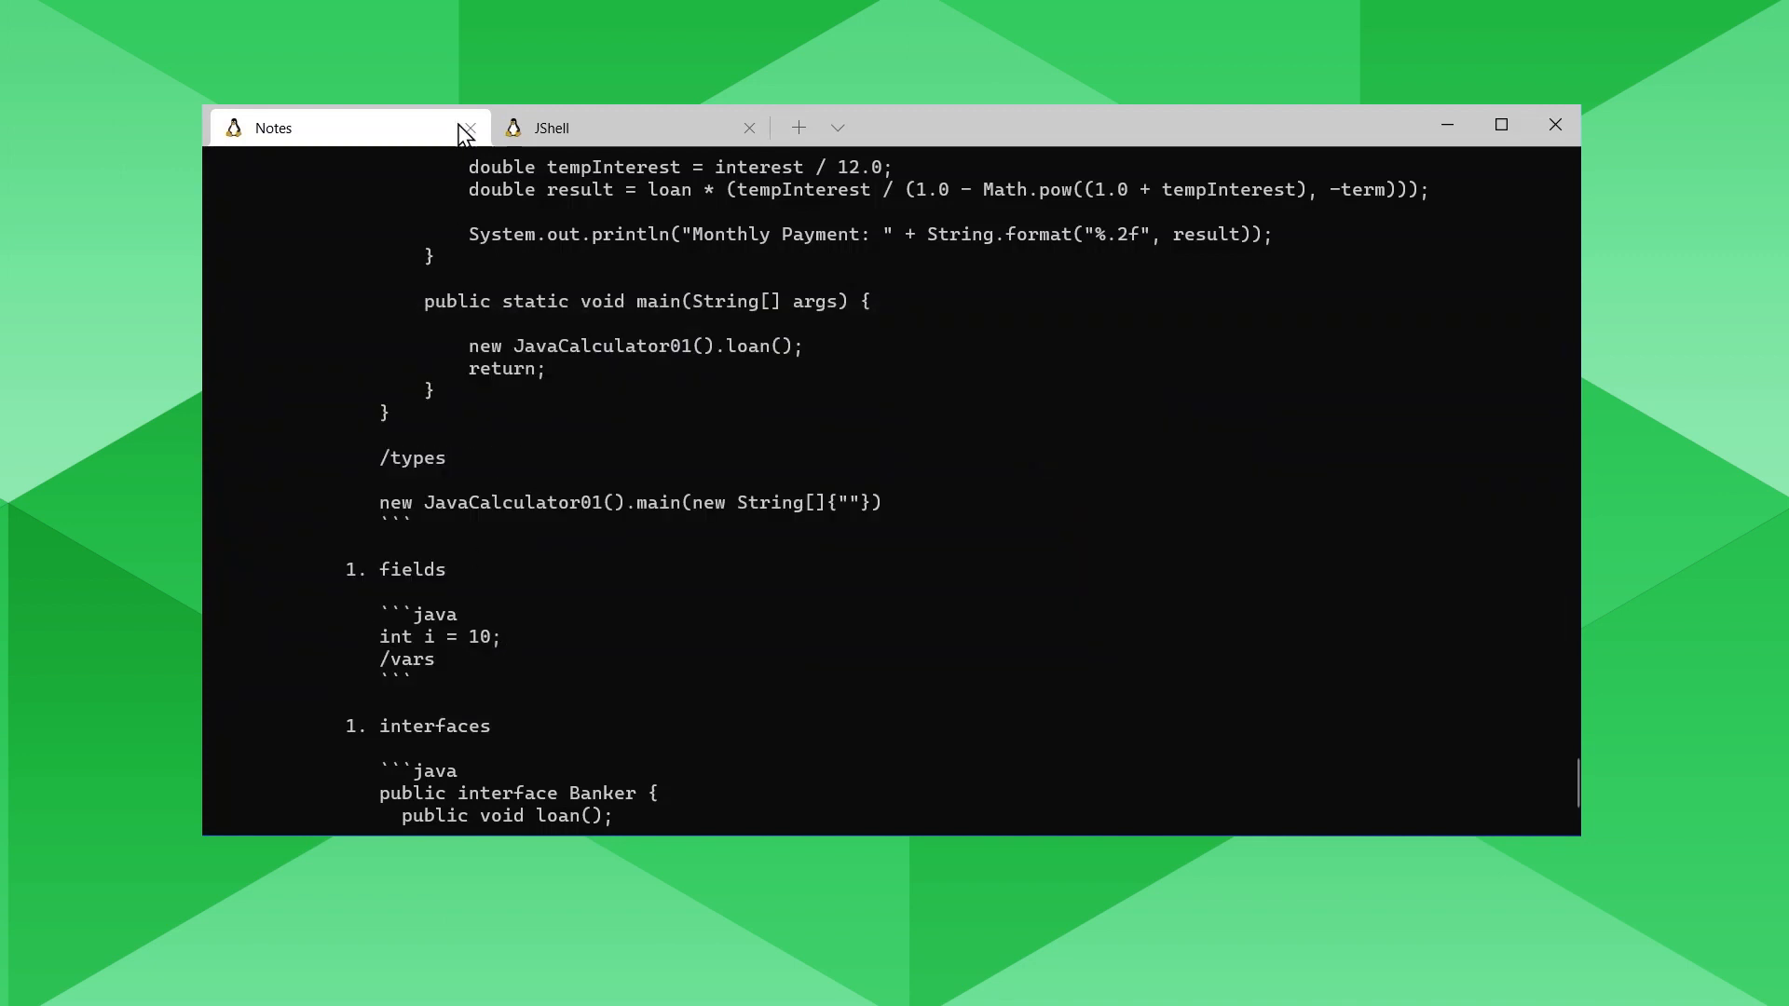
pyautogui.click(552, 129)
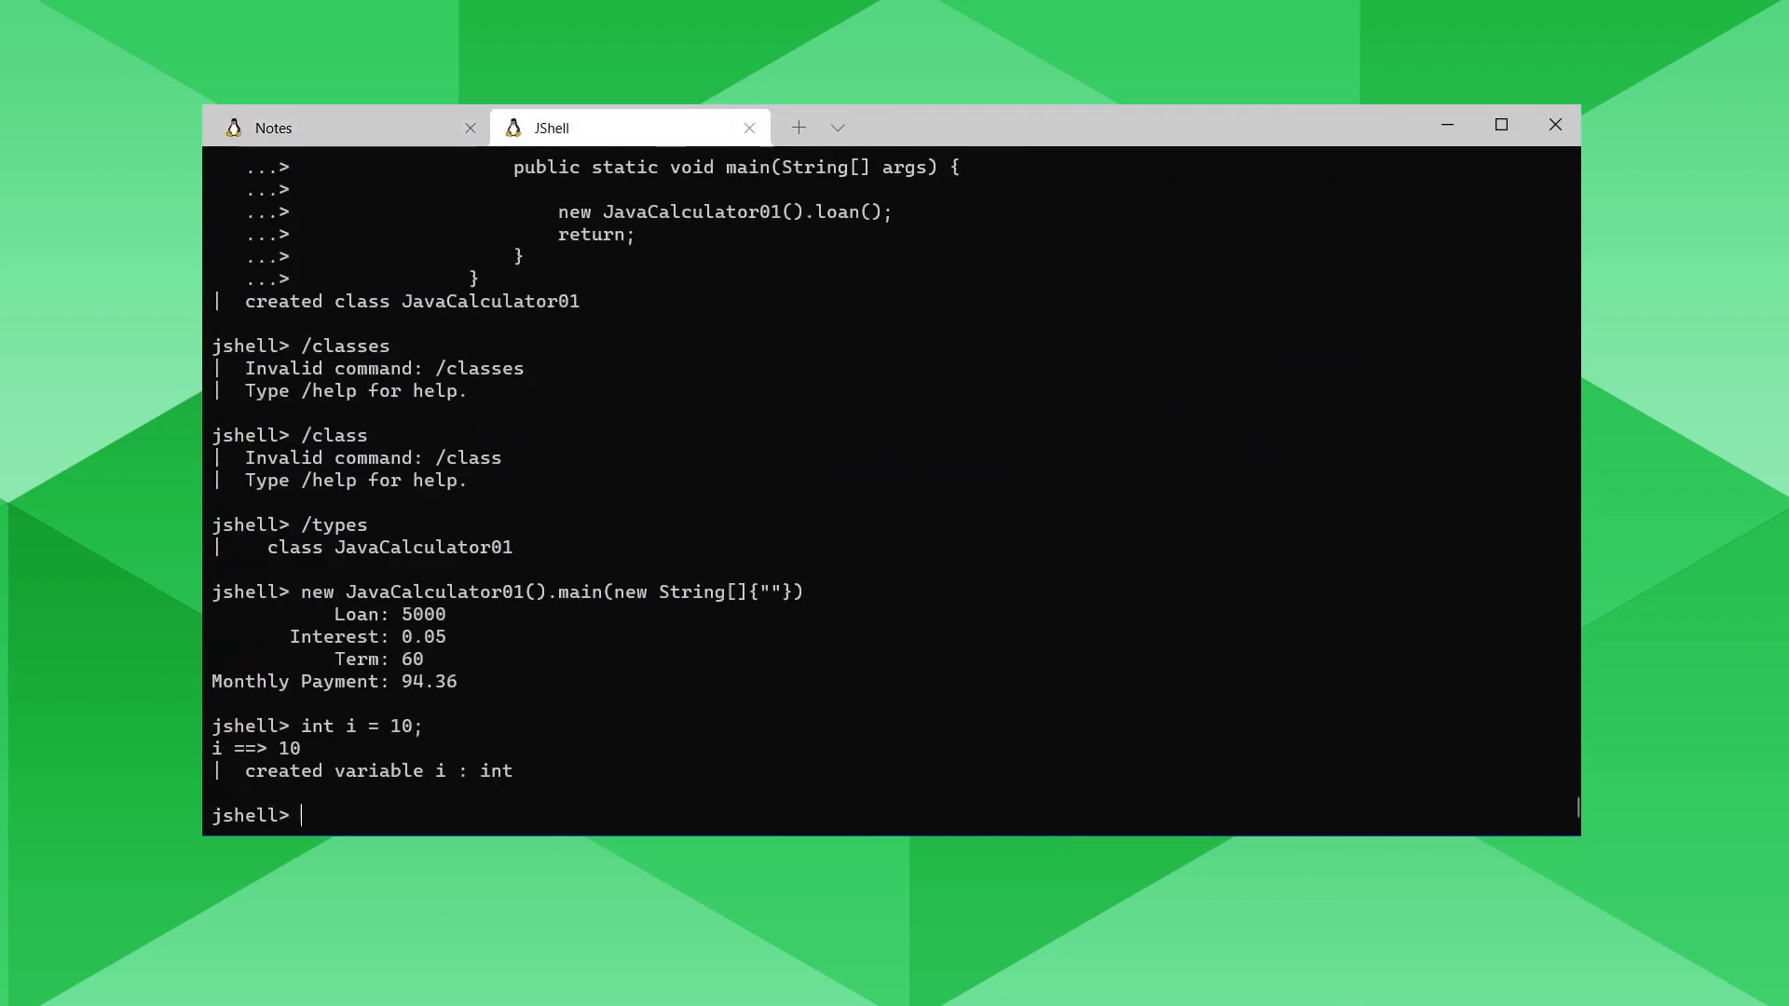
pyautogui.write('/vars')
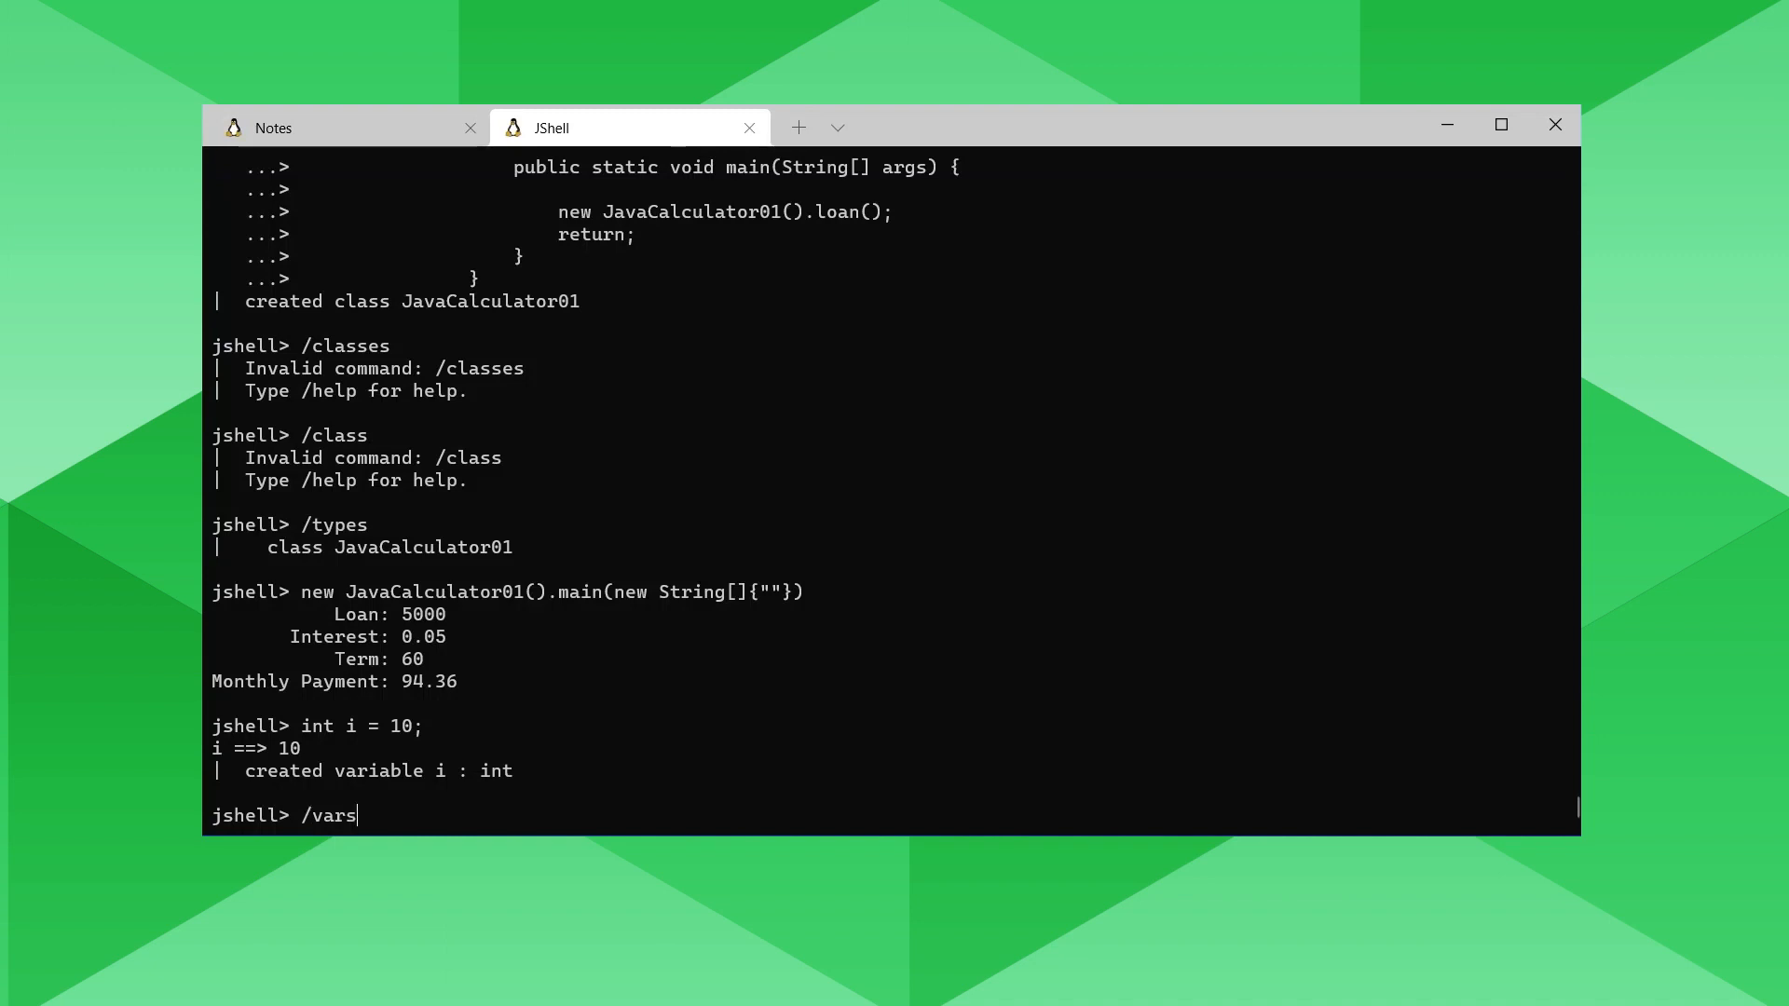
pyautogui.press('Return')
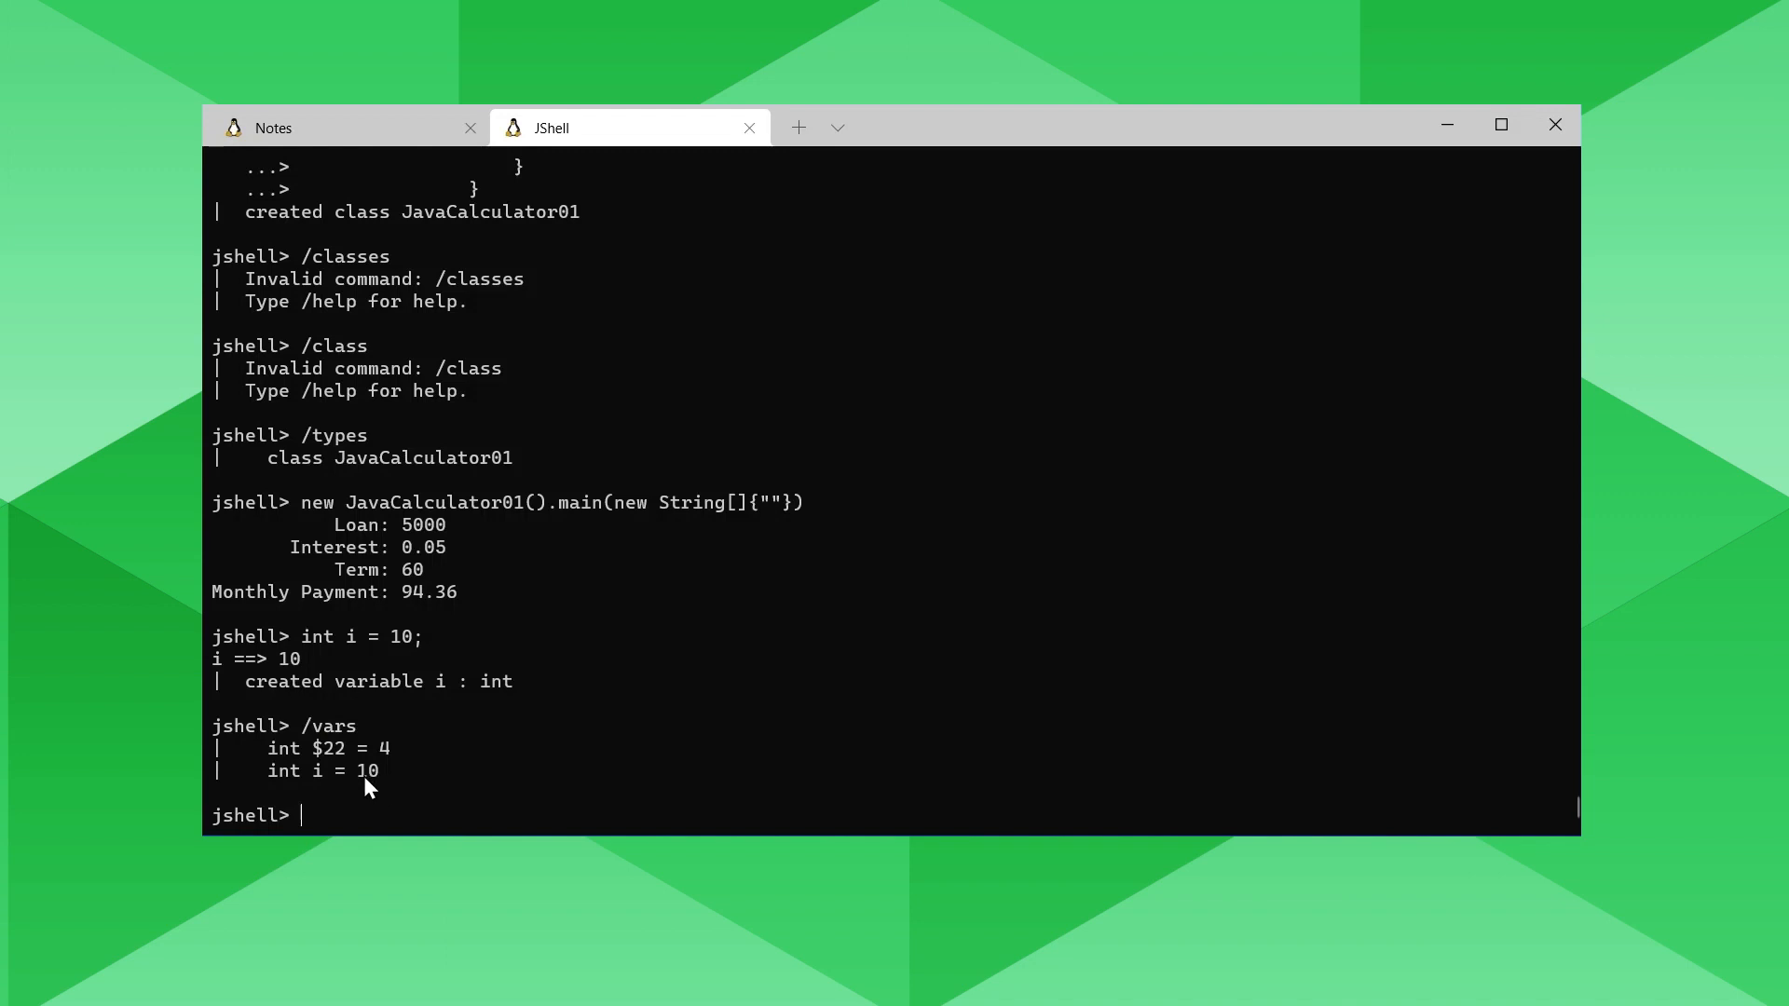
# Bring the Banker interface from the notes into JShell and submit its declaration.
pyautogui.click(272, 126)
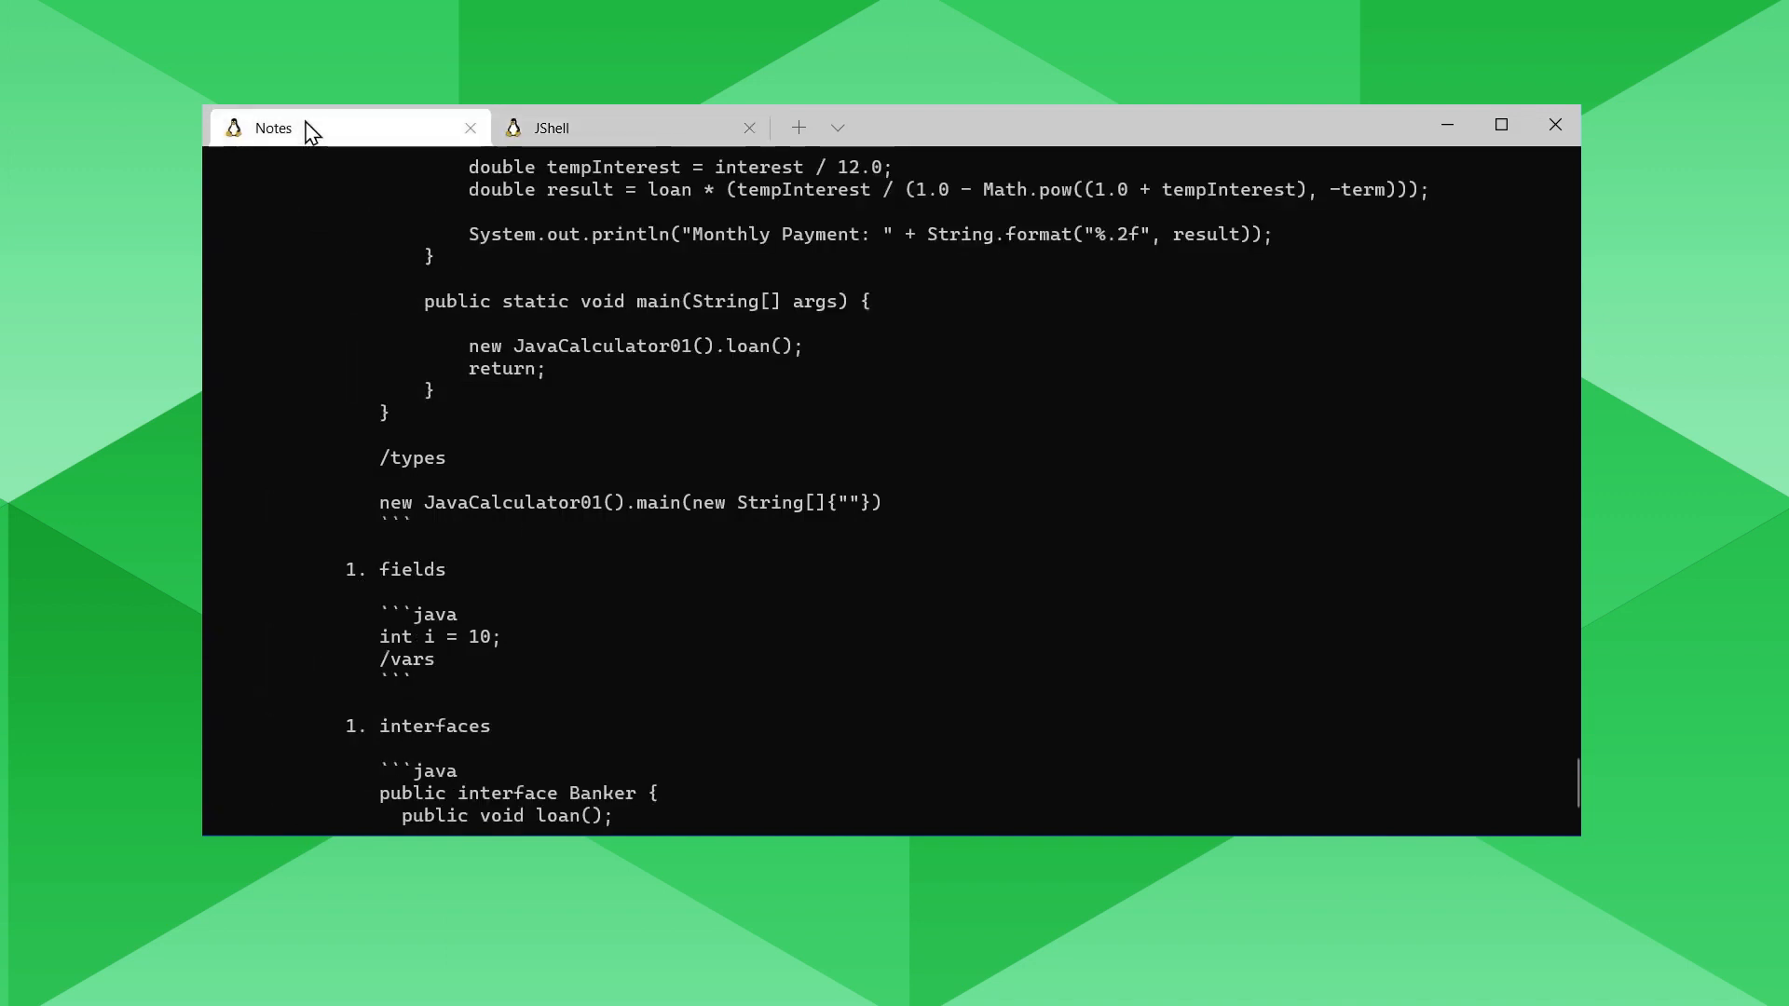
pyautogui.scroll(-3)
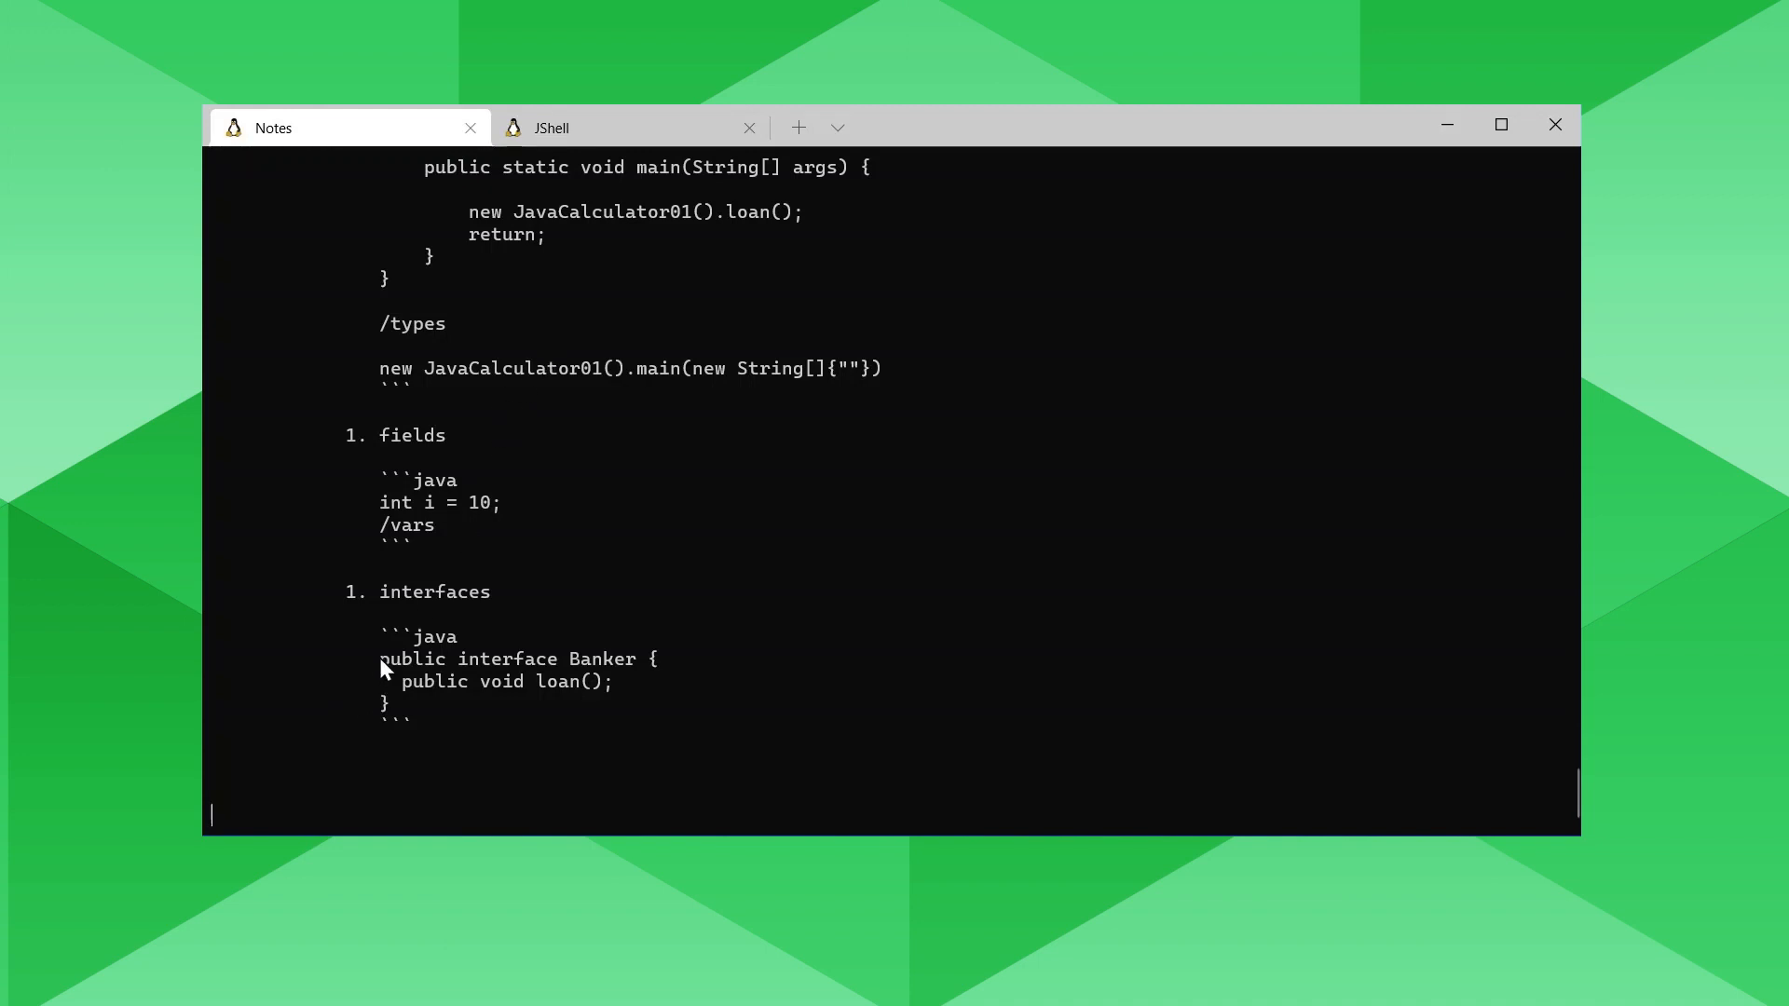
pyautogui.click(552, 127)
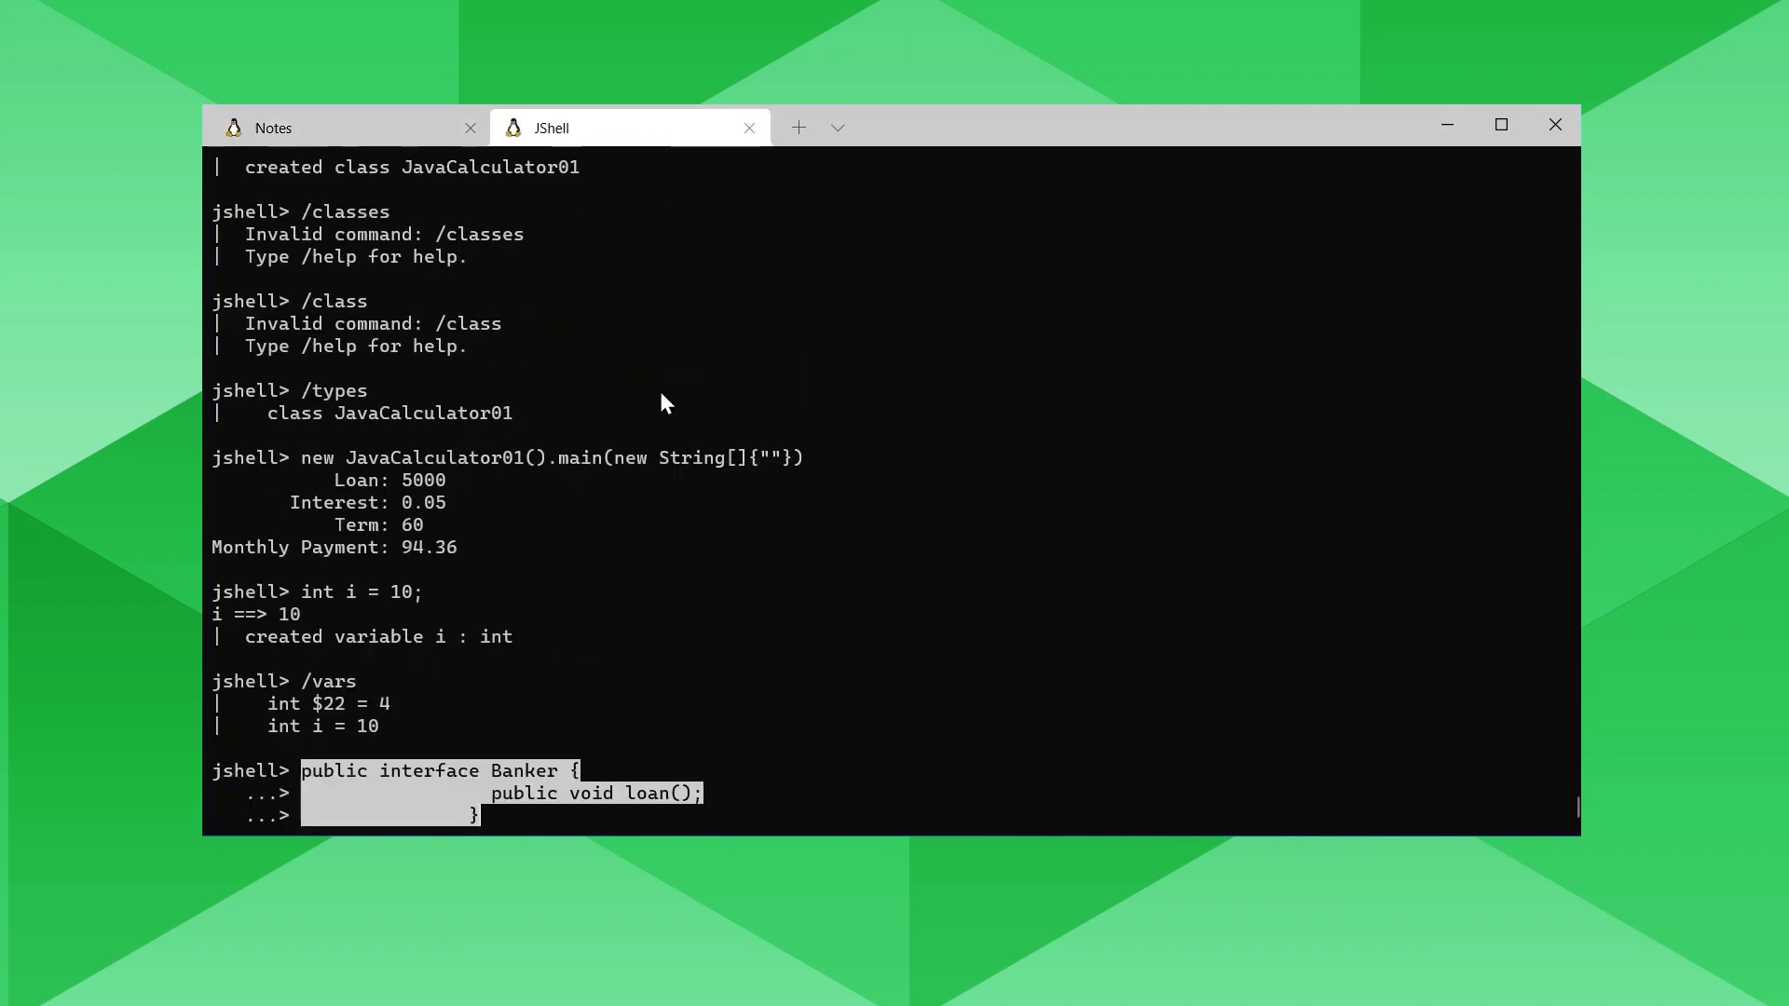
pyautogui.press('Return')
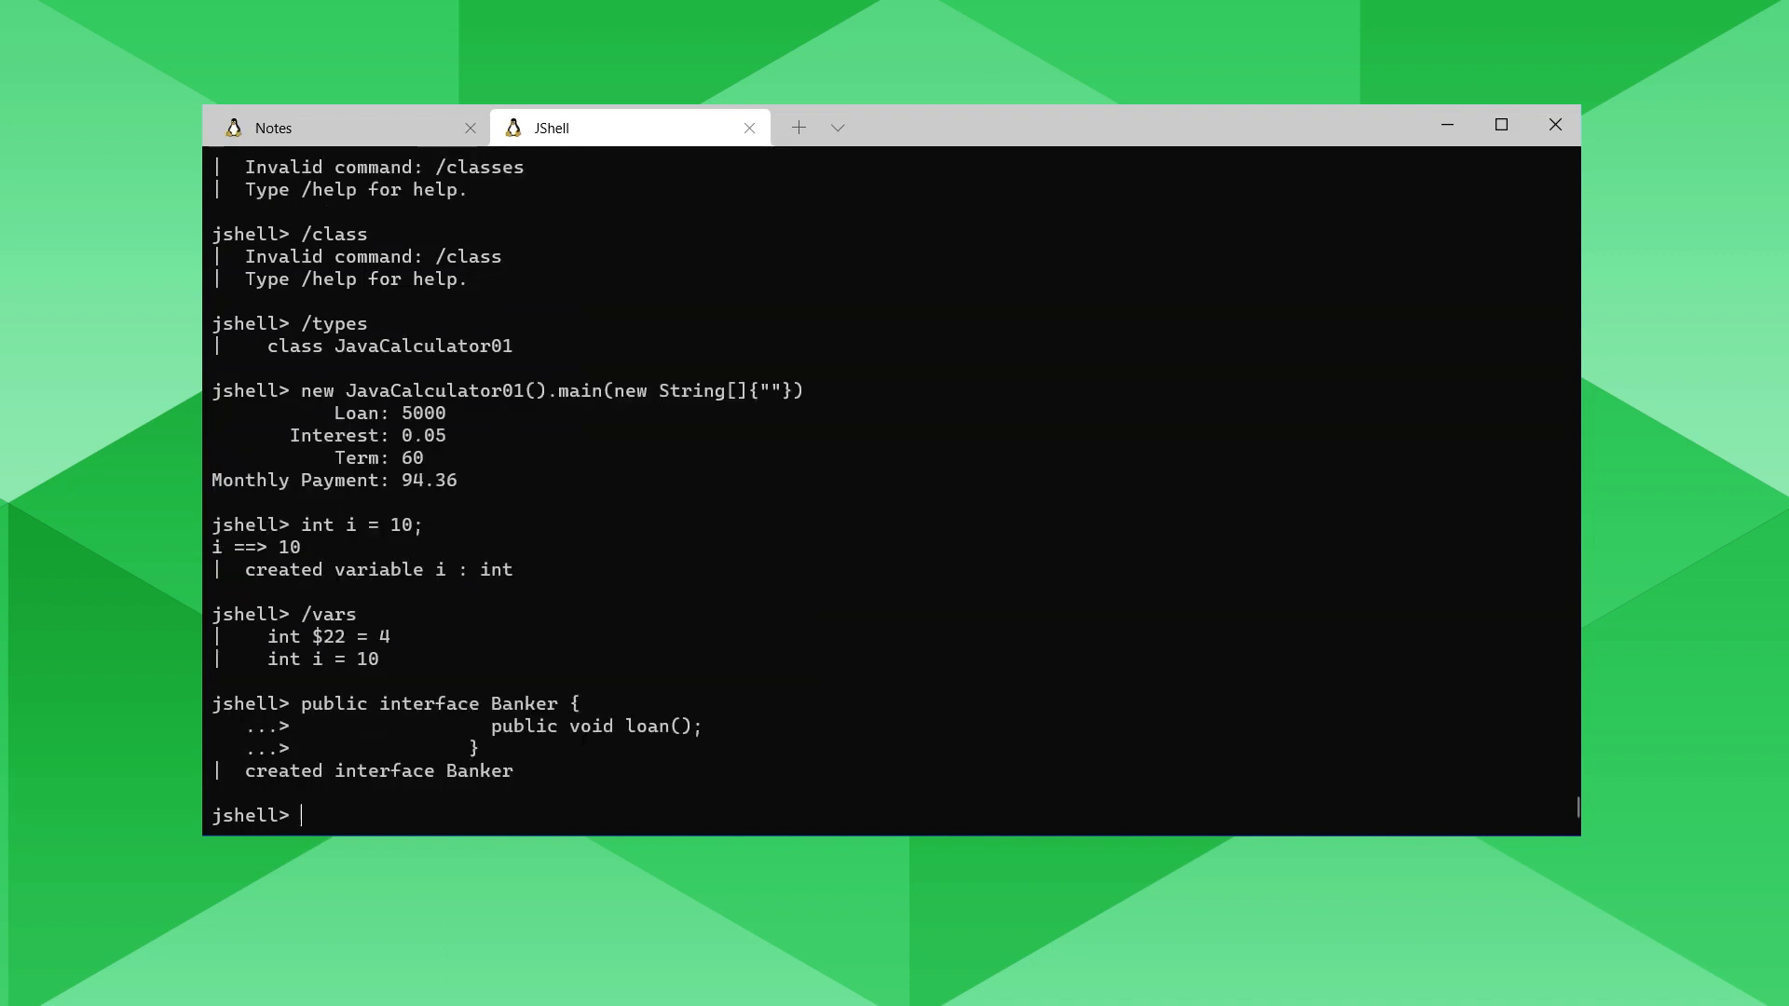
# List the declared types with /types and all snippets with /l.
pyautogui.write('/types')
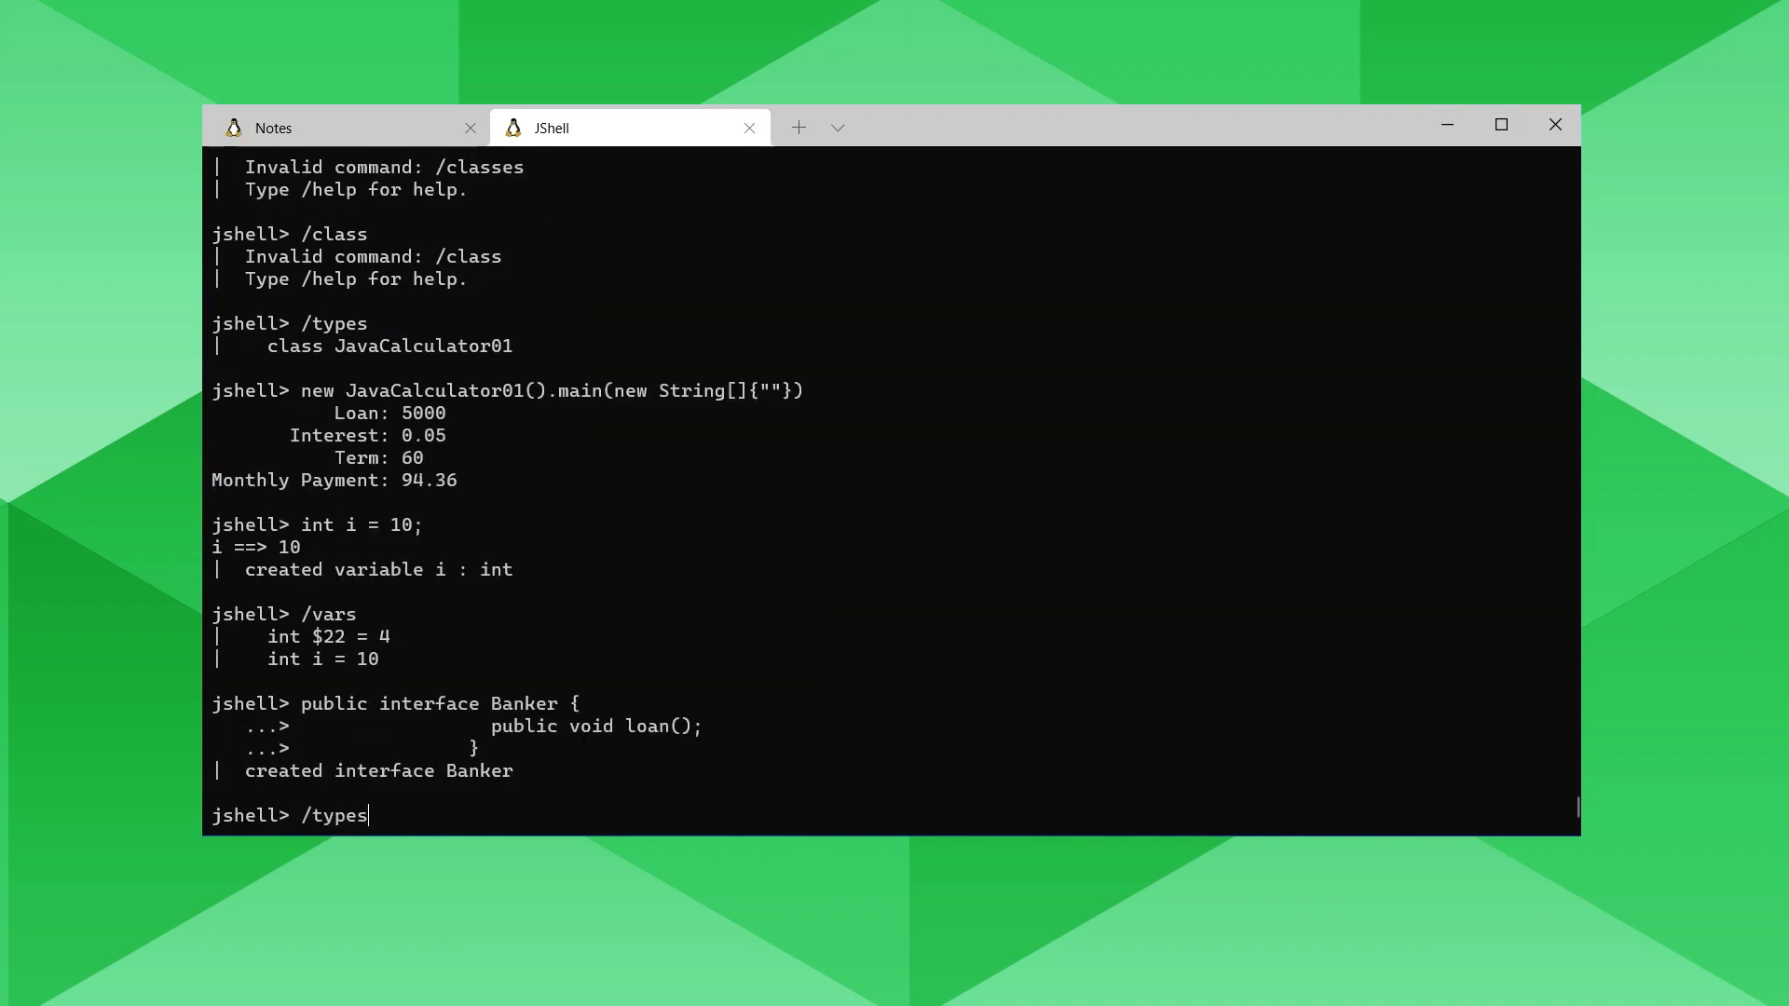
pyautogui.press('Return')
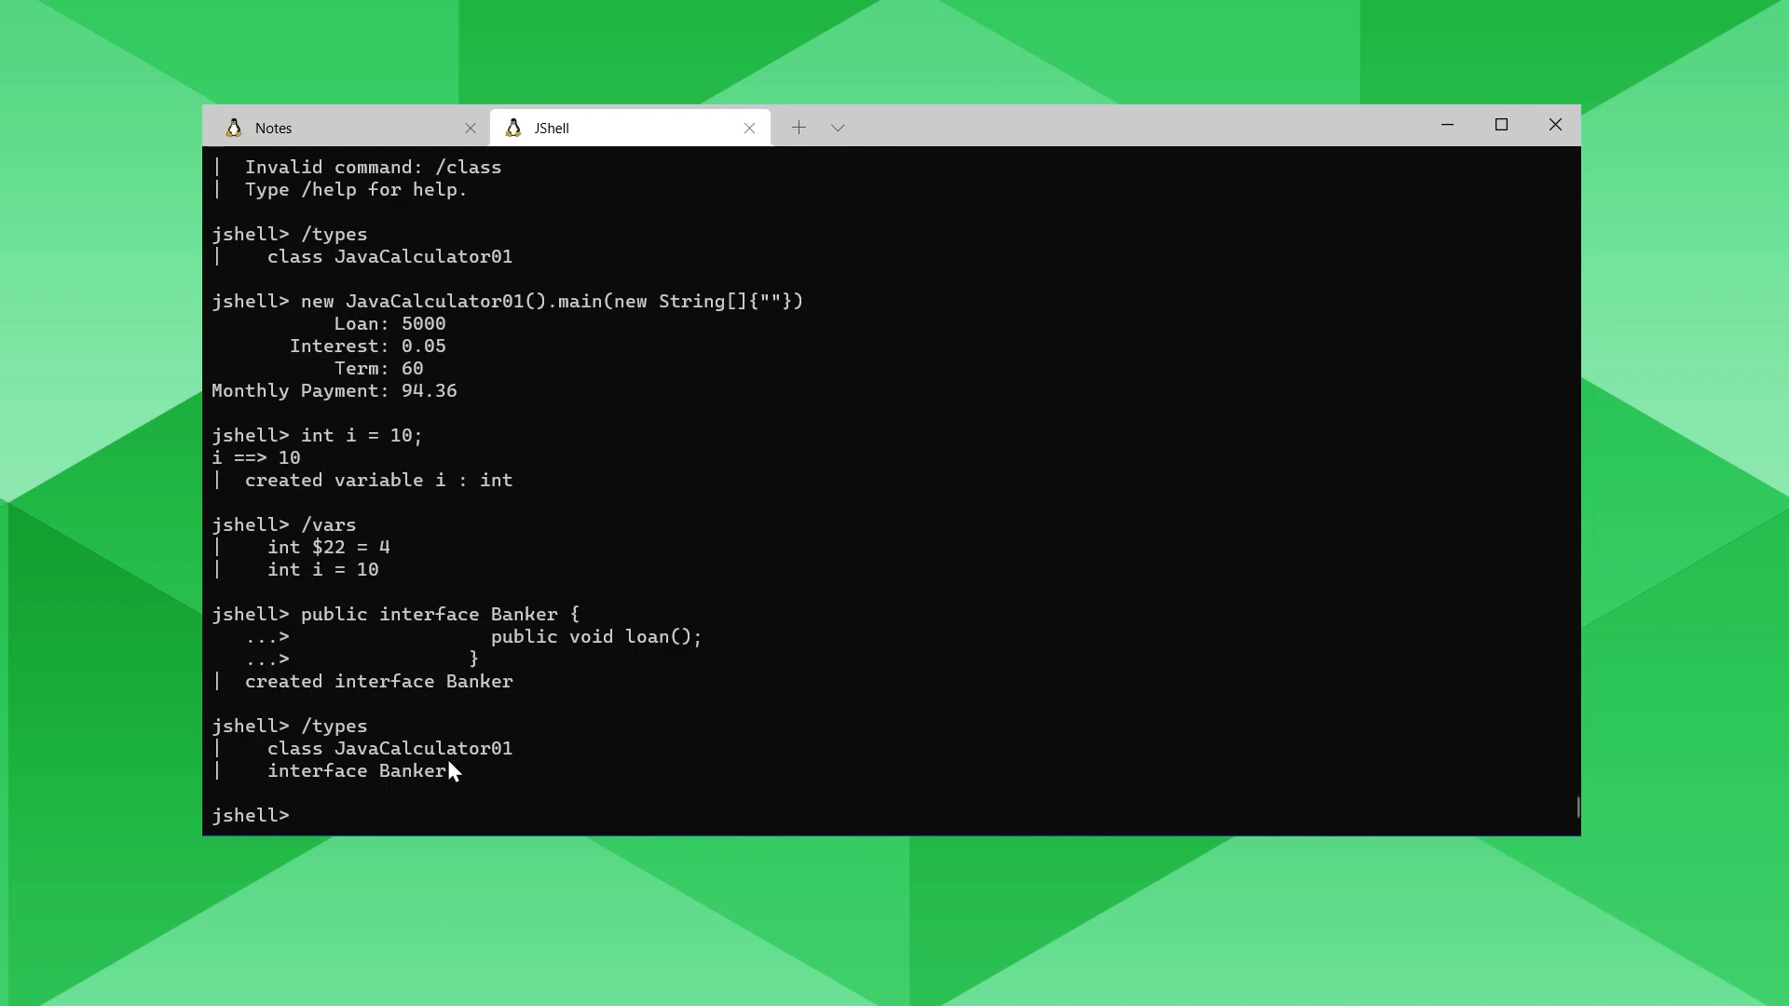
pyautogui.moveTo(435, 776)
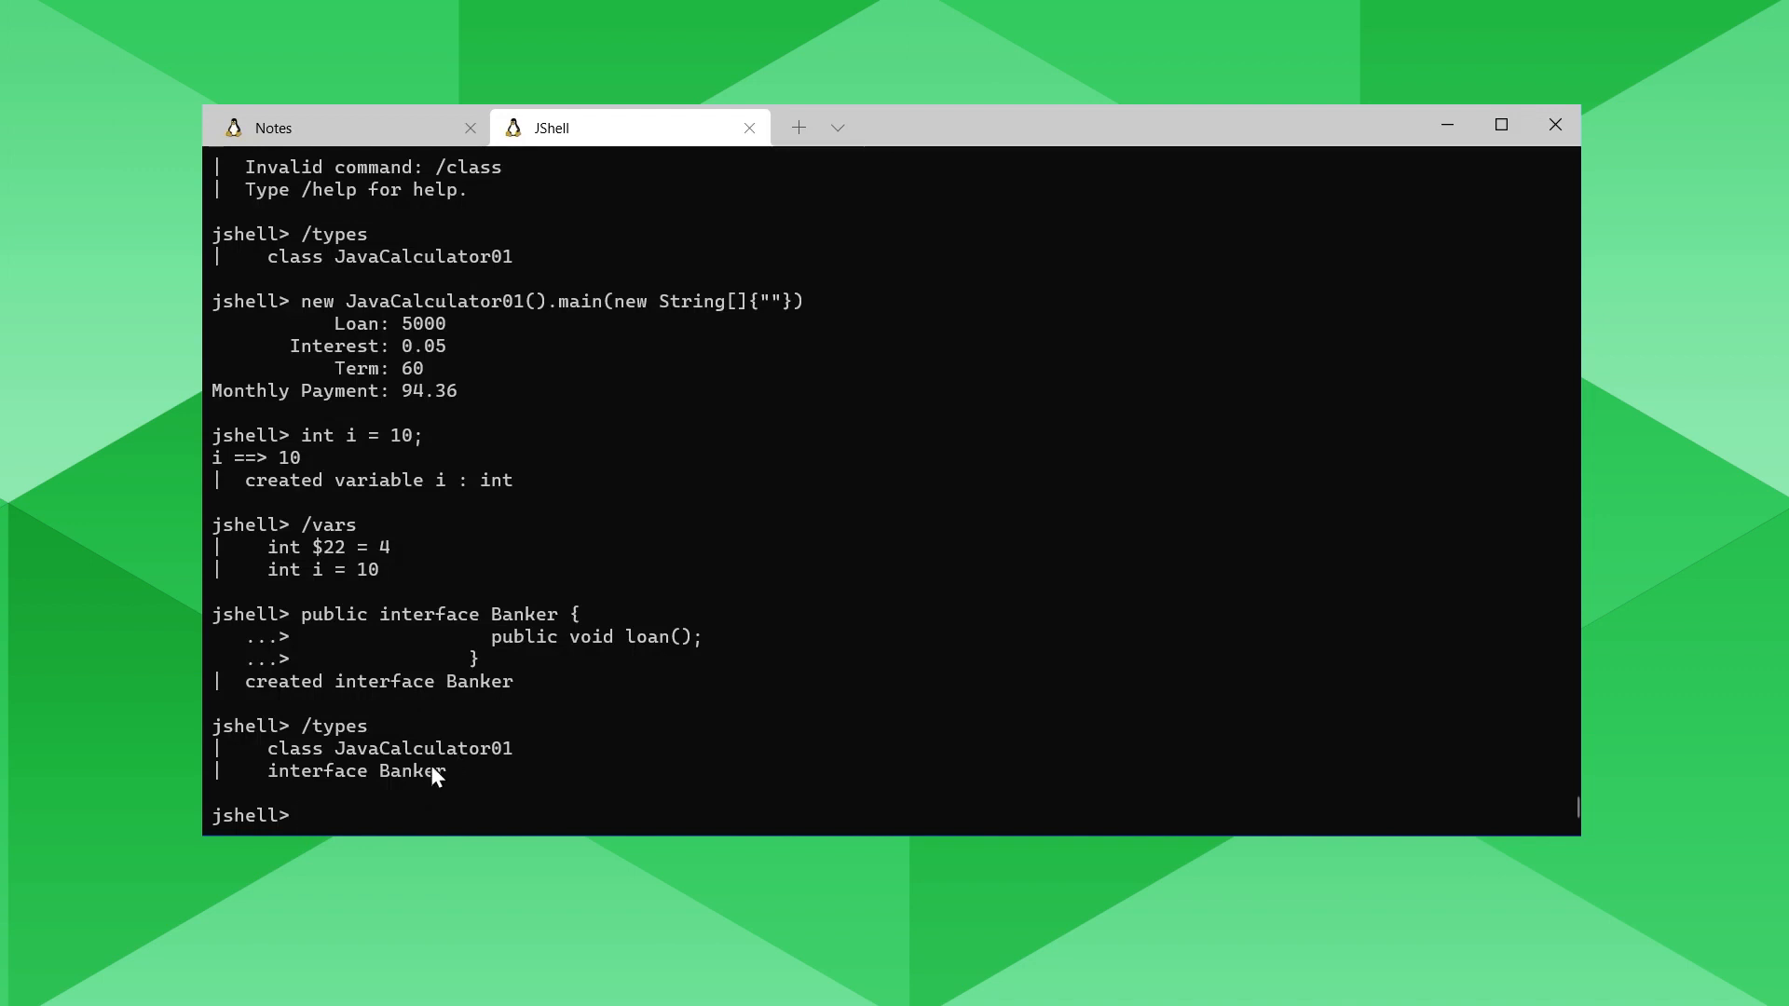
pyautogui.write('/l')
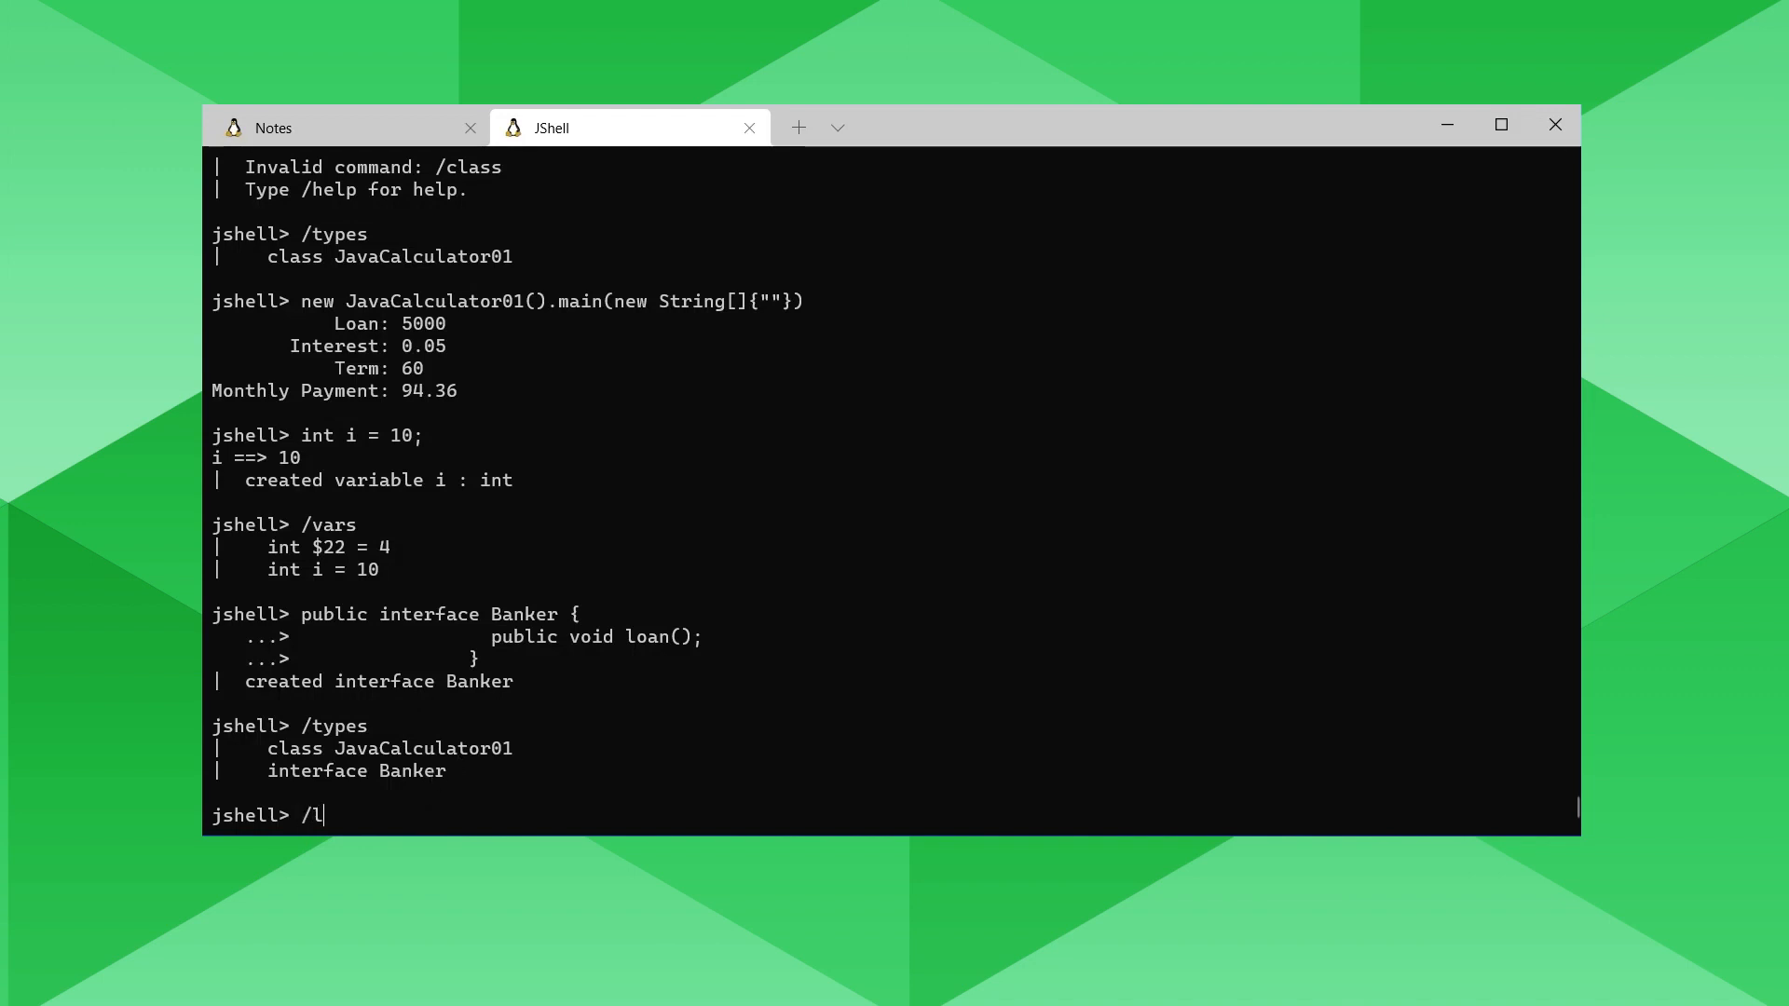
pyautogui.press('Return')
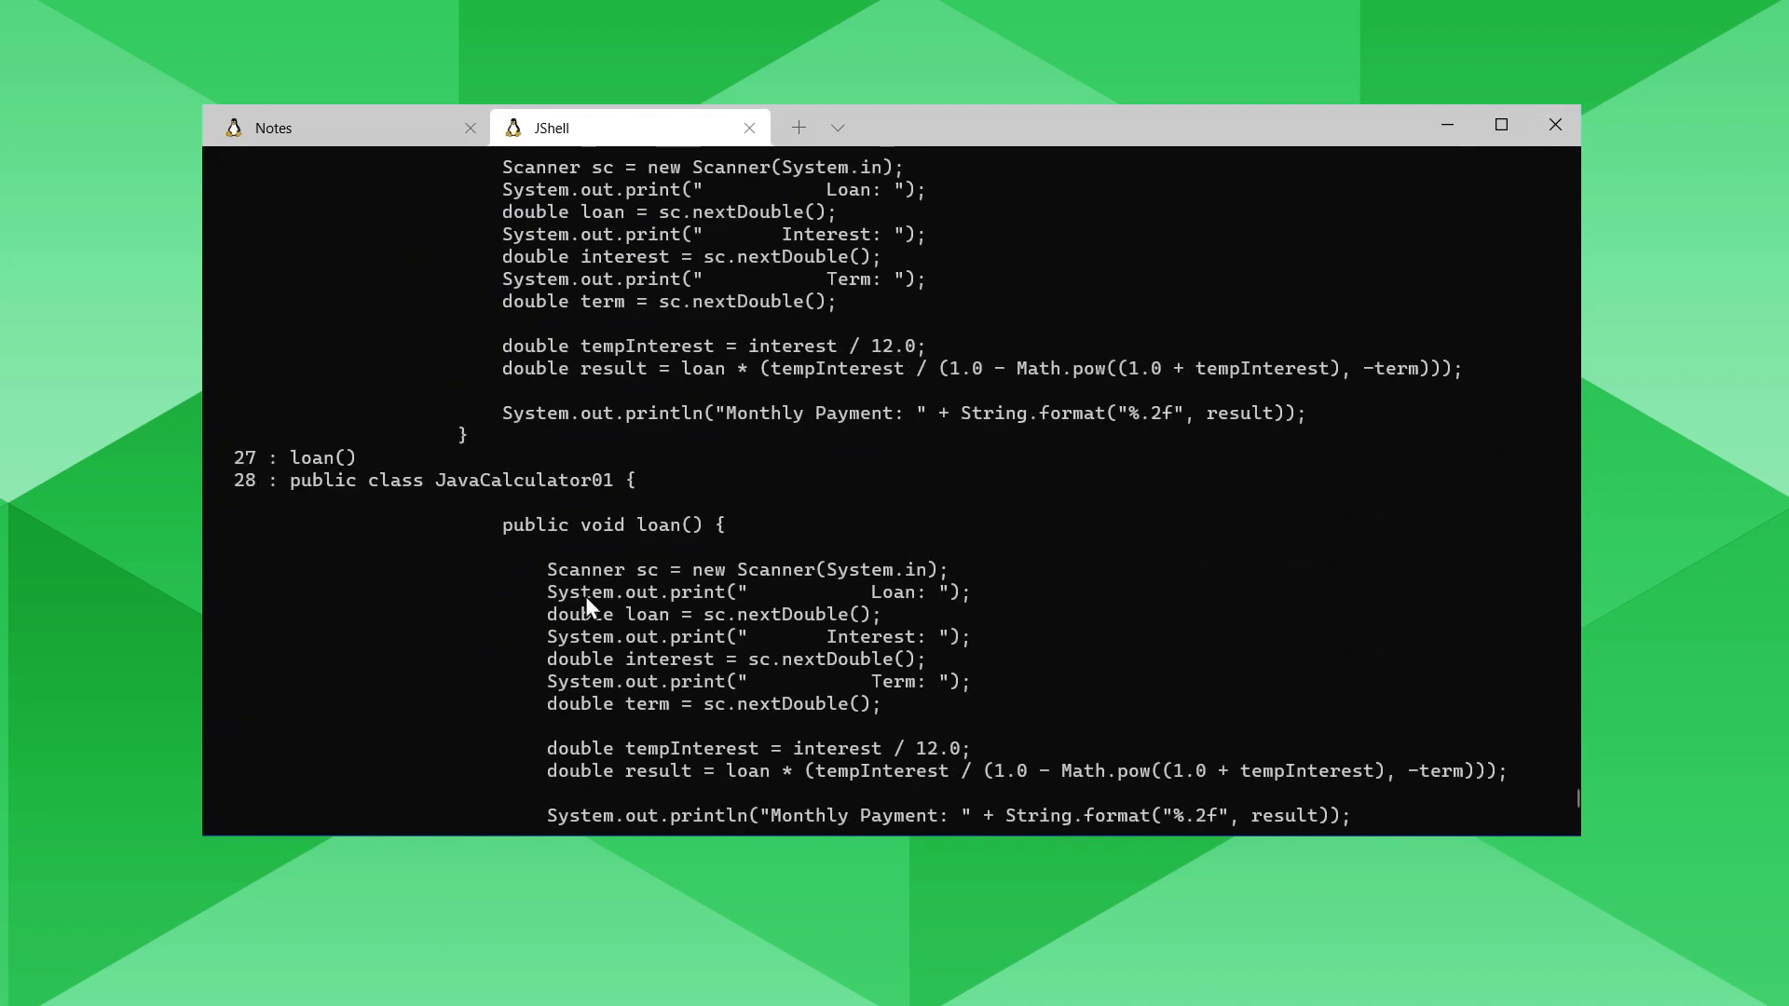
pyautogui.scroll(-3)
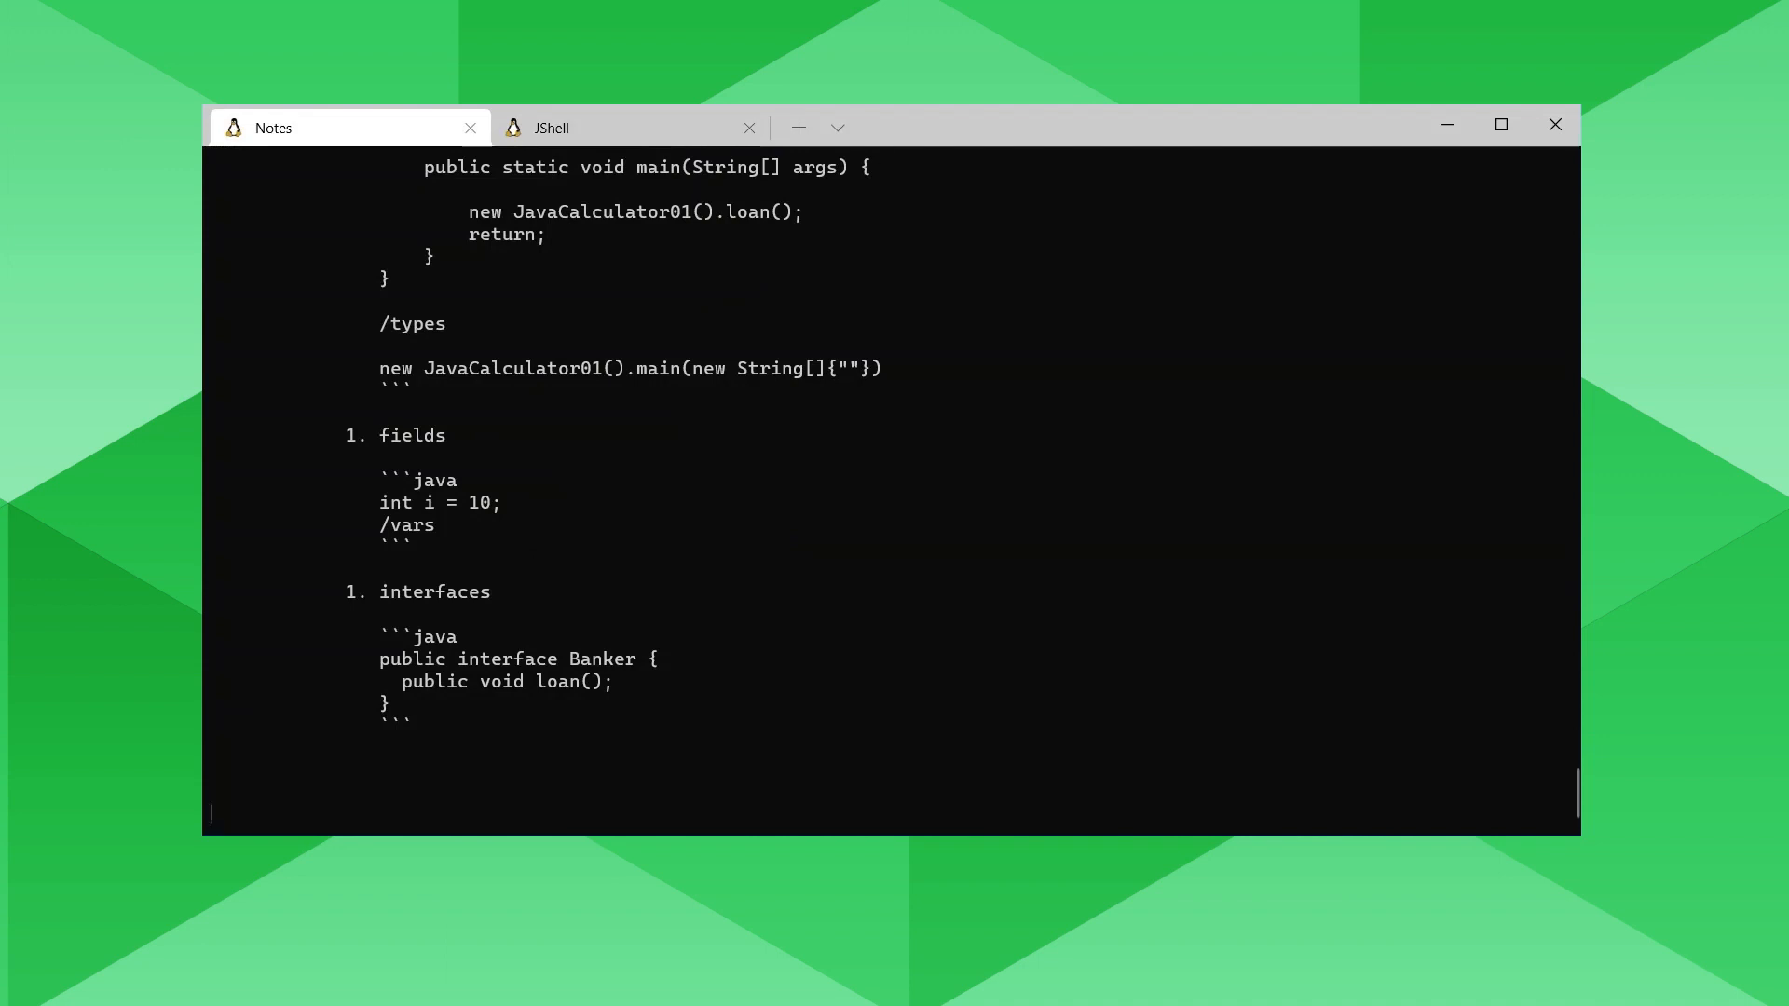
pyautogui.moveTo(1172, 697)
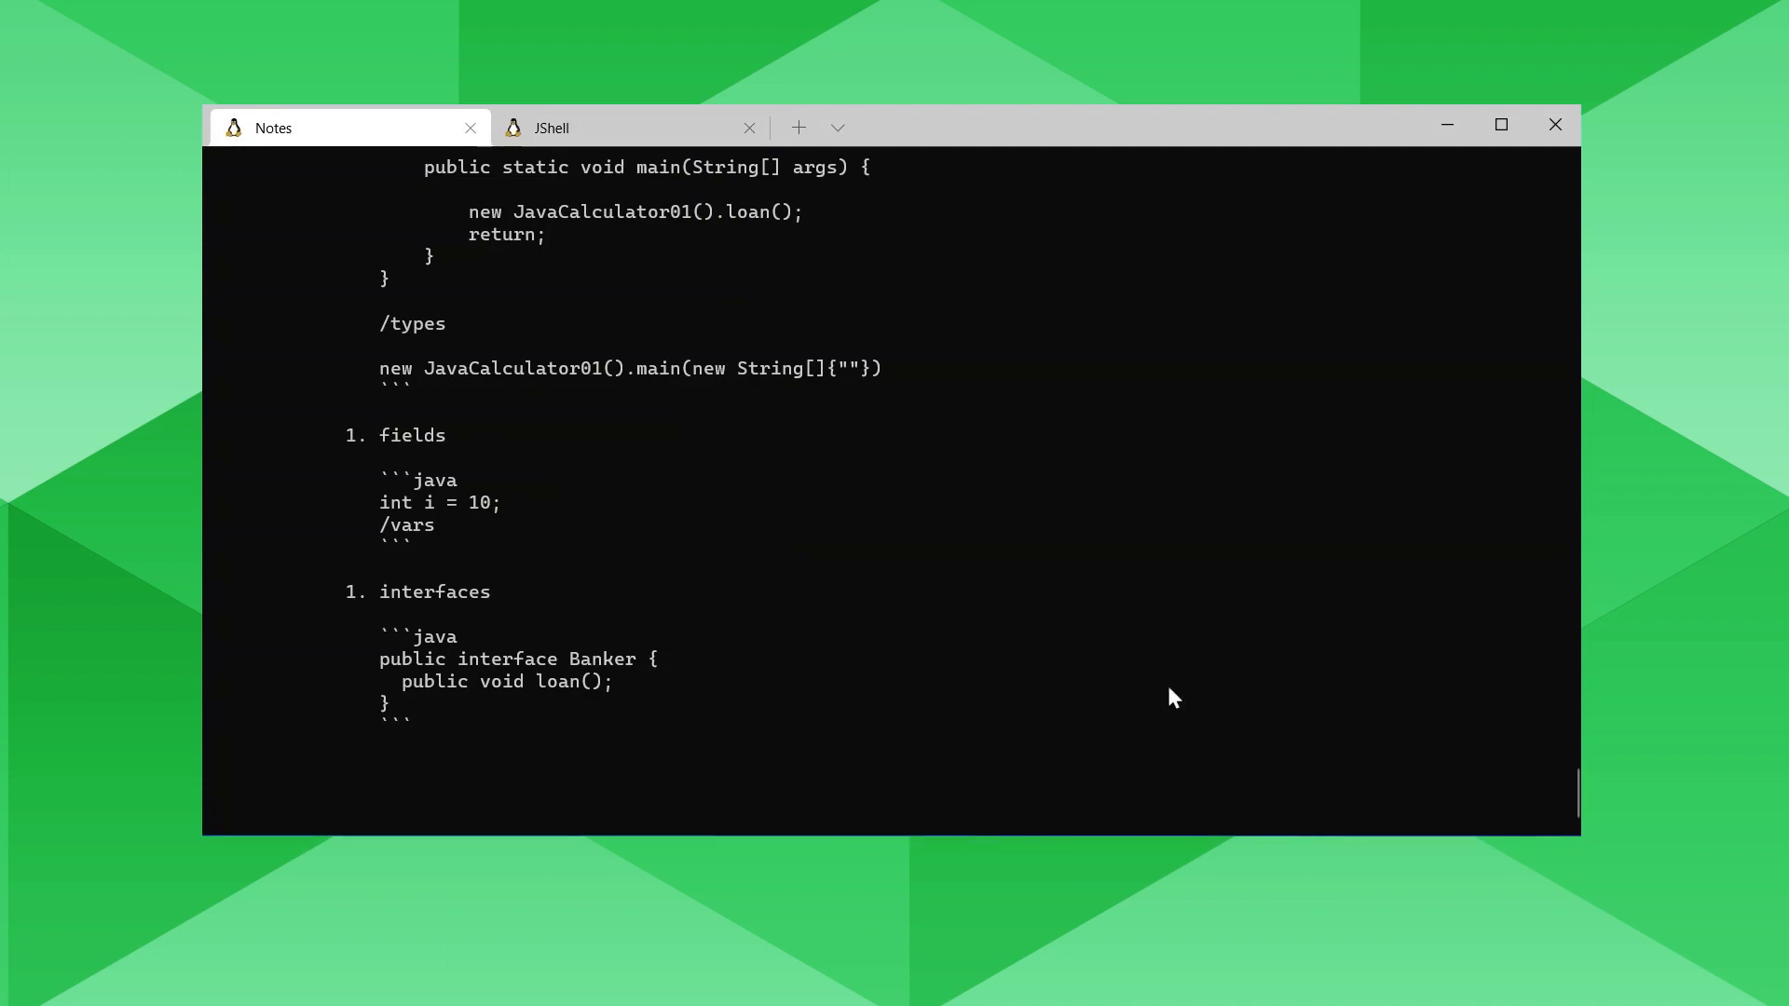
# Open JavaCalculator01 in the external editor via /edit.
pyautogui.click(552, 127)
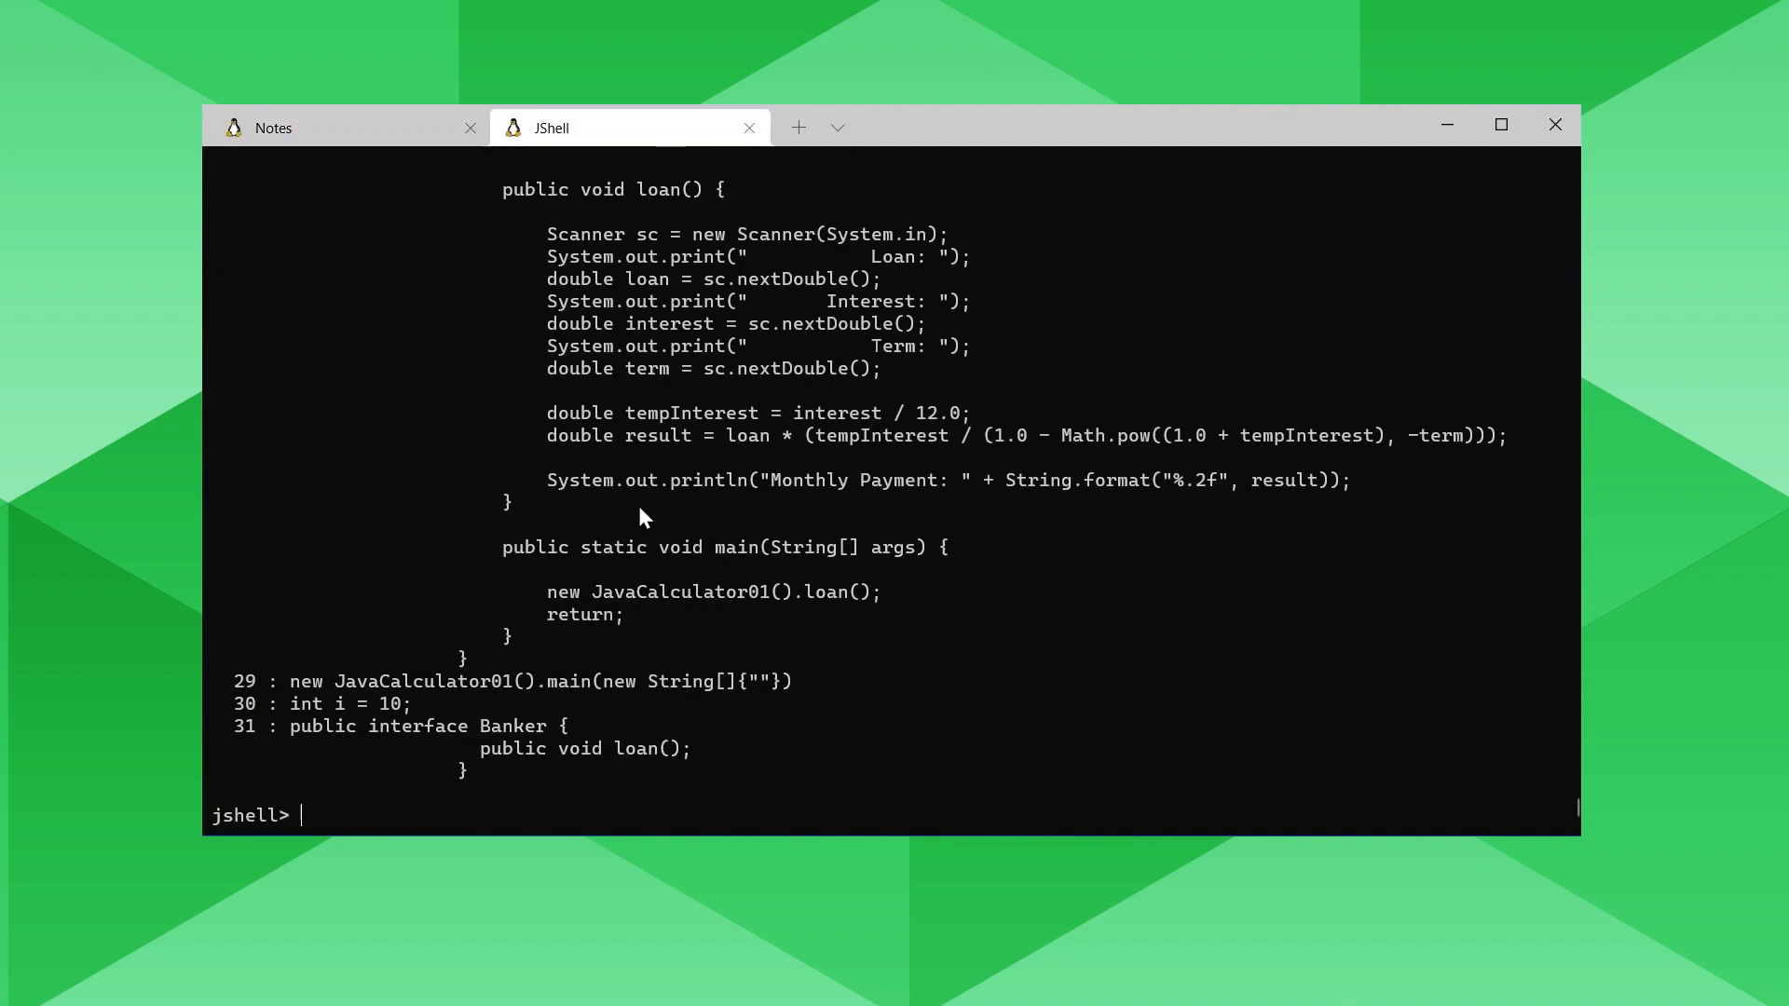
pyautogui.write('/edit')
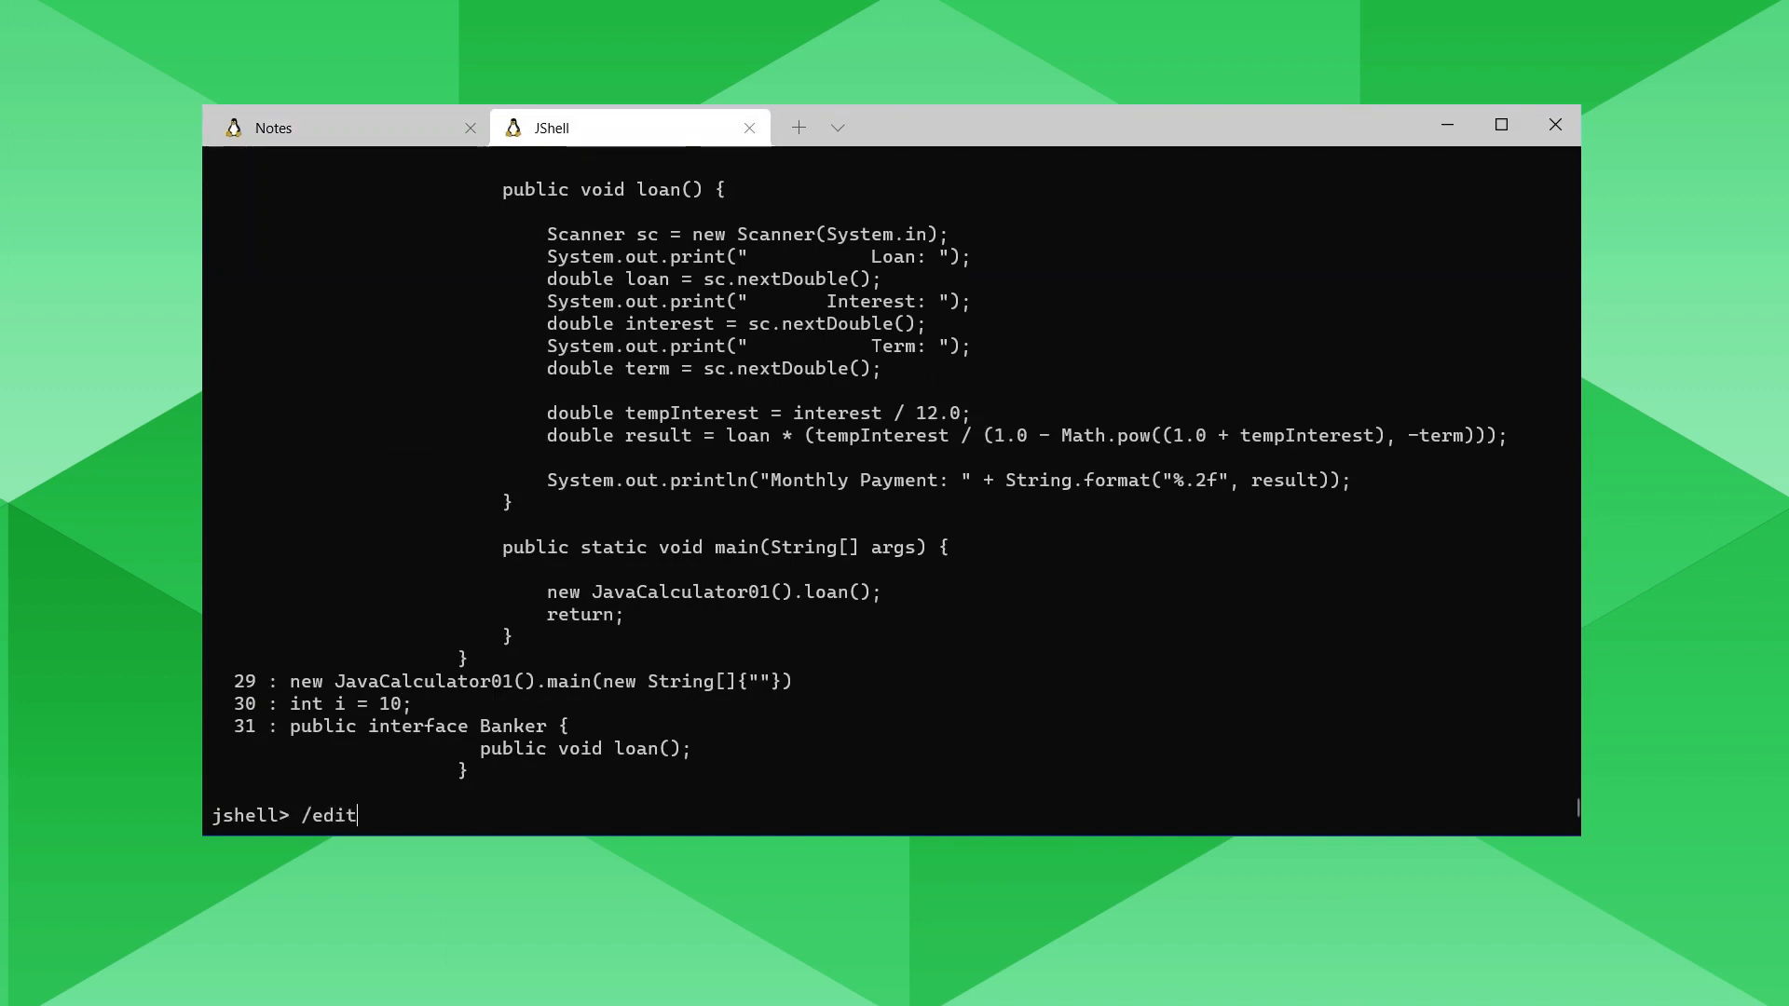
pyautogui.write('Jv')
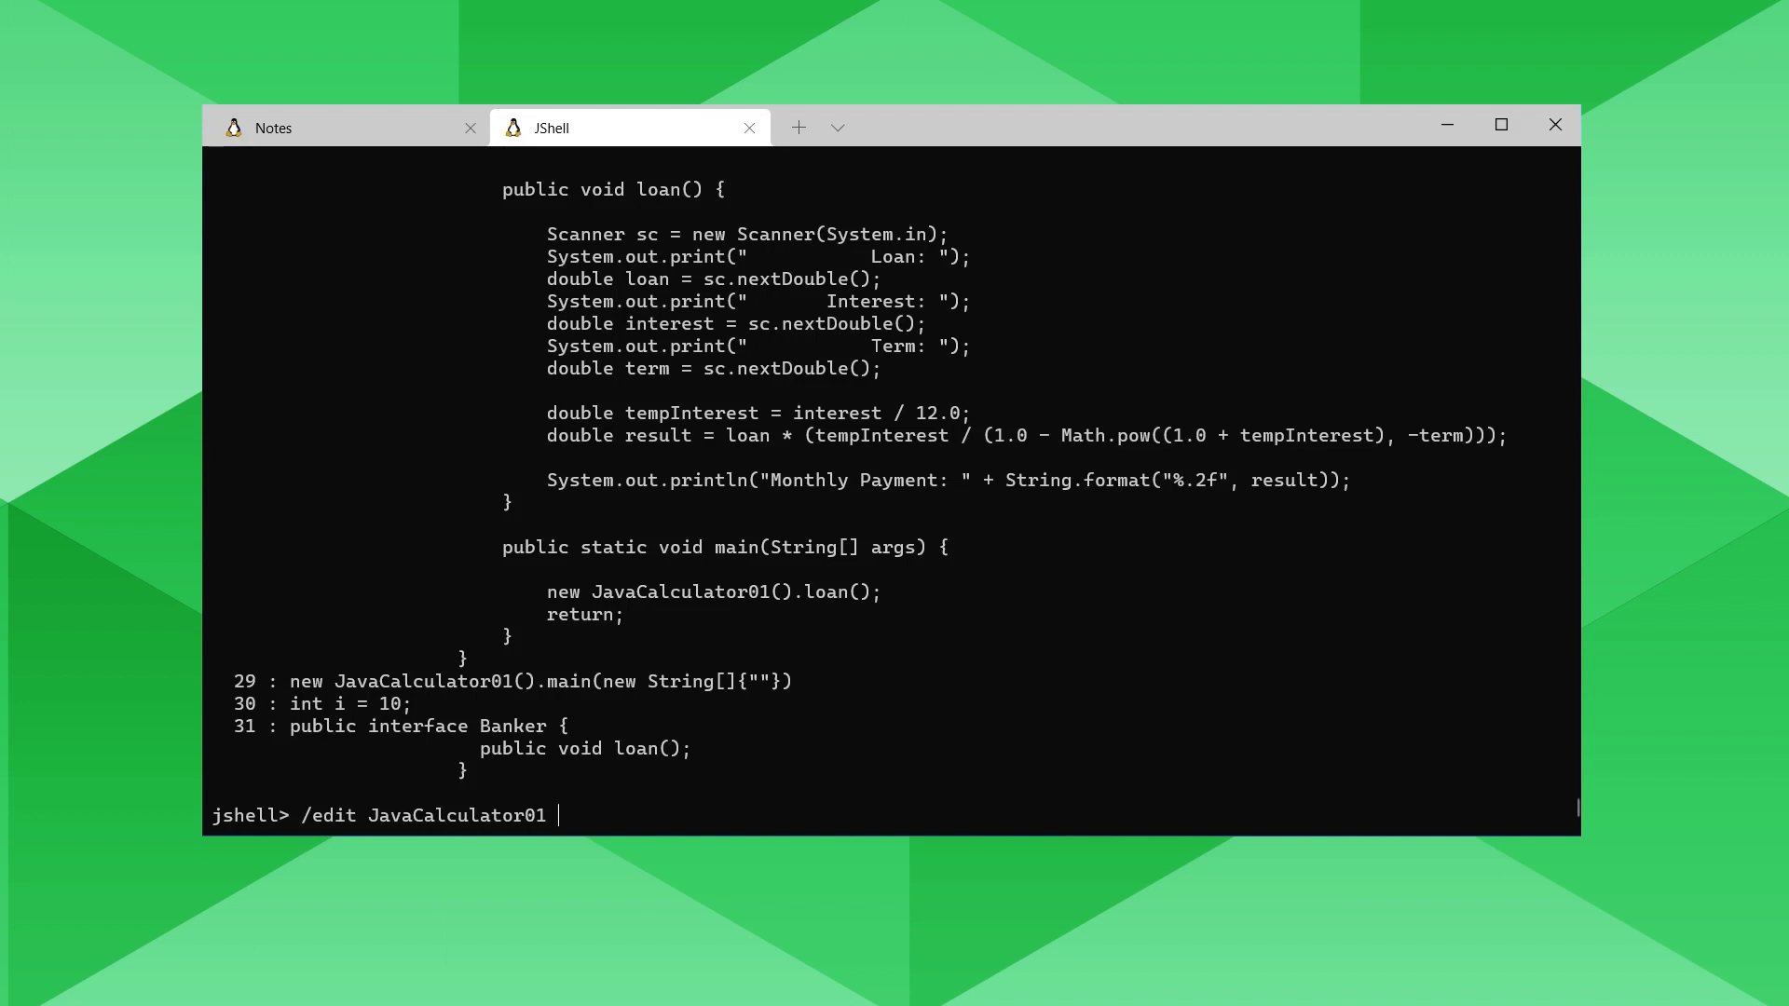
pyautogui.press('Return')
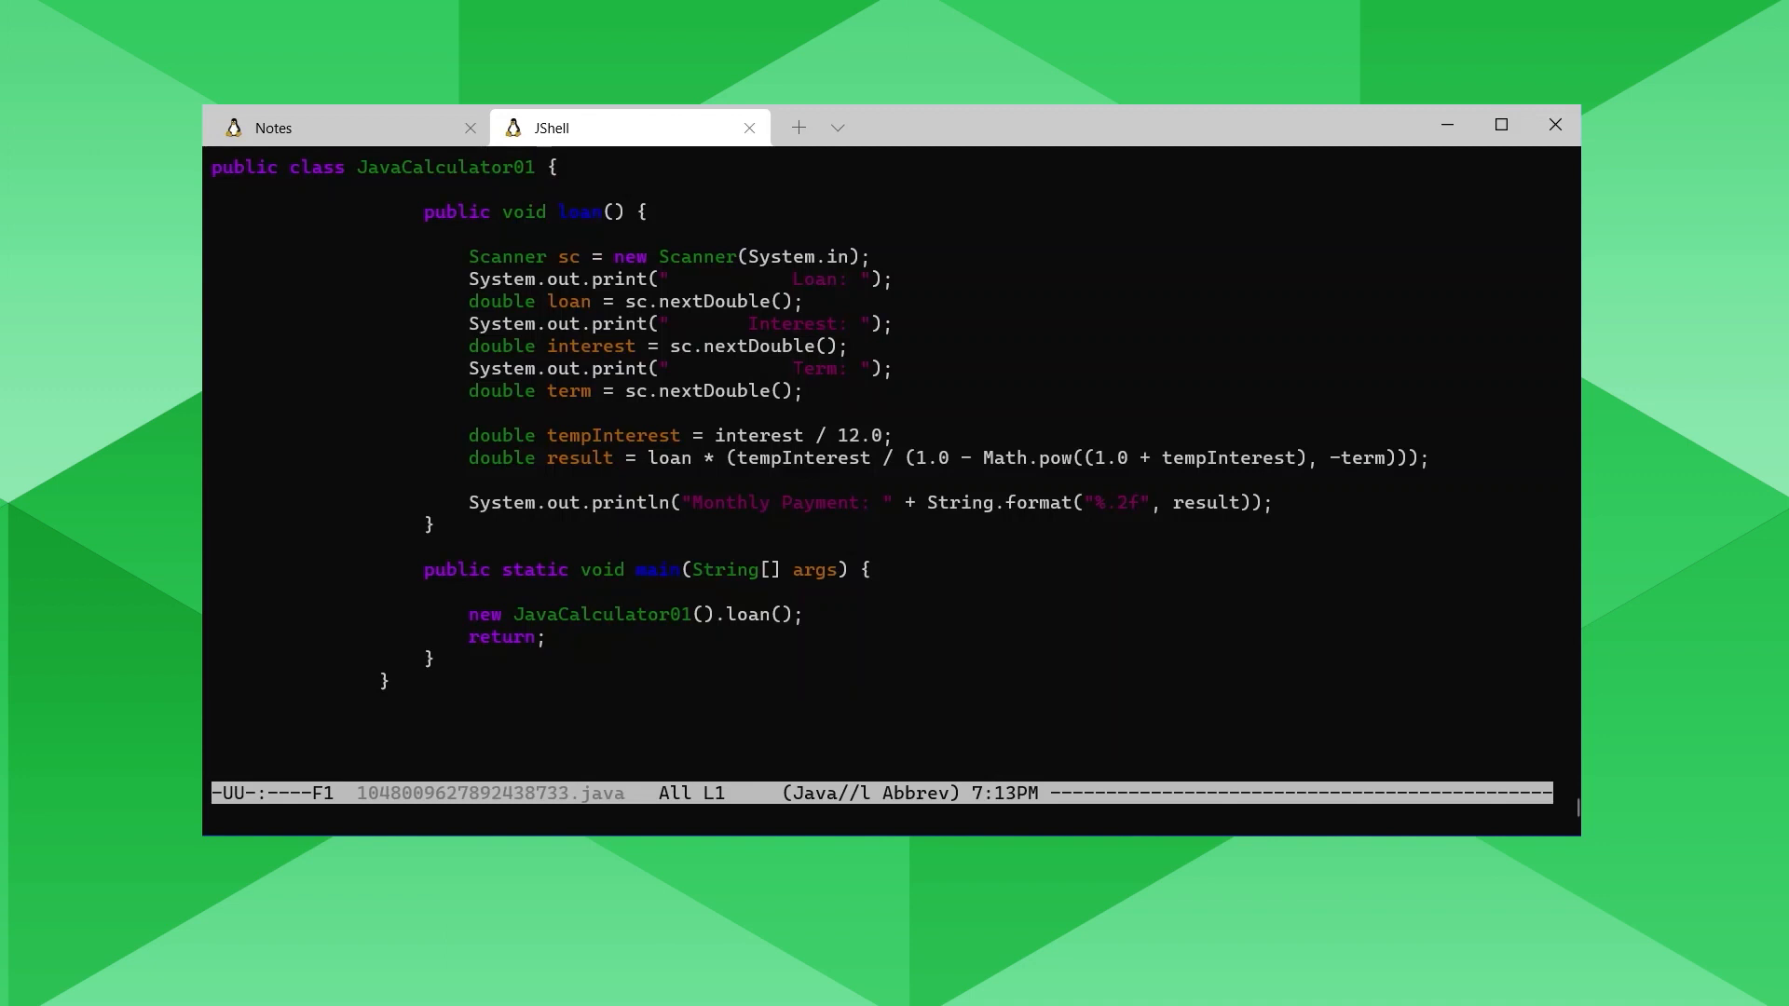
# Add implements Banker to the JavaCalculator01 class header in Emacs.
pyautogui.write('implements')
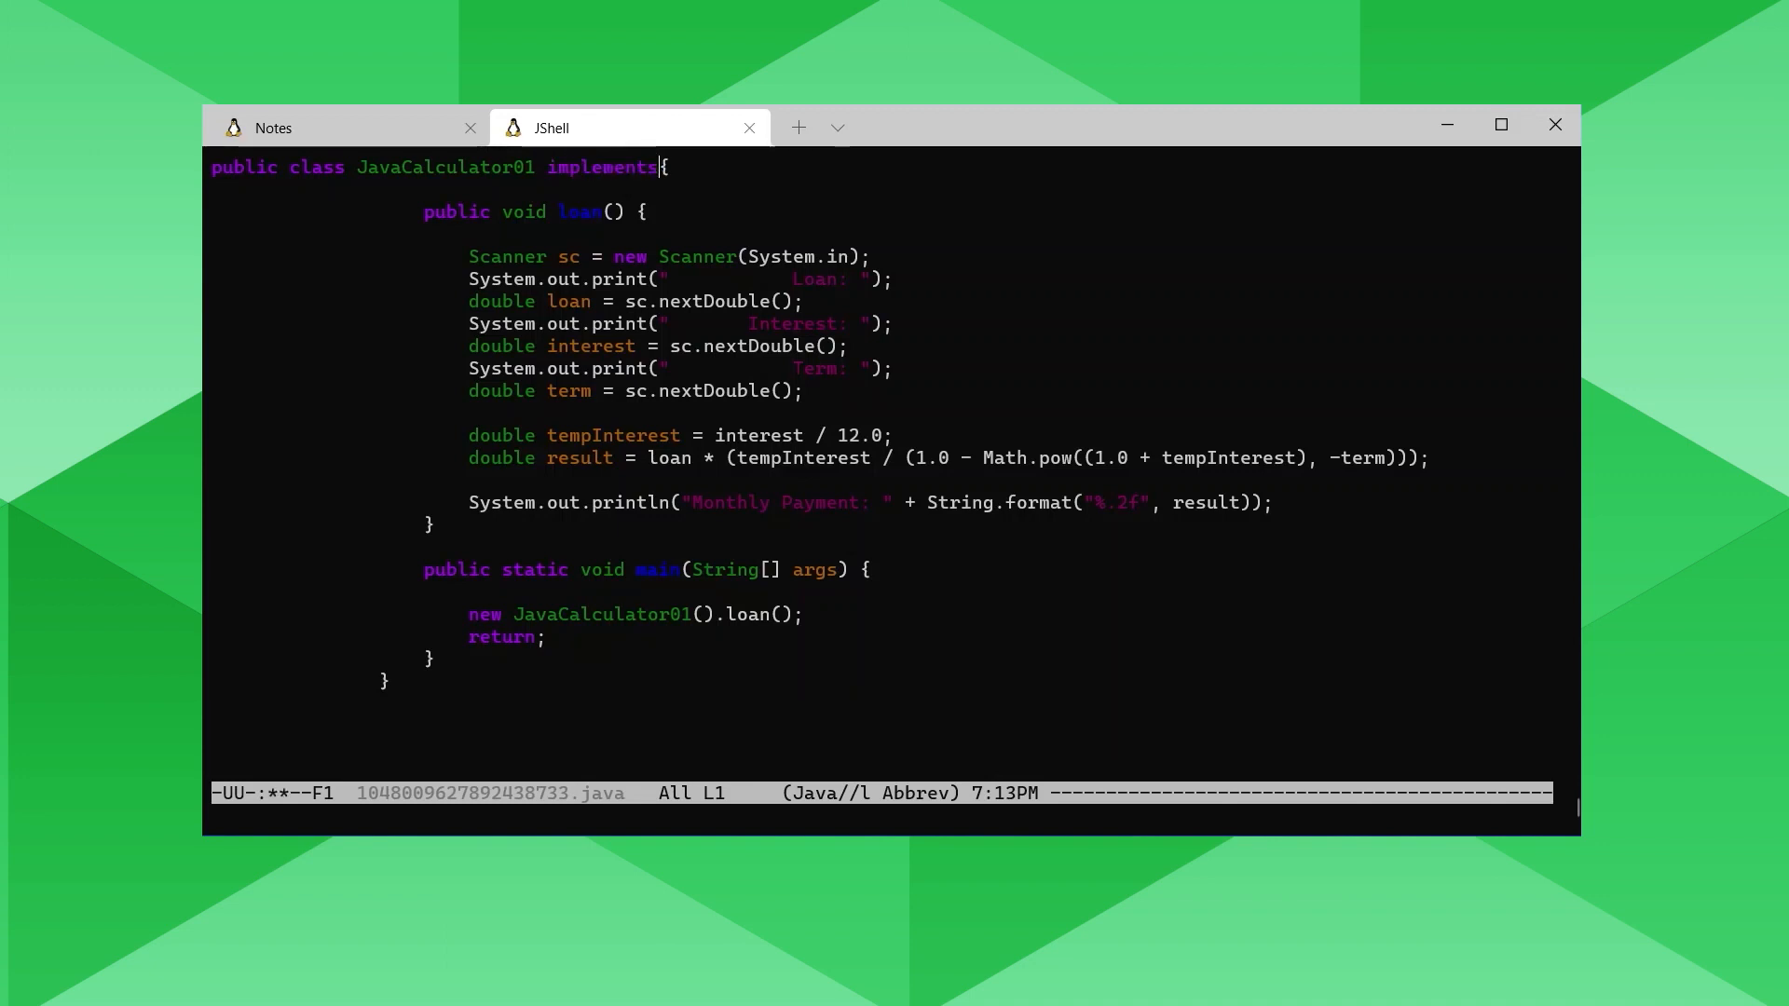
pyautogui.write('Ba')
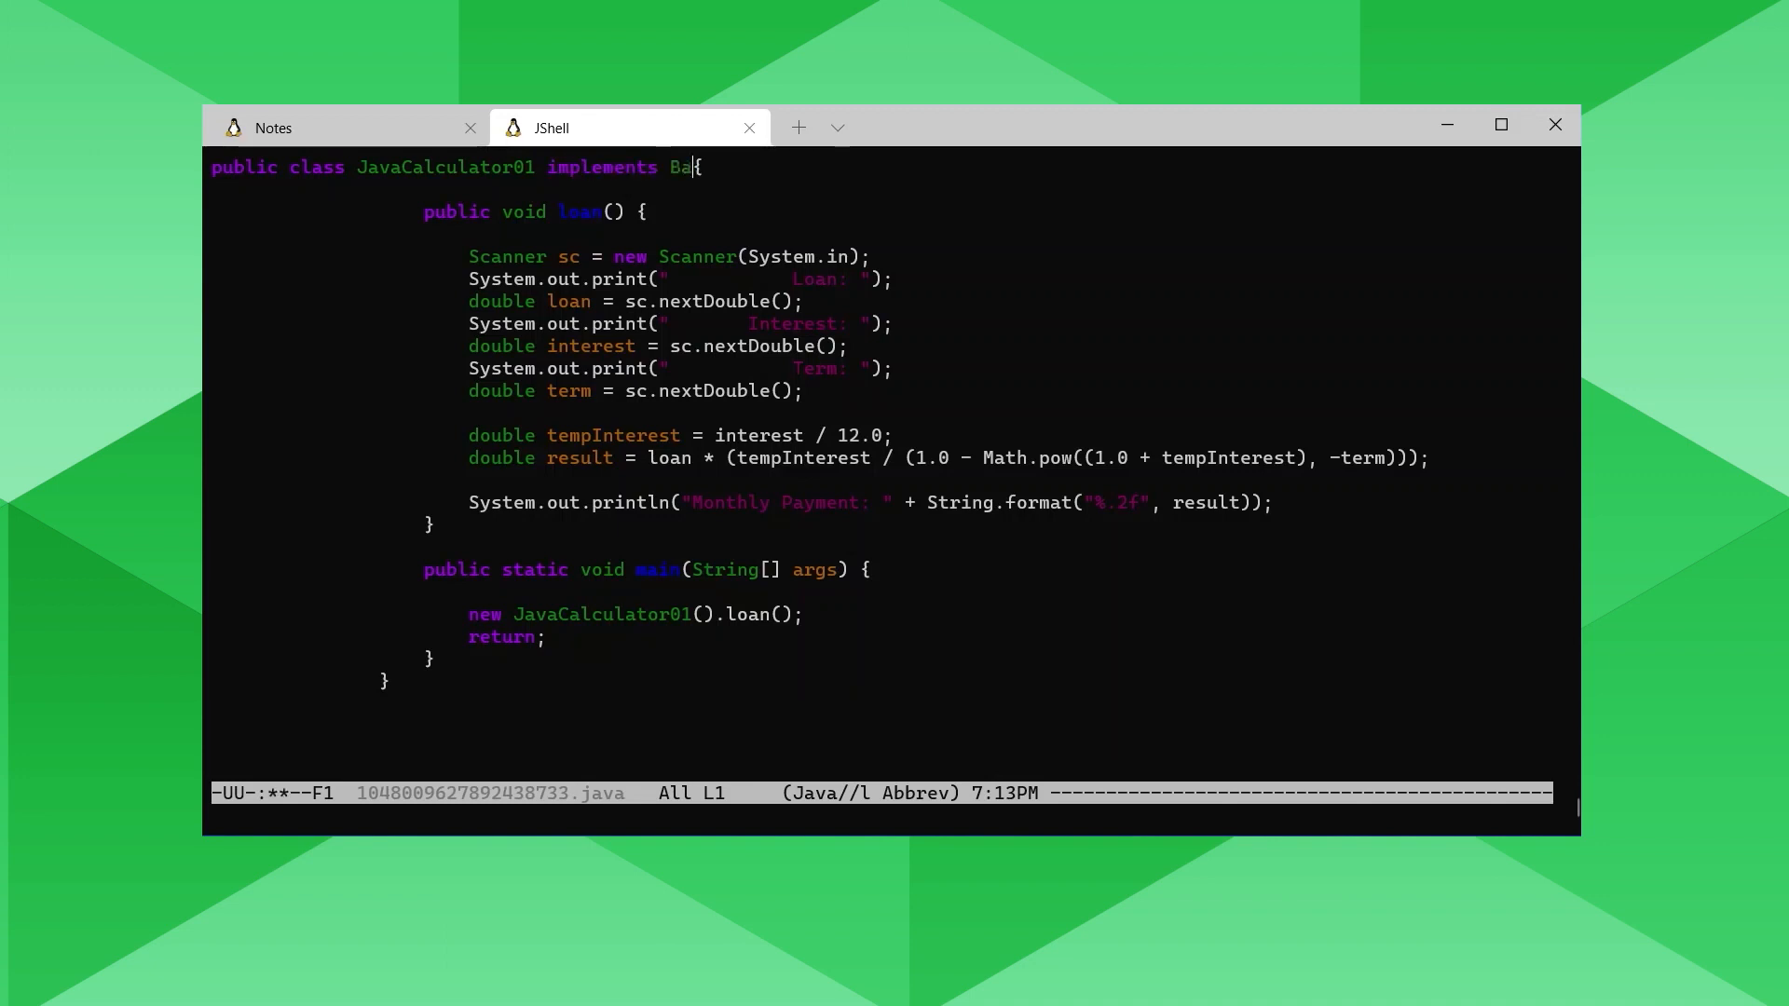
pyautogui.write('nker')
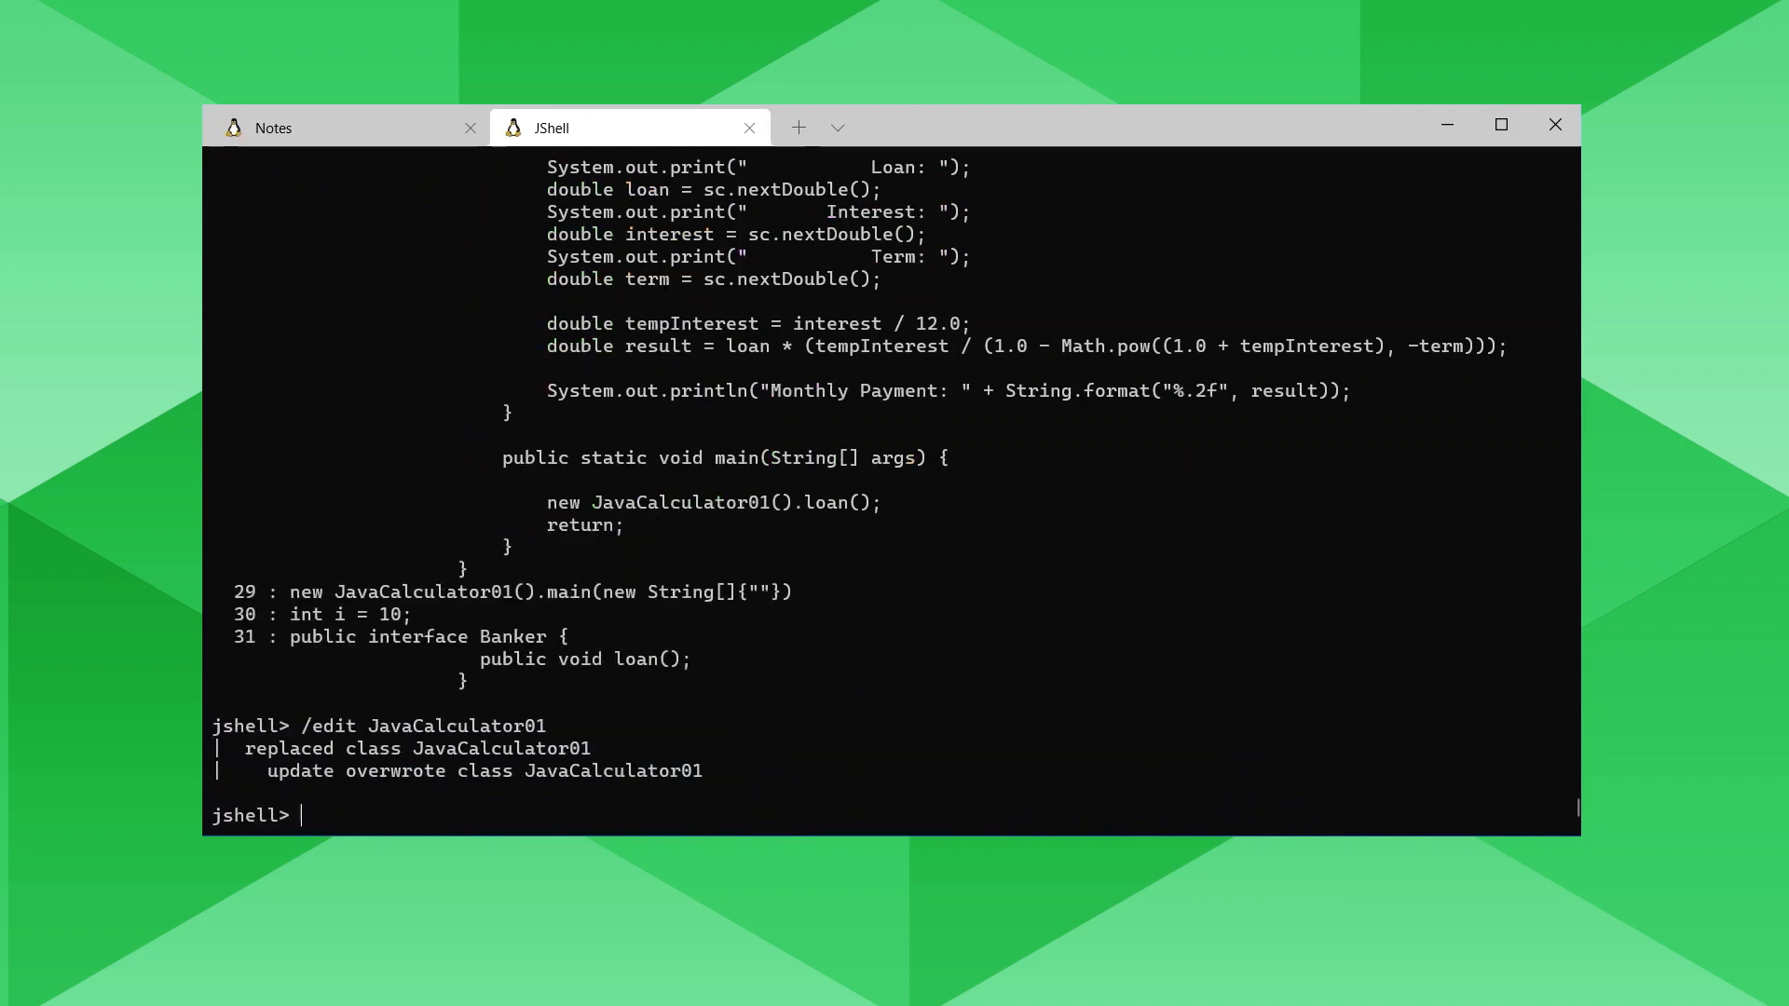
# List the snippets to confirm entry 32 reads public class JavaCalculator01 implements Banker.
pyautogui.write('/list')
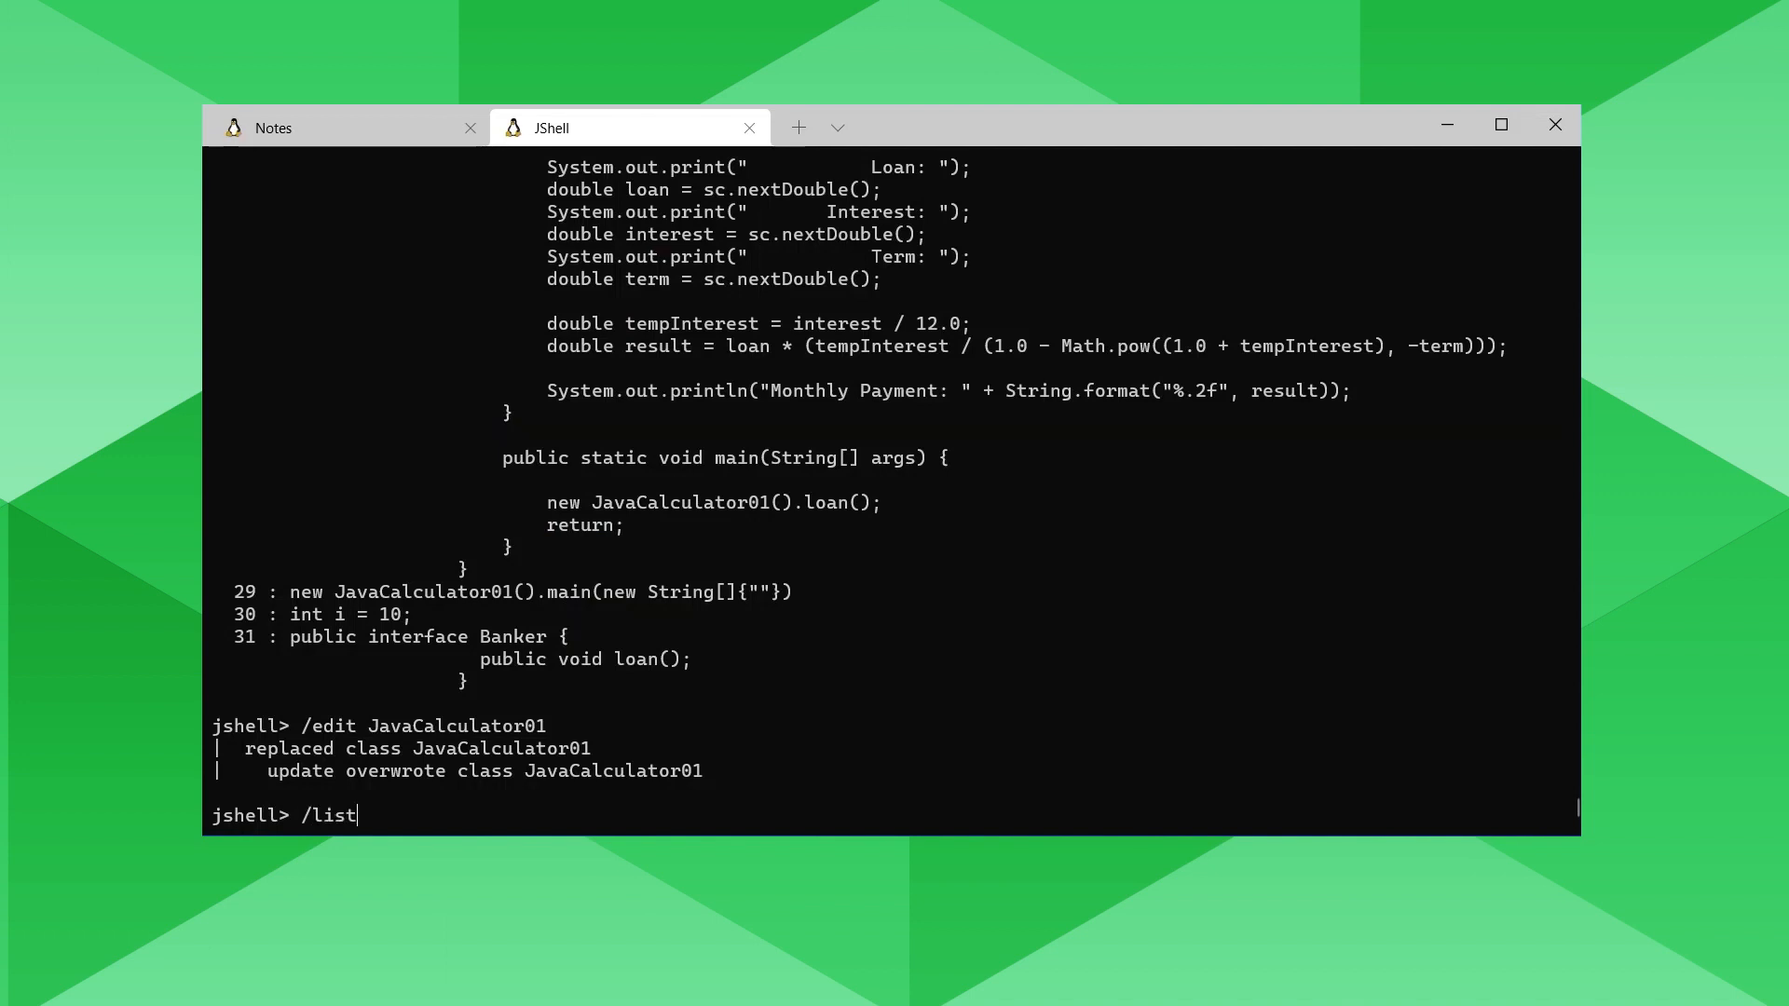
pyautogui.press('Return')
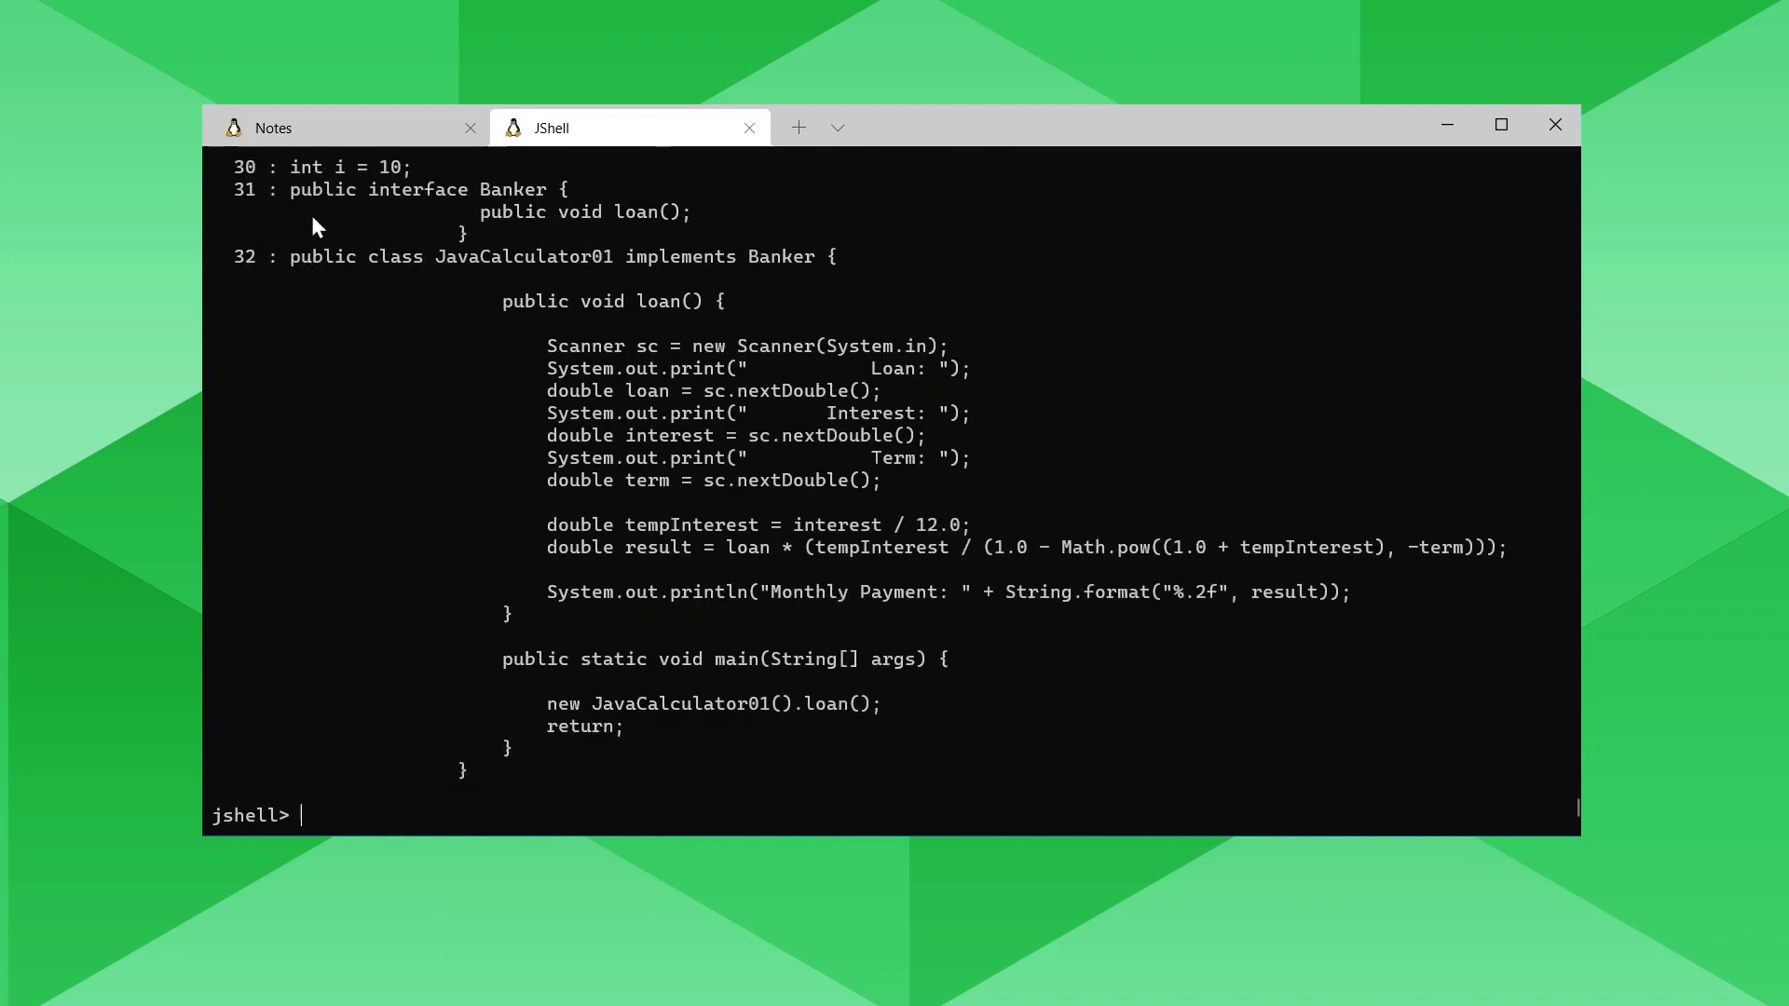
pyautogui.moveTo(523, 751)
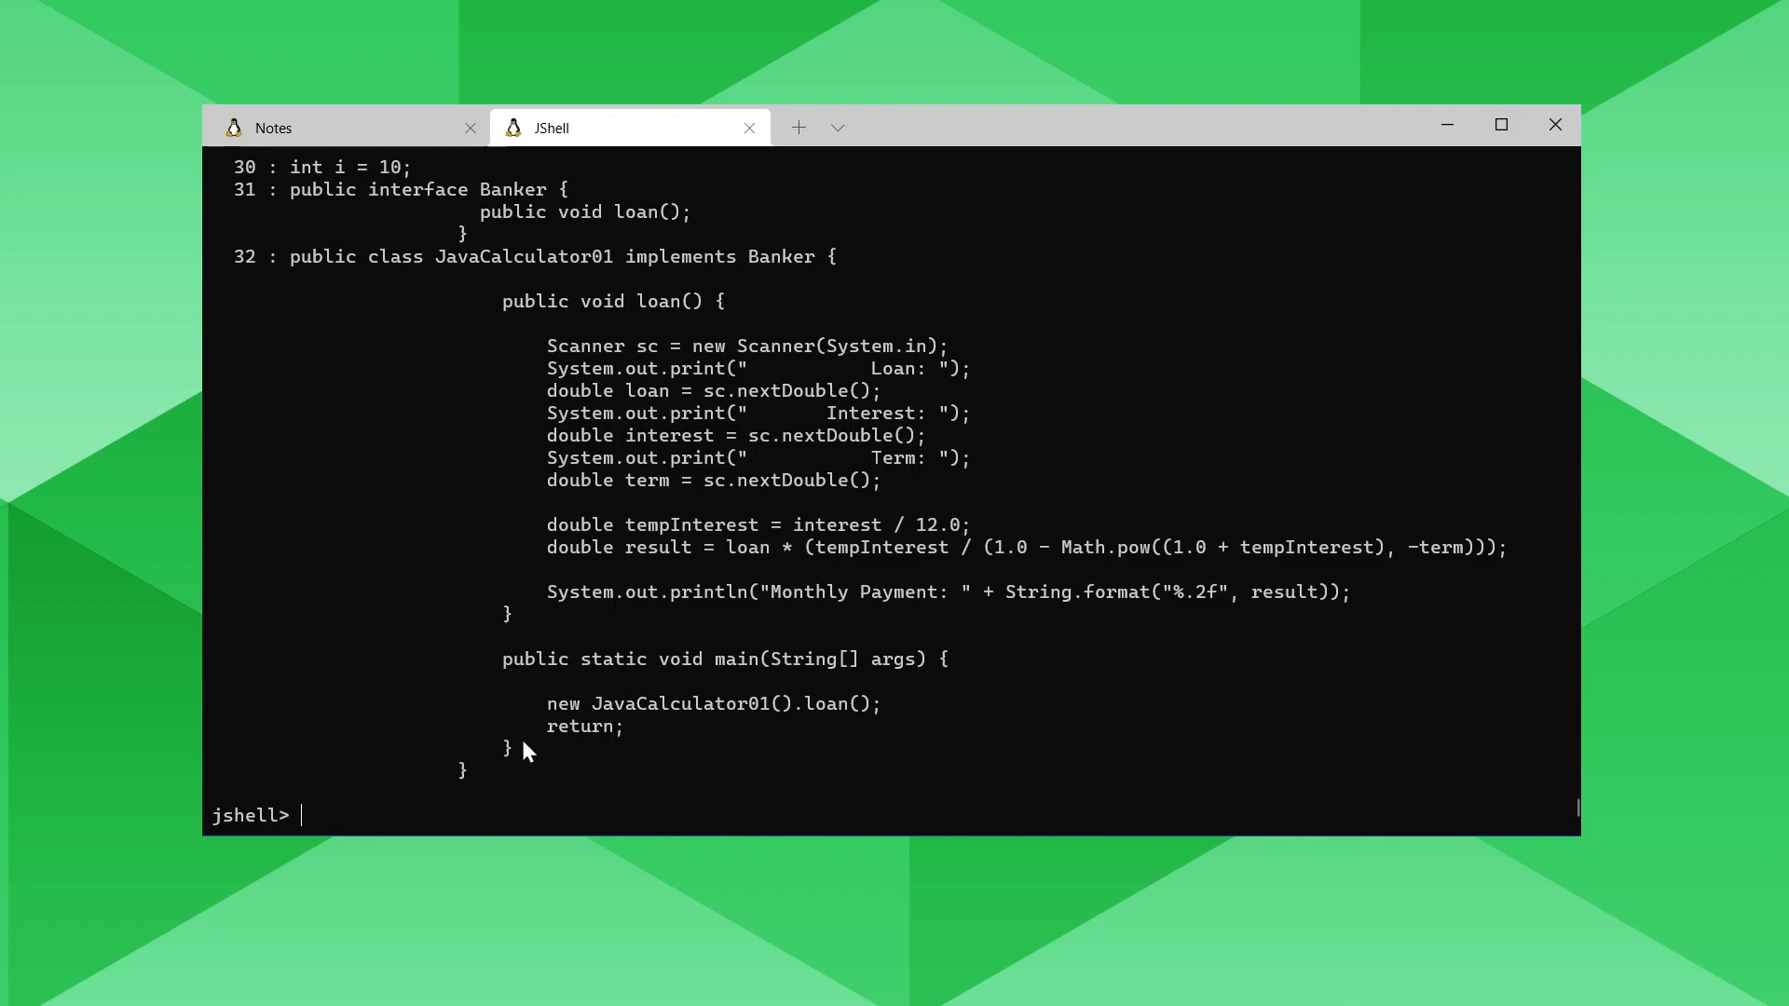
pyautogui.moveTo(511, 682)
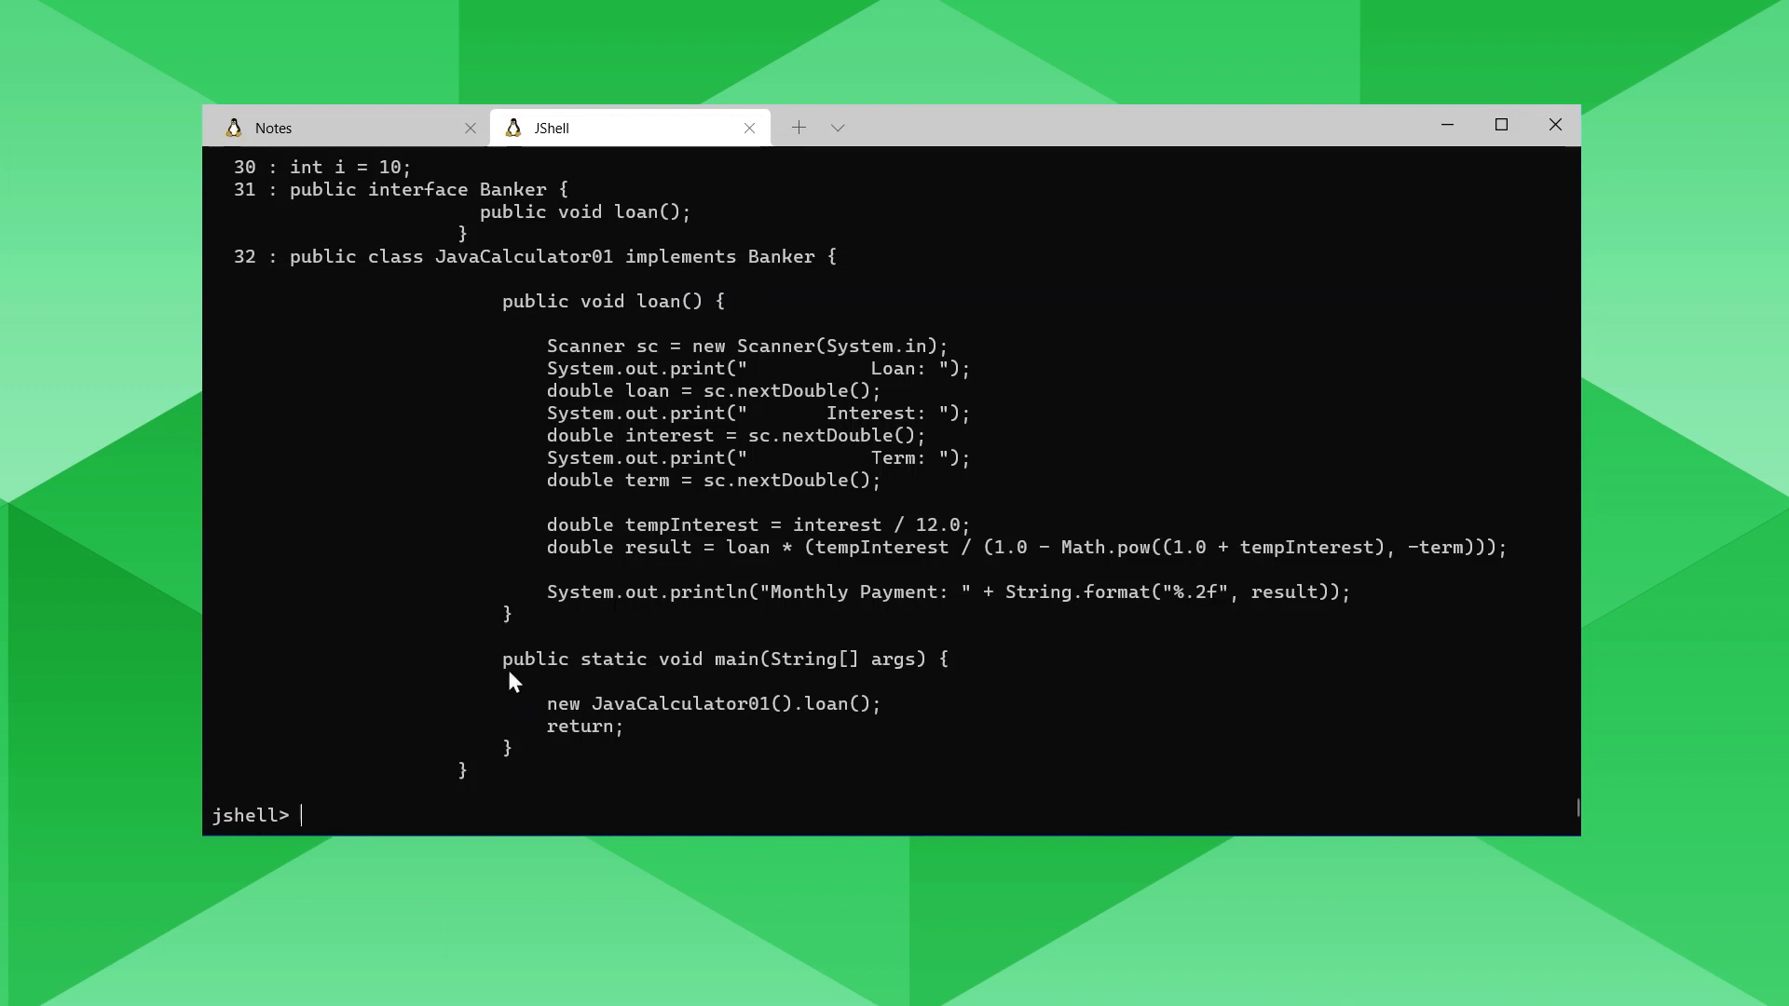
pyautogui.moveTo(613, 546)
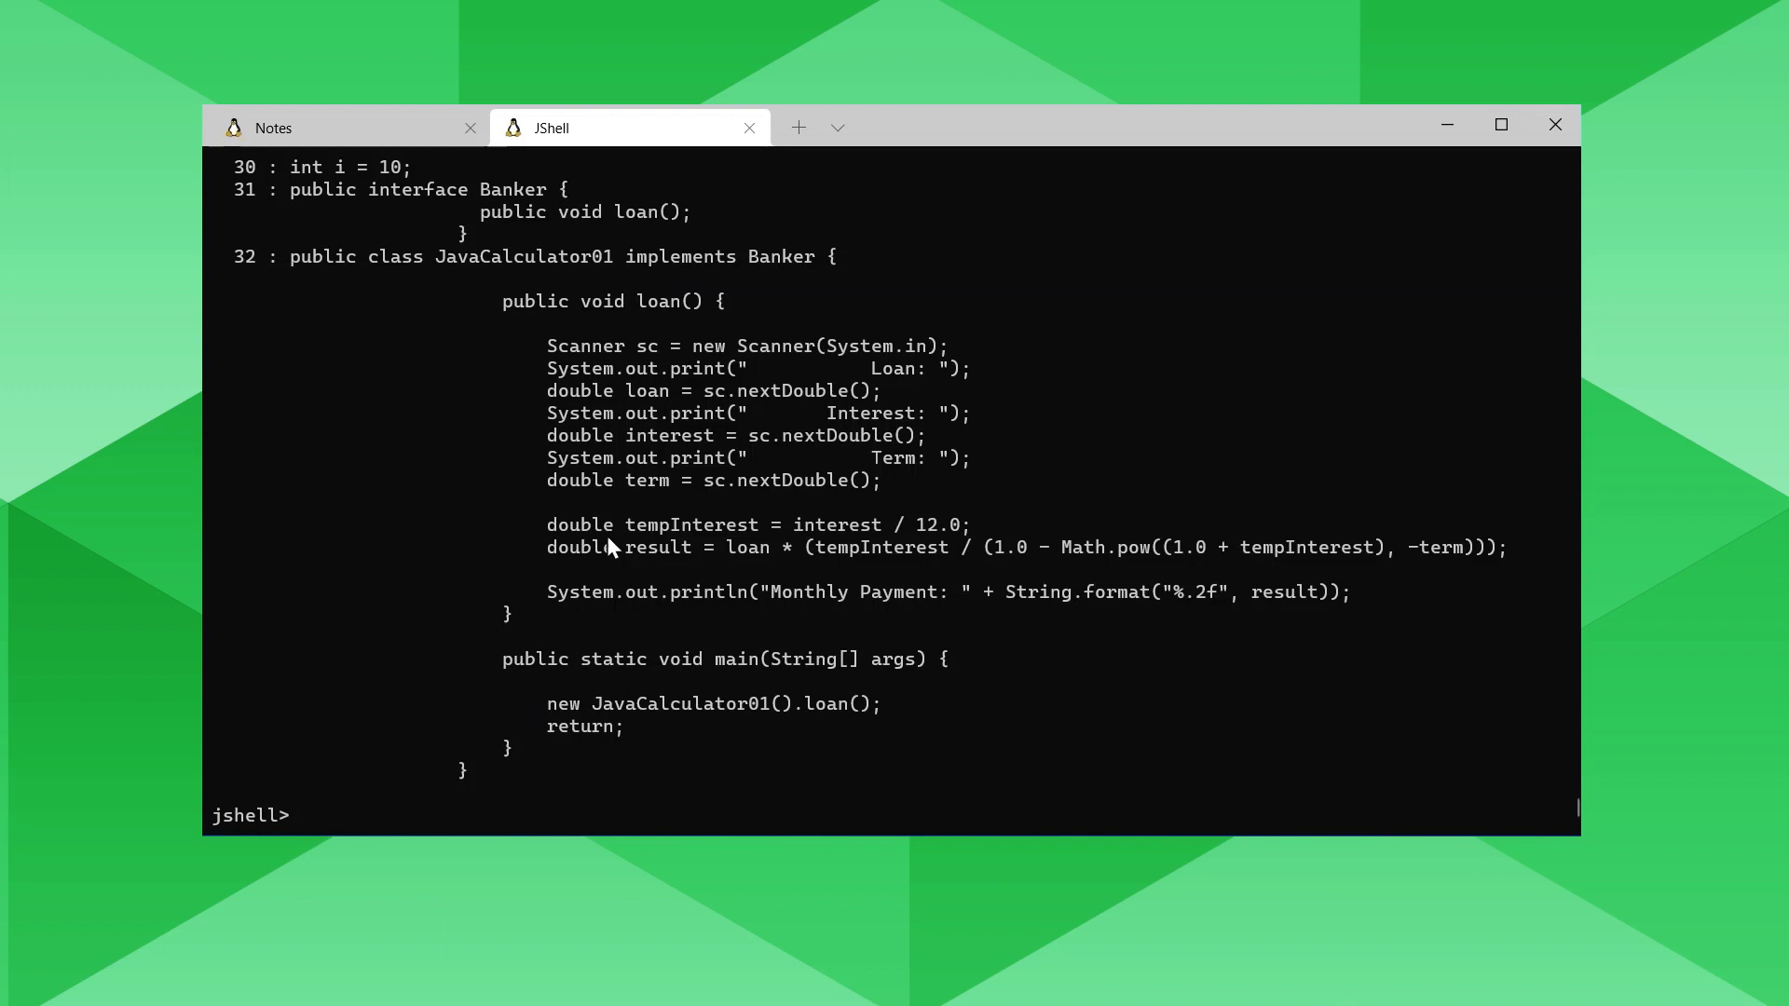